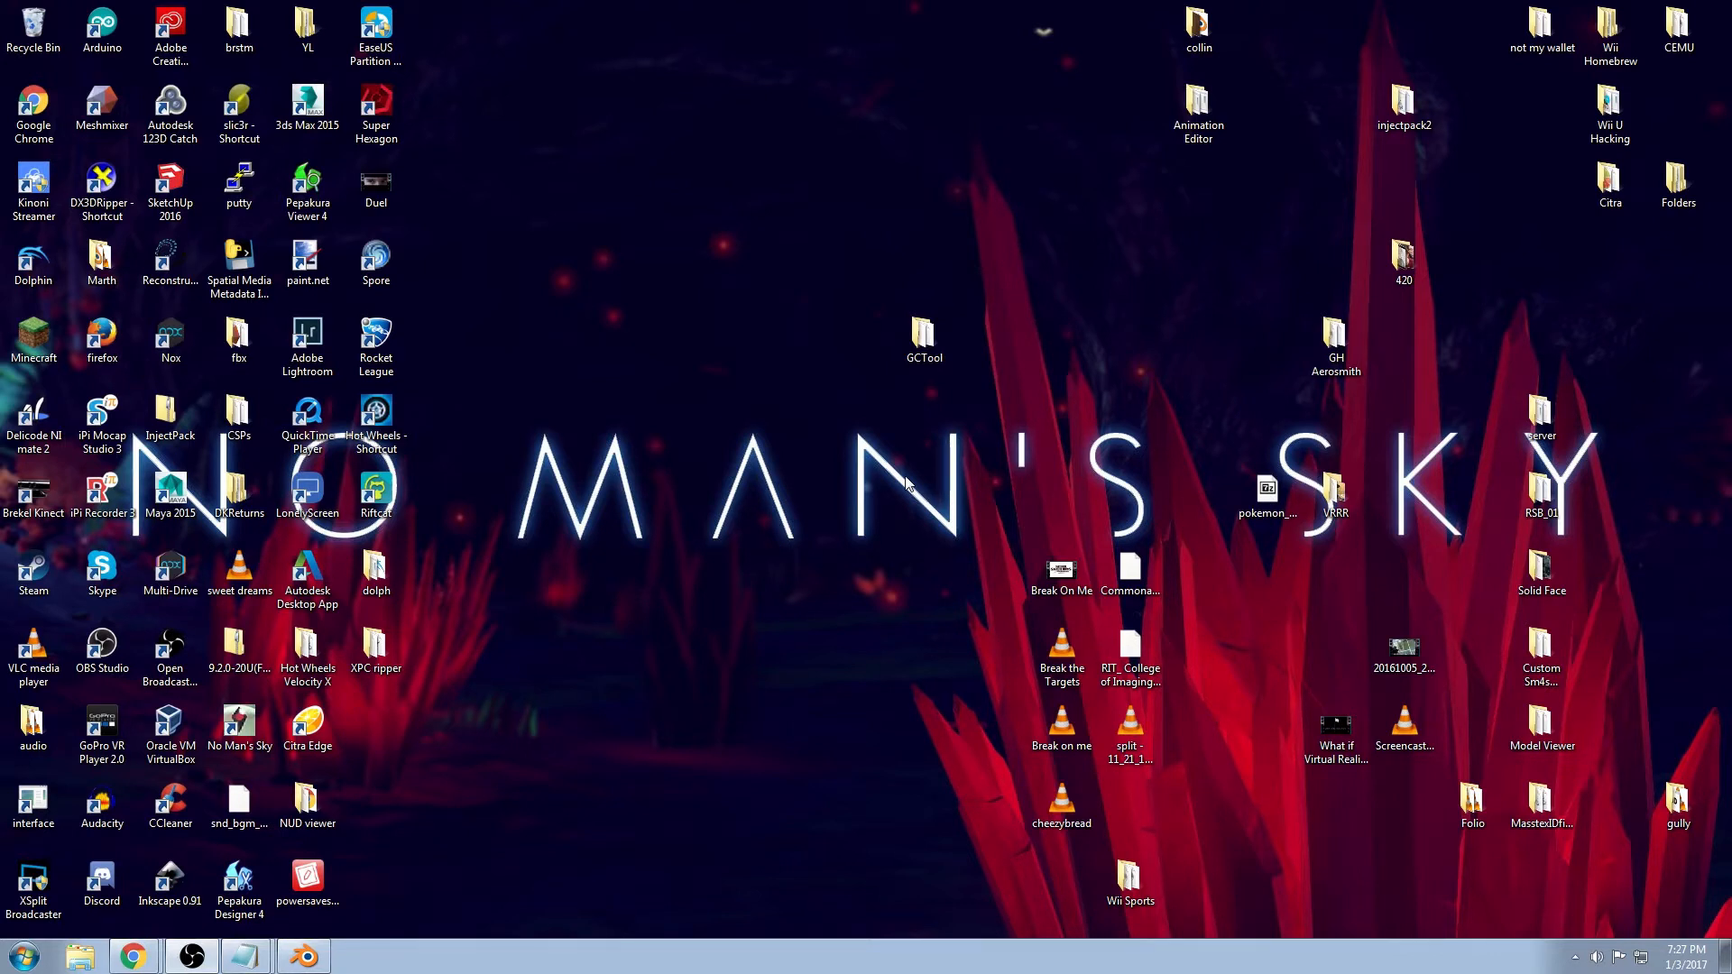
{"action": "mouse_move", "coordinate": [786, 553]}
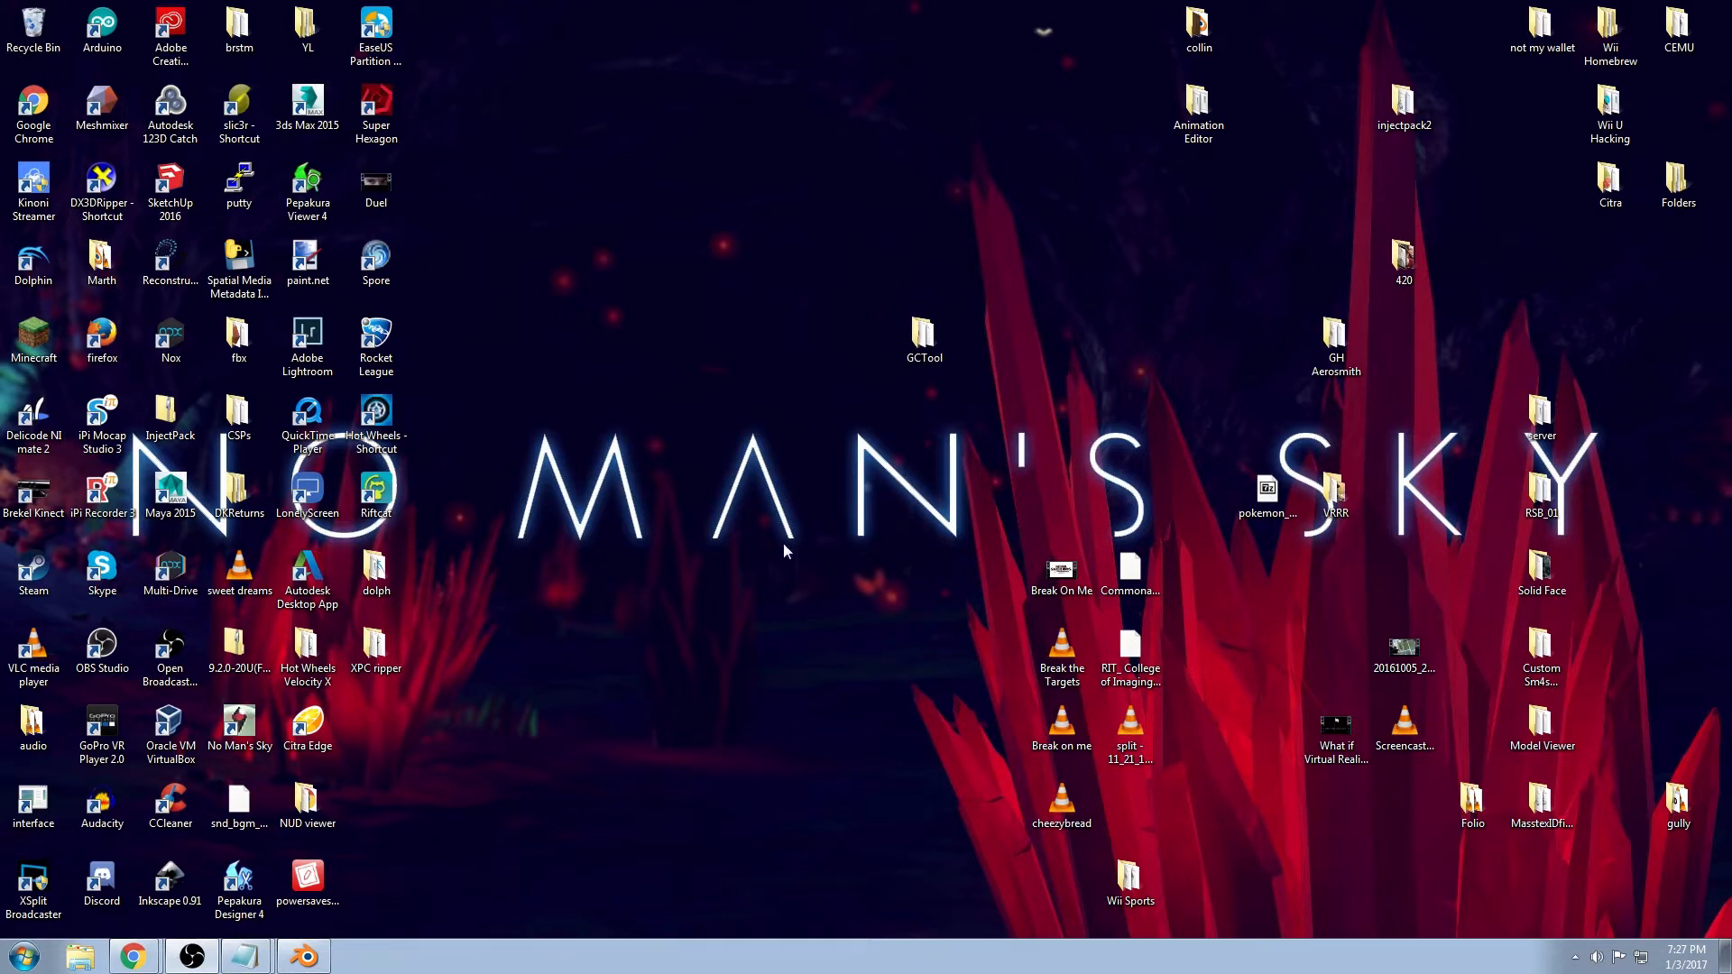
{"action": "mouse_move", "coordinate": [805, 538]}
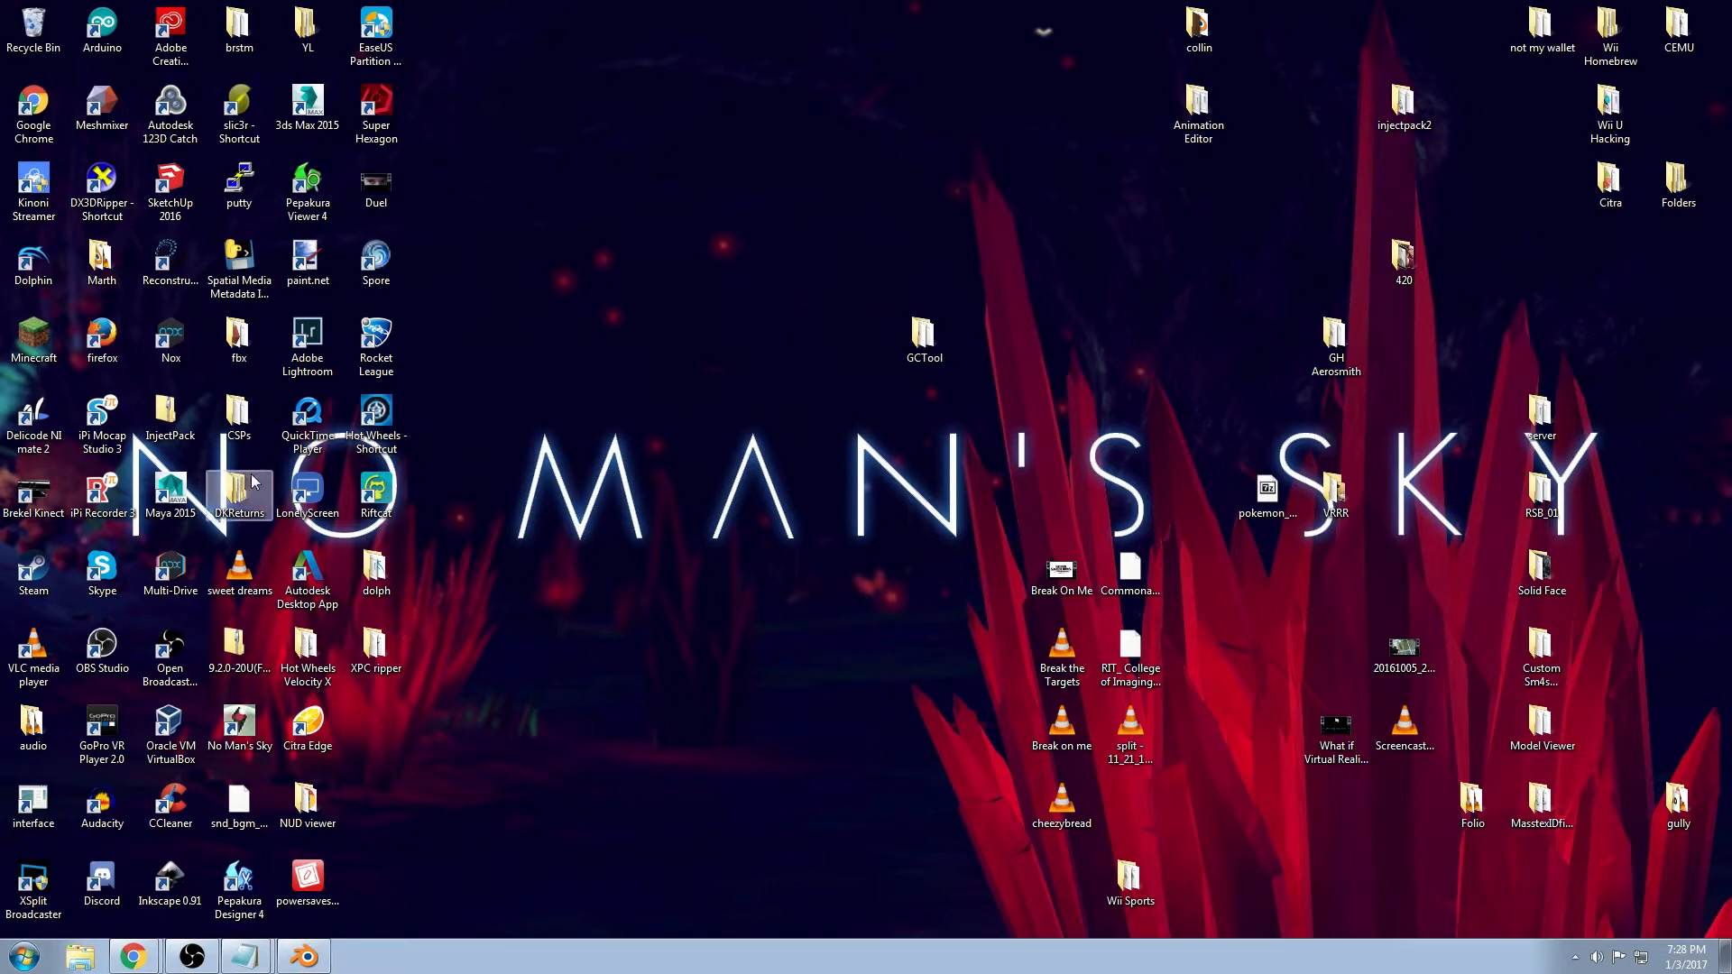
Look through the Hot Wheels Velocity X game folder's HW_JPack.xpc archives and close it
{"action": "double_click", "coordinate": [307, 644]}
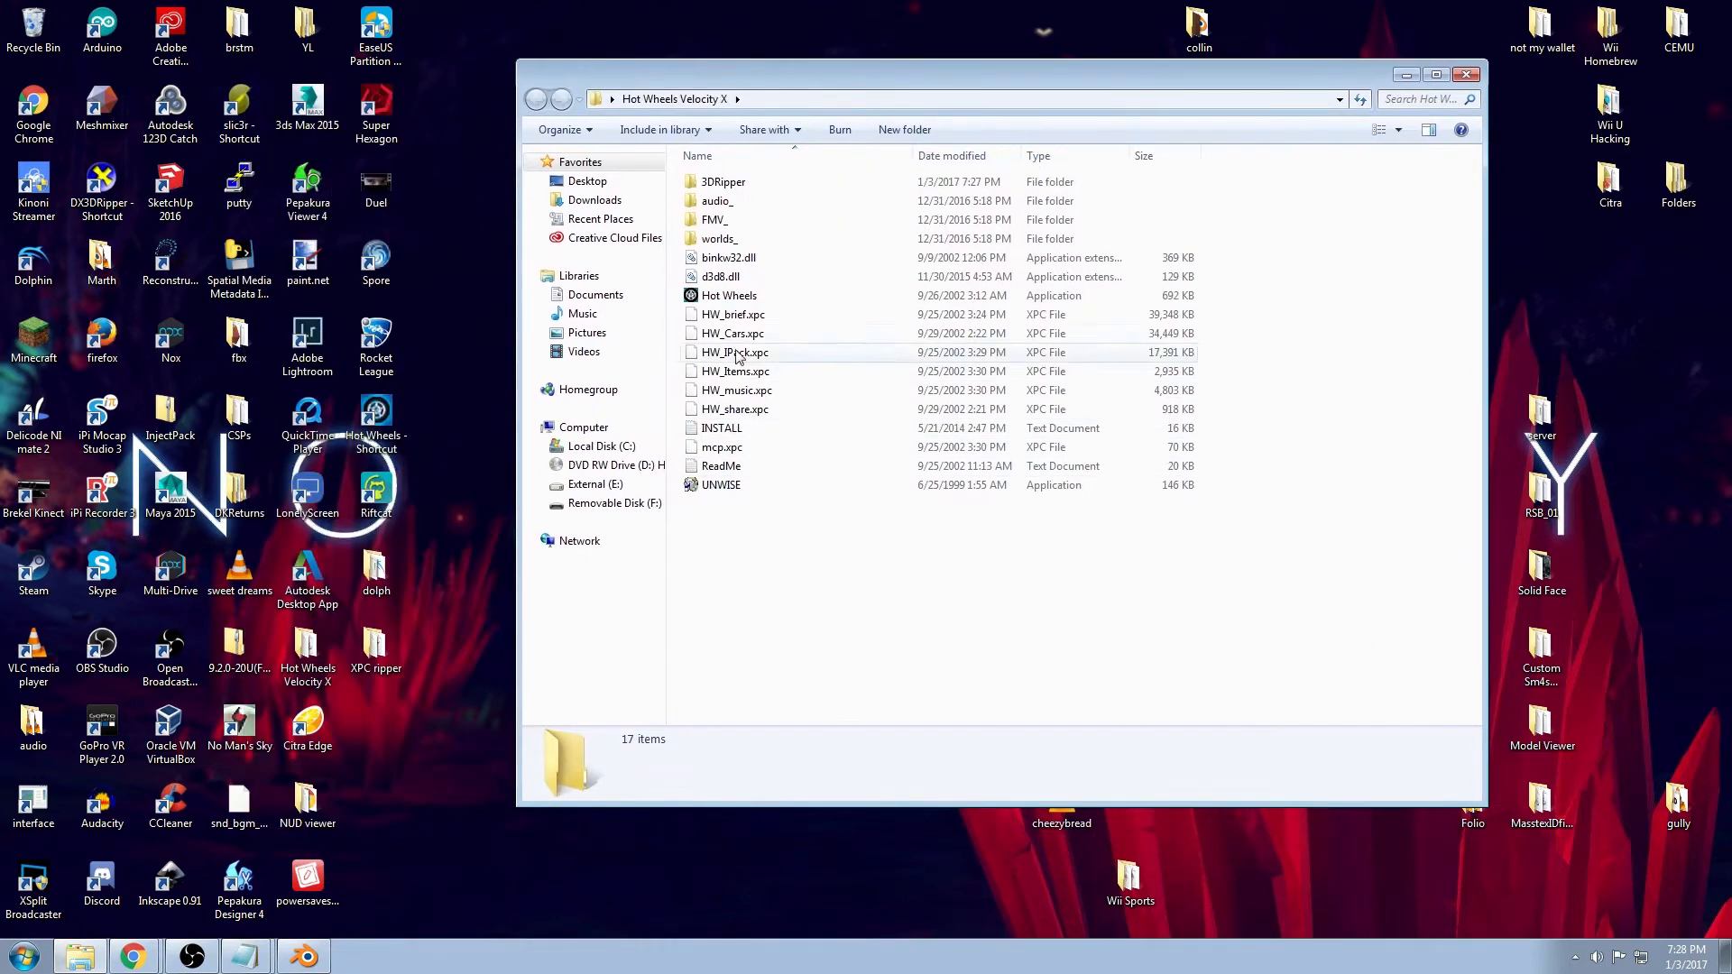
{"action": "left_click", "coordinate": [734, 352]}
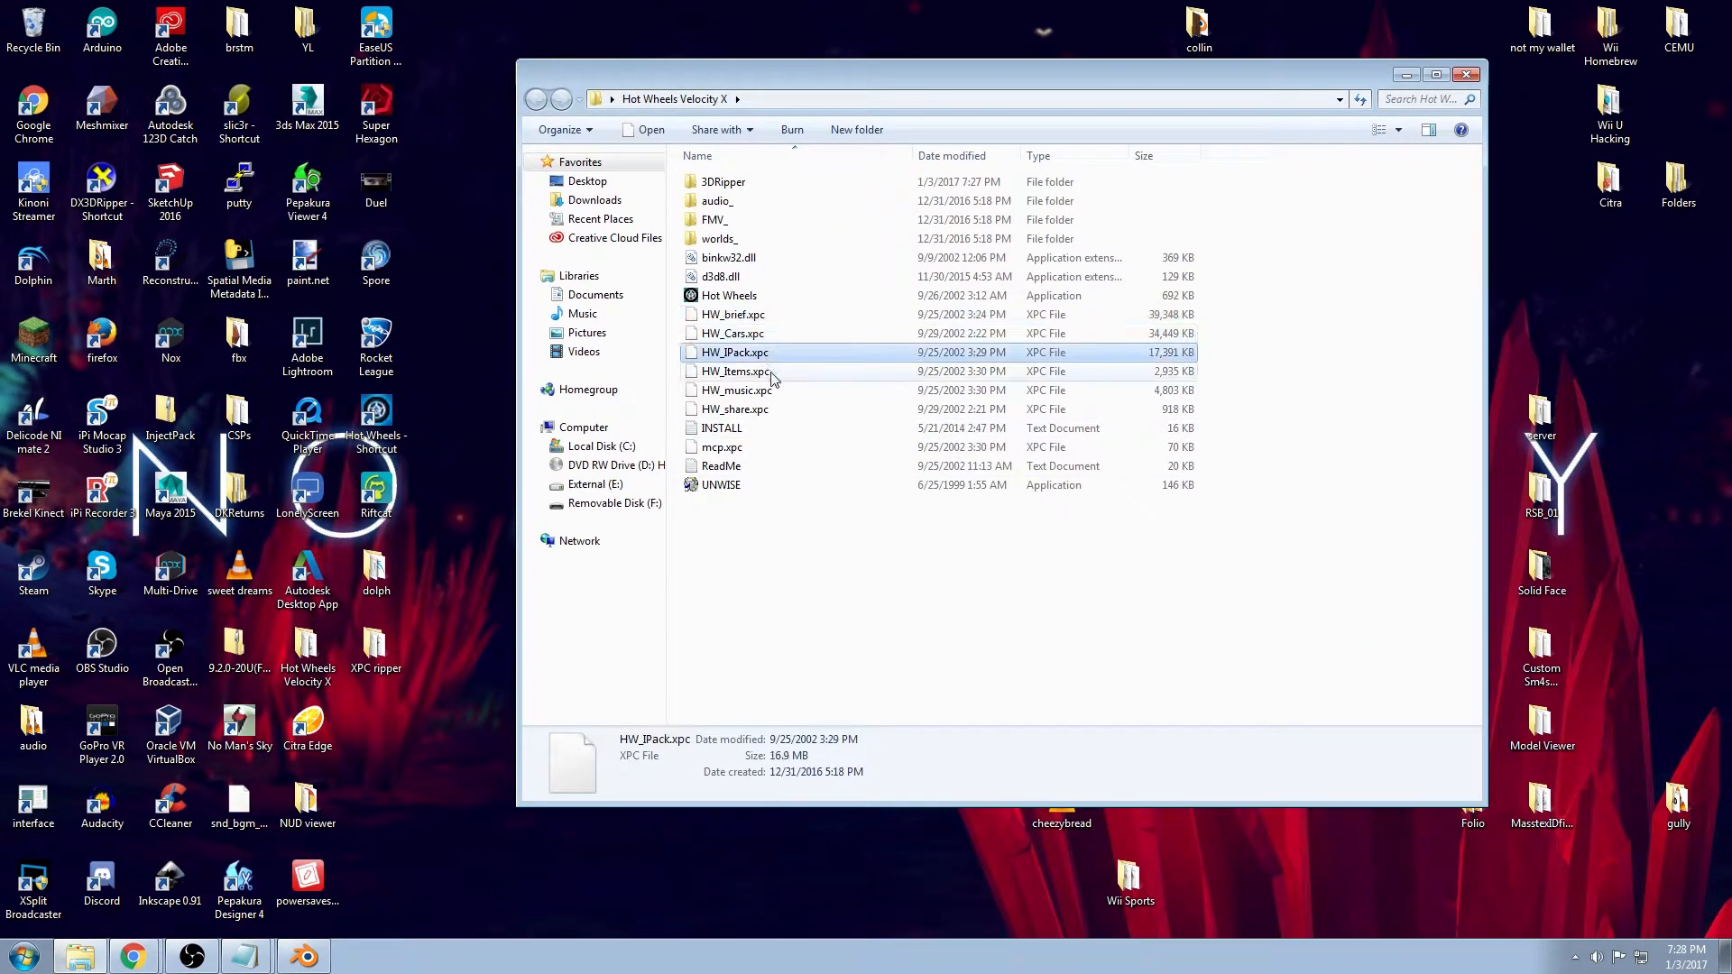
{"action": "left_click", "coordinate": [734, 408]}
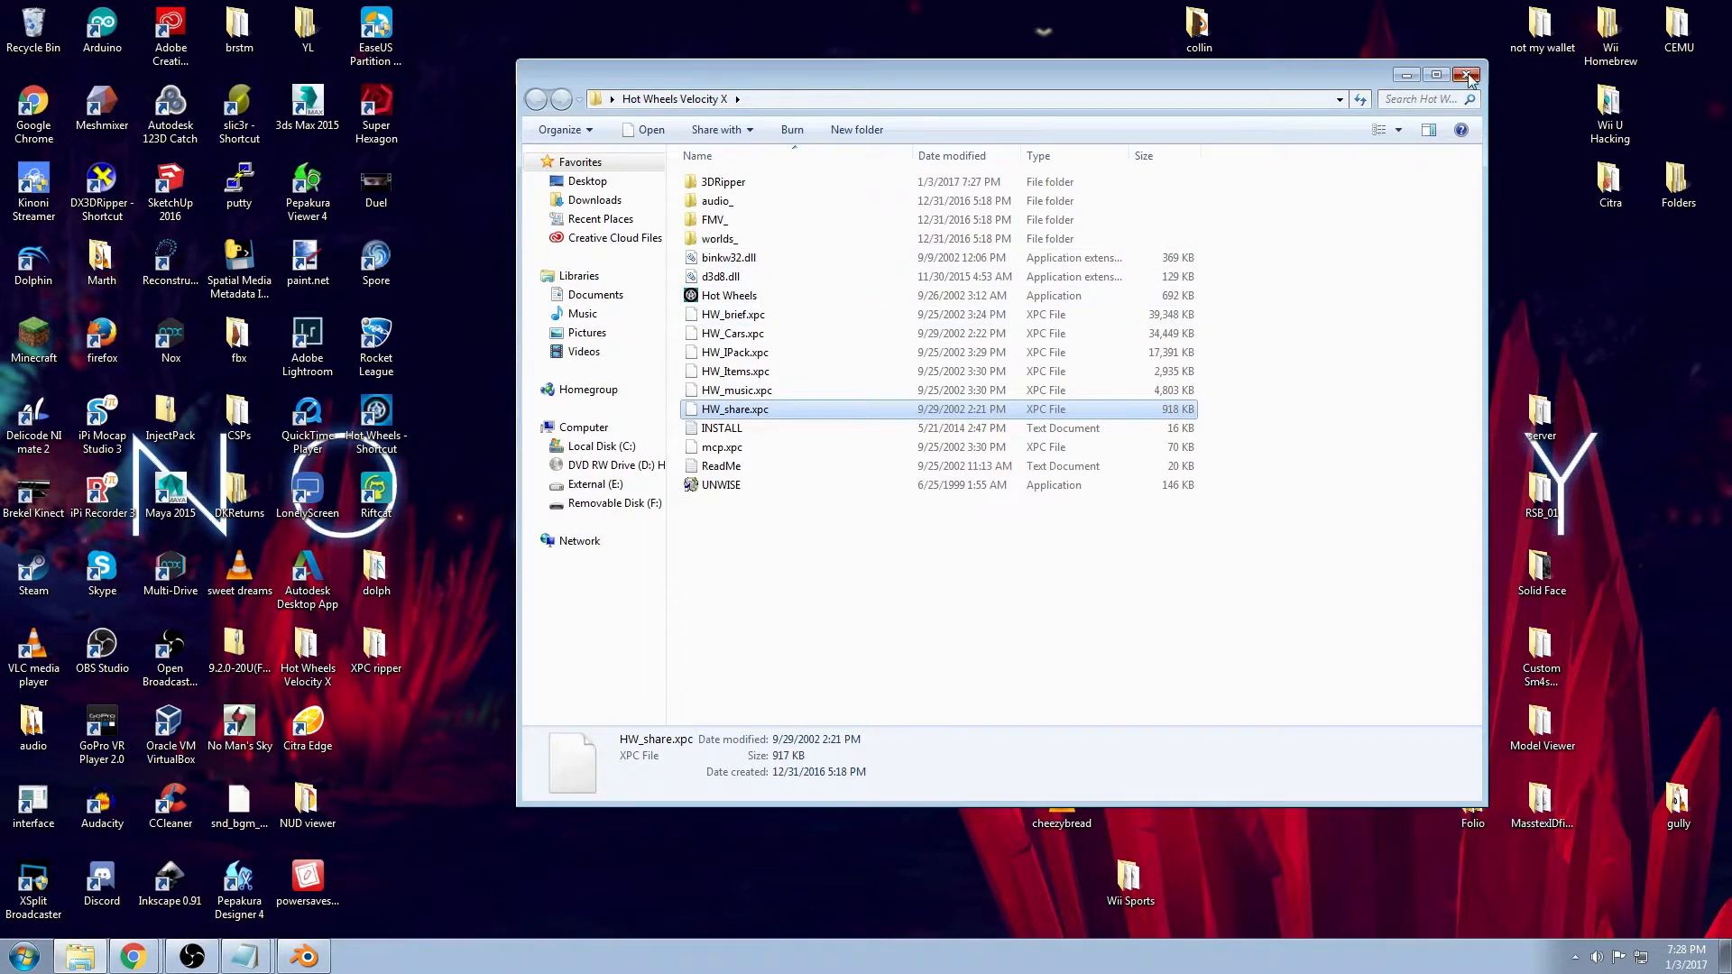
{"action": "left_click", "coordinate": [1465, 74]}
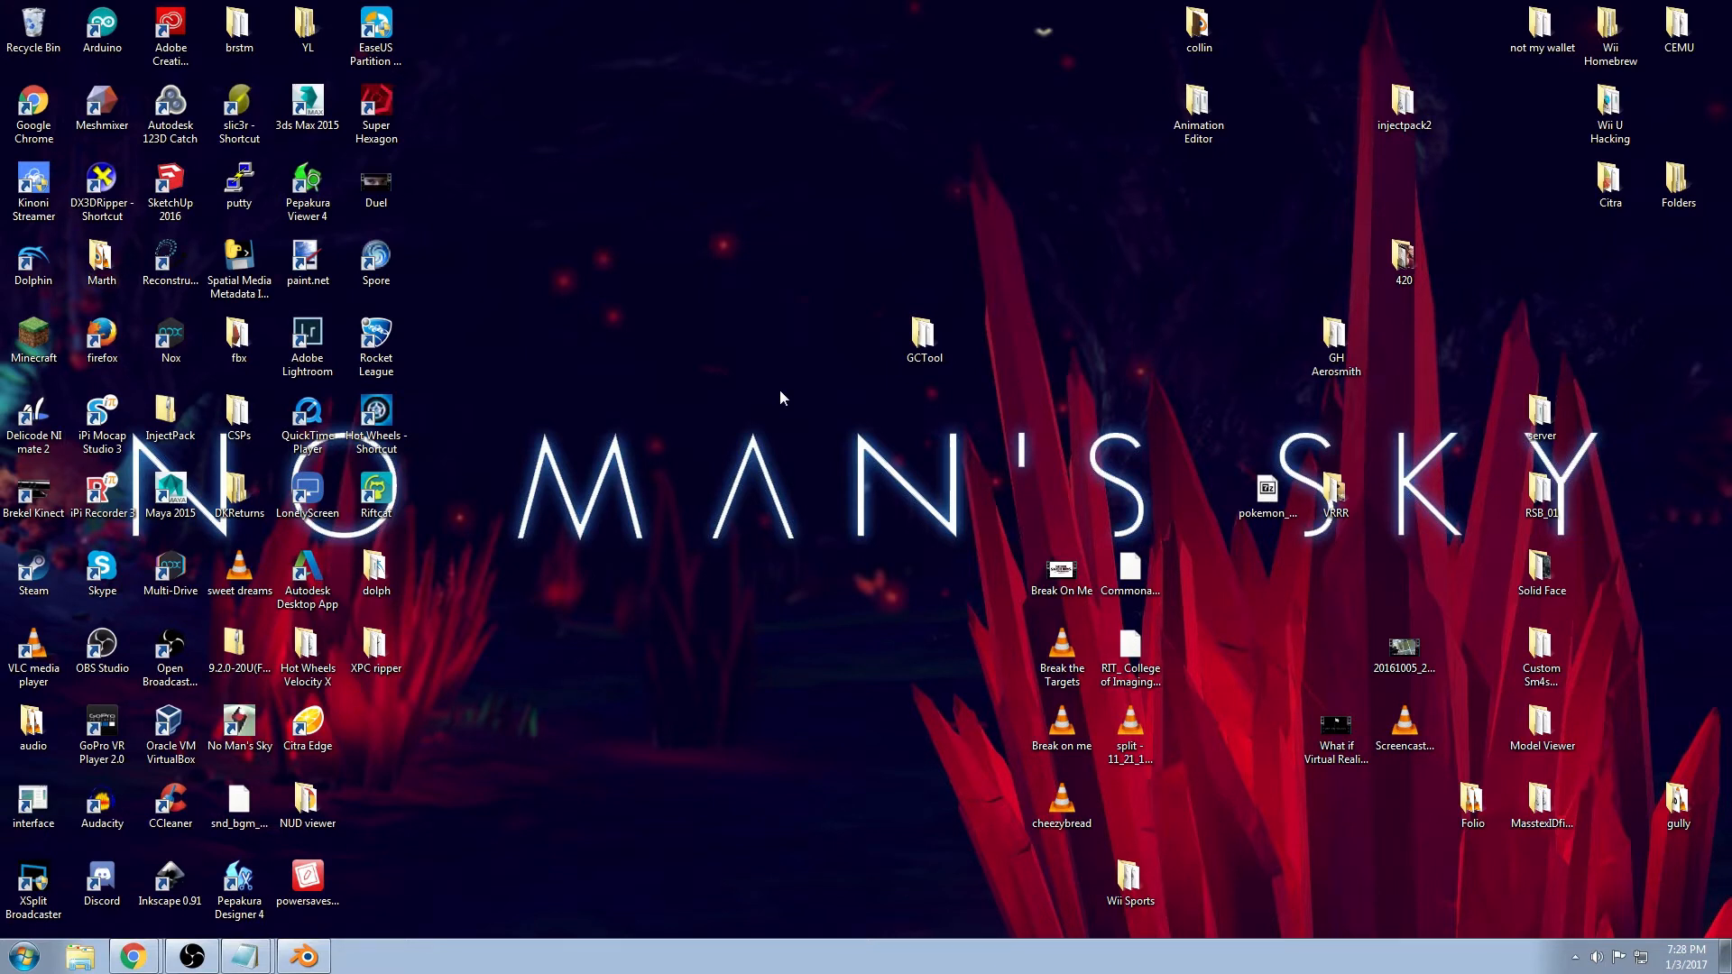
{"action": "mouse_move", "coordinate": [749, 426]}
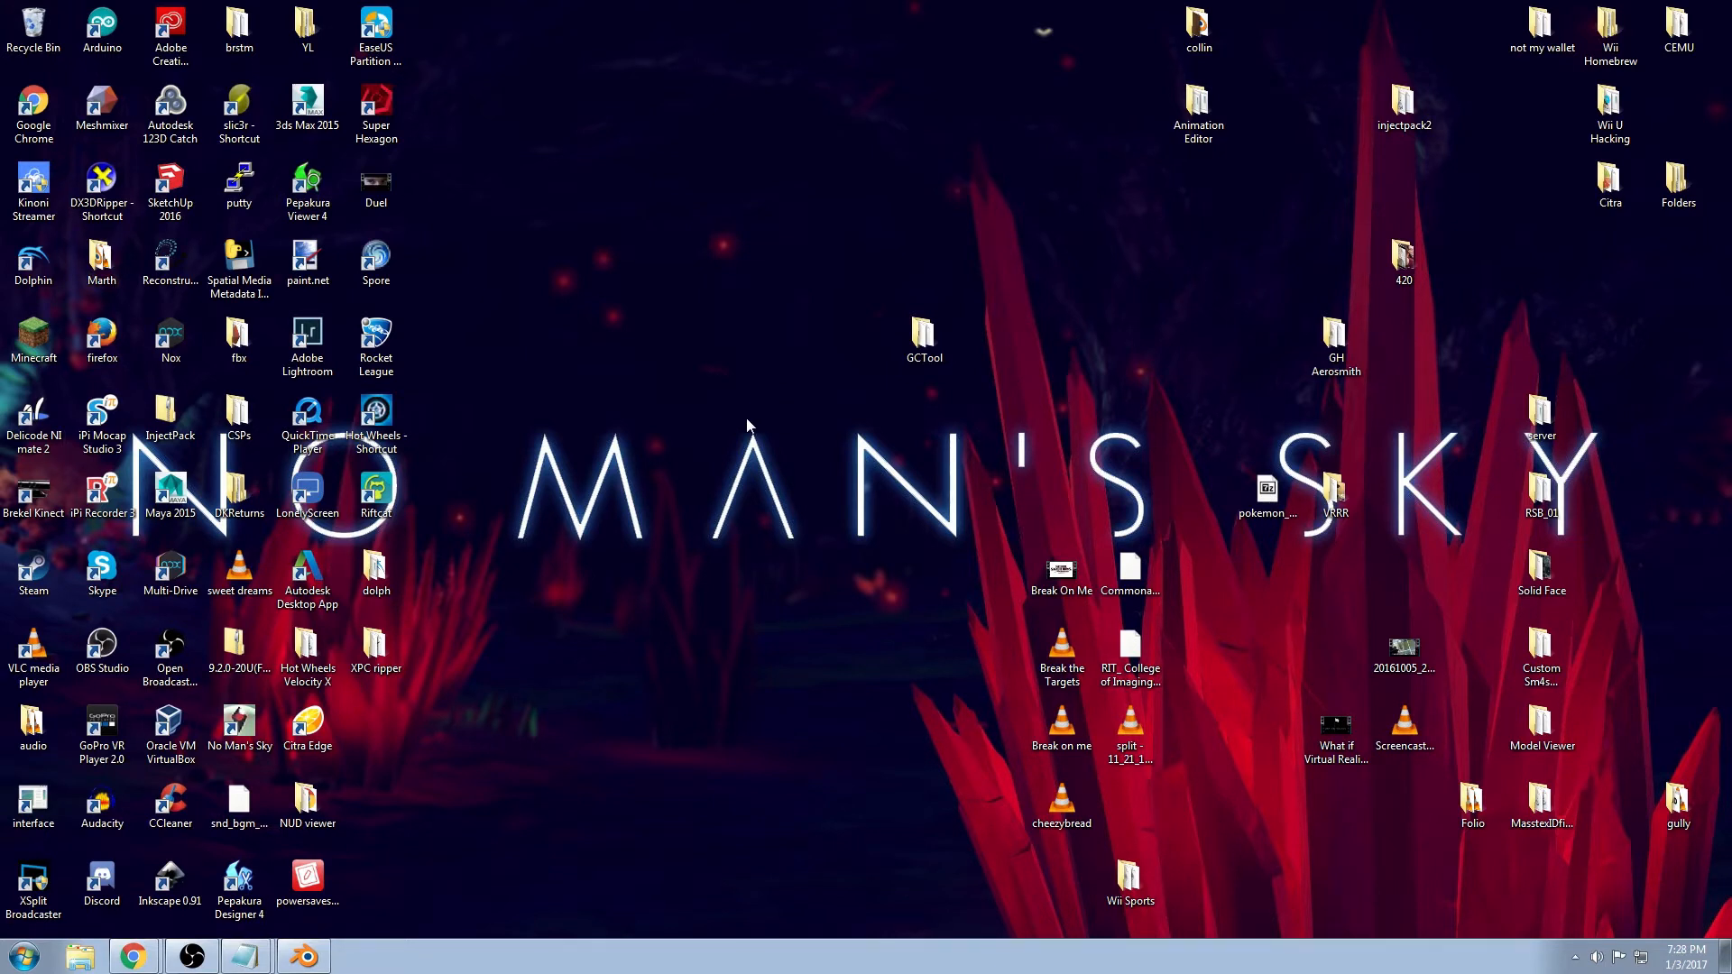
{"action": "mouse_move", "coordinate": [733, 452]}
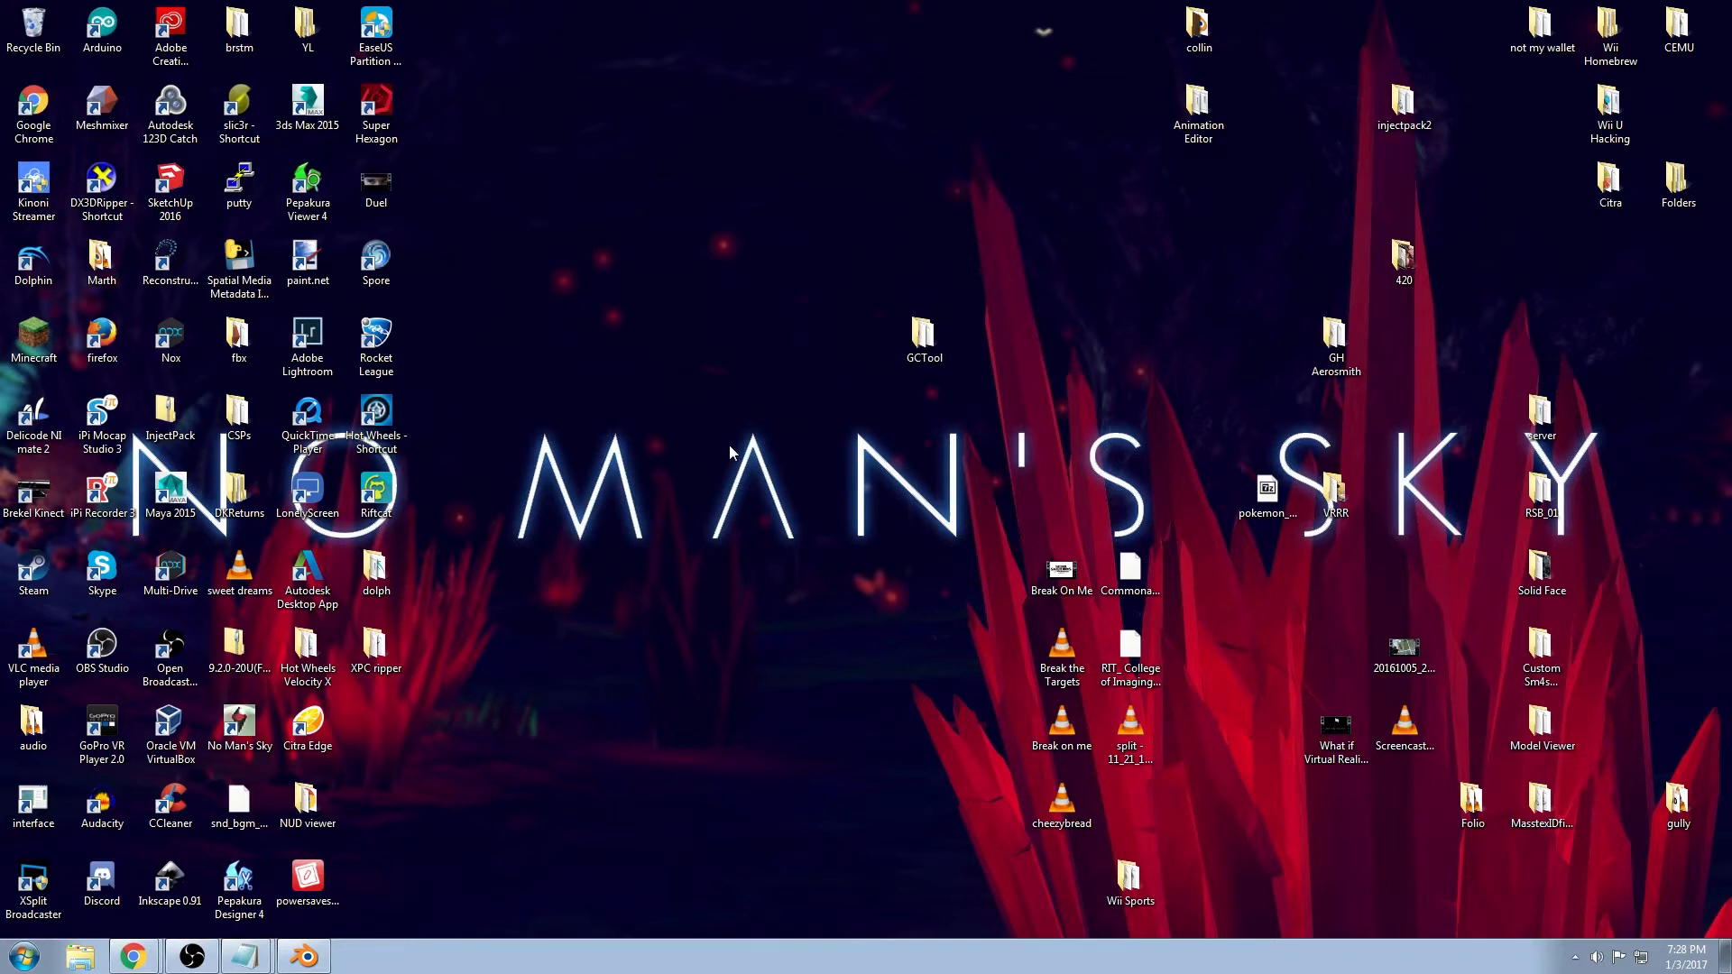
{"action": "mouse_move", "coordinate": [765, 480]}
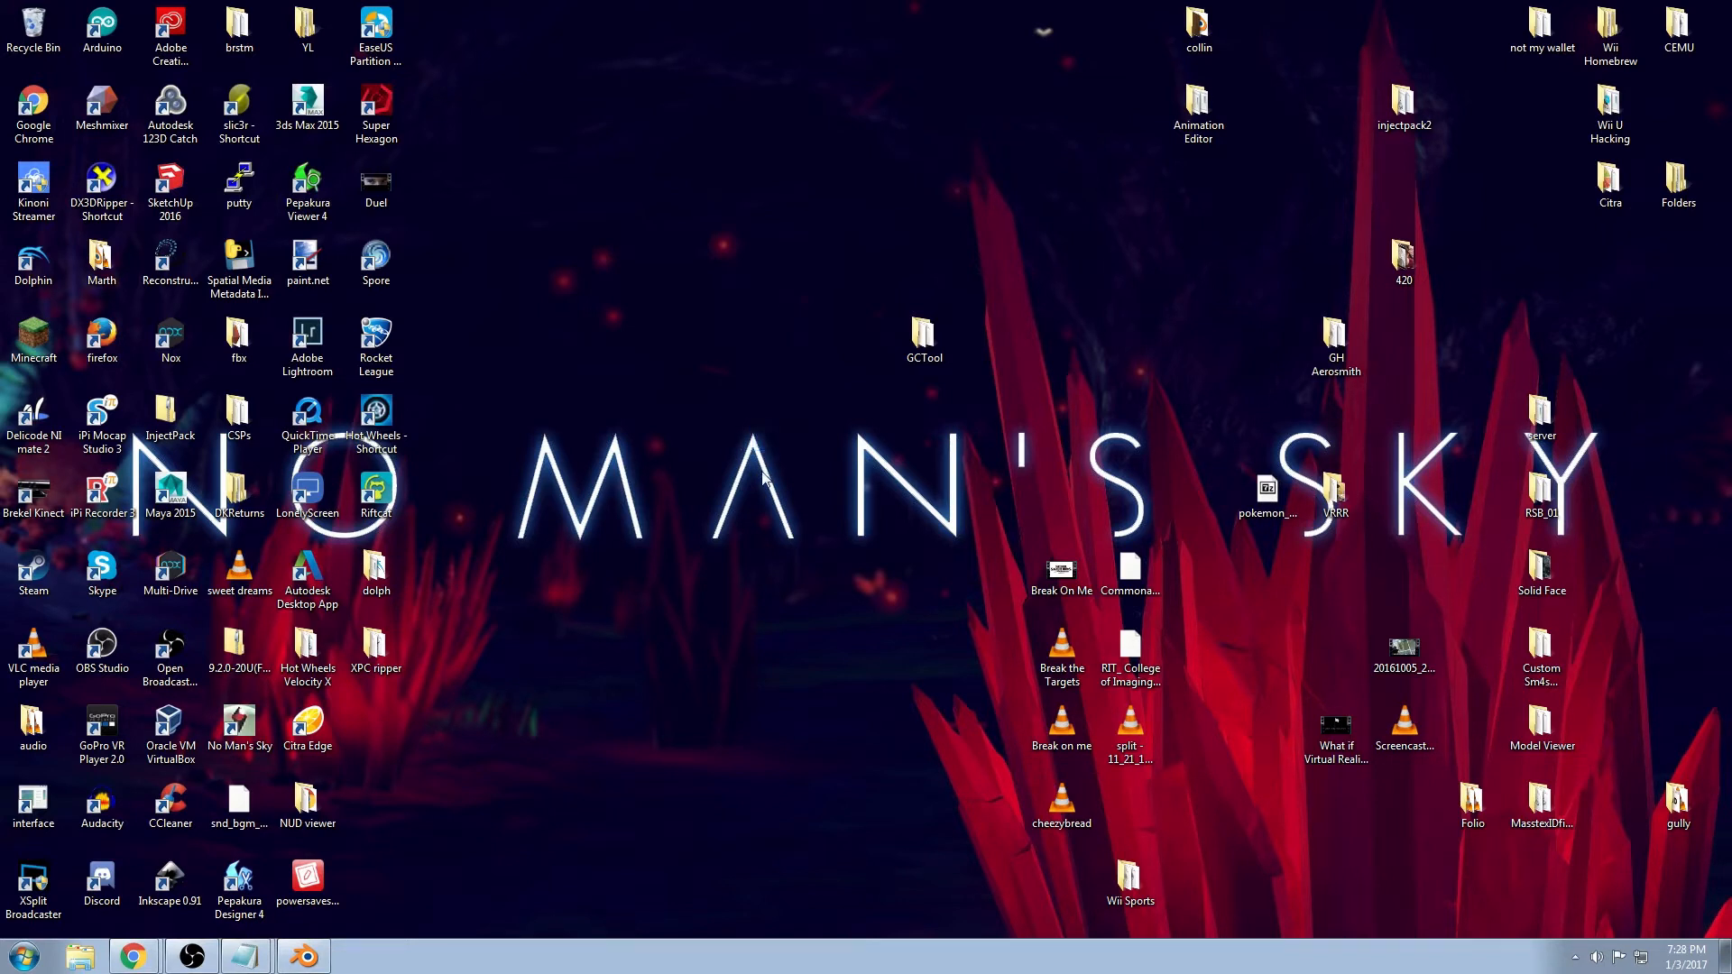
{"action": "mouse_move", "coordinate": [752, 466]}
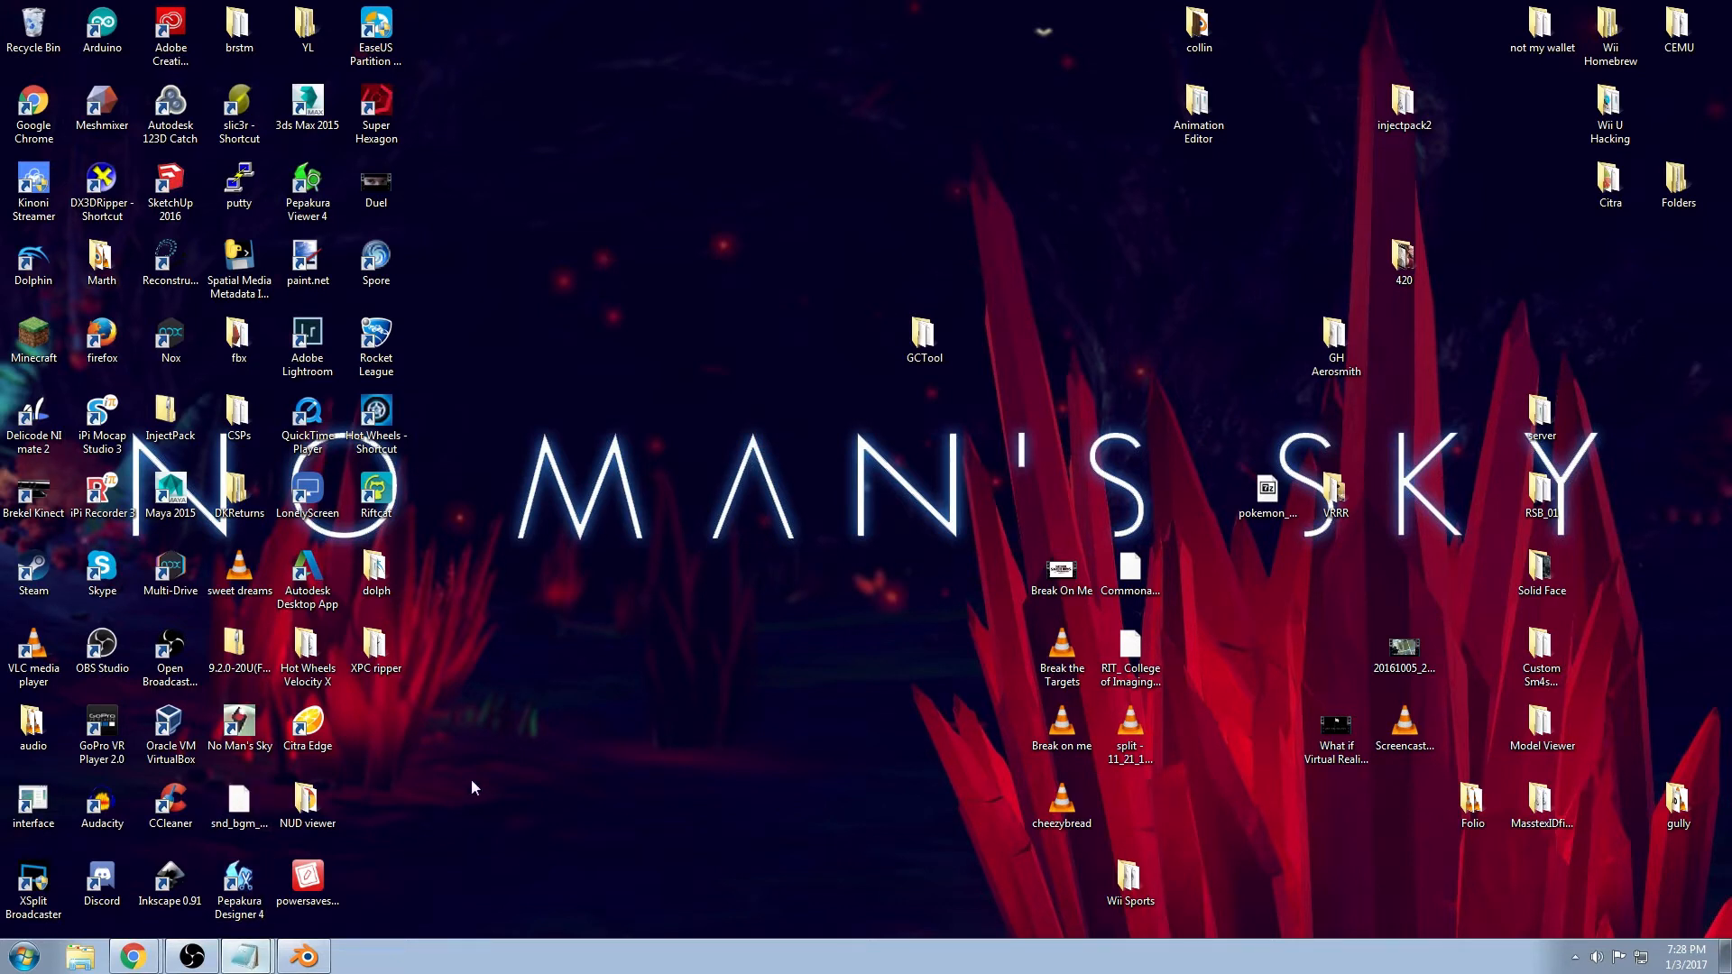
{"action": "mouse_move", "coordinate": [453, 696]}
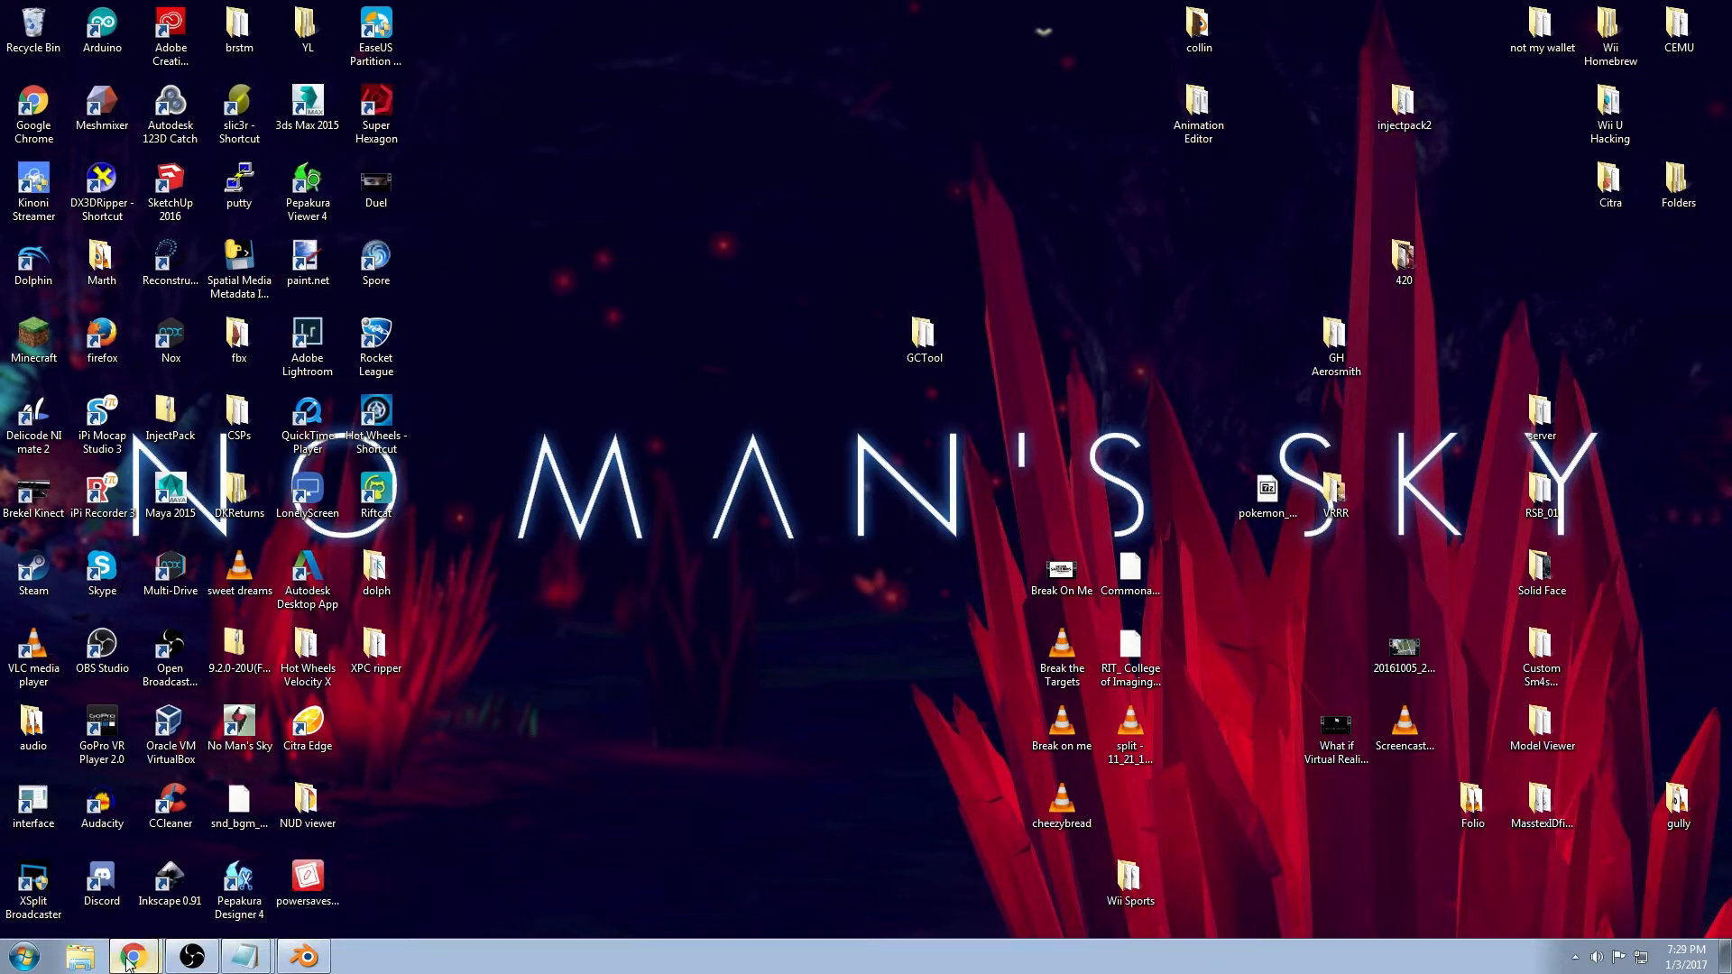
Bring up the Dolphin builds page and open the 3D Ripper DX link from the notes in a new tab
{"action": "left_click", "coordinate": [134, 953]}
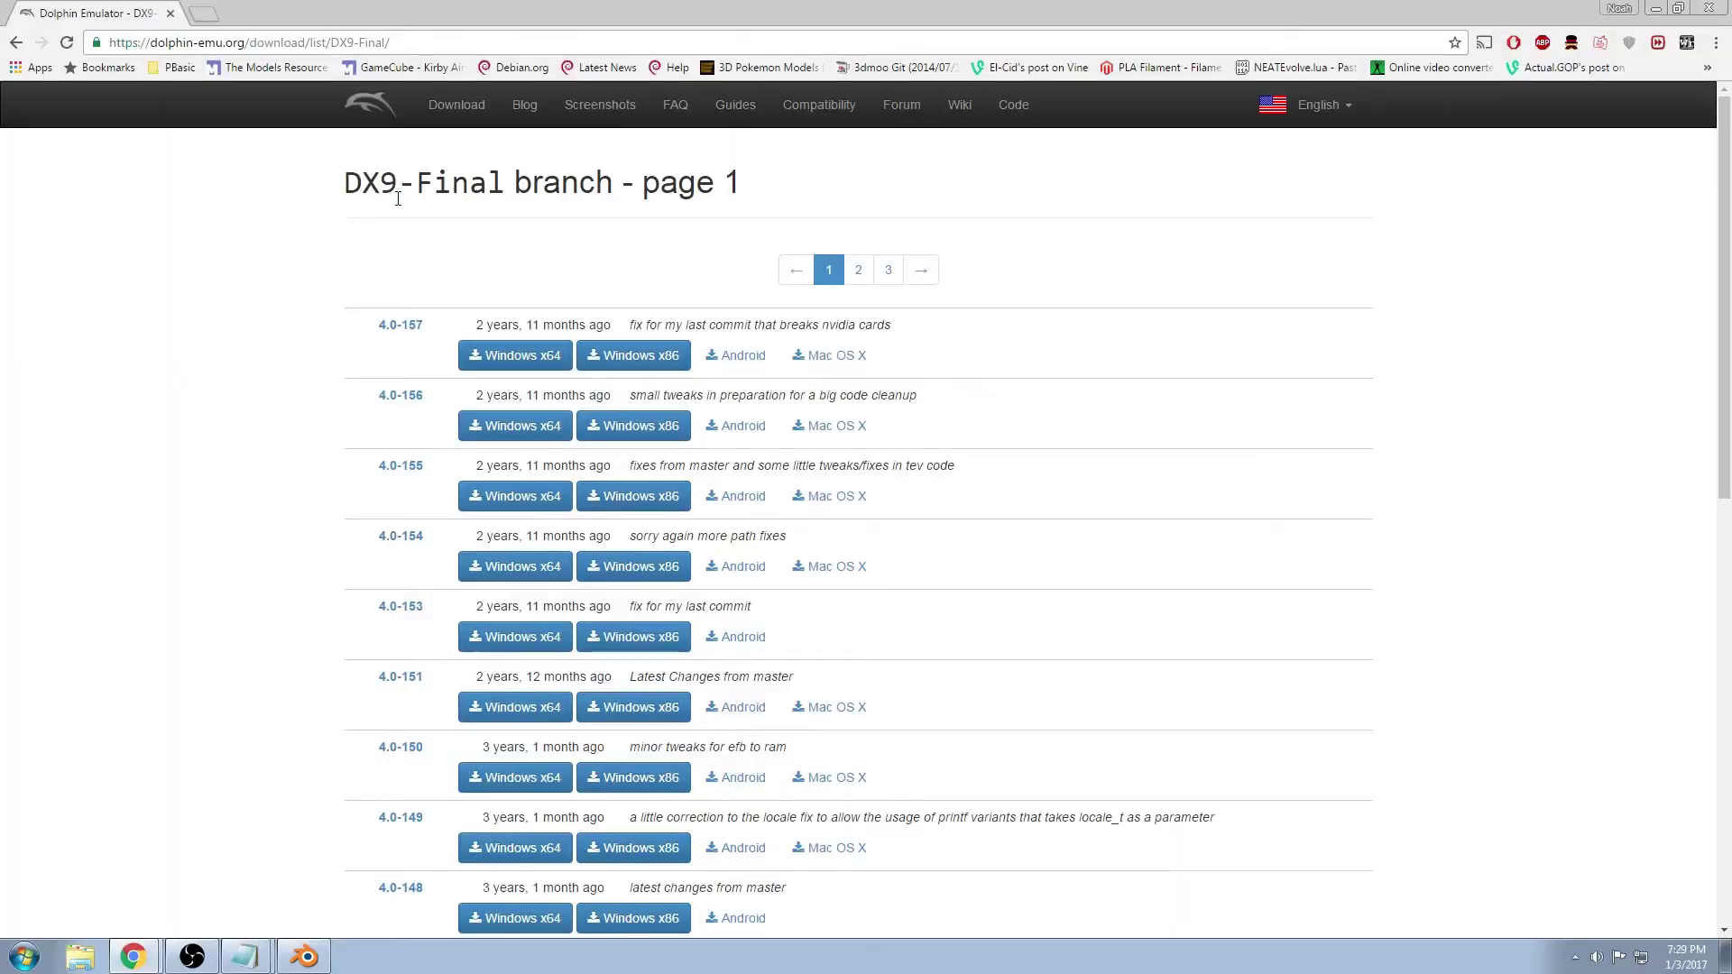
{"action": "mouse_move", "coordinate": [382, 195]}
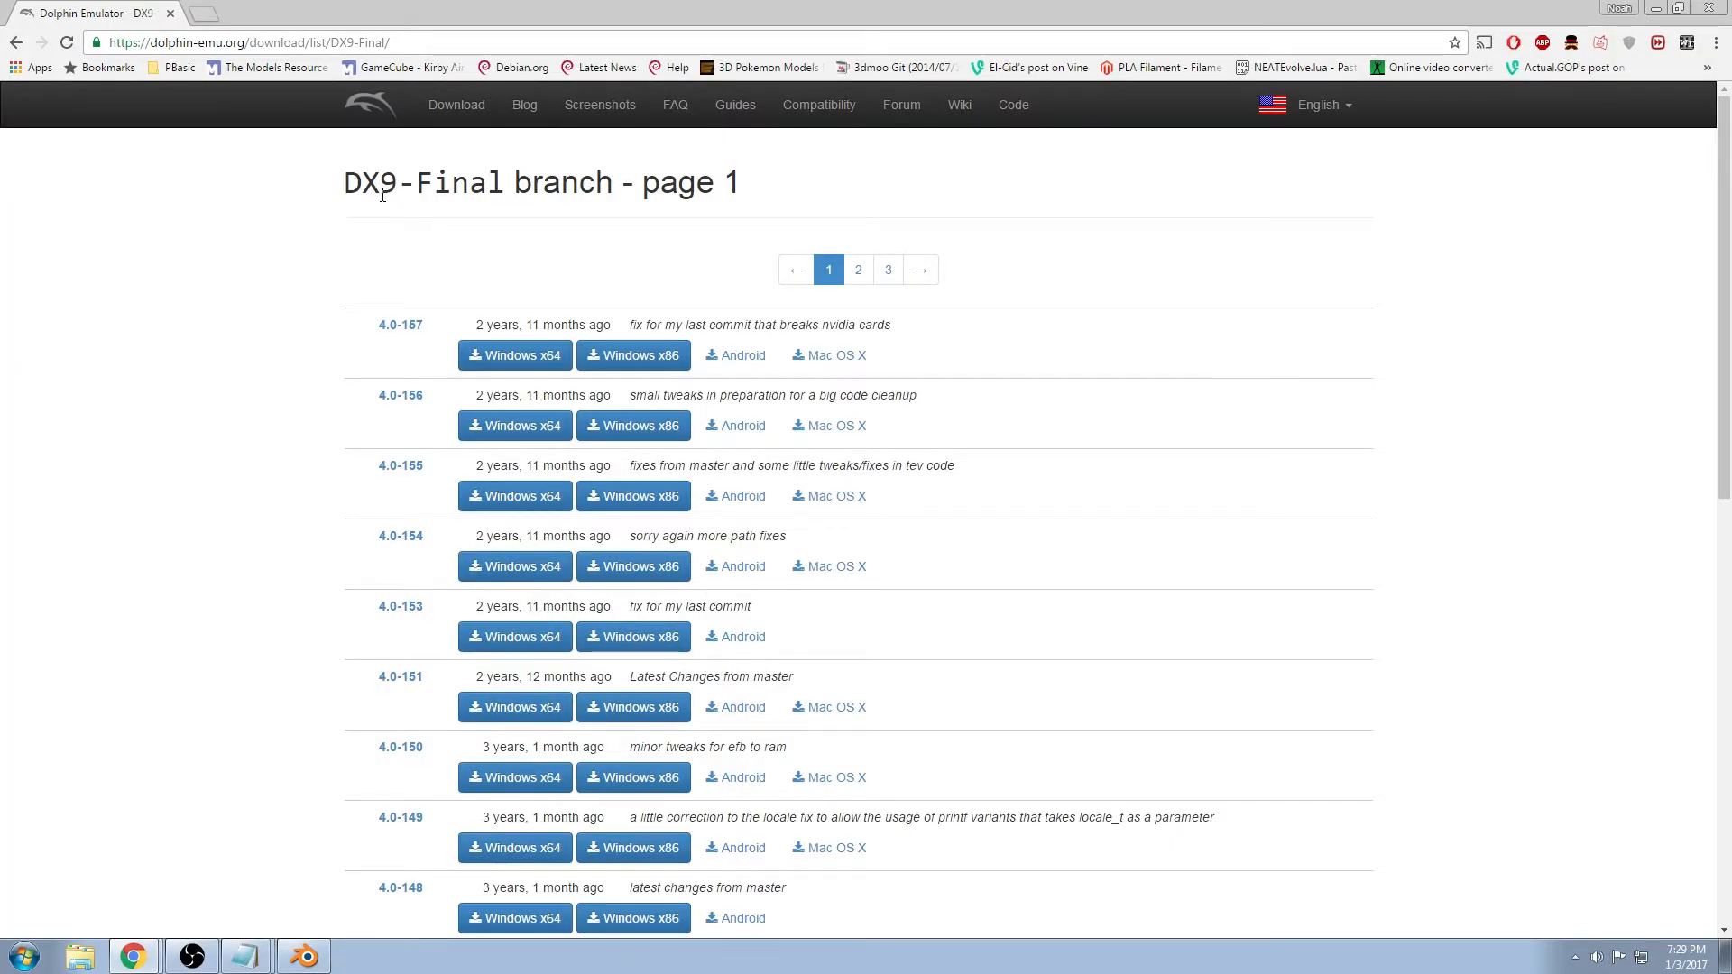
{"action": "mouse_move", "coordinate": [310, 924]}
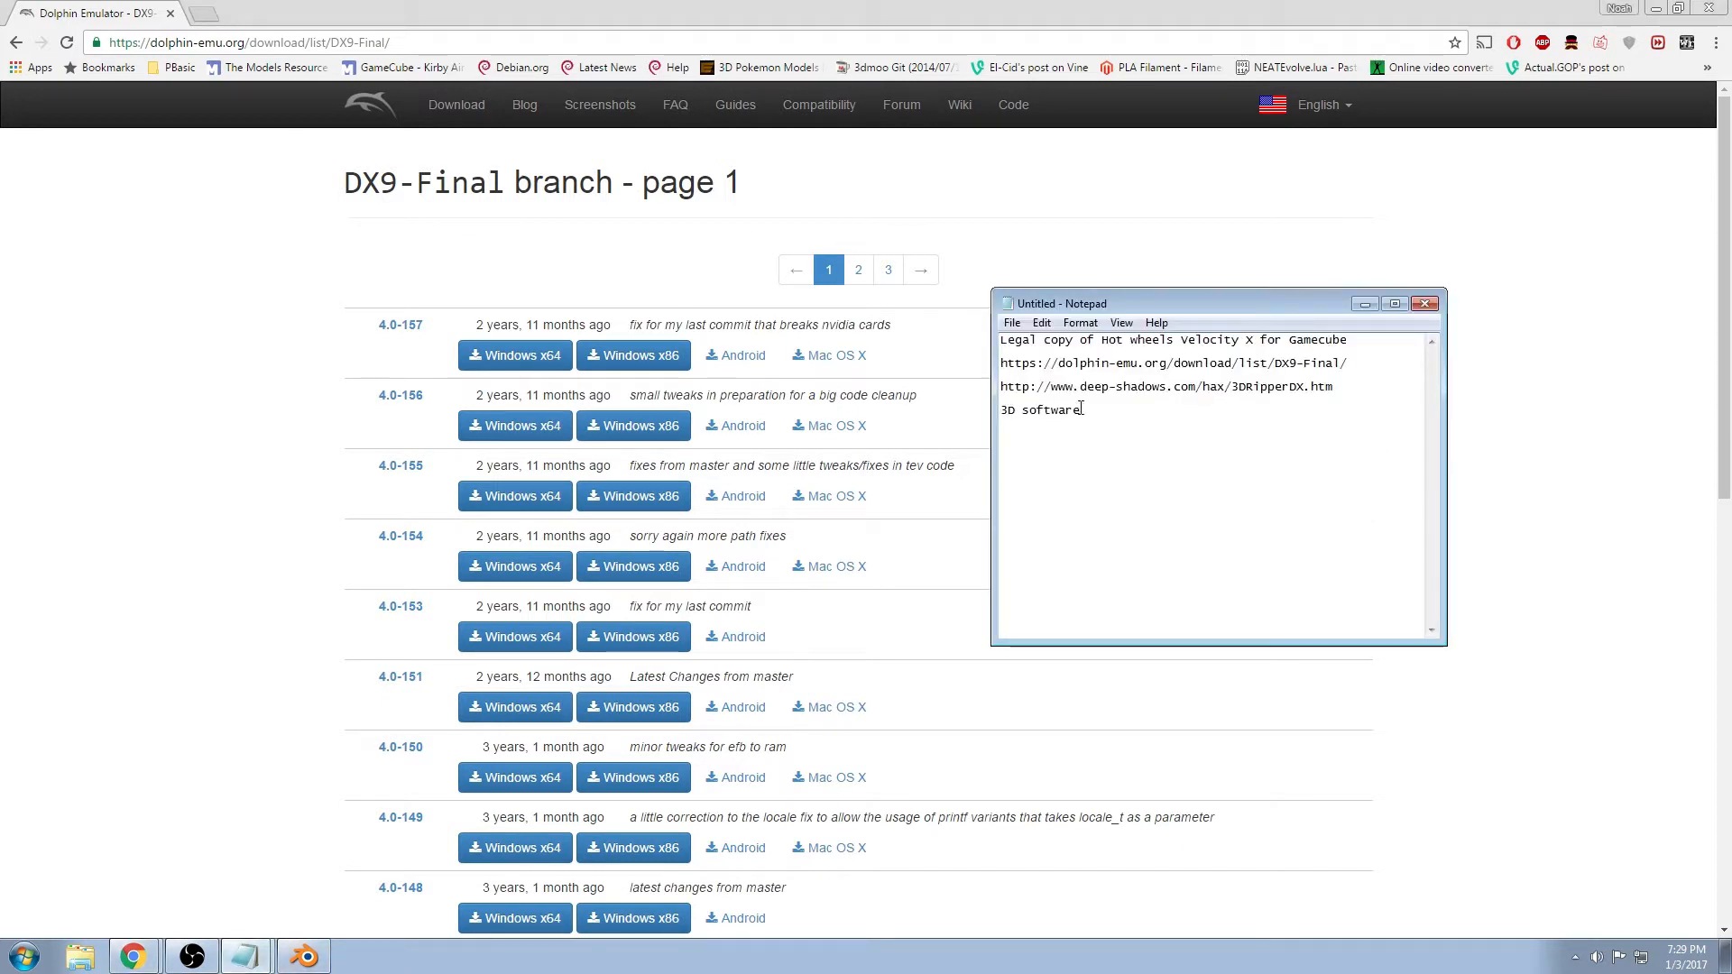
{"action": "triple_click", "coordinate": [1166, 386]}
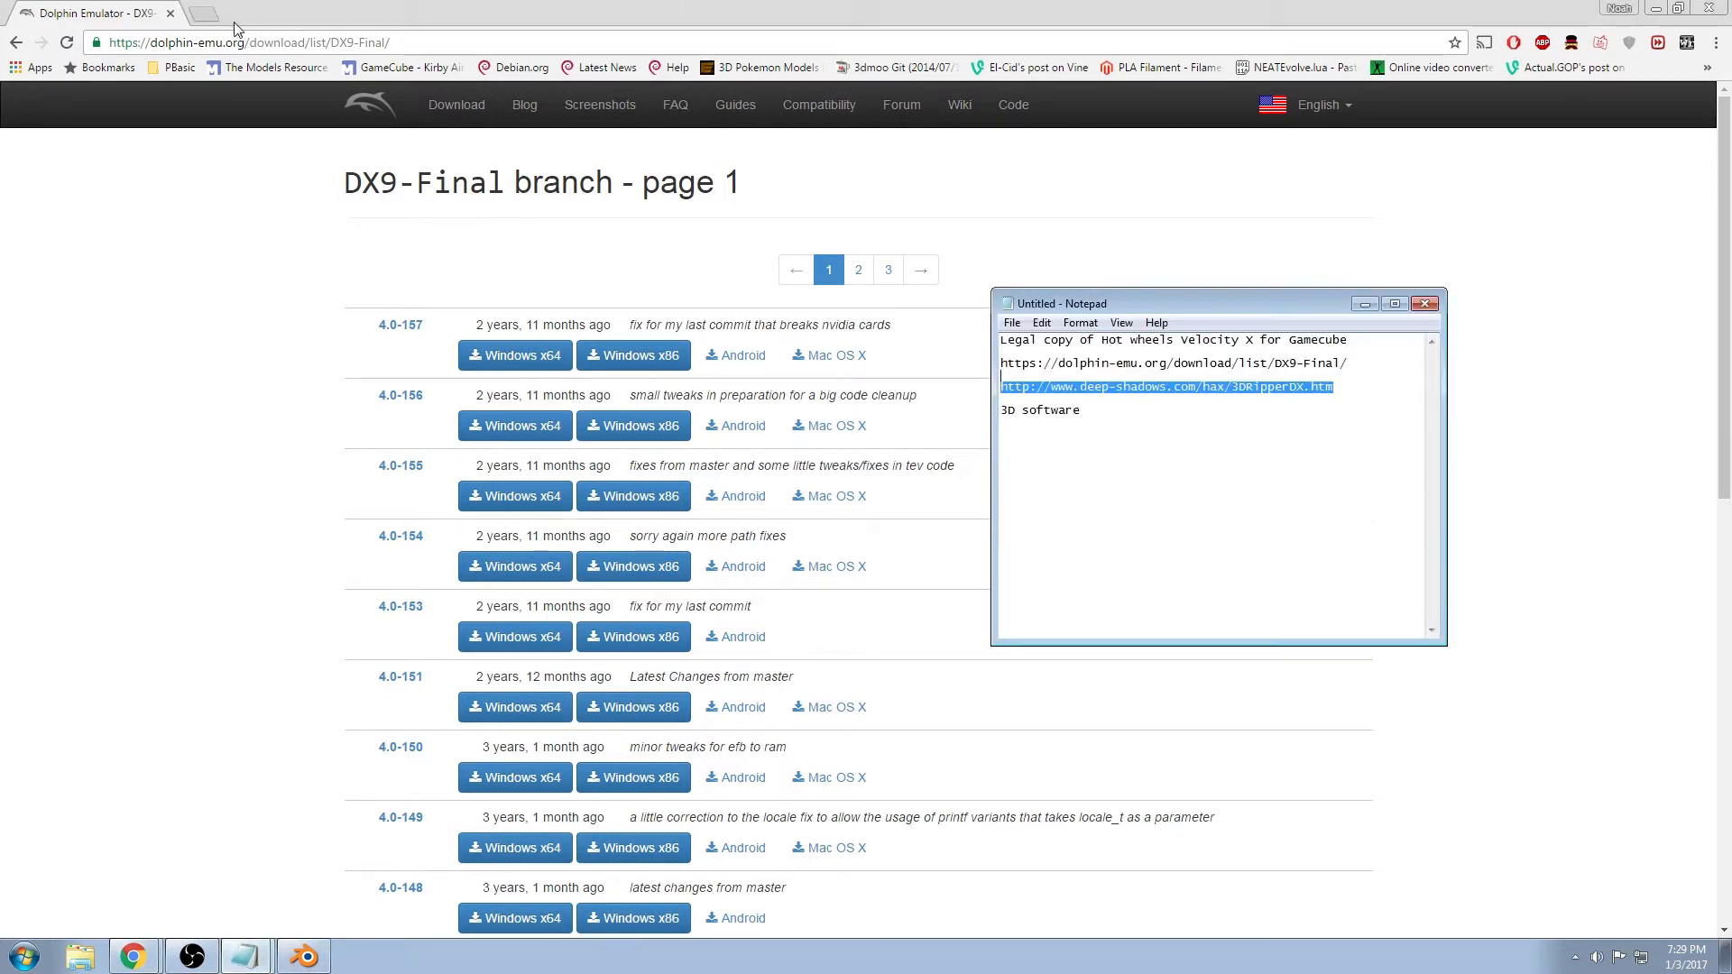
{"action": "left_click", "coordinate": [1165, 386]}
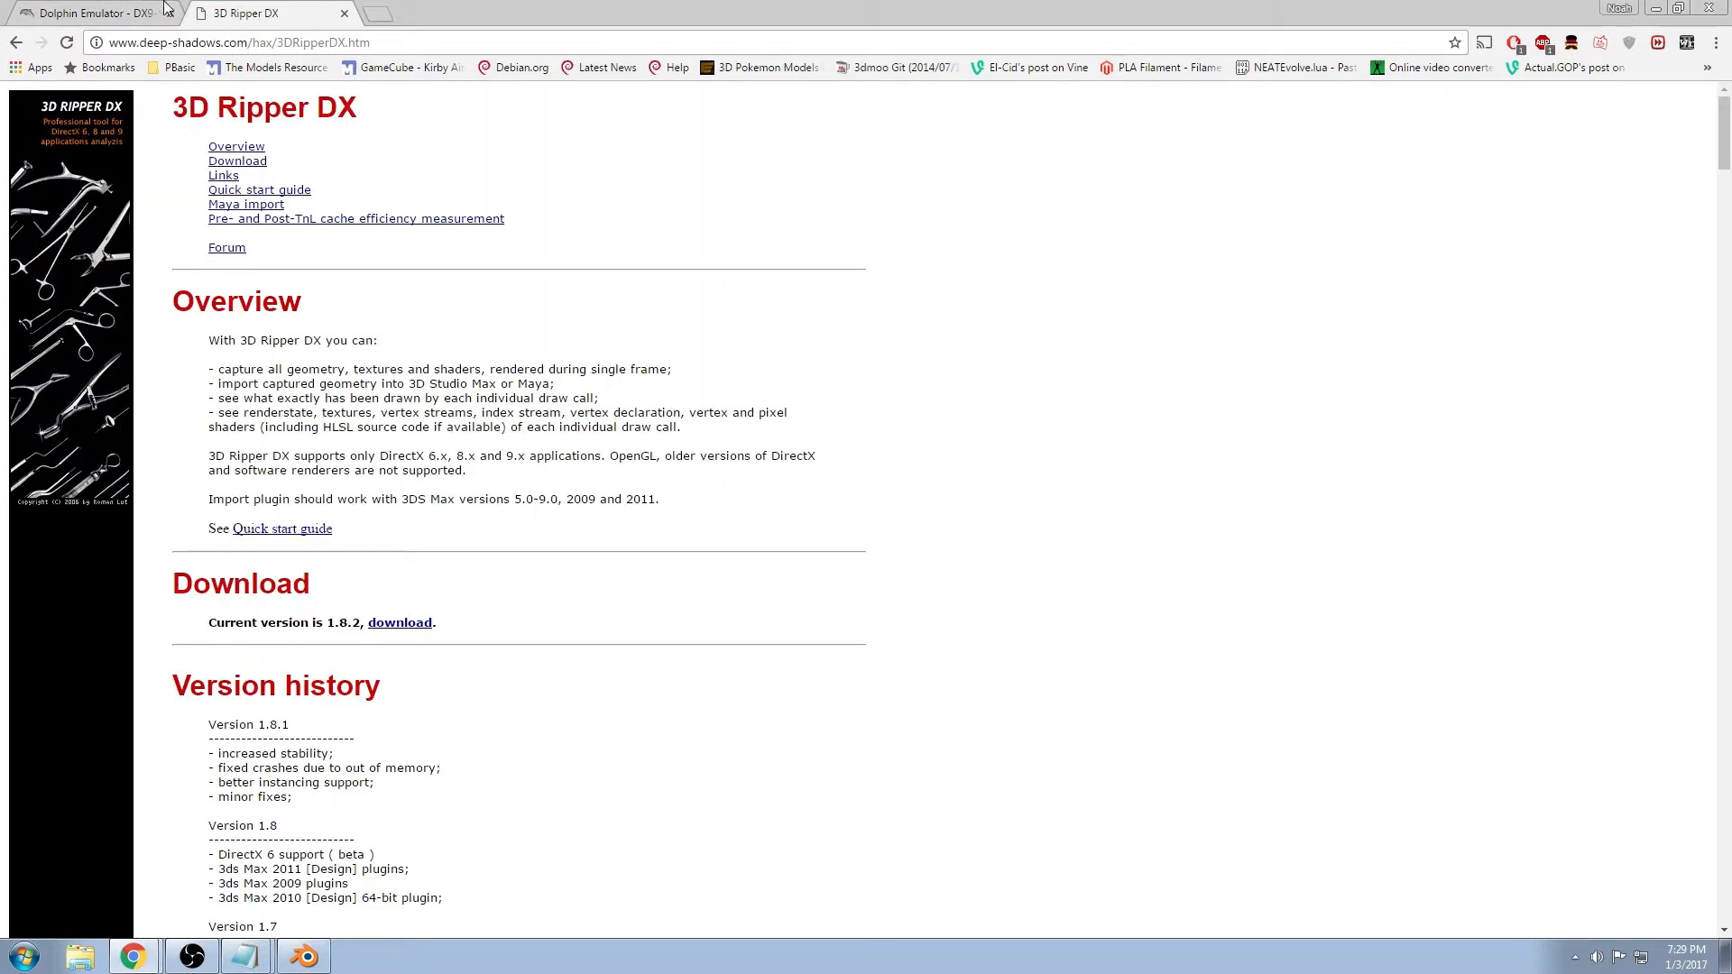
{"action": "mouse_move", "coordinate": [382, 305]}
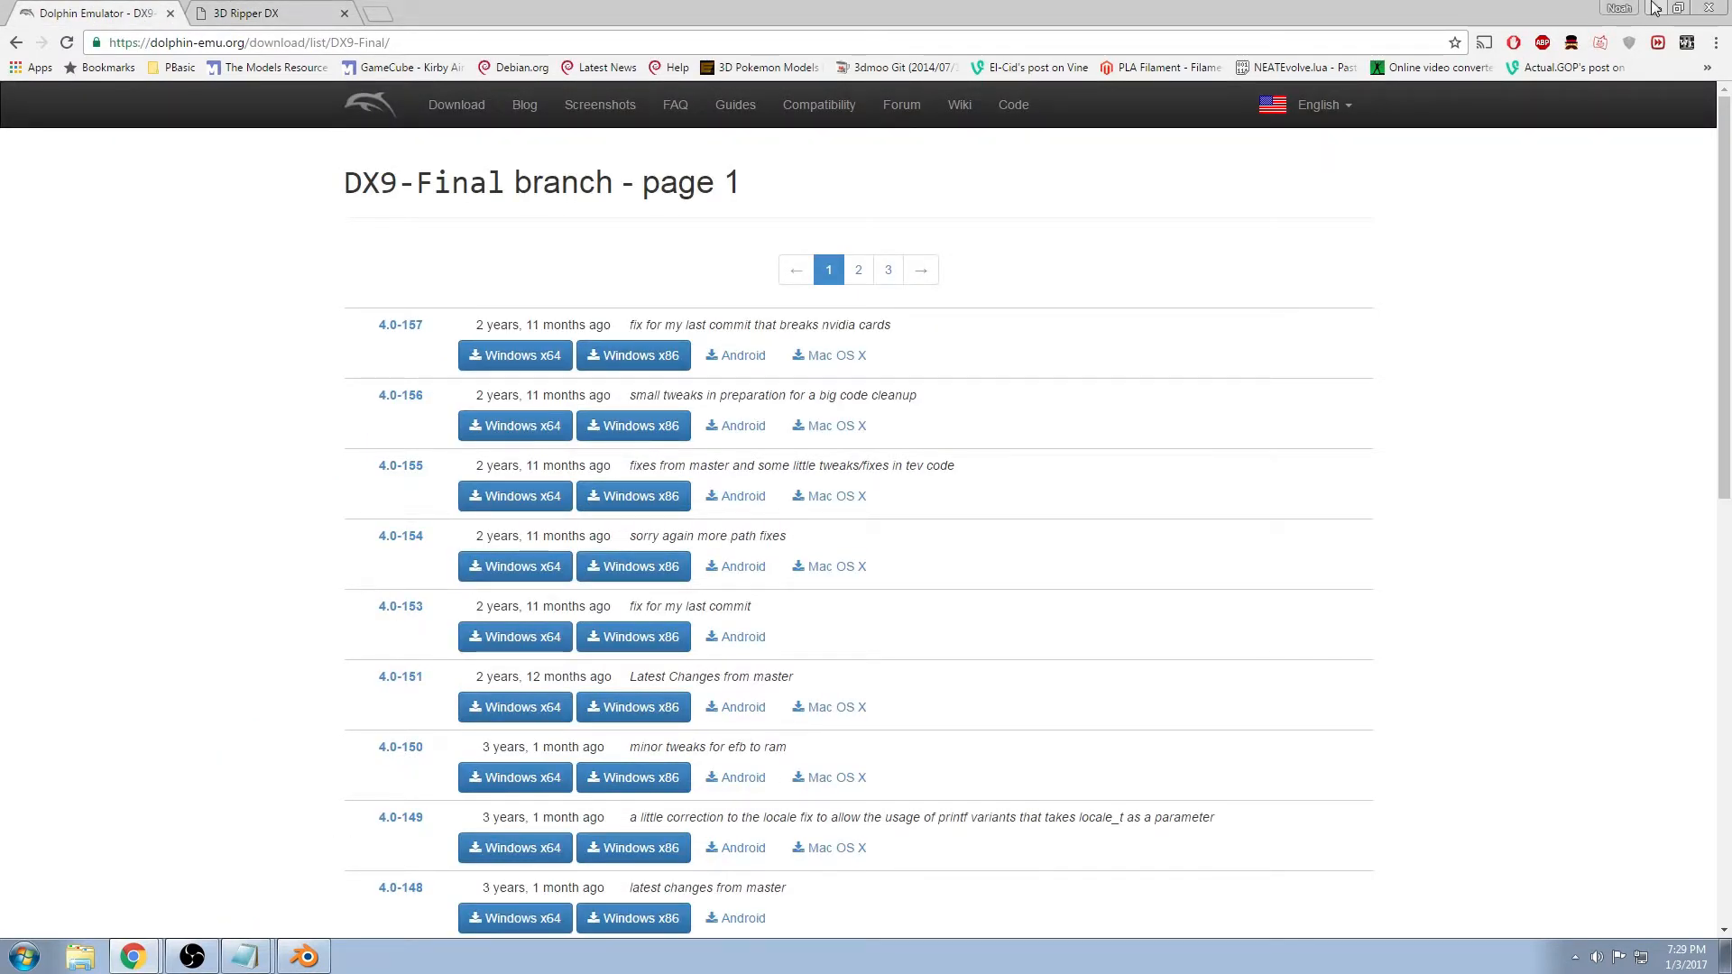
{"action": "mouse_move", "coordinate": [1656, 7]}
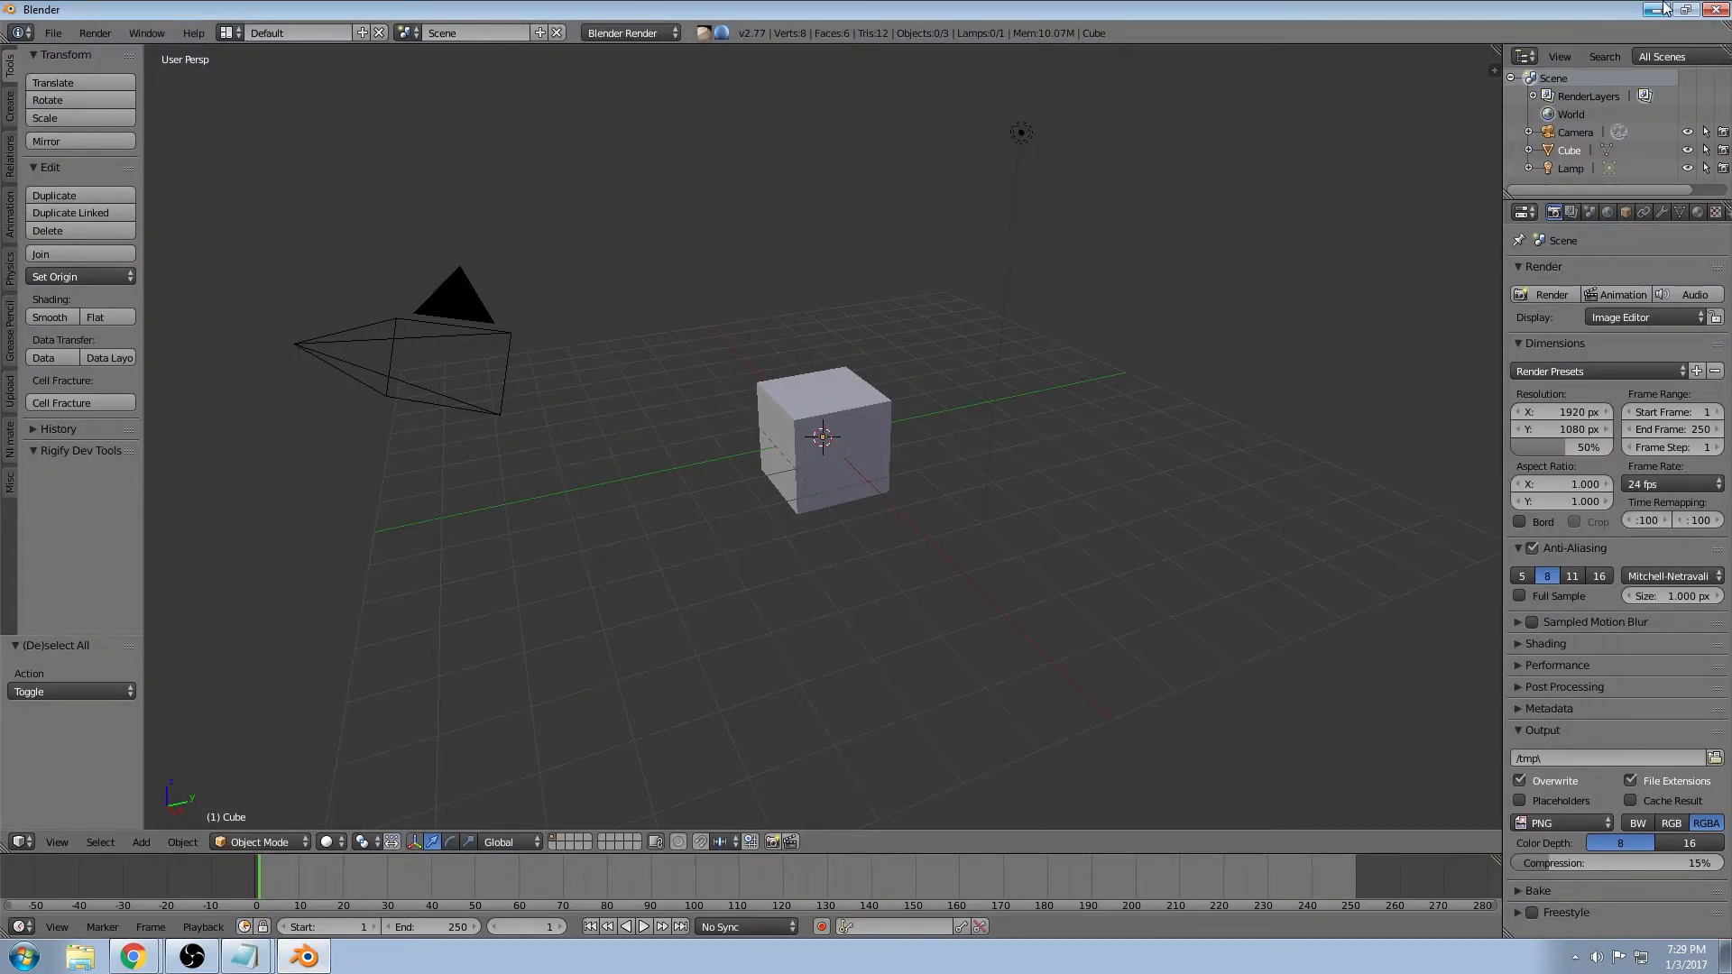
Minimize Blender to return to the desktop
{"action": "left_click", "coordinate": [1714, 7]}
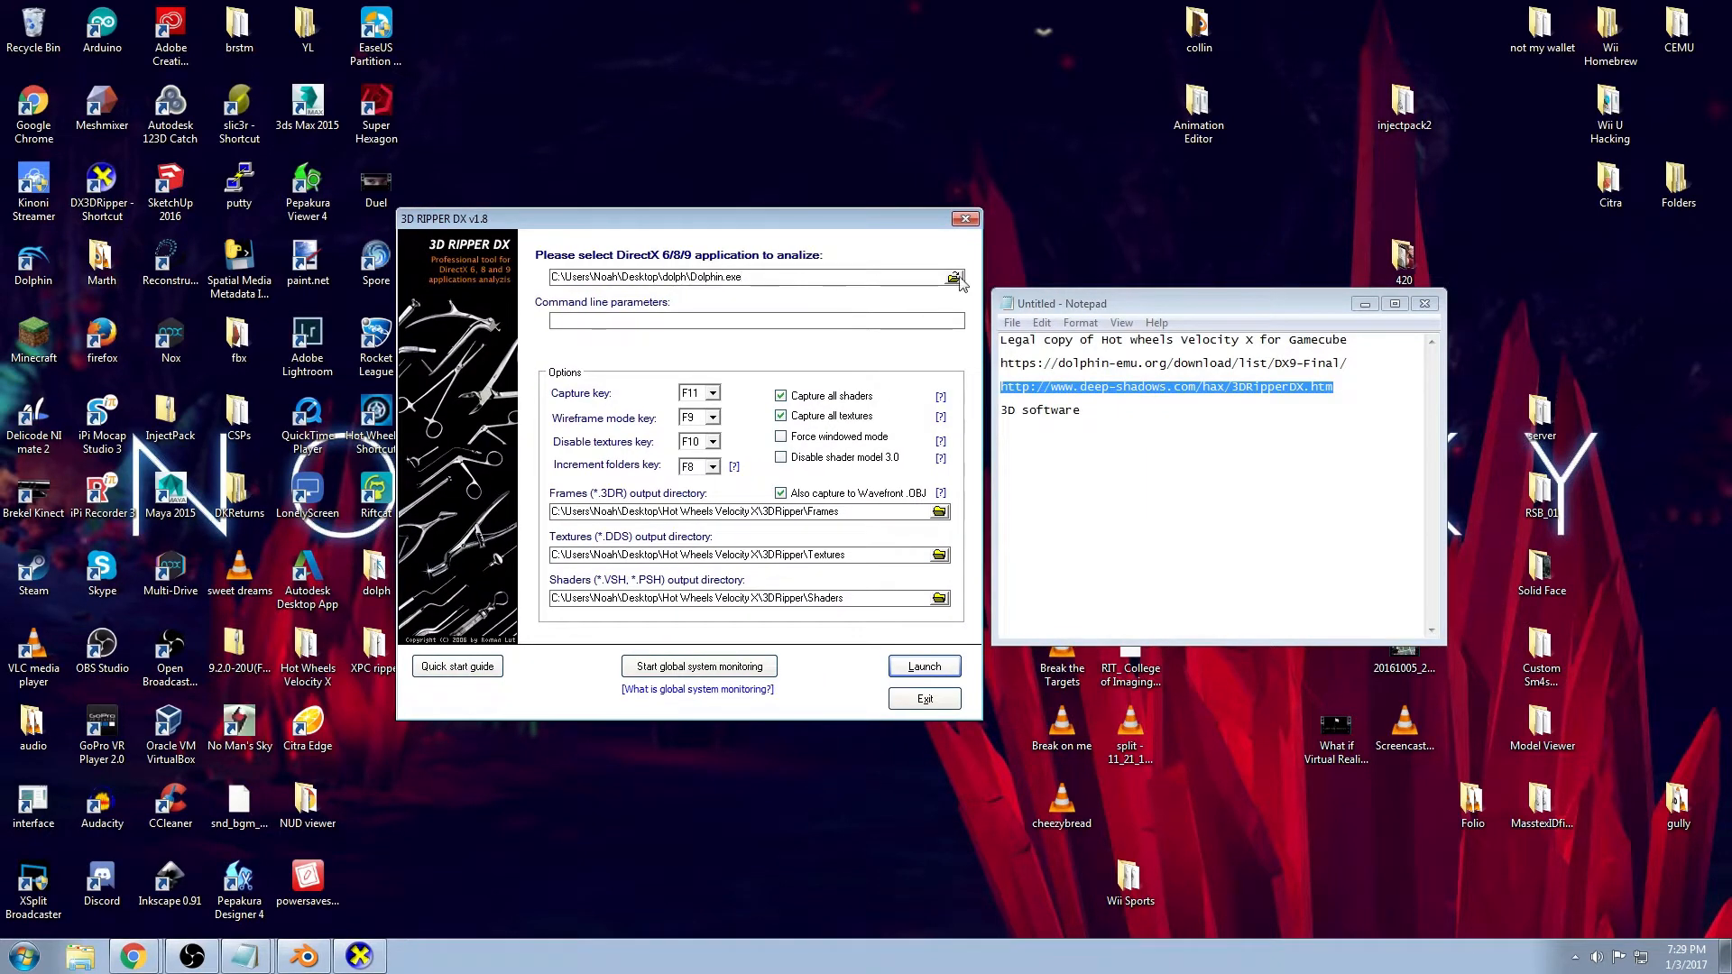
Pick Dolphin.exe as the application to analyze and launch it under capture
{"action": "left_click", "coordinate": [952, 277]}
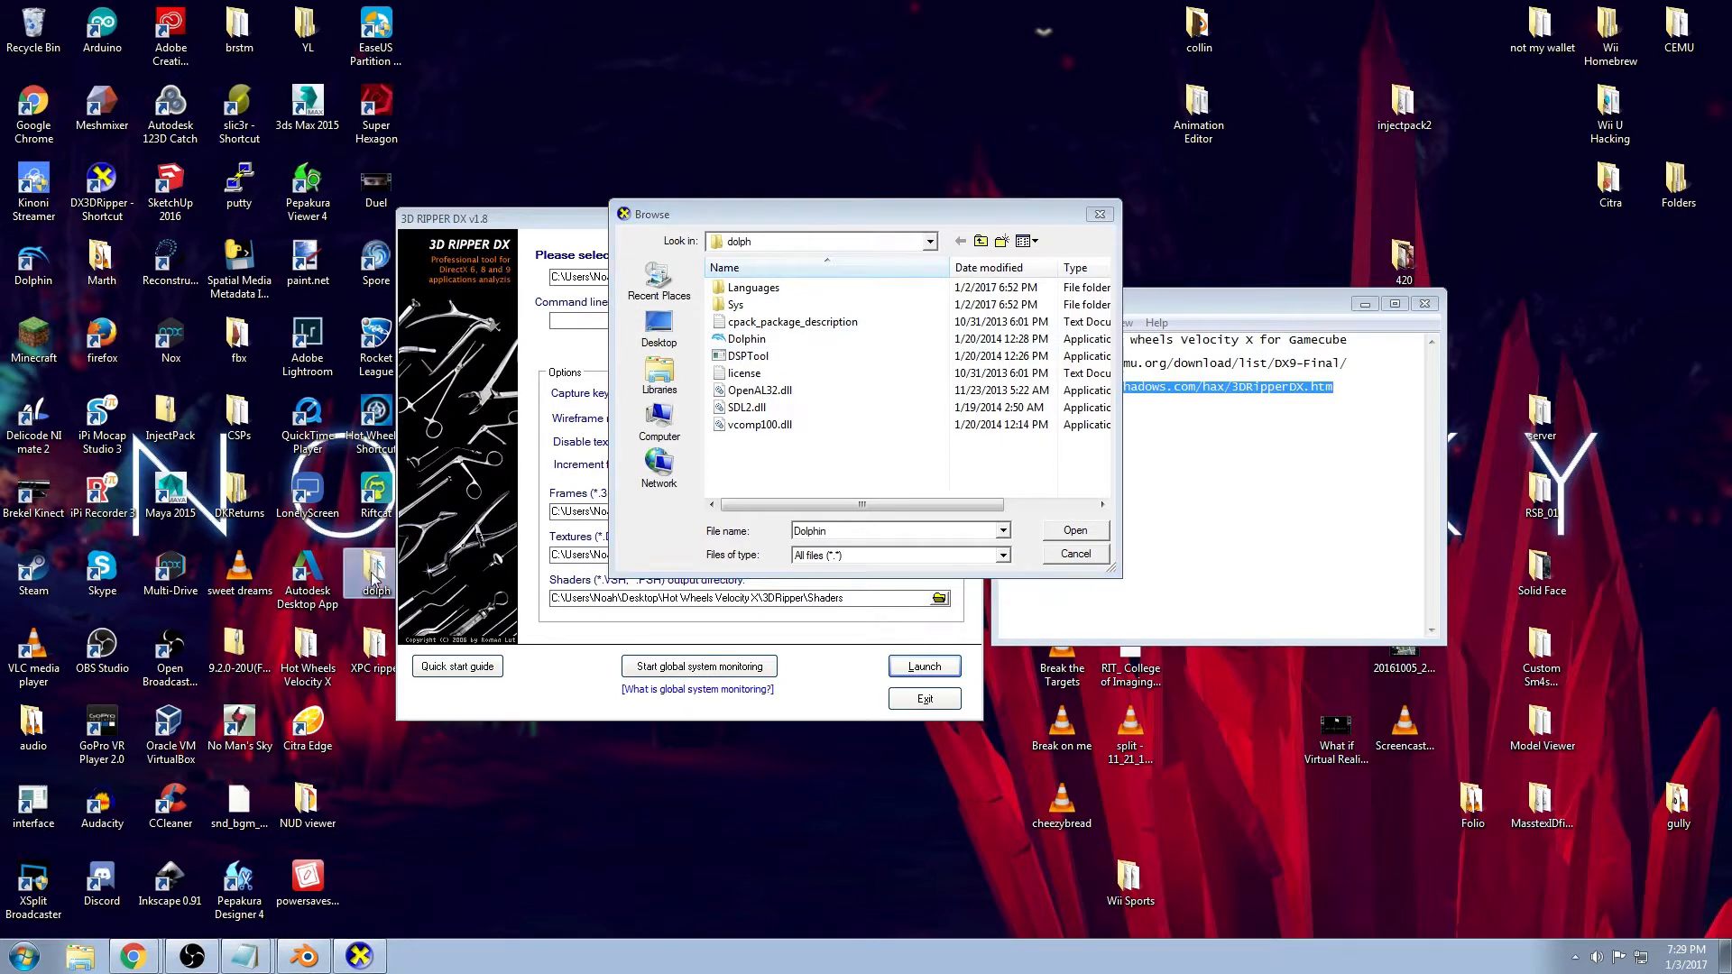
{"action": "left_click", "coordinate": [747, 355]}
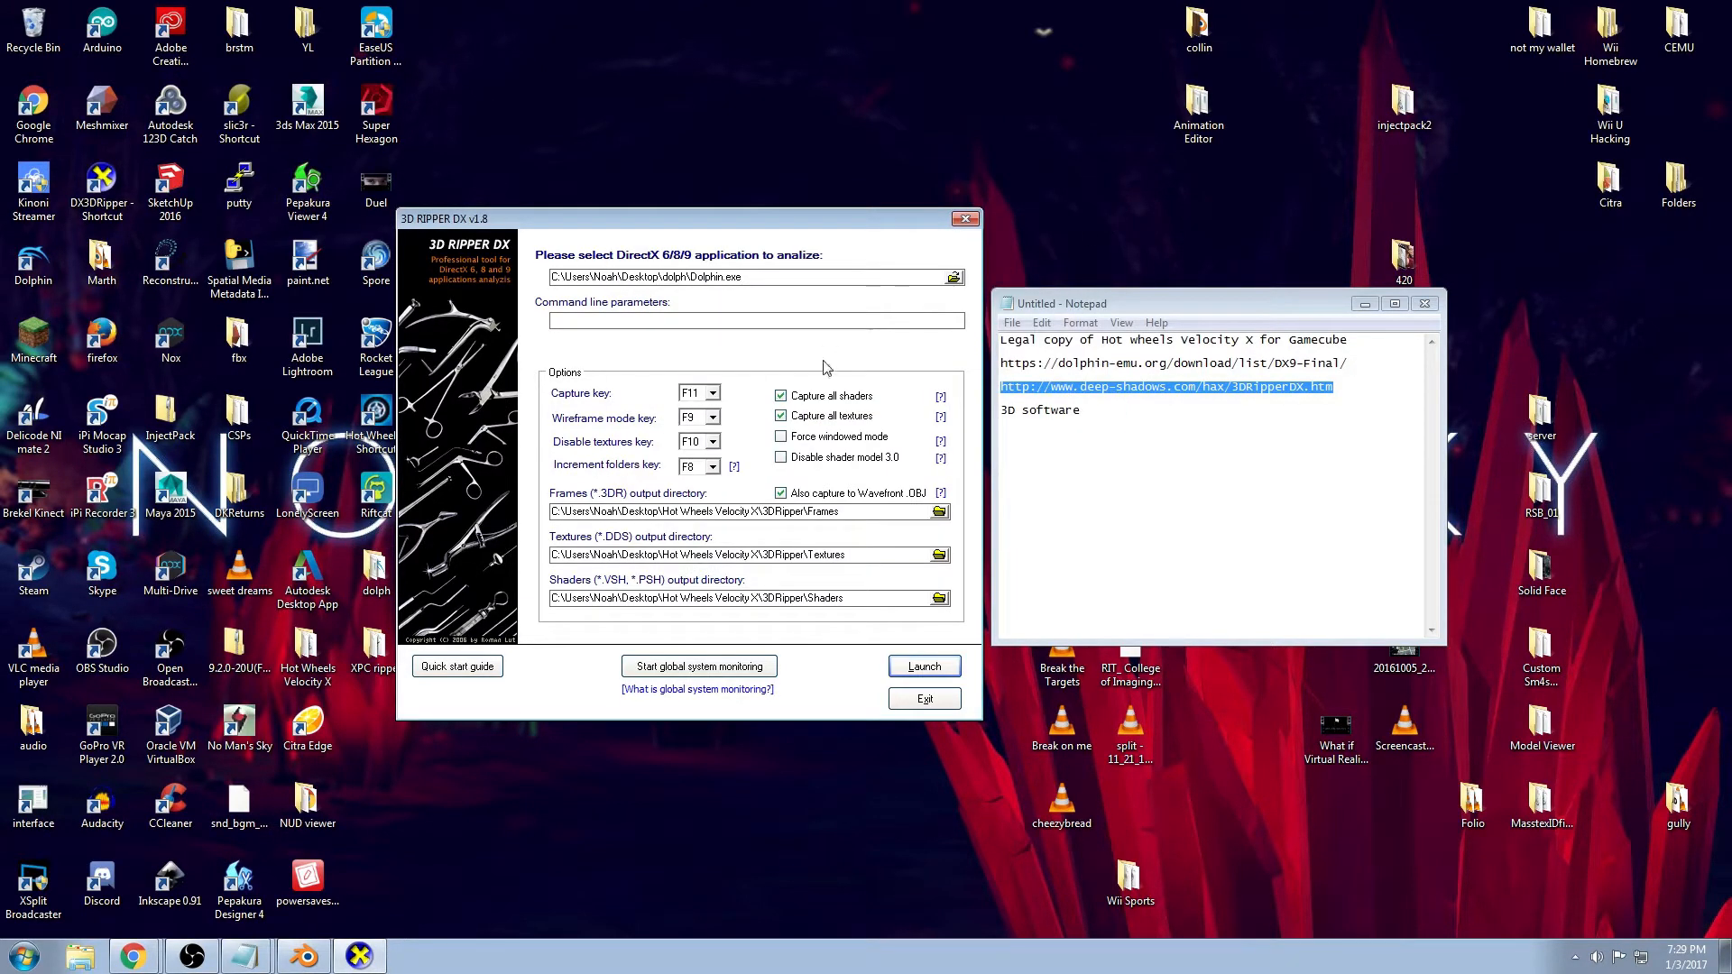
{"action": "left_click", "coordinate": [713, 394]}
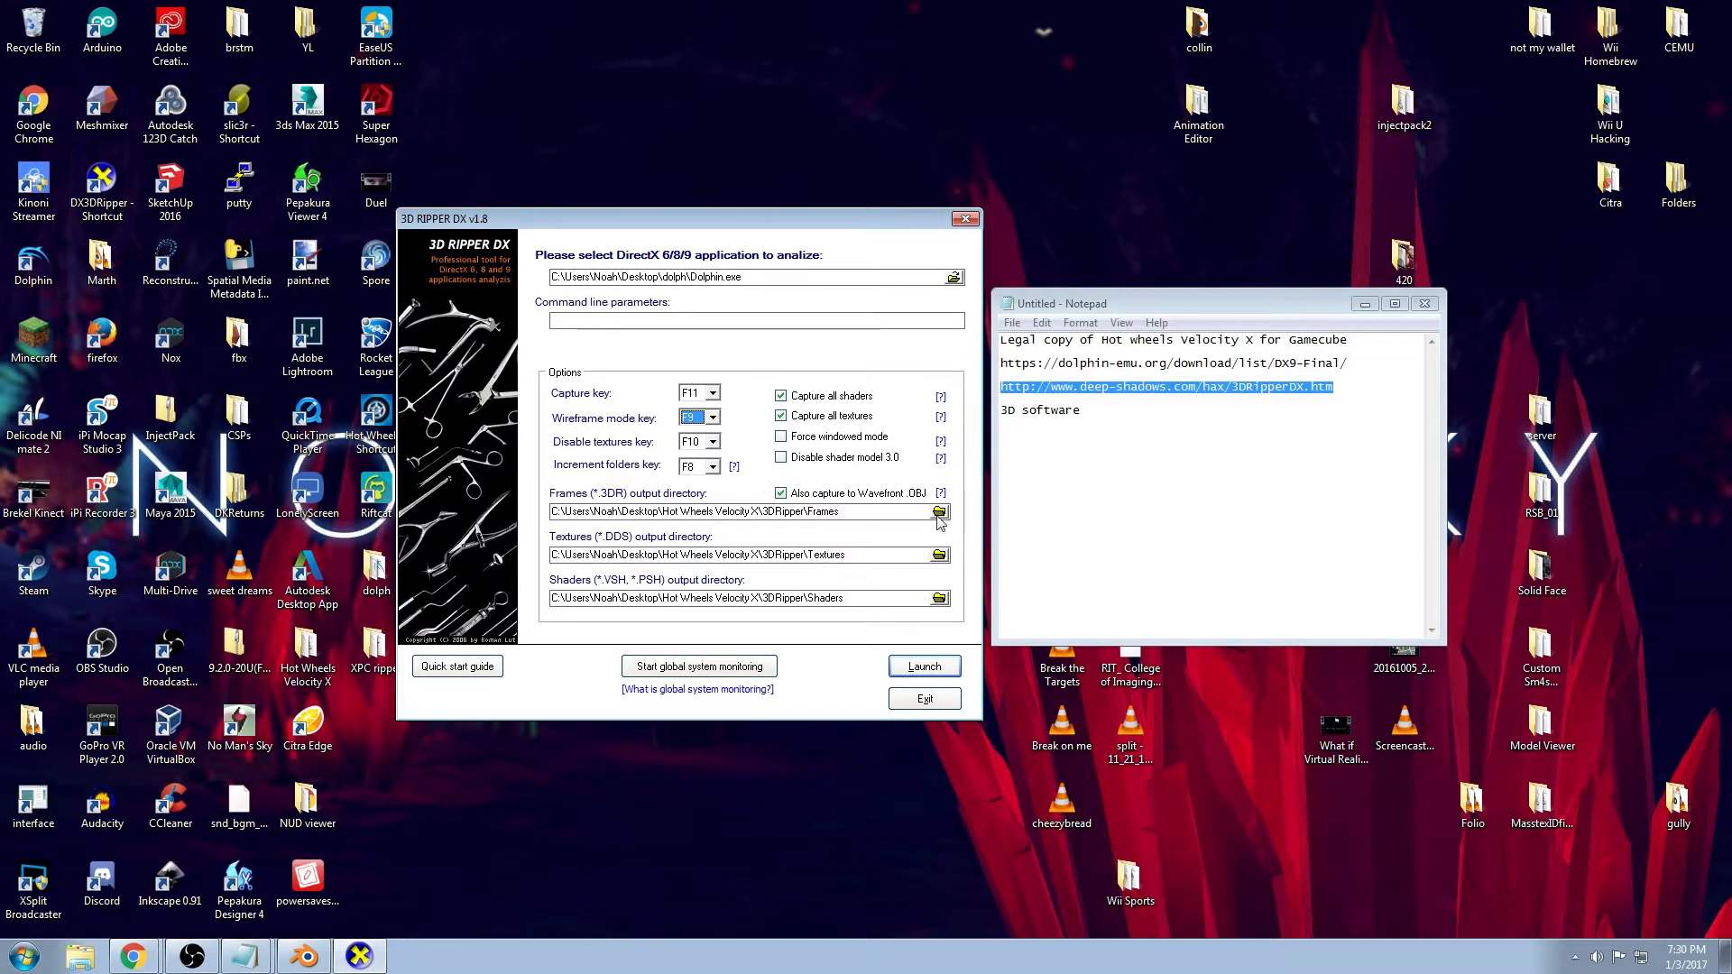
{"action": "mouse_move", "coordinate": [763, 485]}
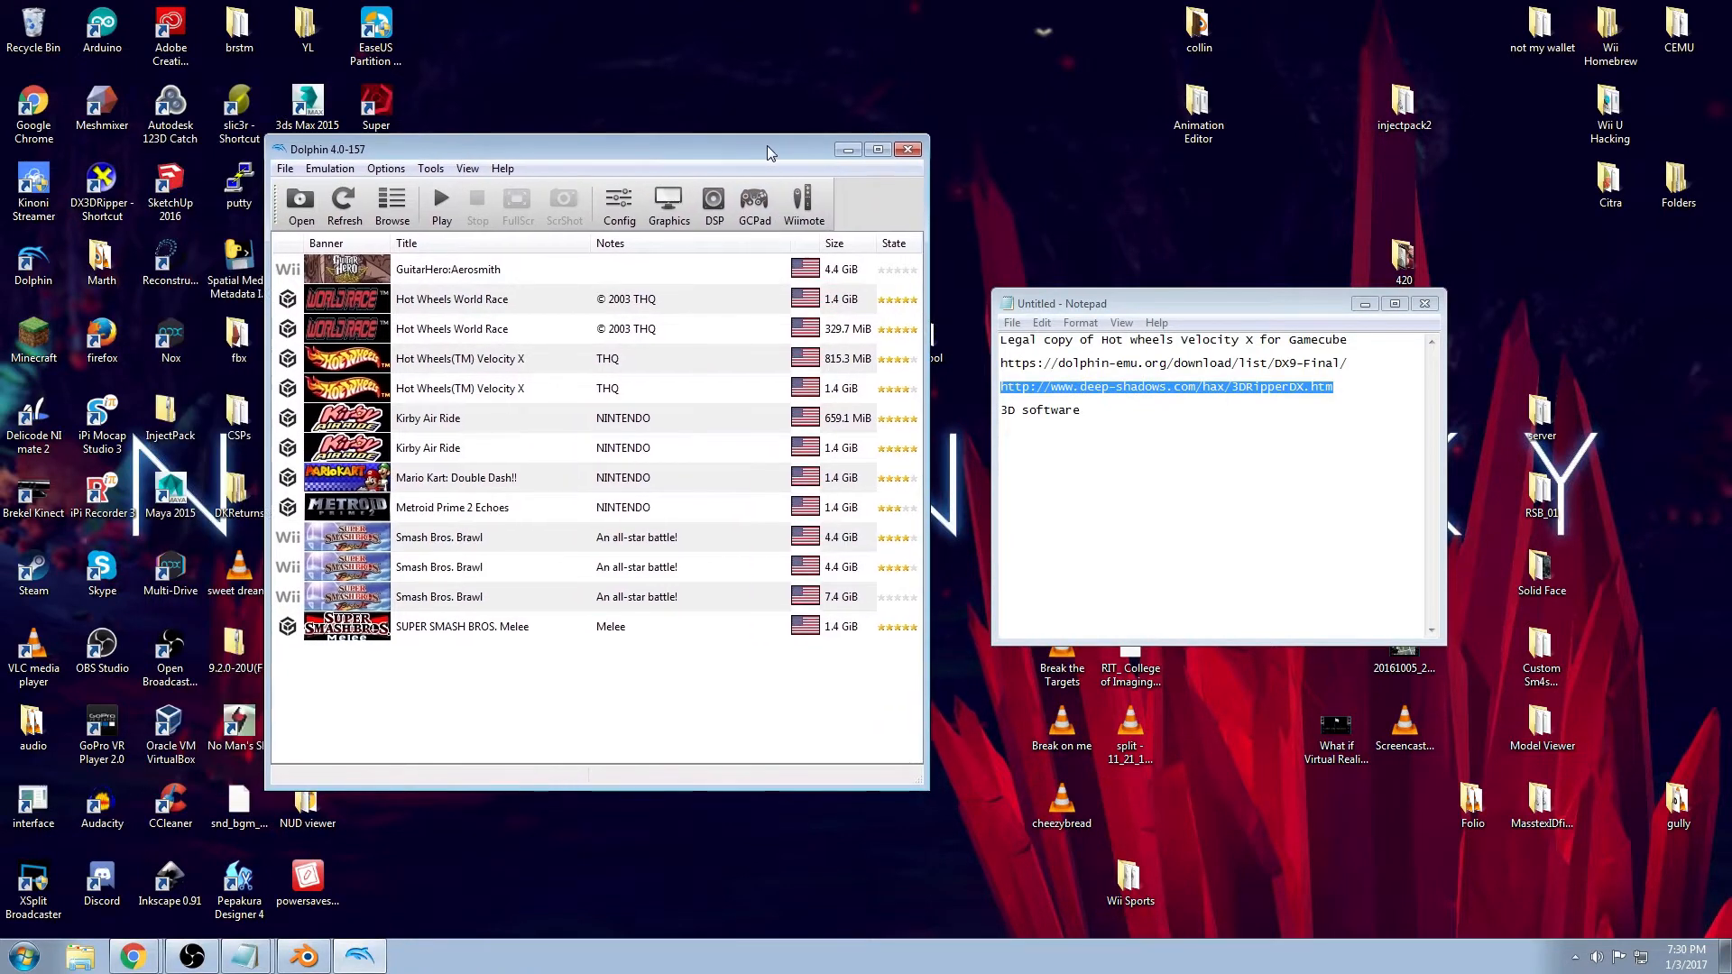
Start Hot Wheels Velocity X from the Dolphin game list
{"action": "left_click", "coordinate": [1424, 303]}
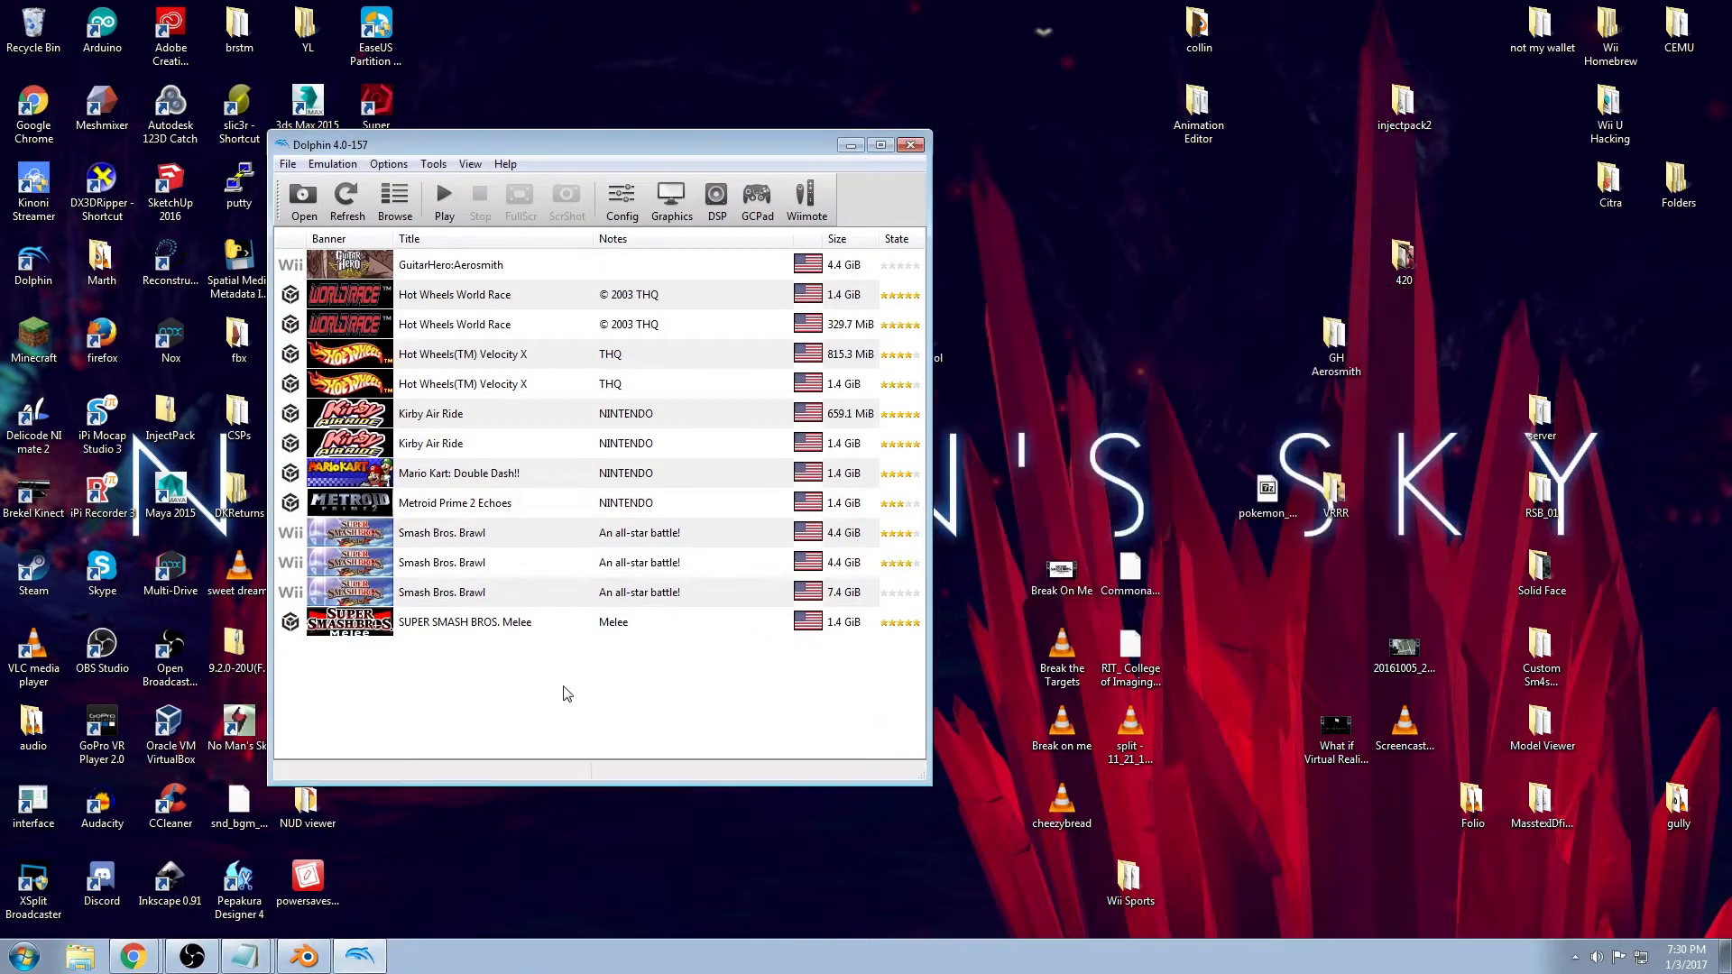
{"action": "double_click", "coordinate": [460, 354]}
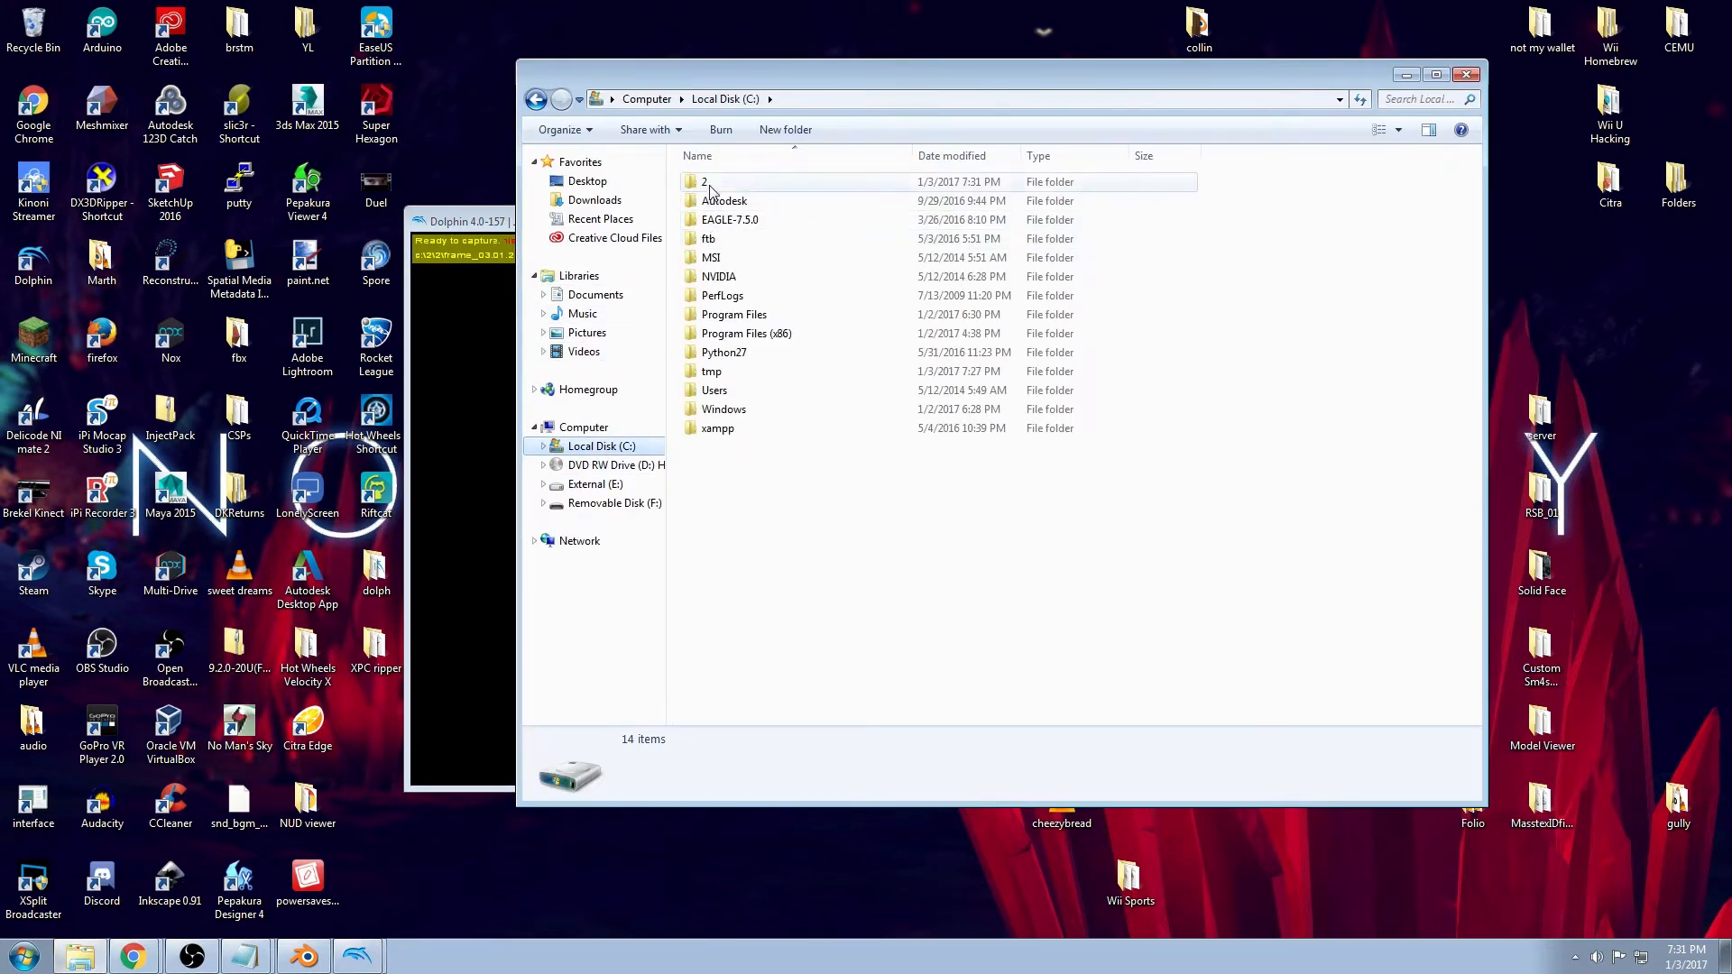
Create a new folder in C:\2 and reopen folder 2 holding the captured OBJ and MTL files
{"action": "double_click", "coordinate": [704, 180]}
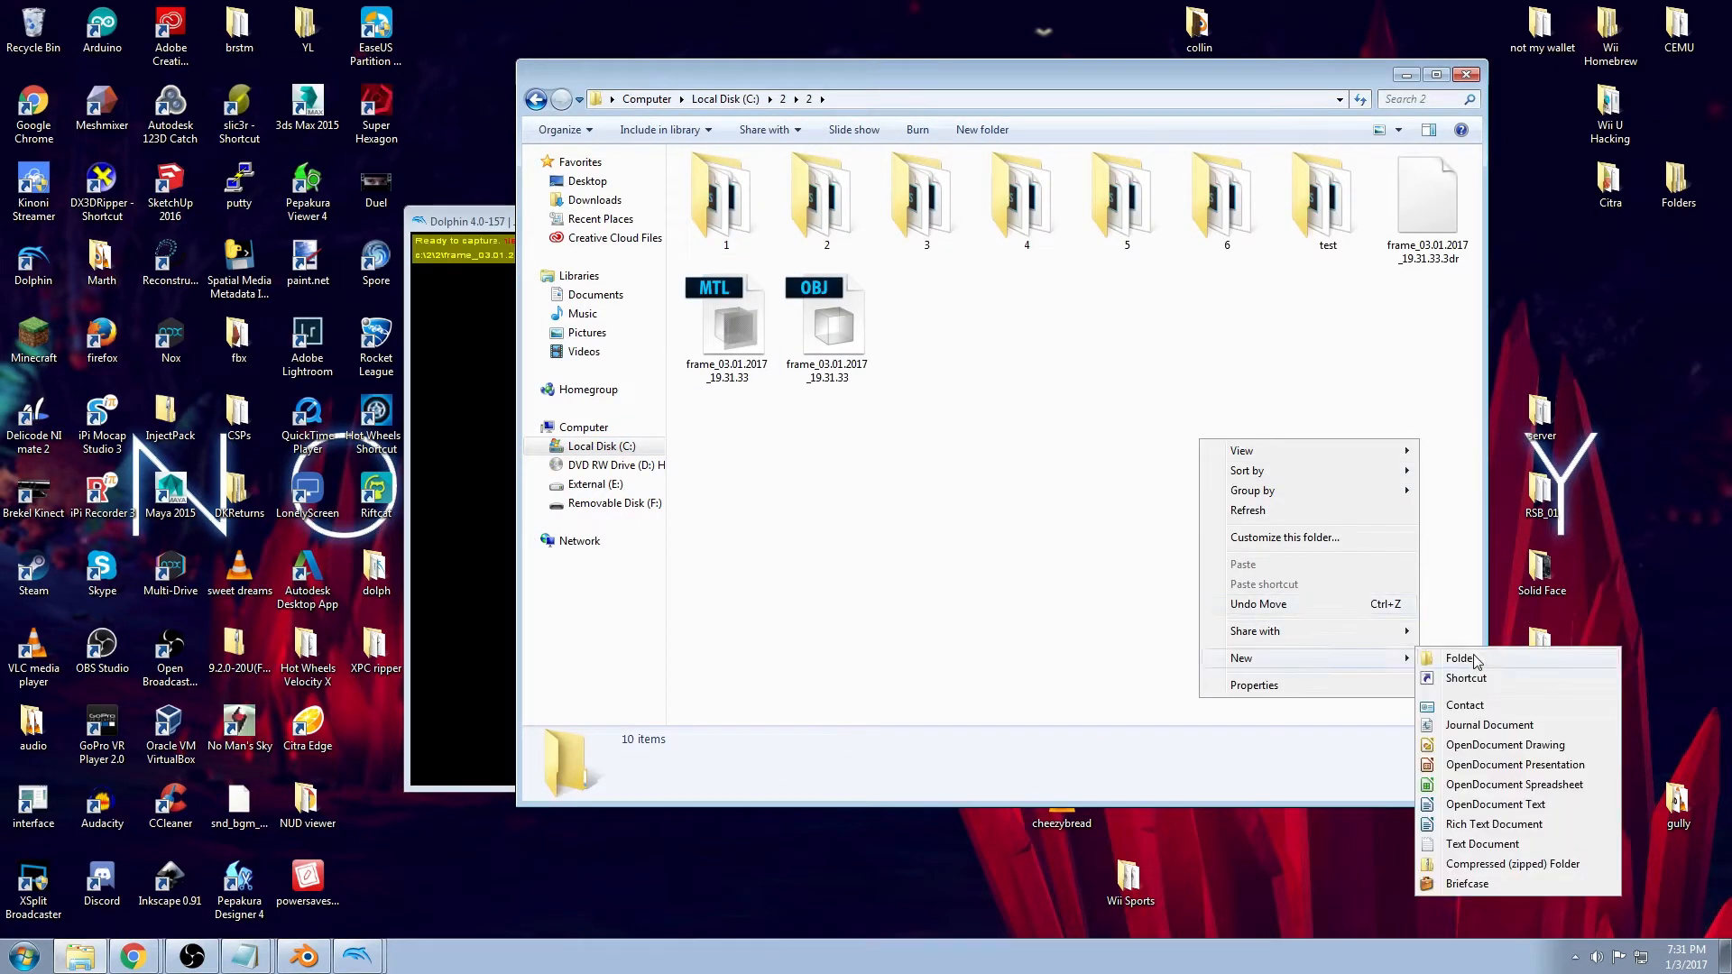
{"action": "left_click", "coordinate": [1458, 658]}
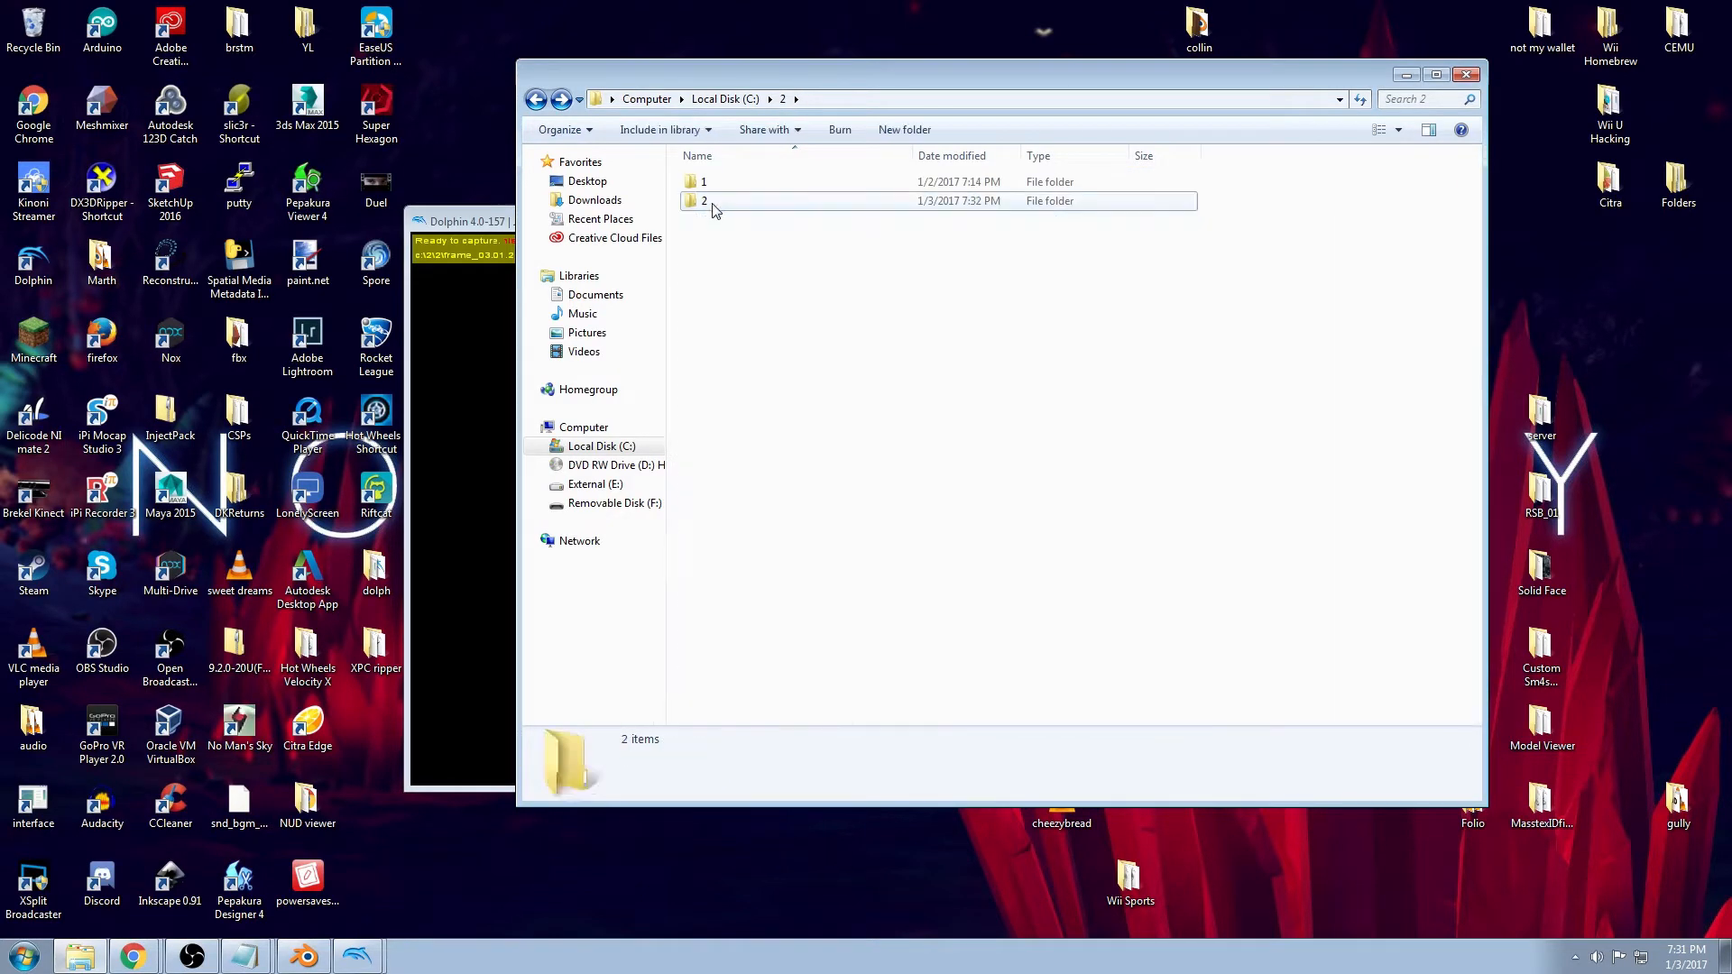
{"action": "double_click", "coordinate": [704, 203]}
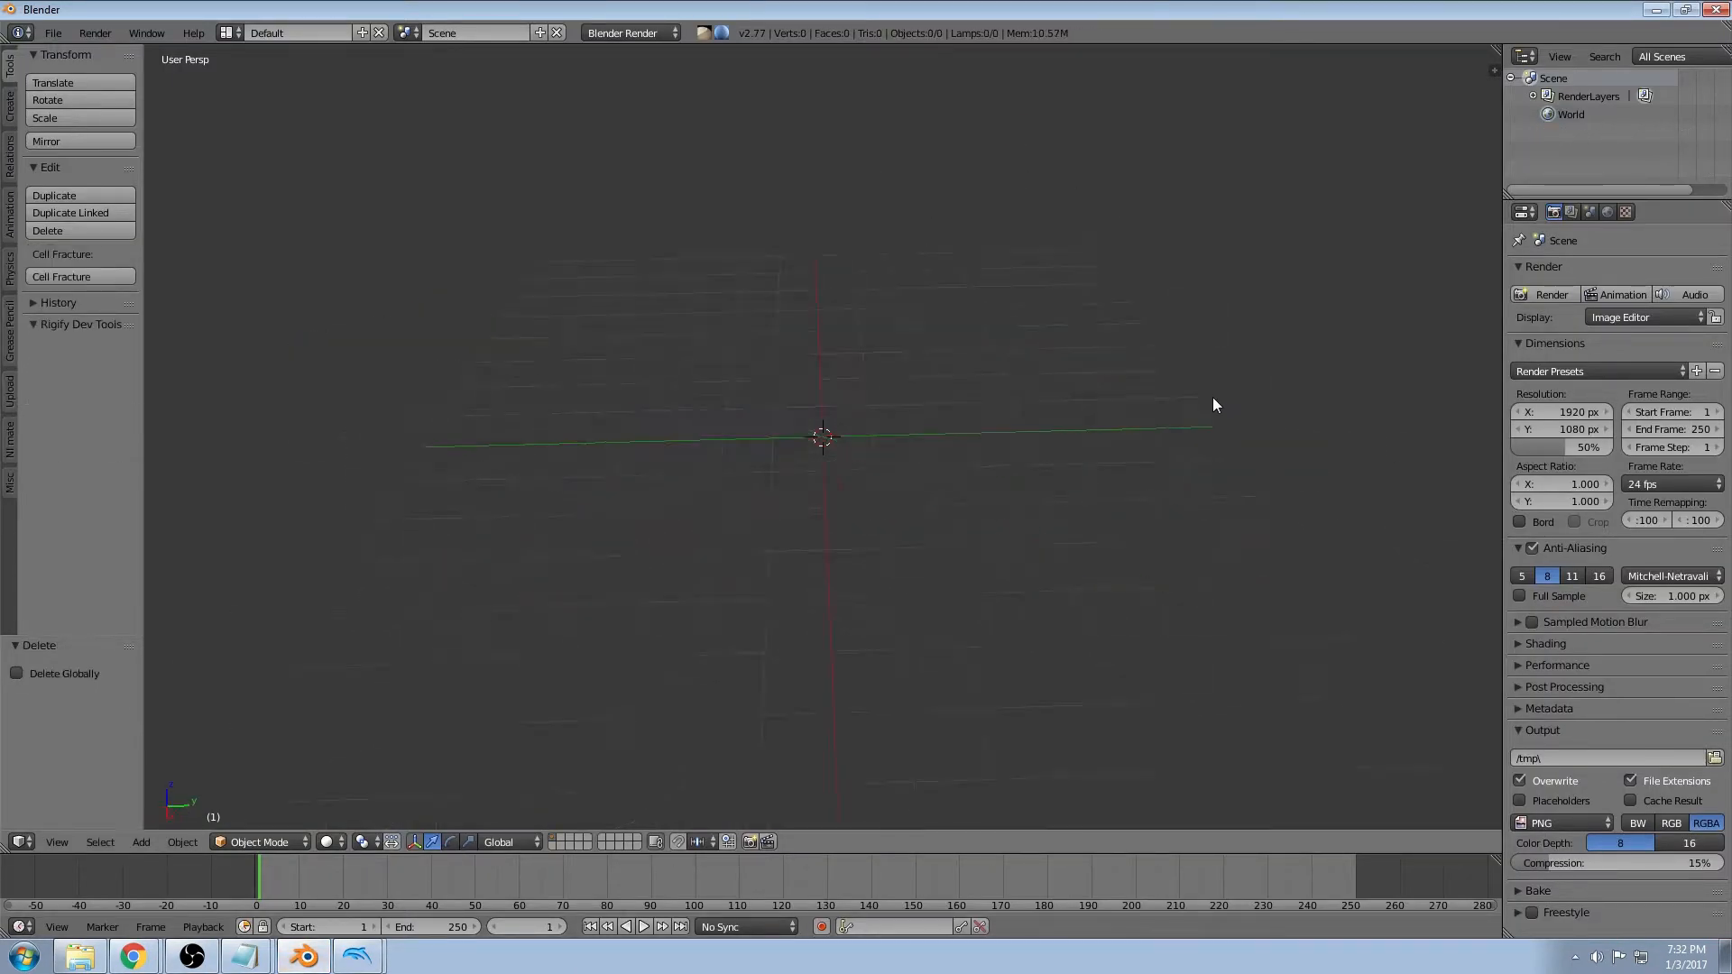
Import the captured frame_03.01.2017_19.31.33.obj as a Wavefront OBJ into the scene
{"action": "left_click_drag", "start_coordinate": [1214, 404], "coordinate": [893, 480]}
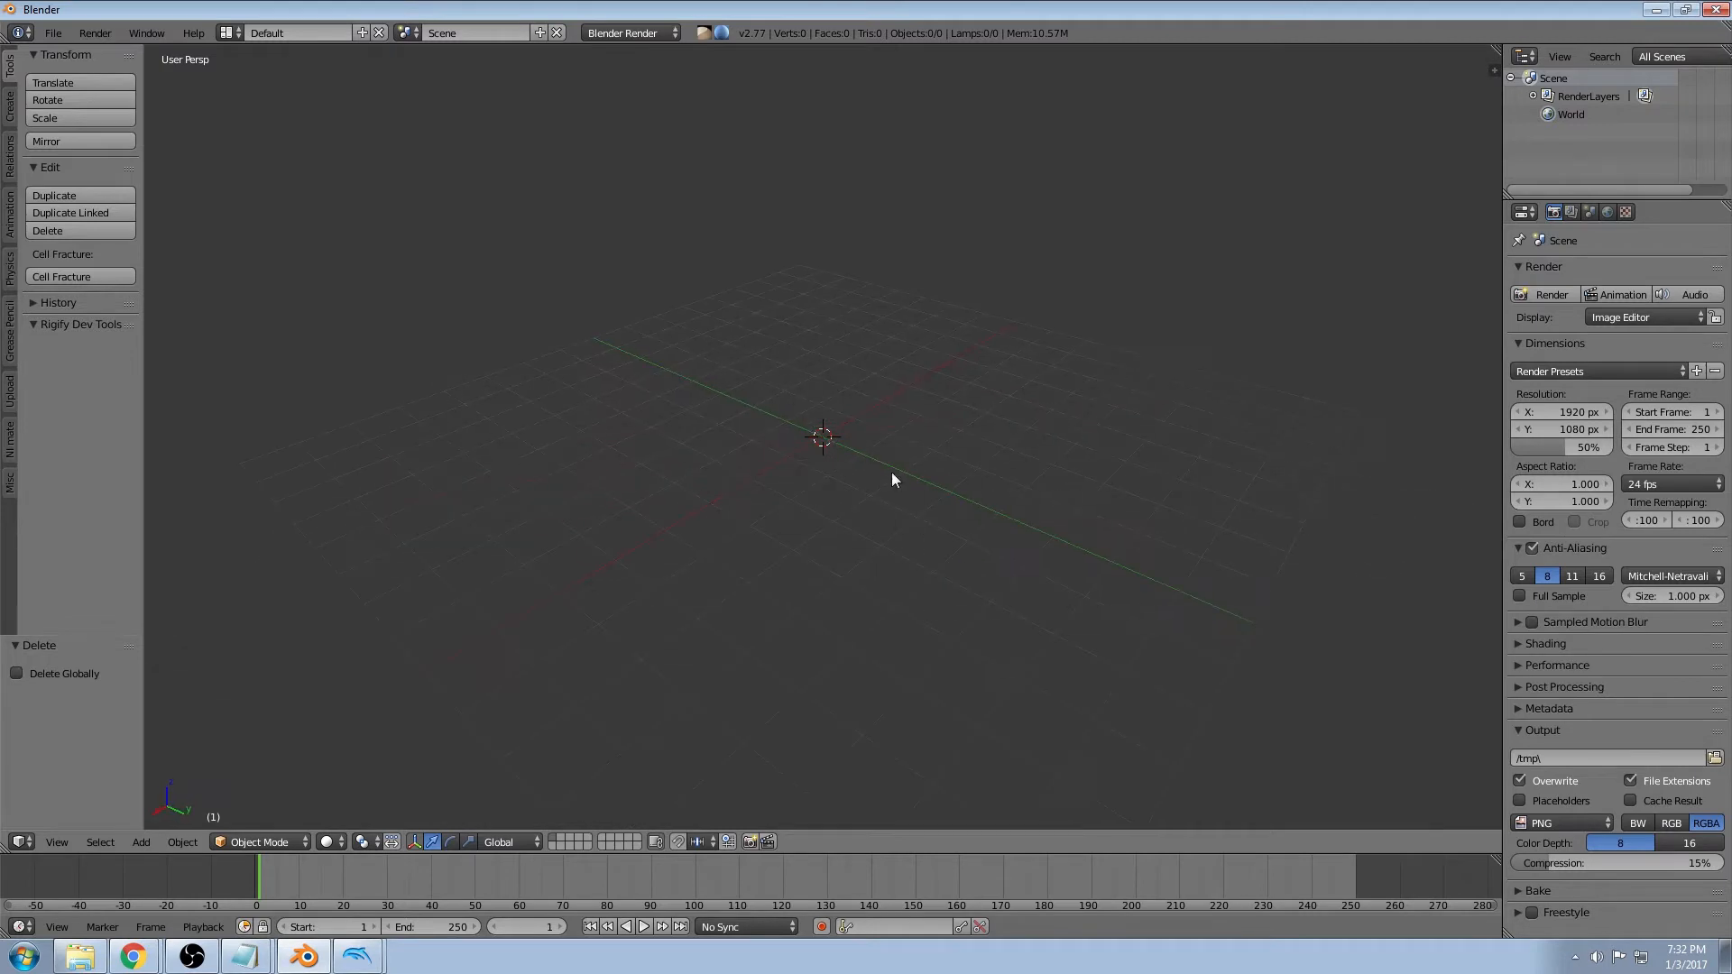
{"action": "left_click", "coordinate": [51, 33]}
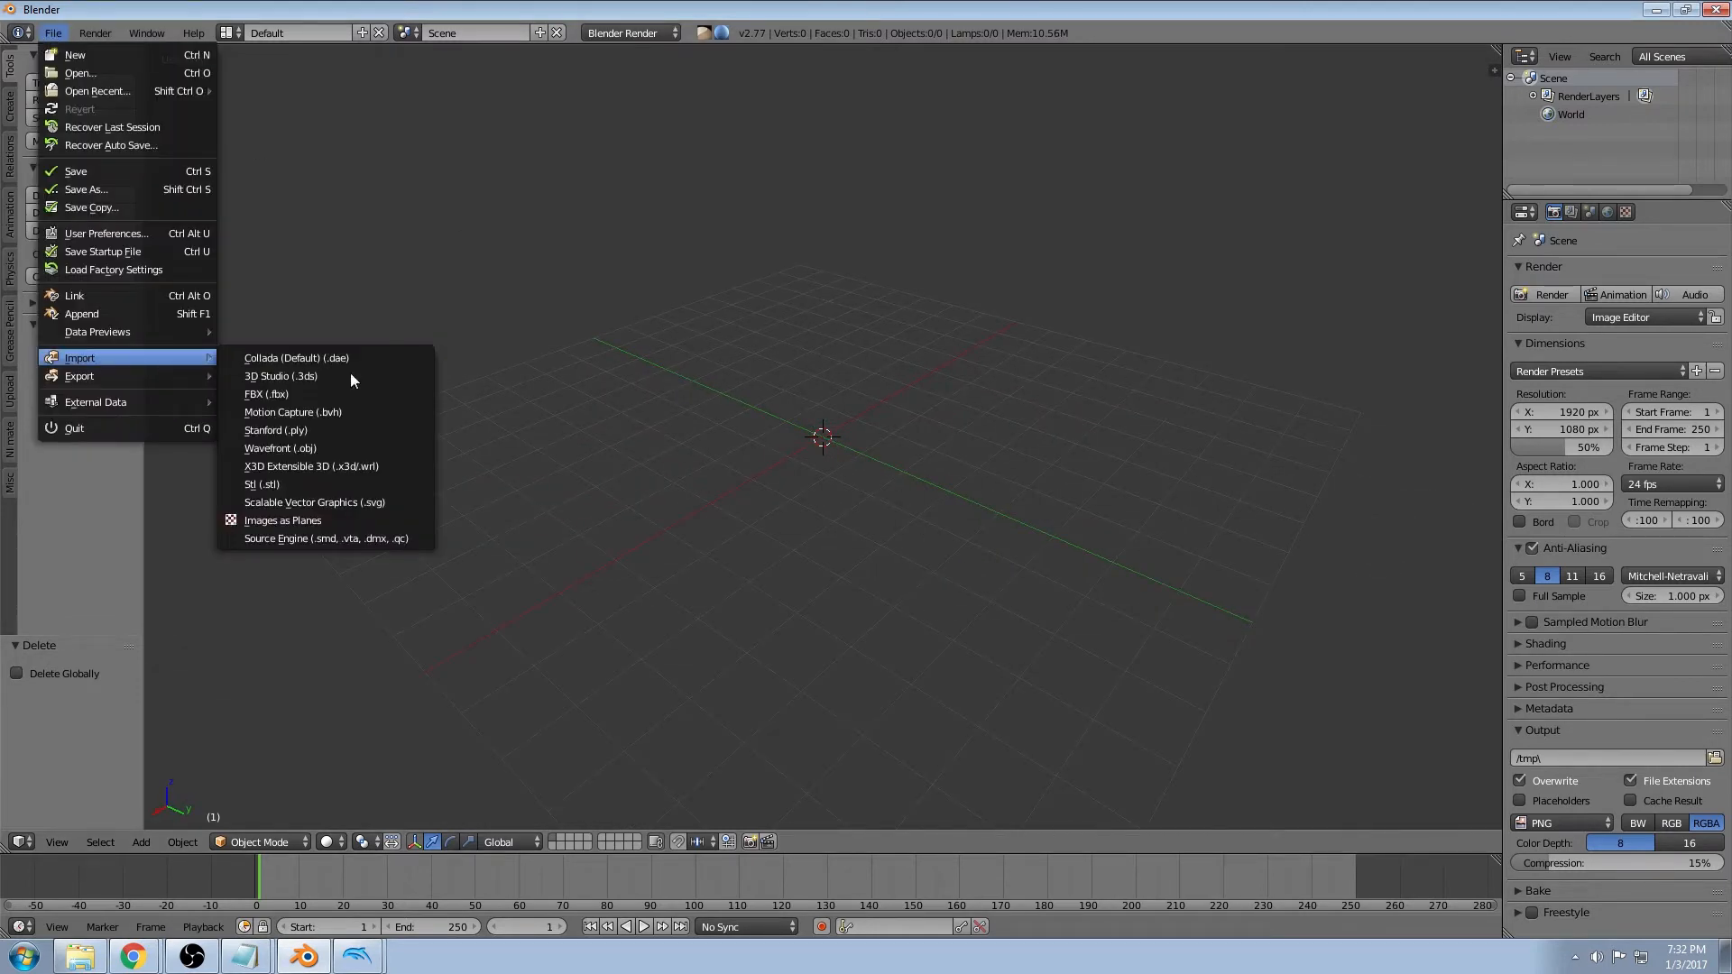
{"action": "left_click", "coordinate": [280, 447]}
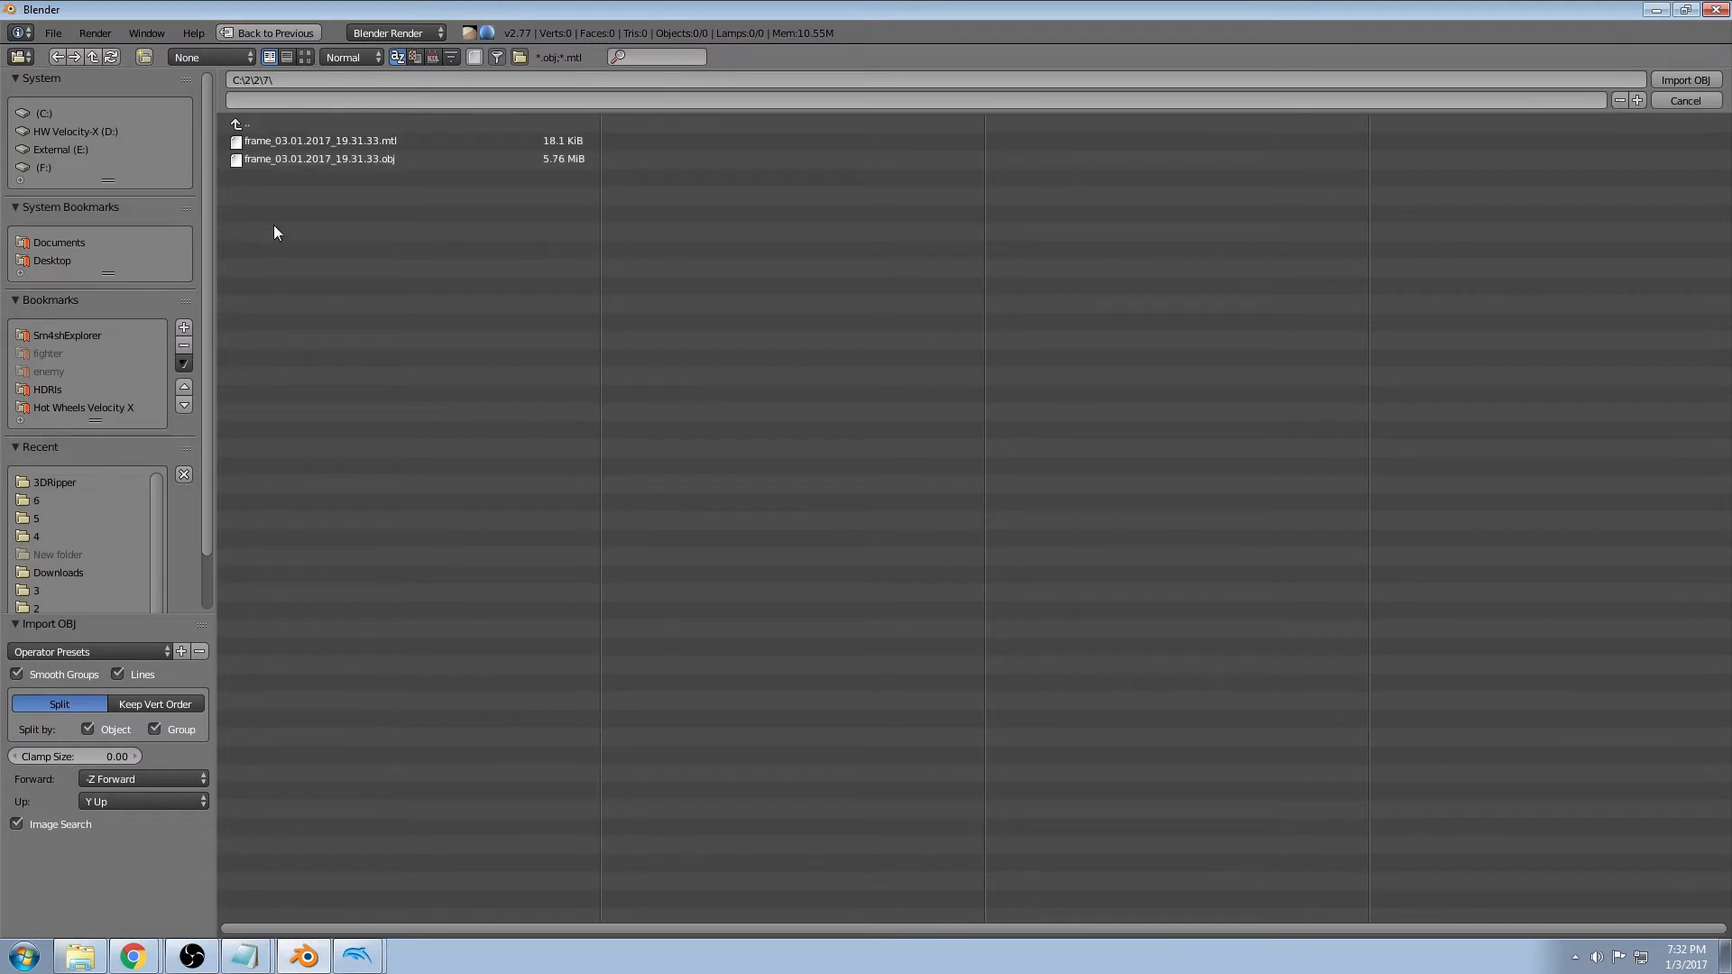
{"action": "left_click", "coordinate": [317, 159]}
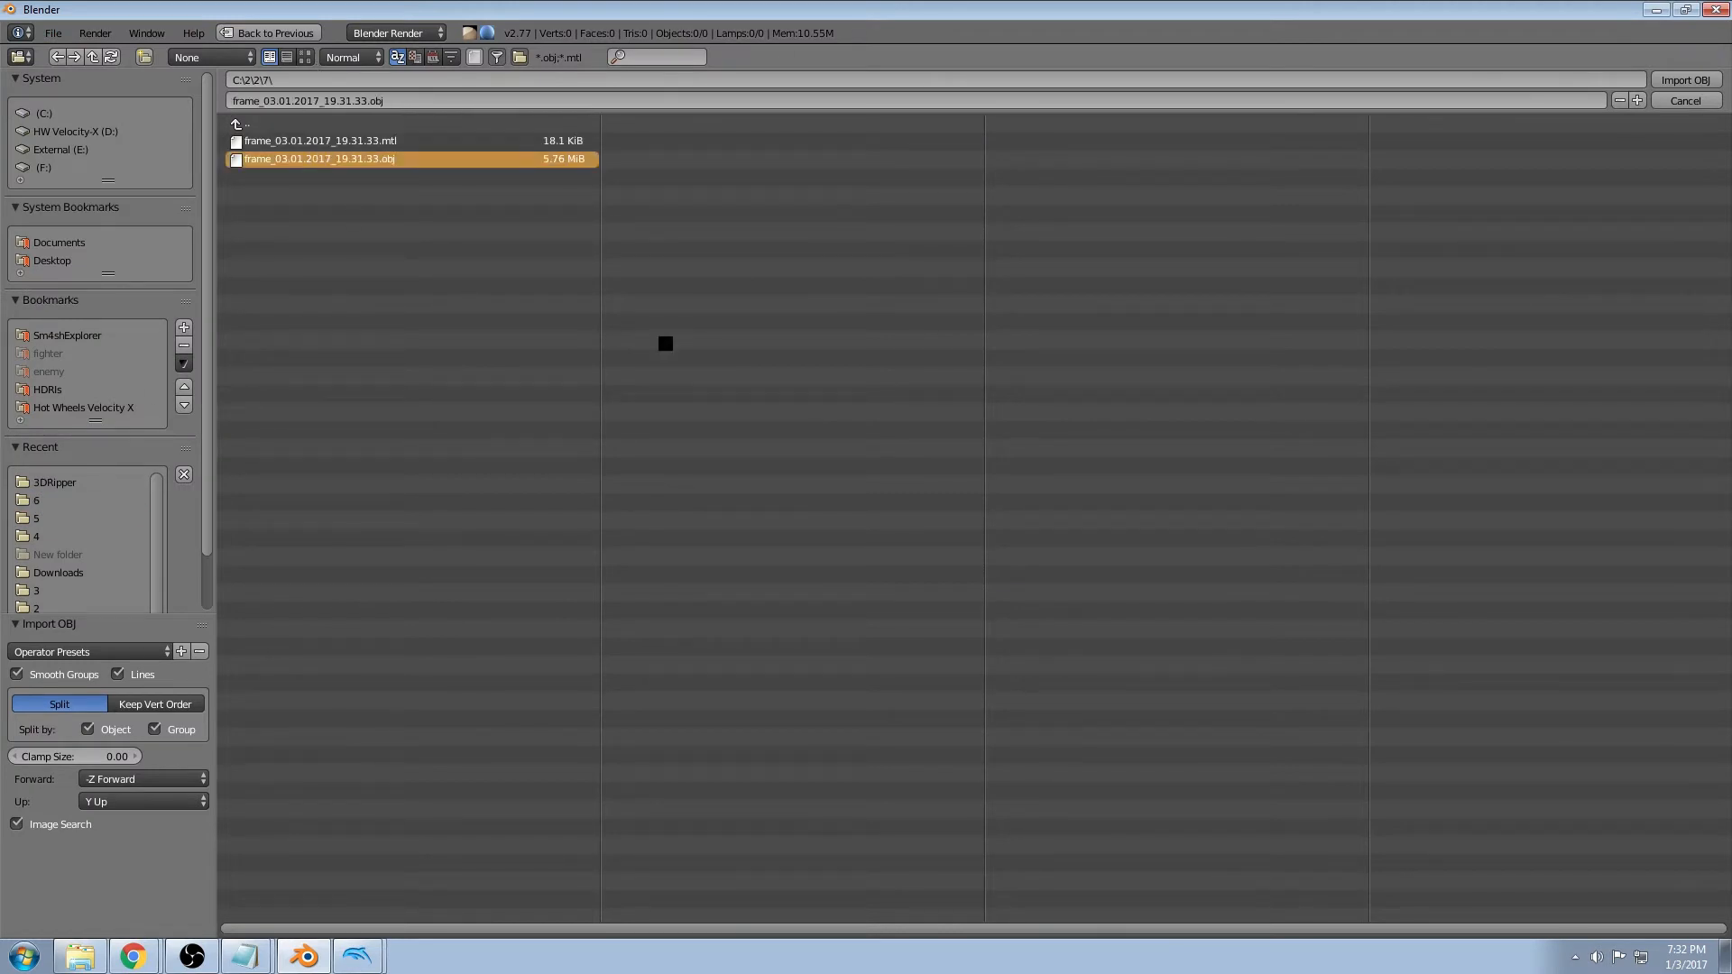
{"action": "left_click", "coordinate": [1687, 79]}
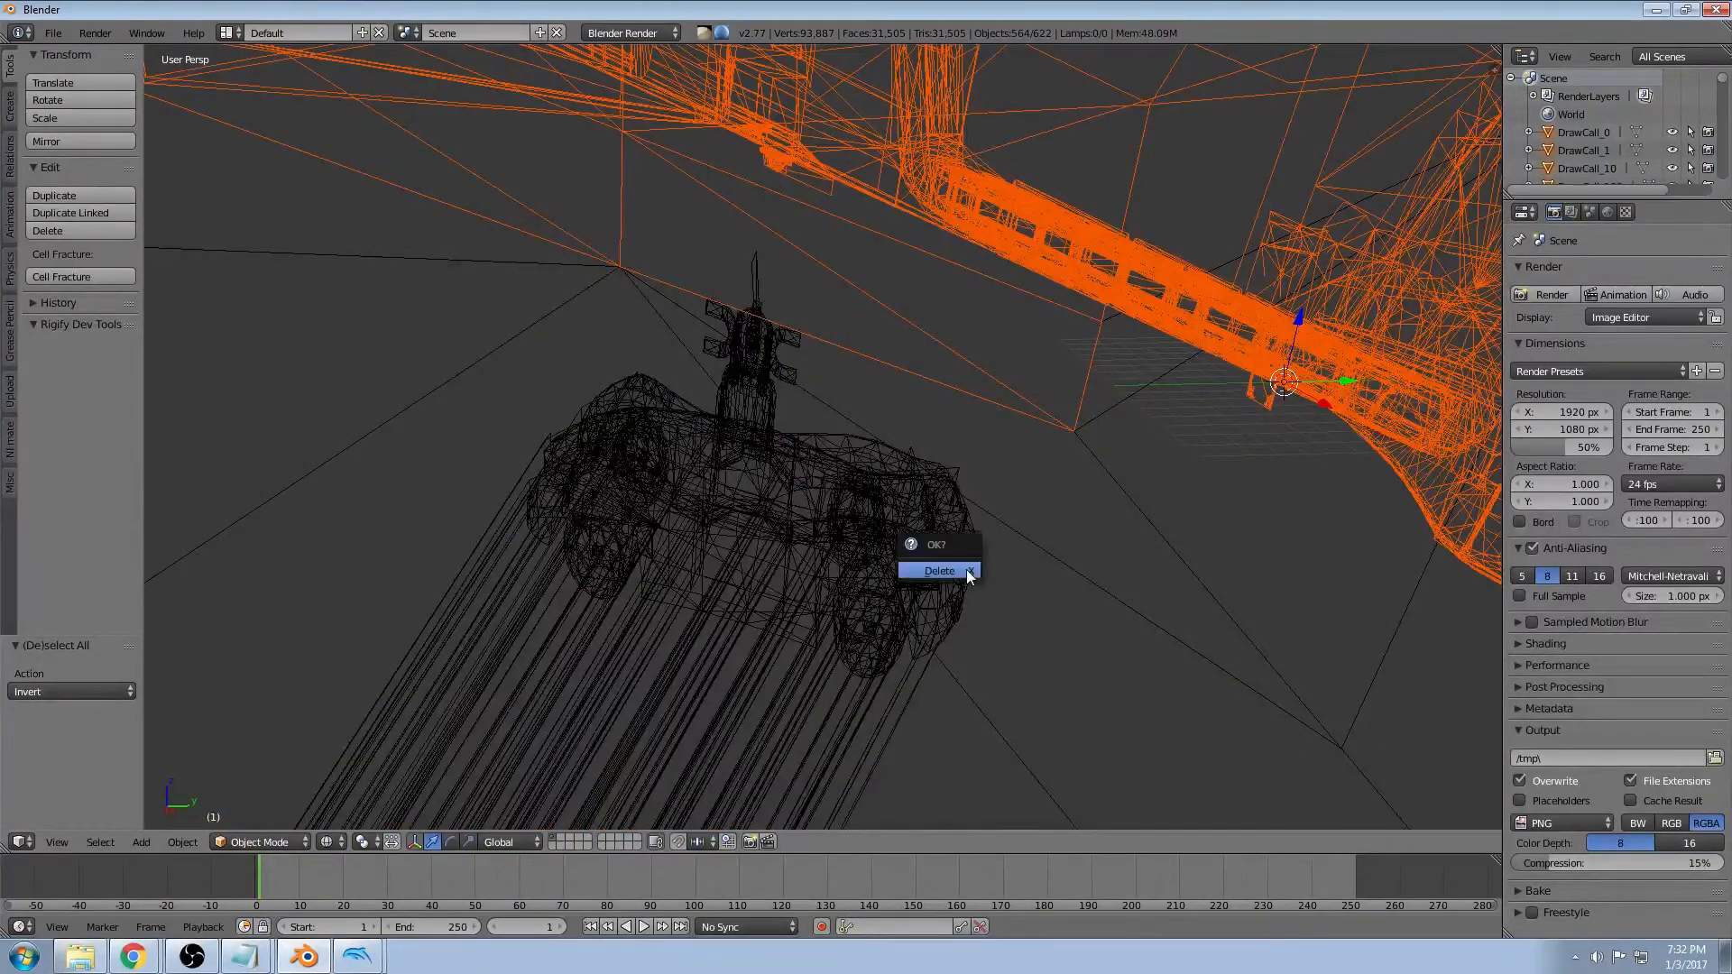
Delete the selected track geometry and show the car with textured viewport shading
{"action": "left_click", "coordinate": [938, 570]}
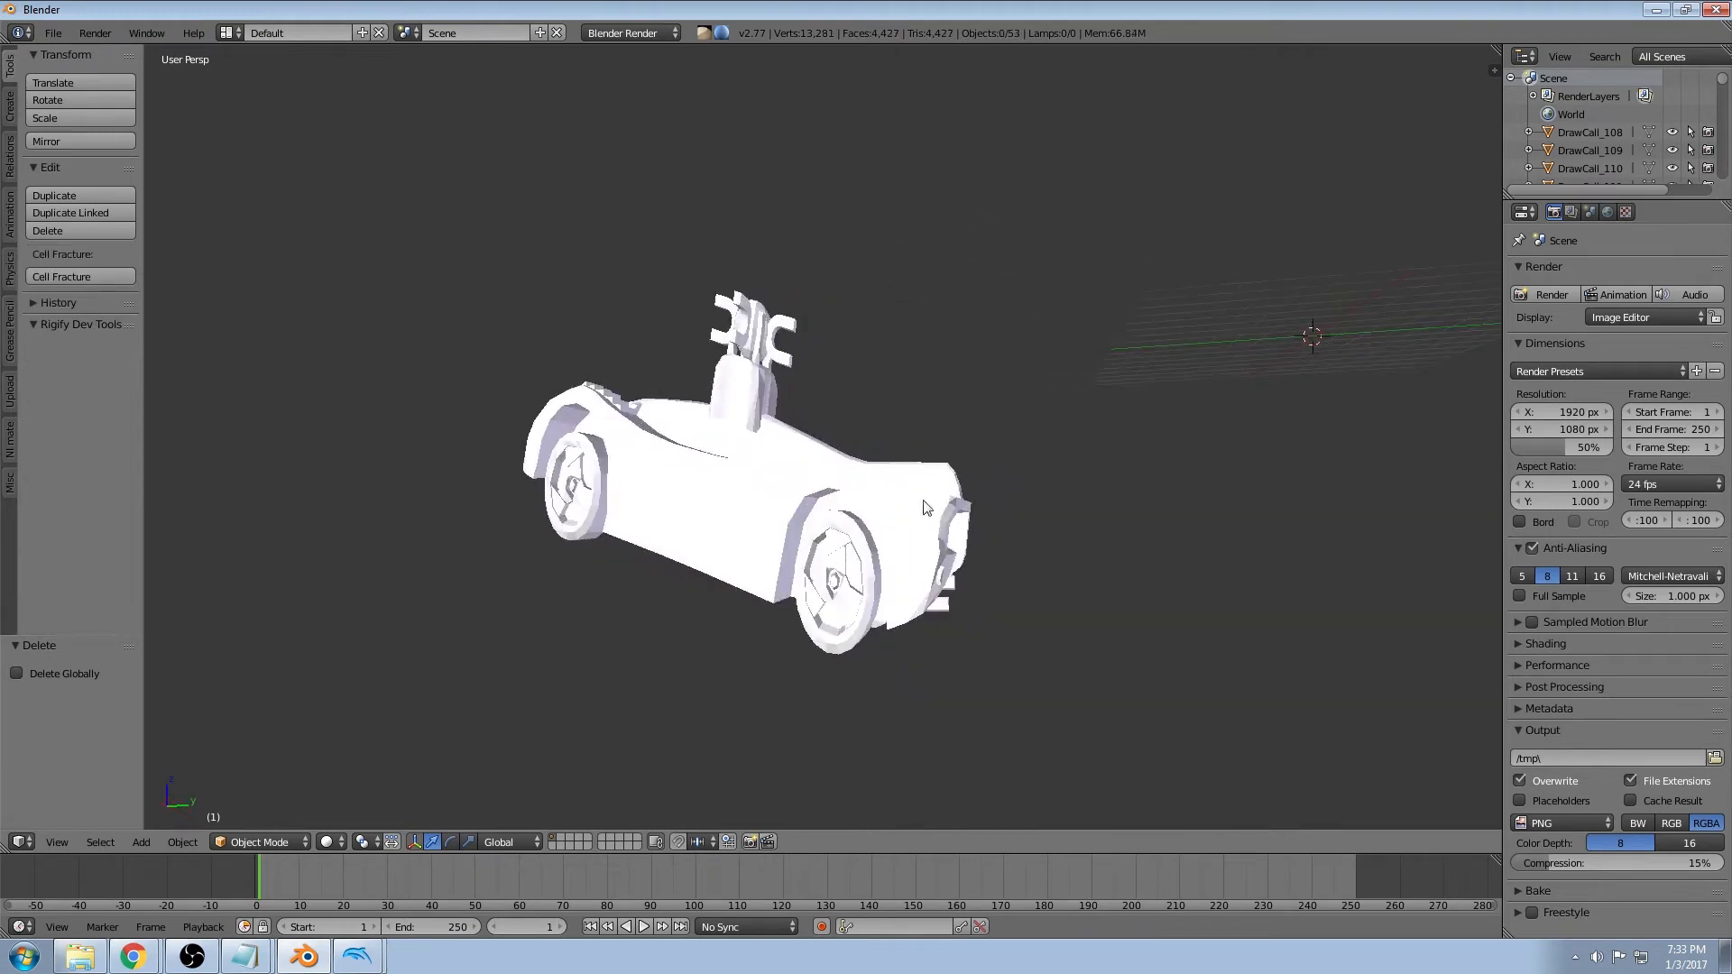
{"action": "left_click_drag", "start_coordinate": [925, 507], "coordinate": [877, 484]}
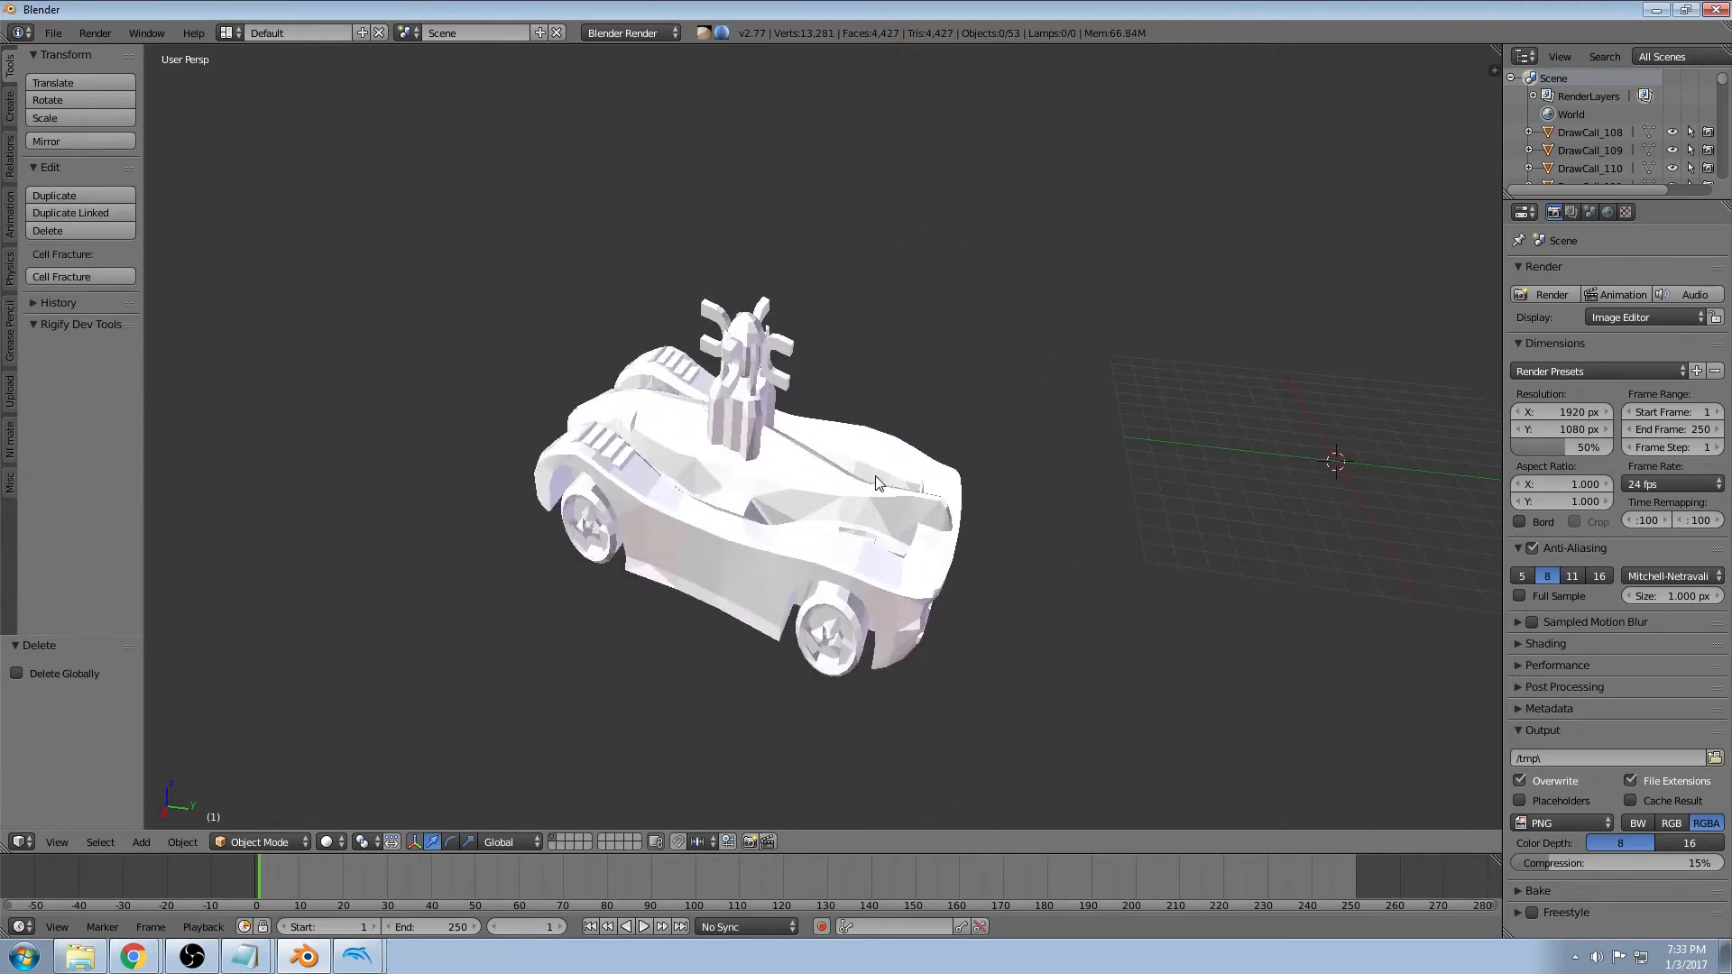
{"action": "left_click", "coordinate": [357, 840]}
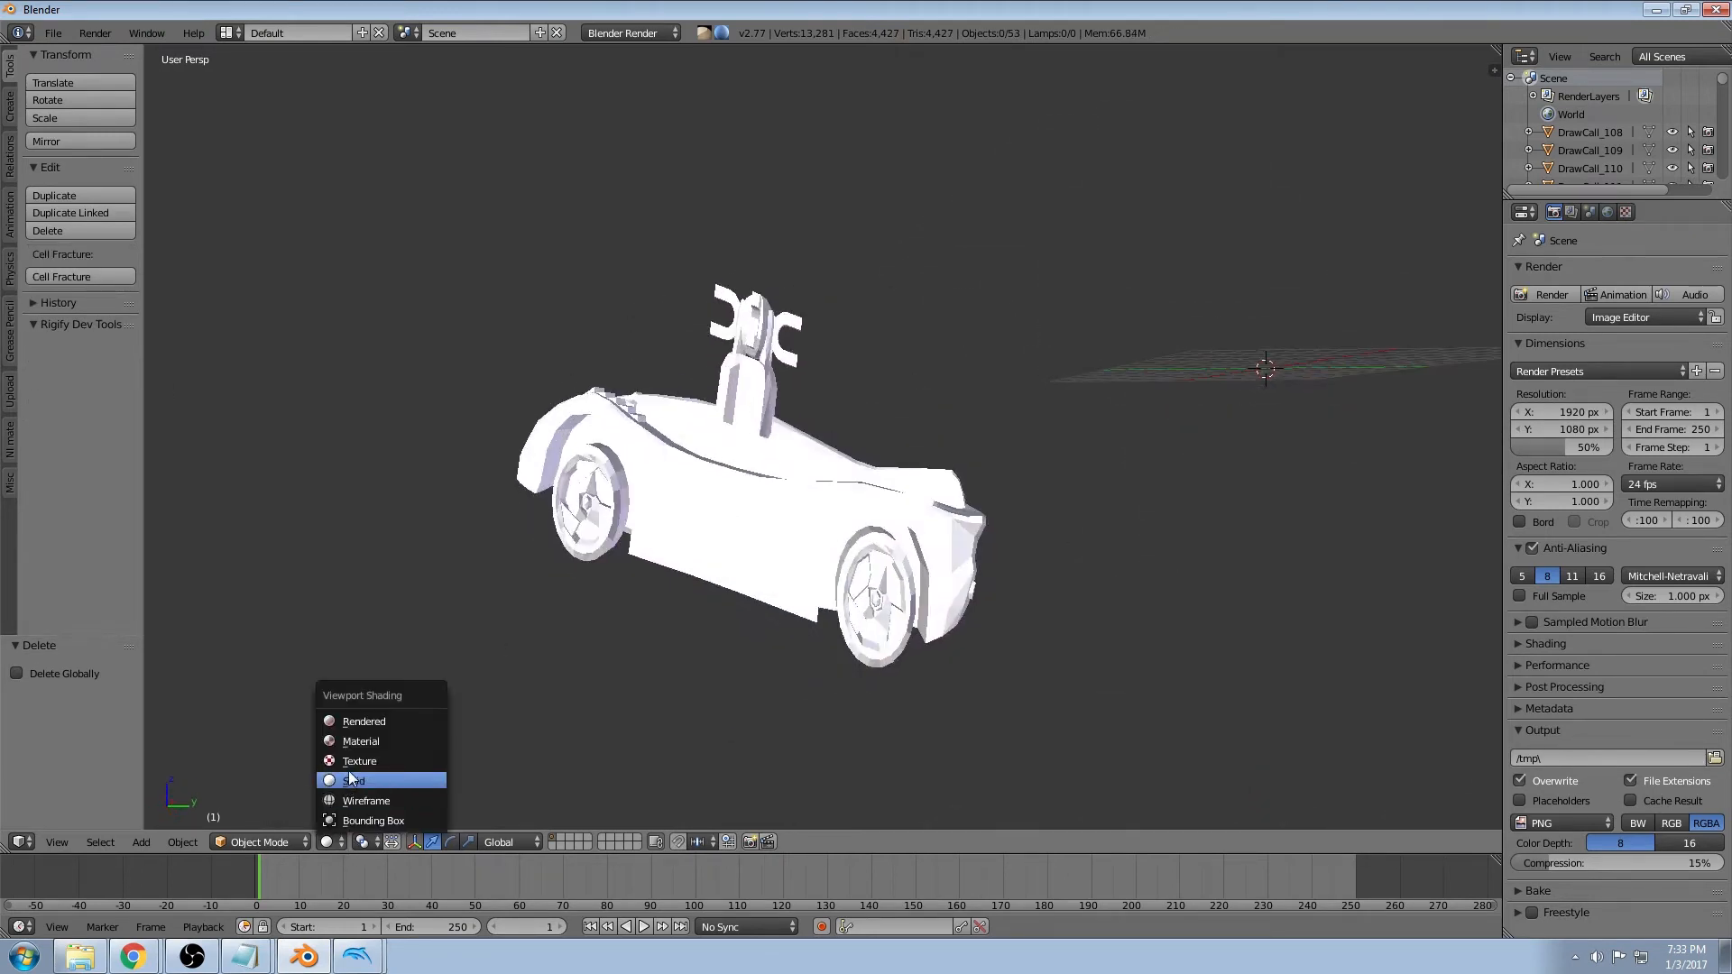
{"action": "left_click", "coordinate": [359, 759]}
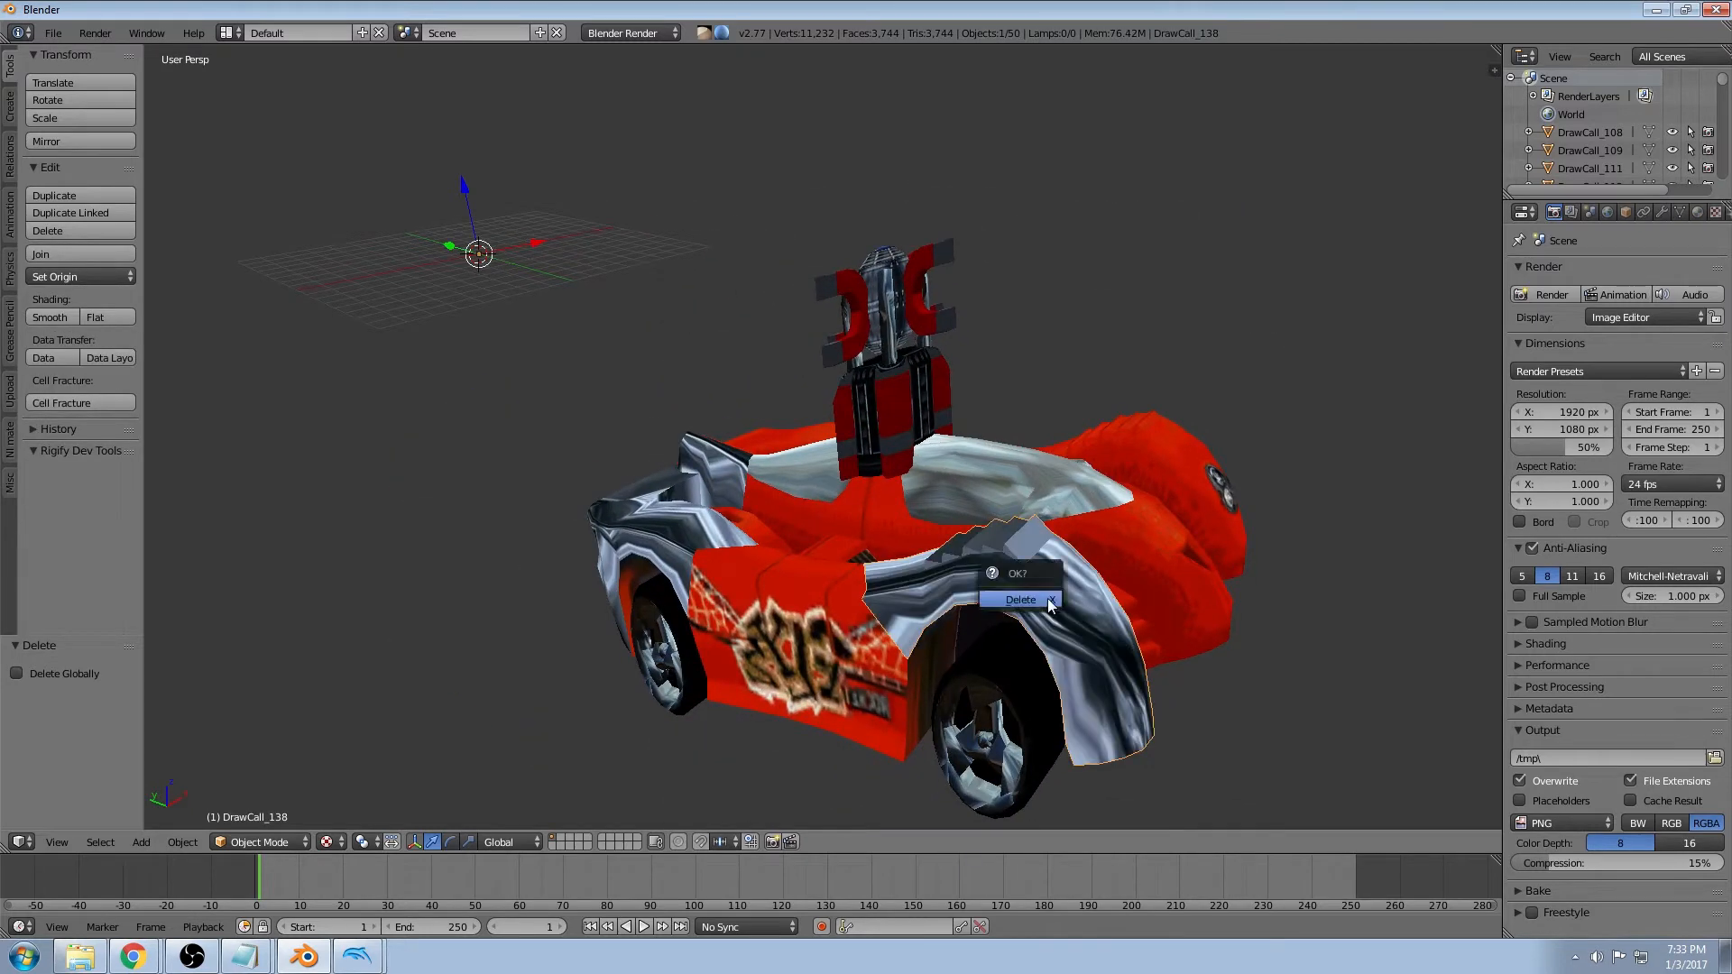
Delete the car's stand piece so only the body and wheels remain
{"action": "left_click", "coordinate": [1020, 599]}
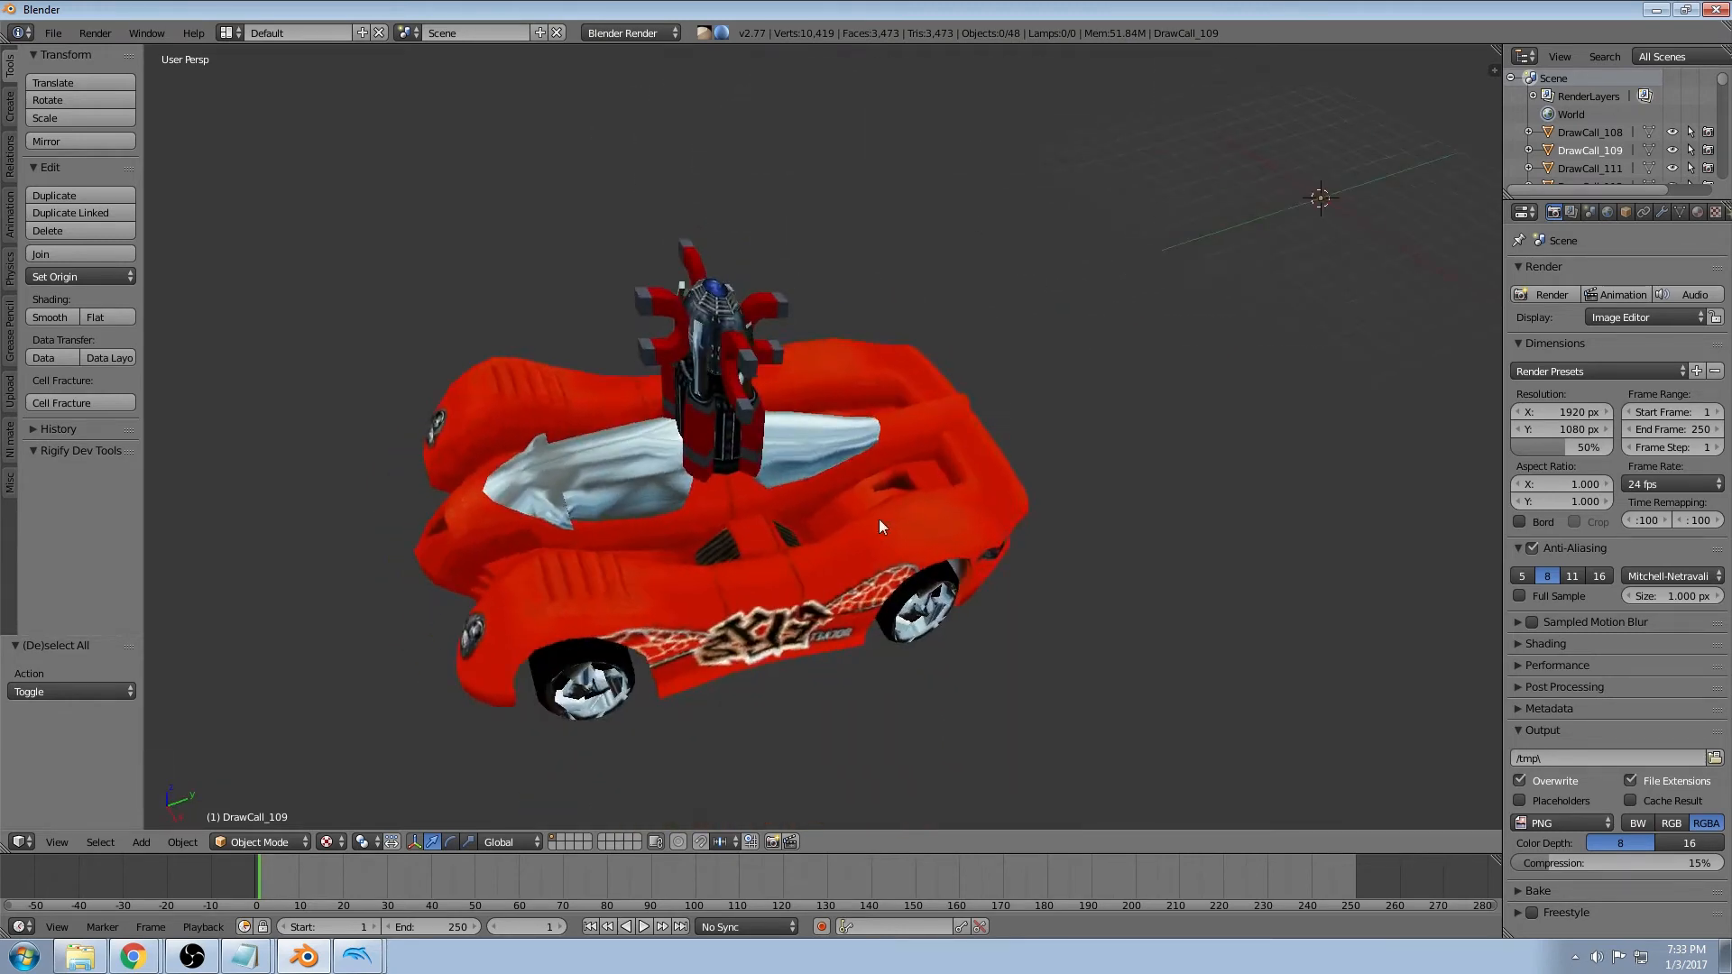
{"action": "left_click_drag", "start_coordinate": [879, 527], "coordinate": [633, 490]}
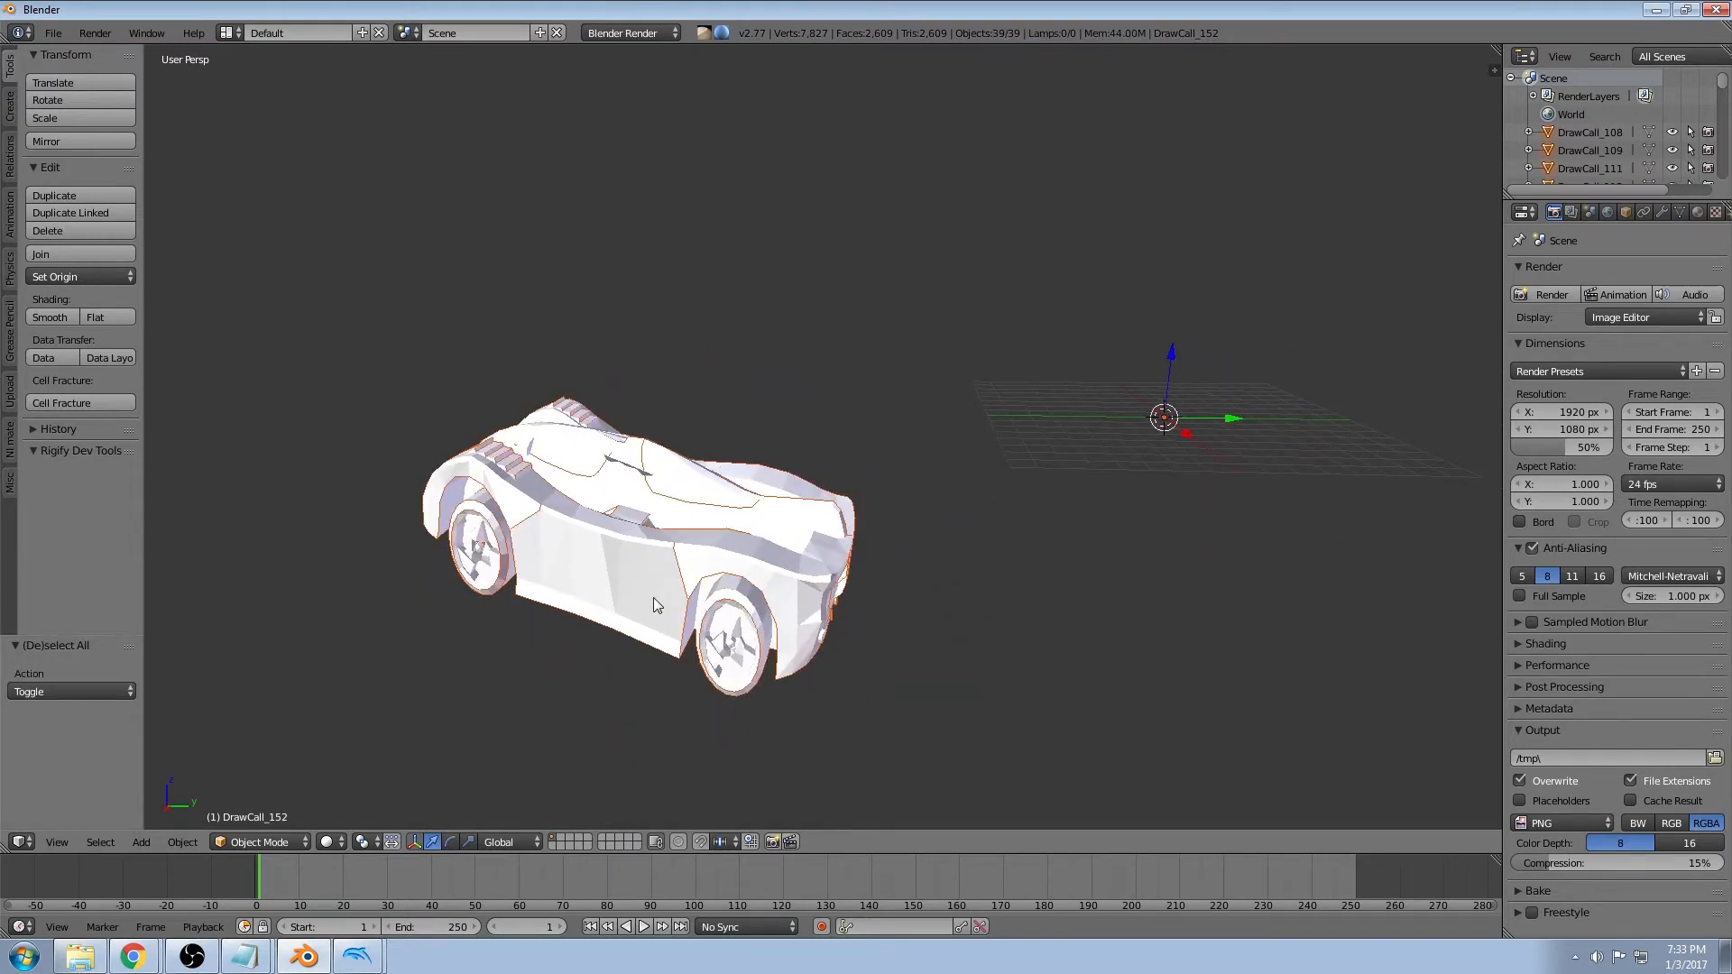
{"action": "mouse_move", "coordinate": [799, 563]}
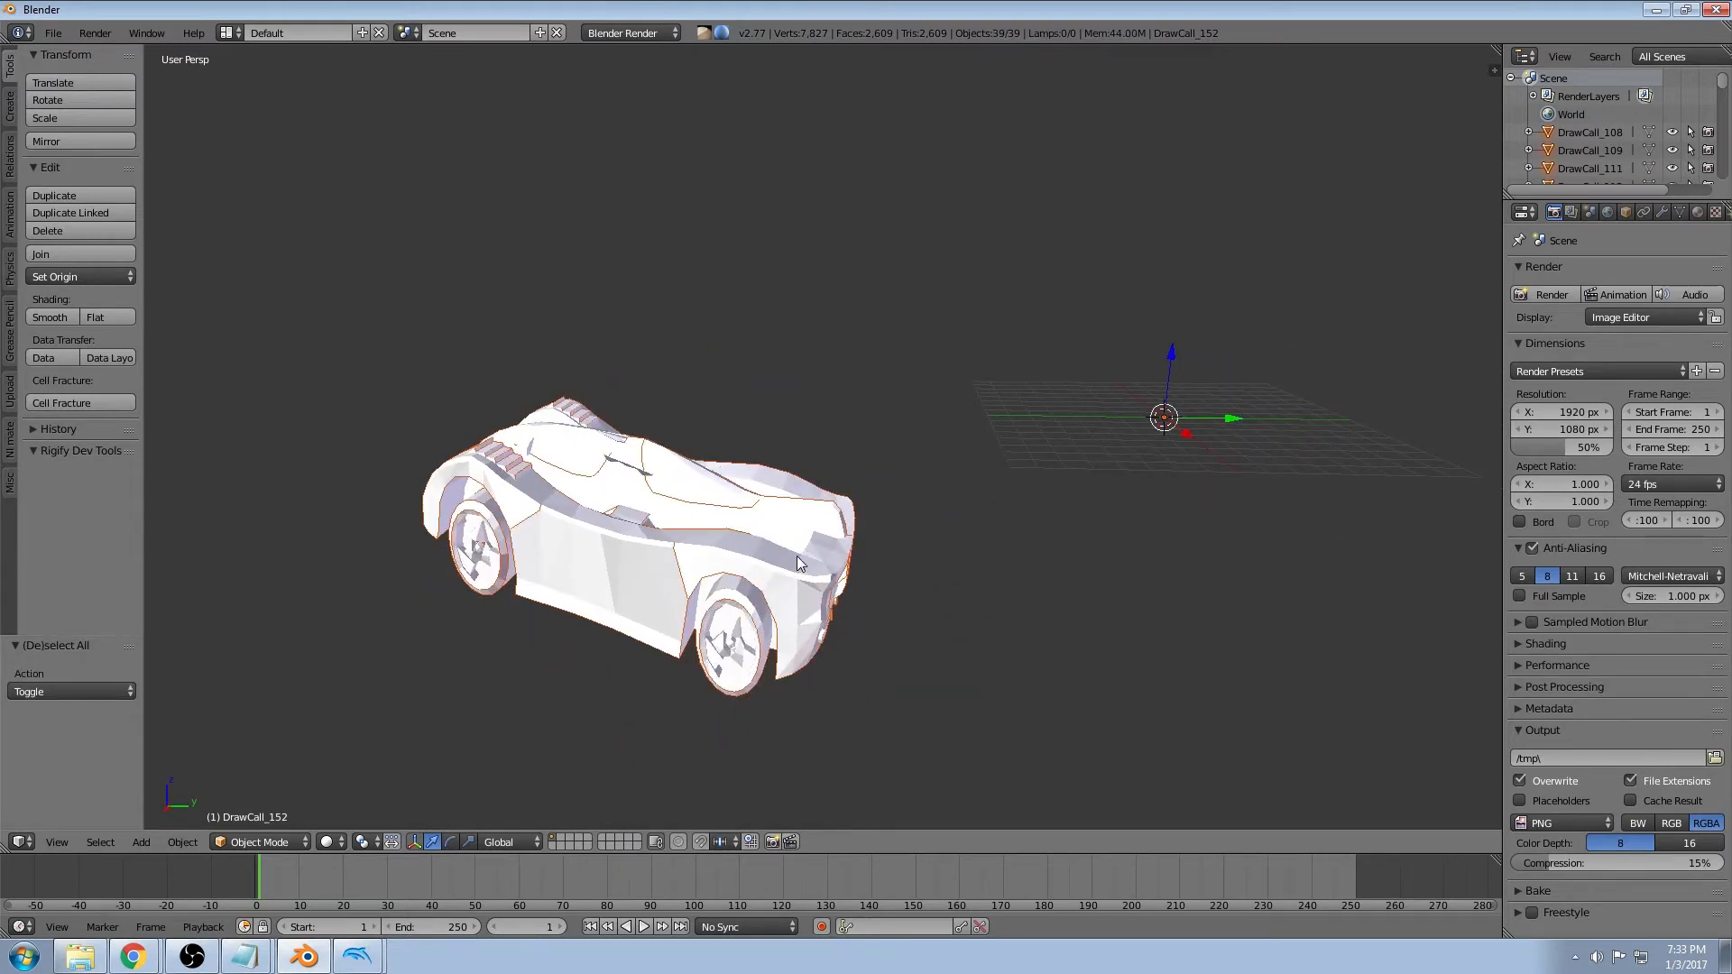
Weld the joined car mesh's duplicate vertices in Edit Mode and return to Object Mode
{"action": "left_click", "coordinate": [259, 841]}
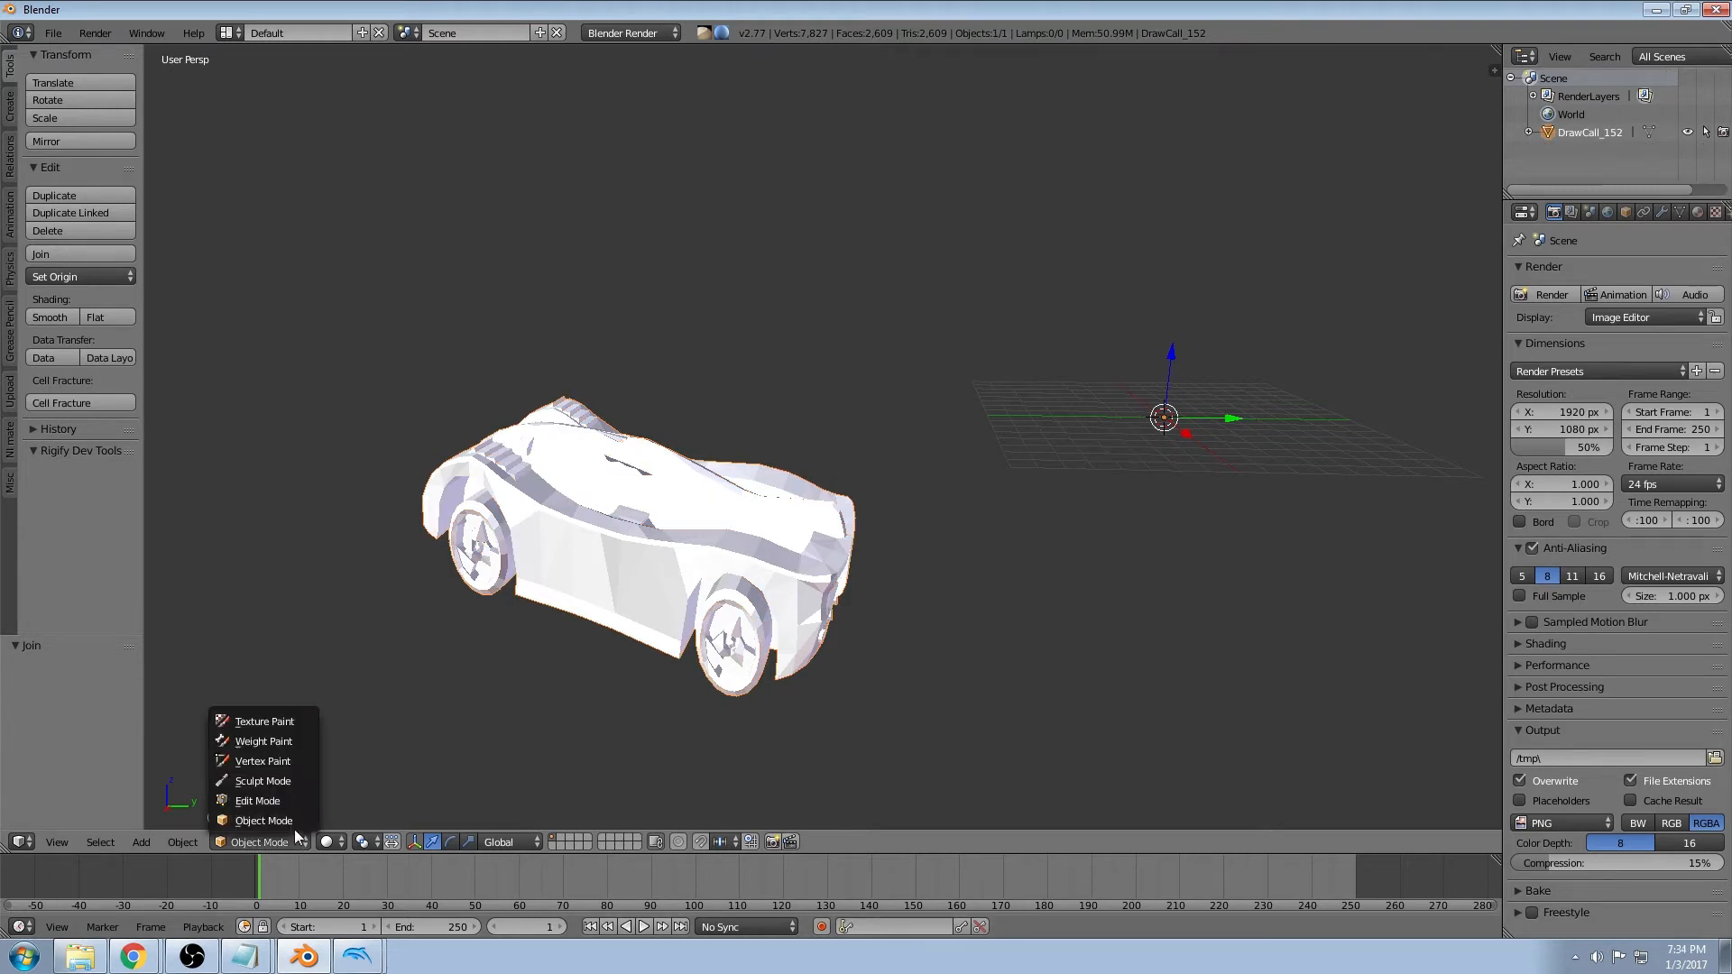
{"action": "left_click", "coordinate": [256, 801]}
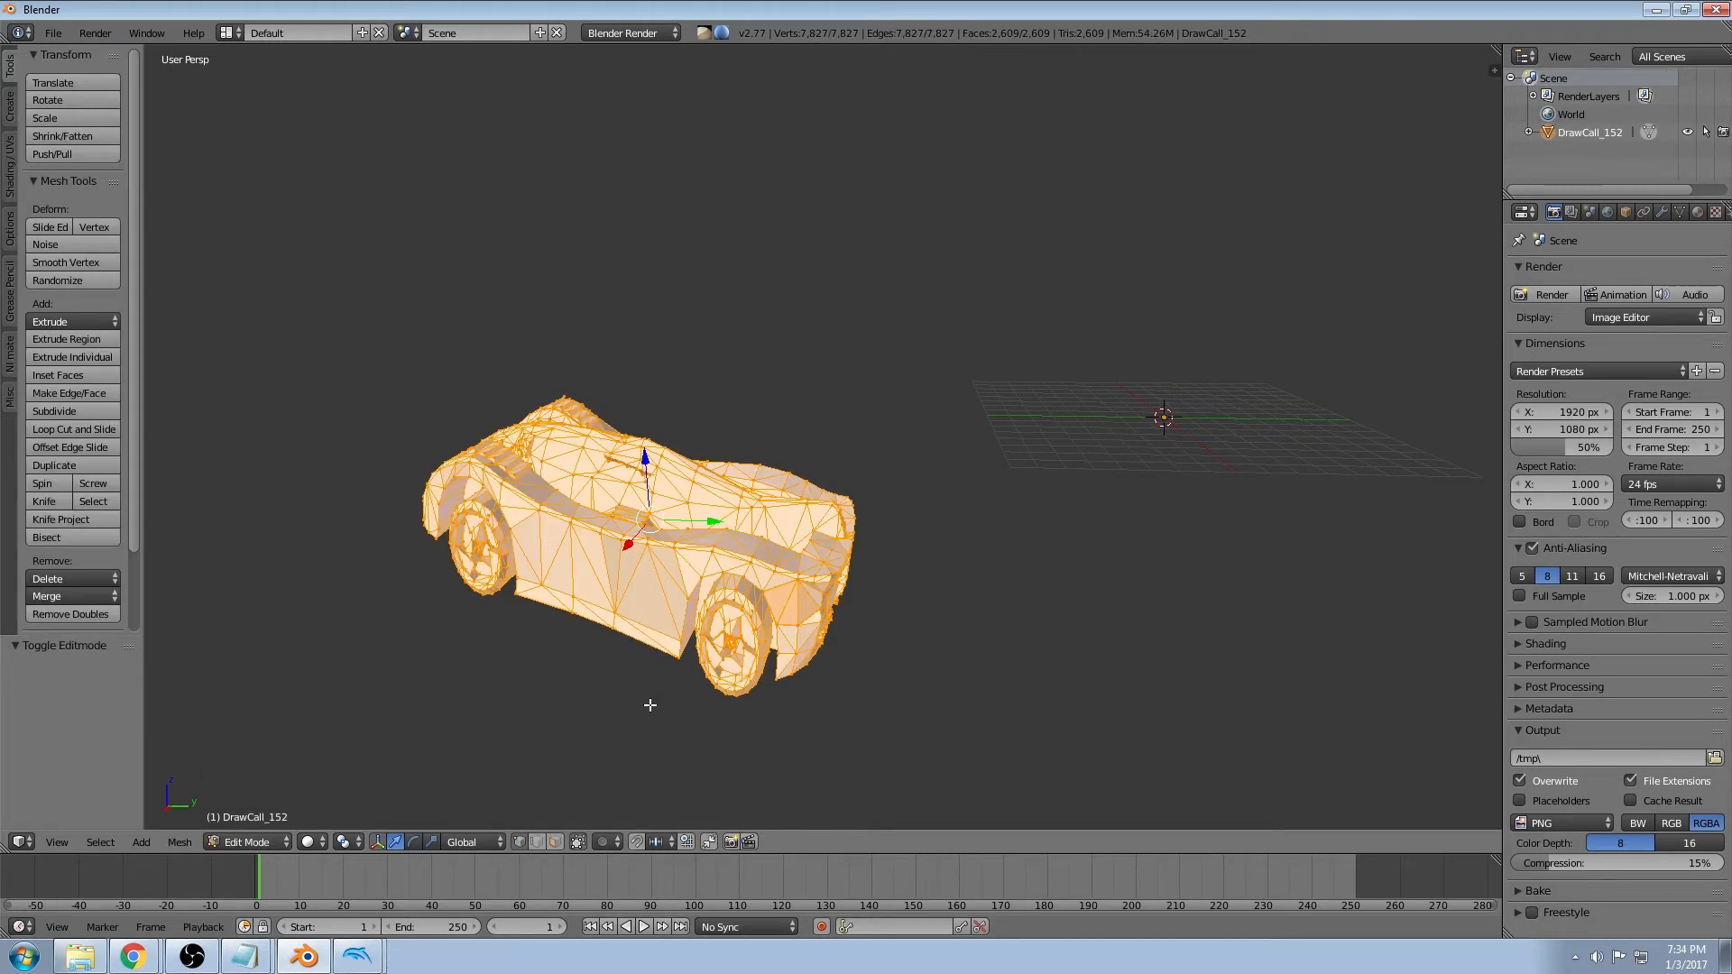
{"action": "mouse_move", "coordinate": [83, 595]}
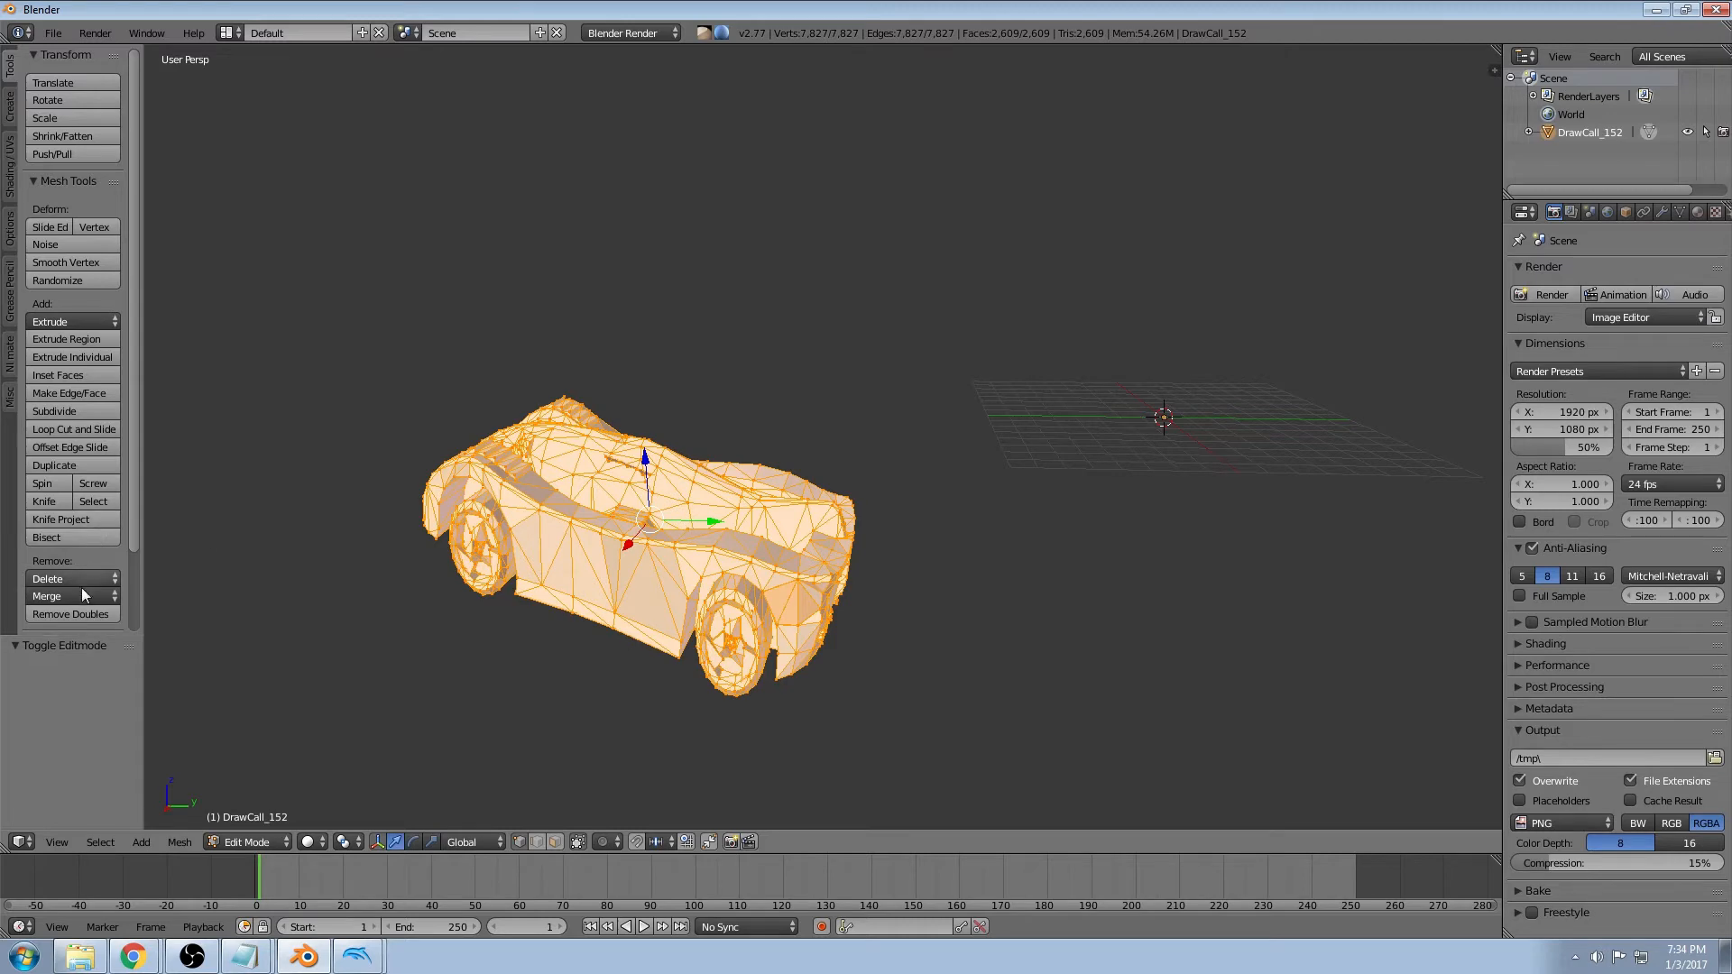
{"action": "left_click", "coordinate": [70, 613]}
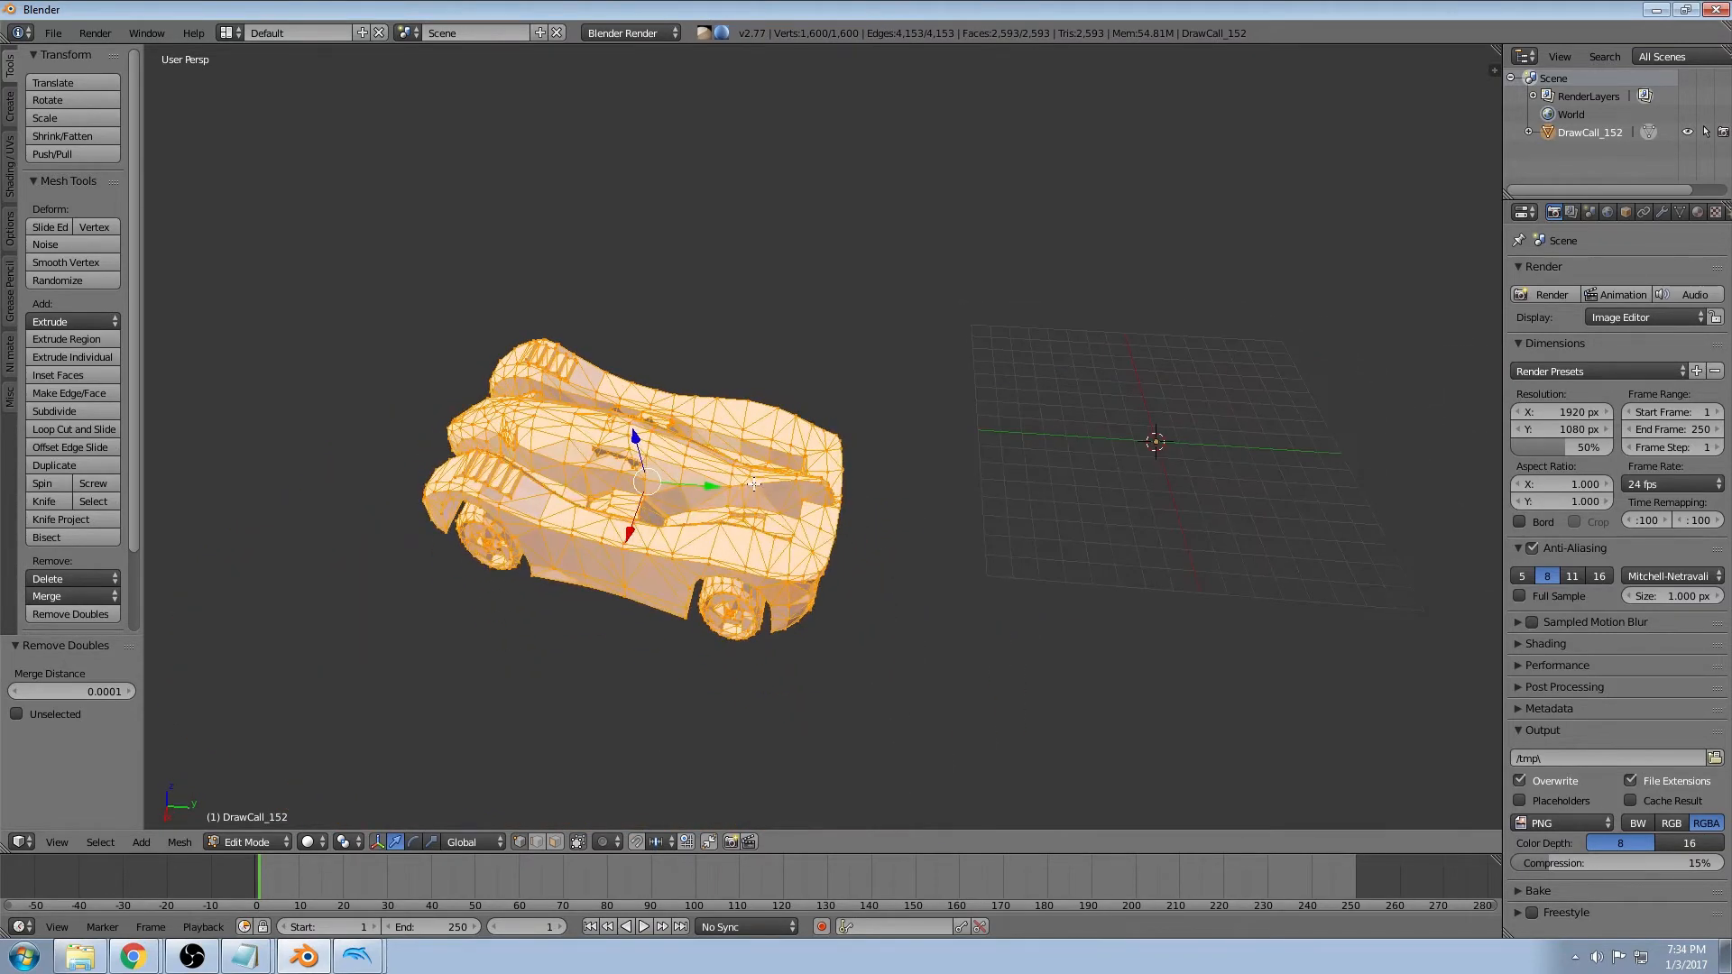
{"action": "left_click", "coordinate": [245, 841]}
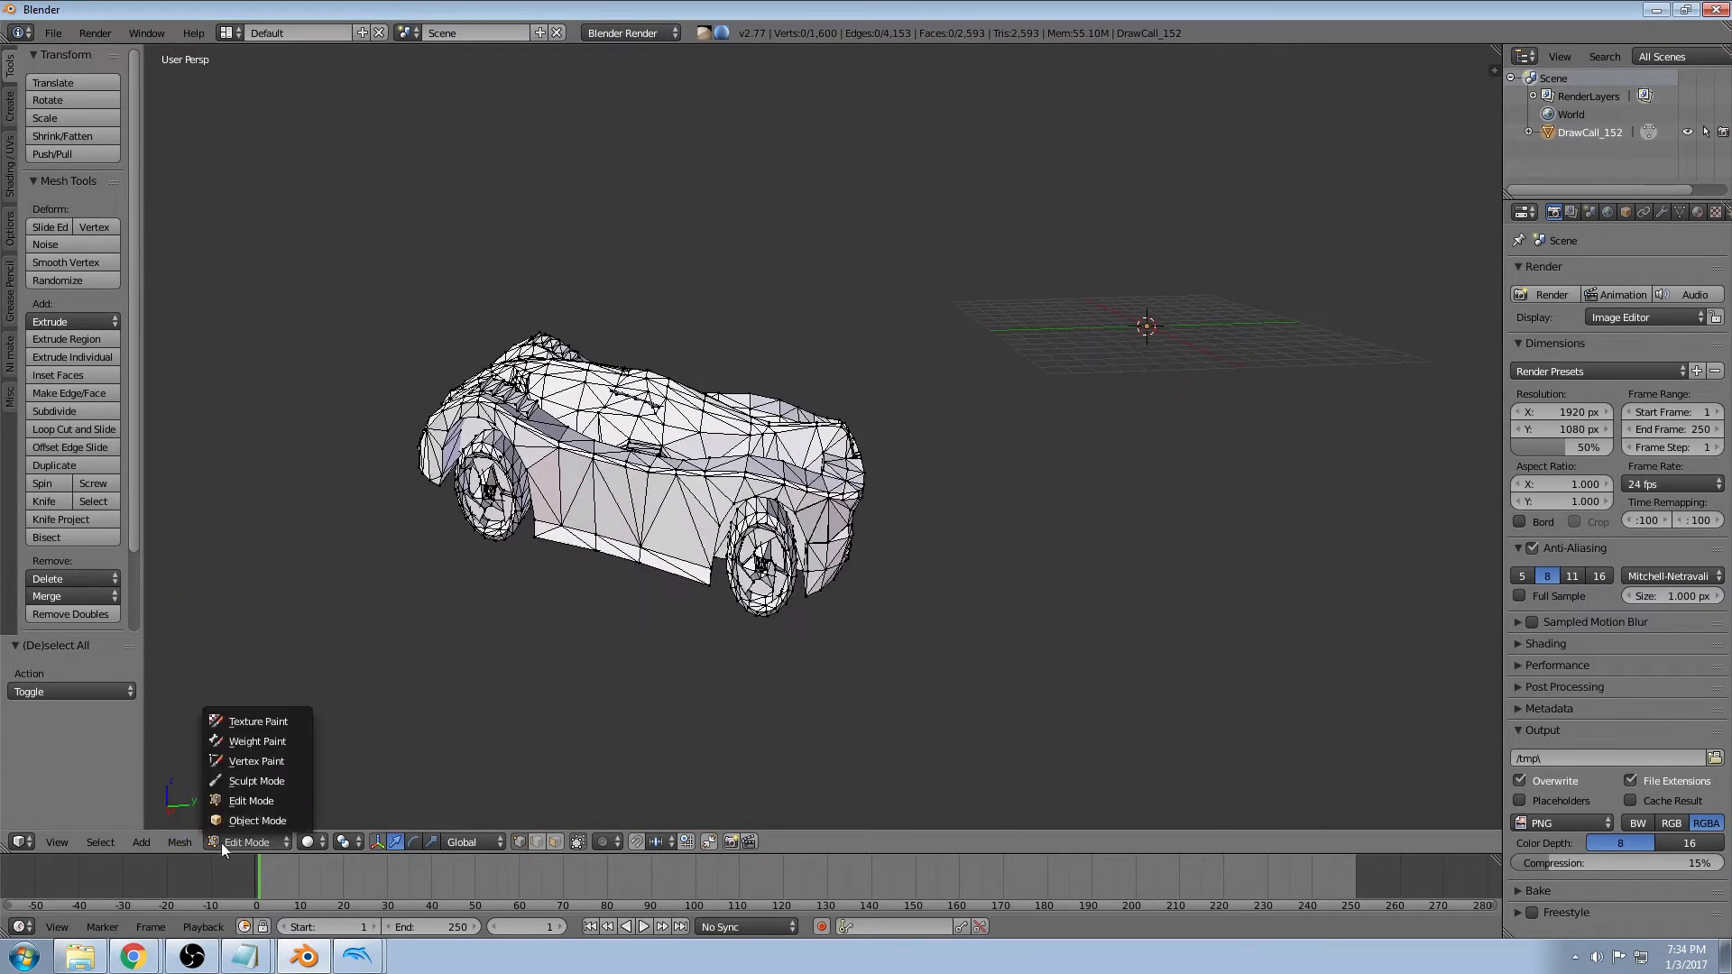
{"action": "left_click", "coordinate": [257, 819]}
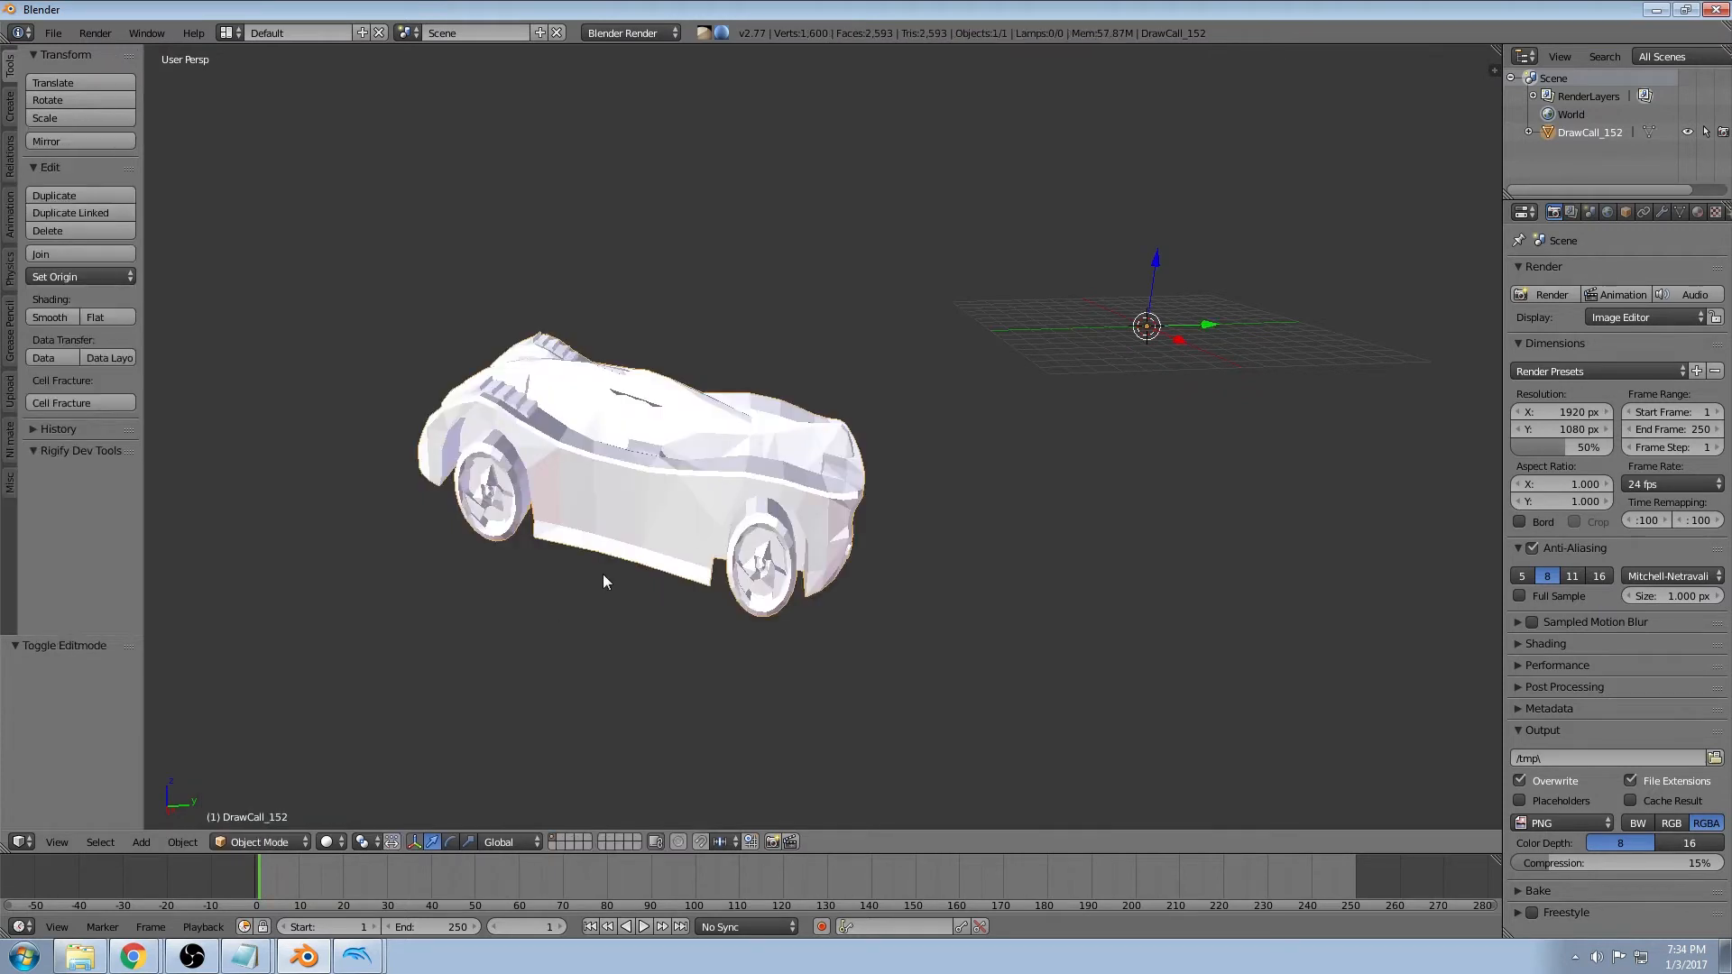
Move the car's origin to its center of mass and view it side-on
{"action": "left_click", "coordinate": [80, 276]}
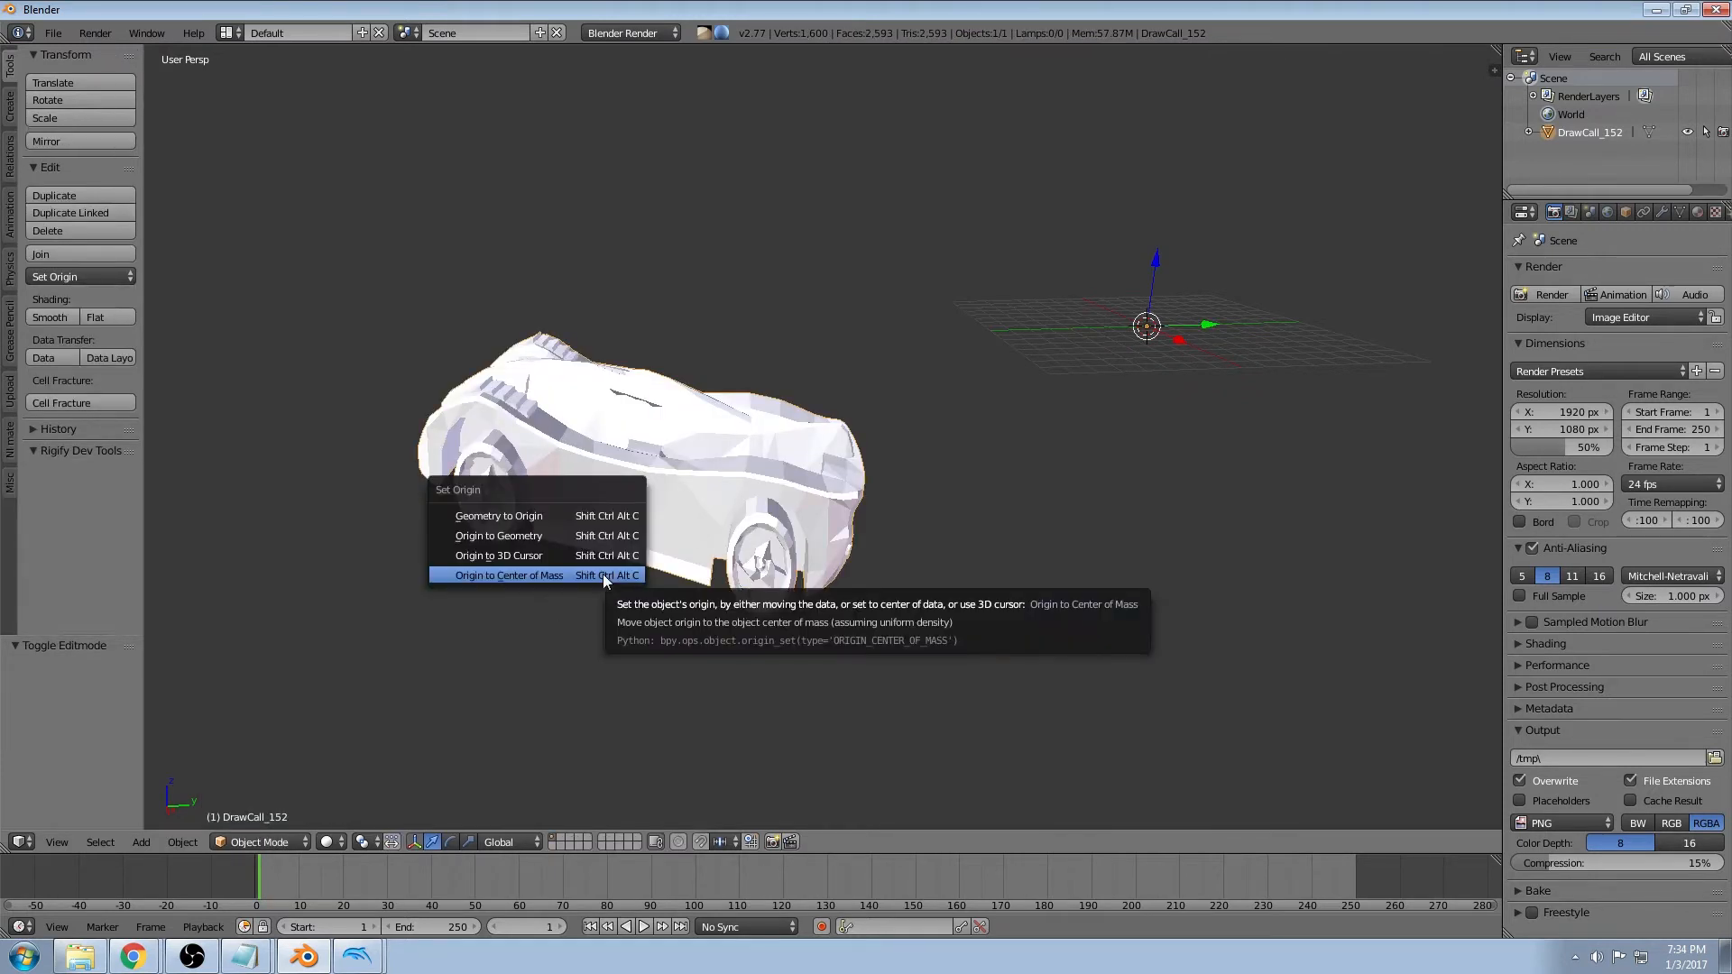
{"action": "left_click", "coordinate": [509, 576]}
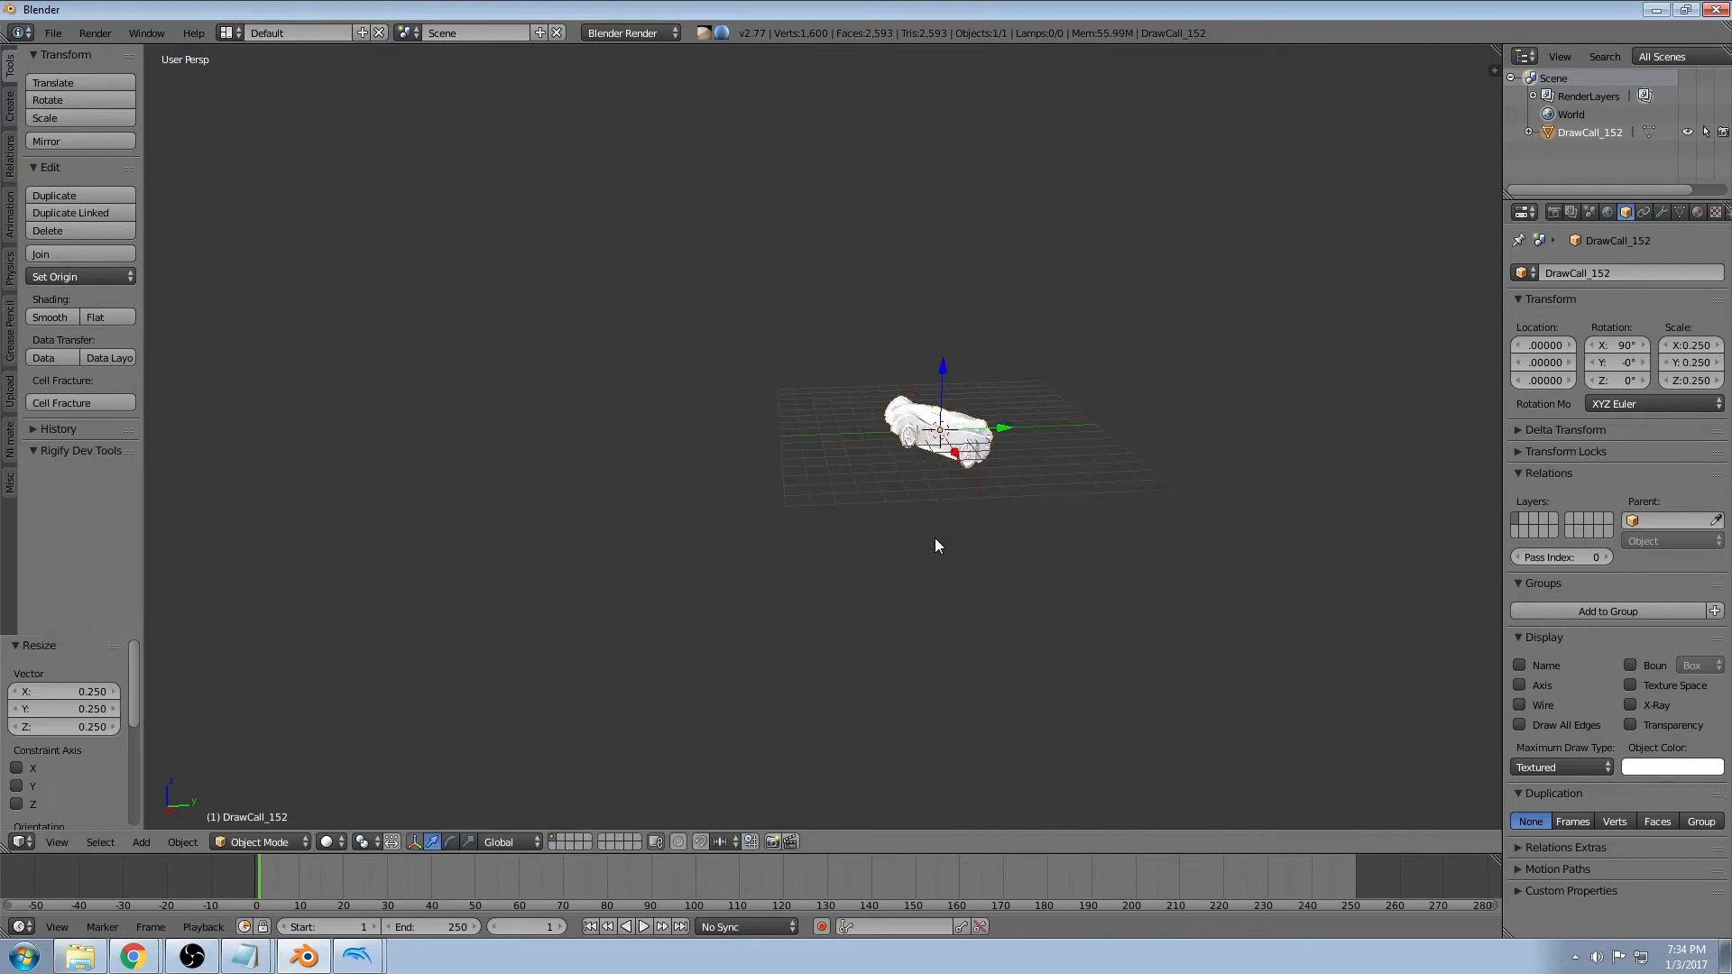
{"action": "mouse_move", "coordinate": [1030, 368]}
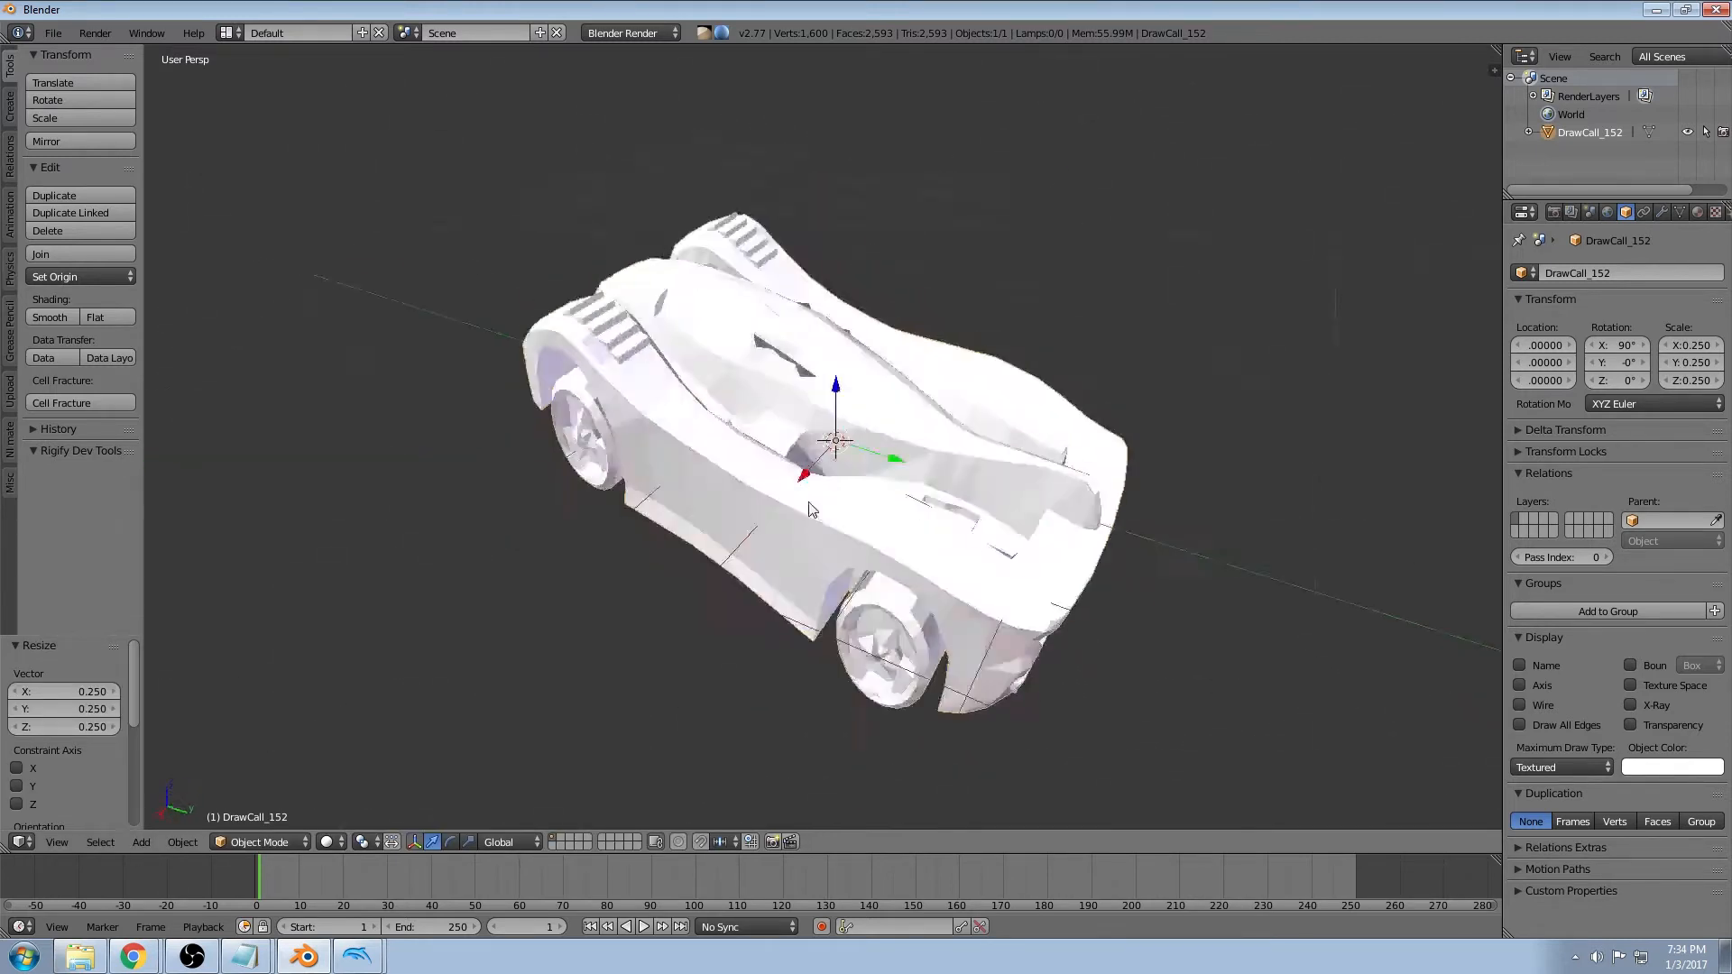
{"action": "left_click_drag", "start_coordinate": [812, 509], "coordinate": [889, 560]}
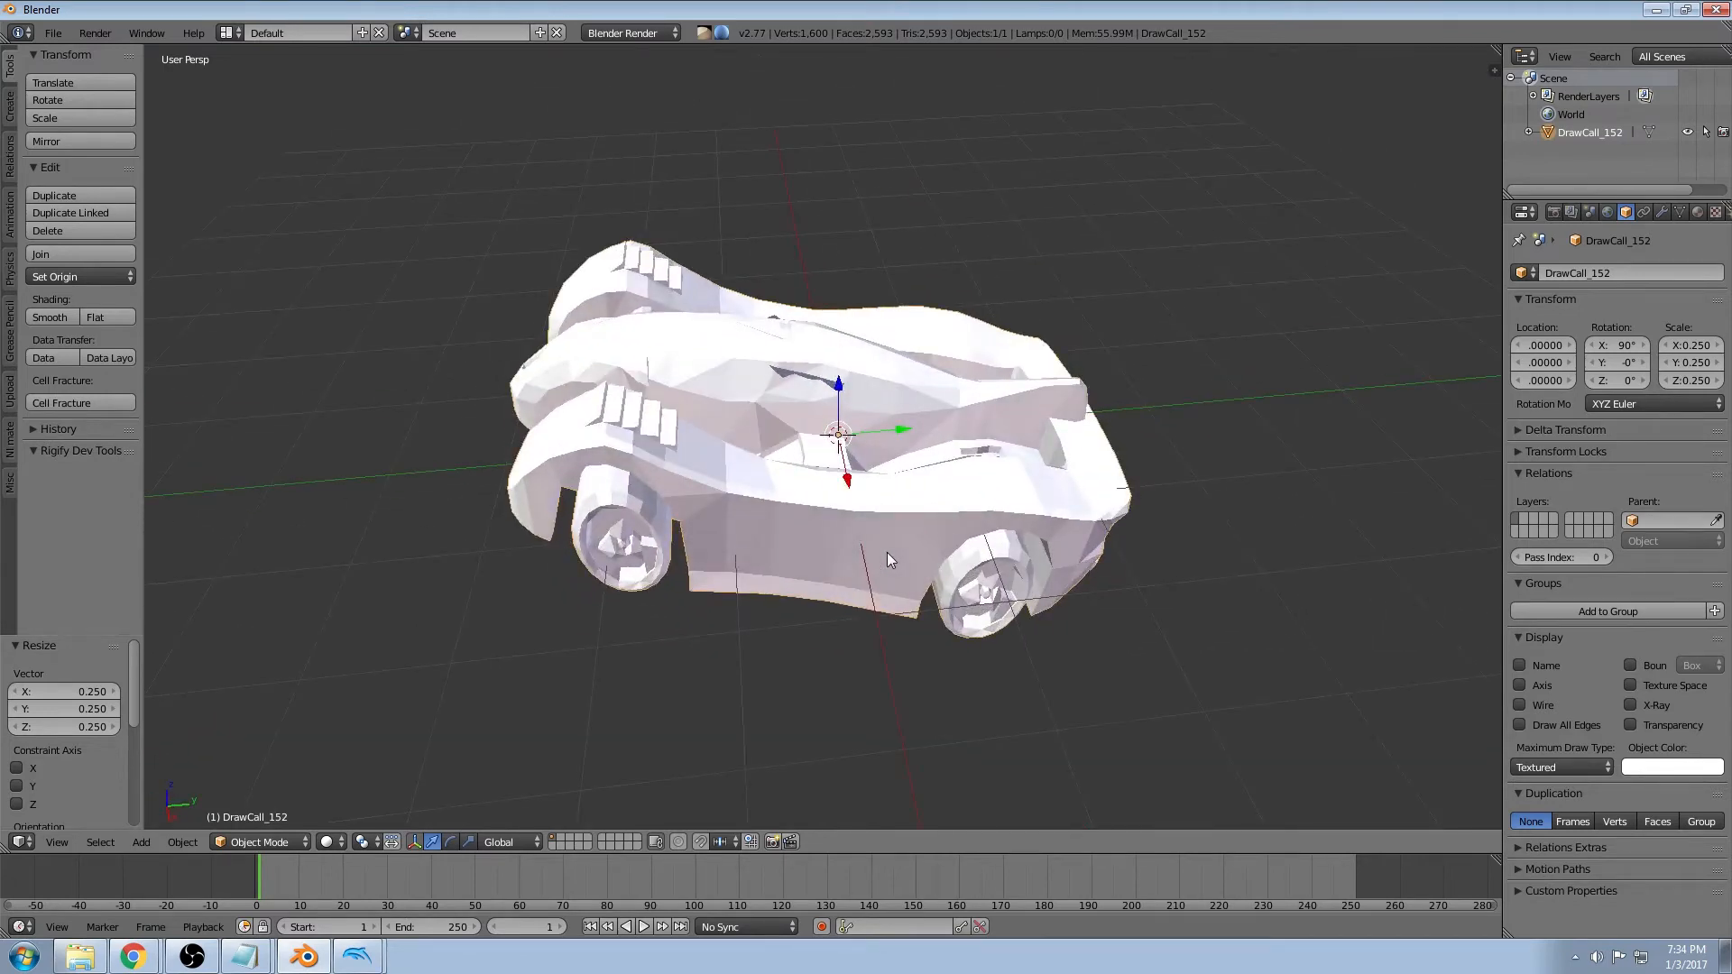
{"action": "left_click_drag", "start_coordinate": [884, 552], "coordinate": [942, 444]}
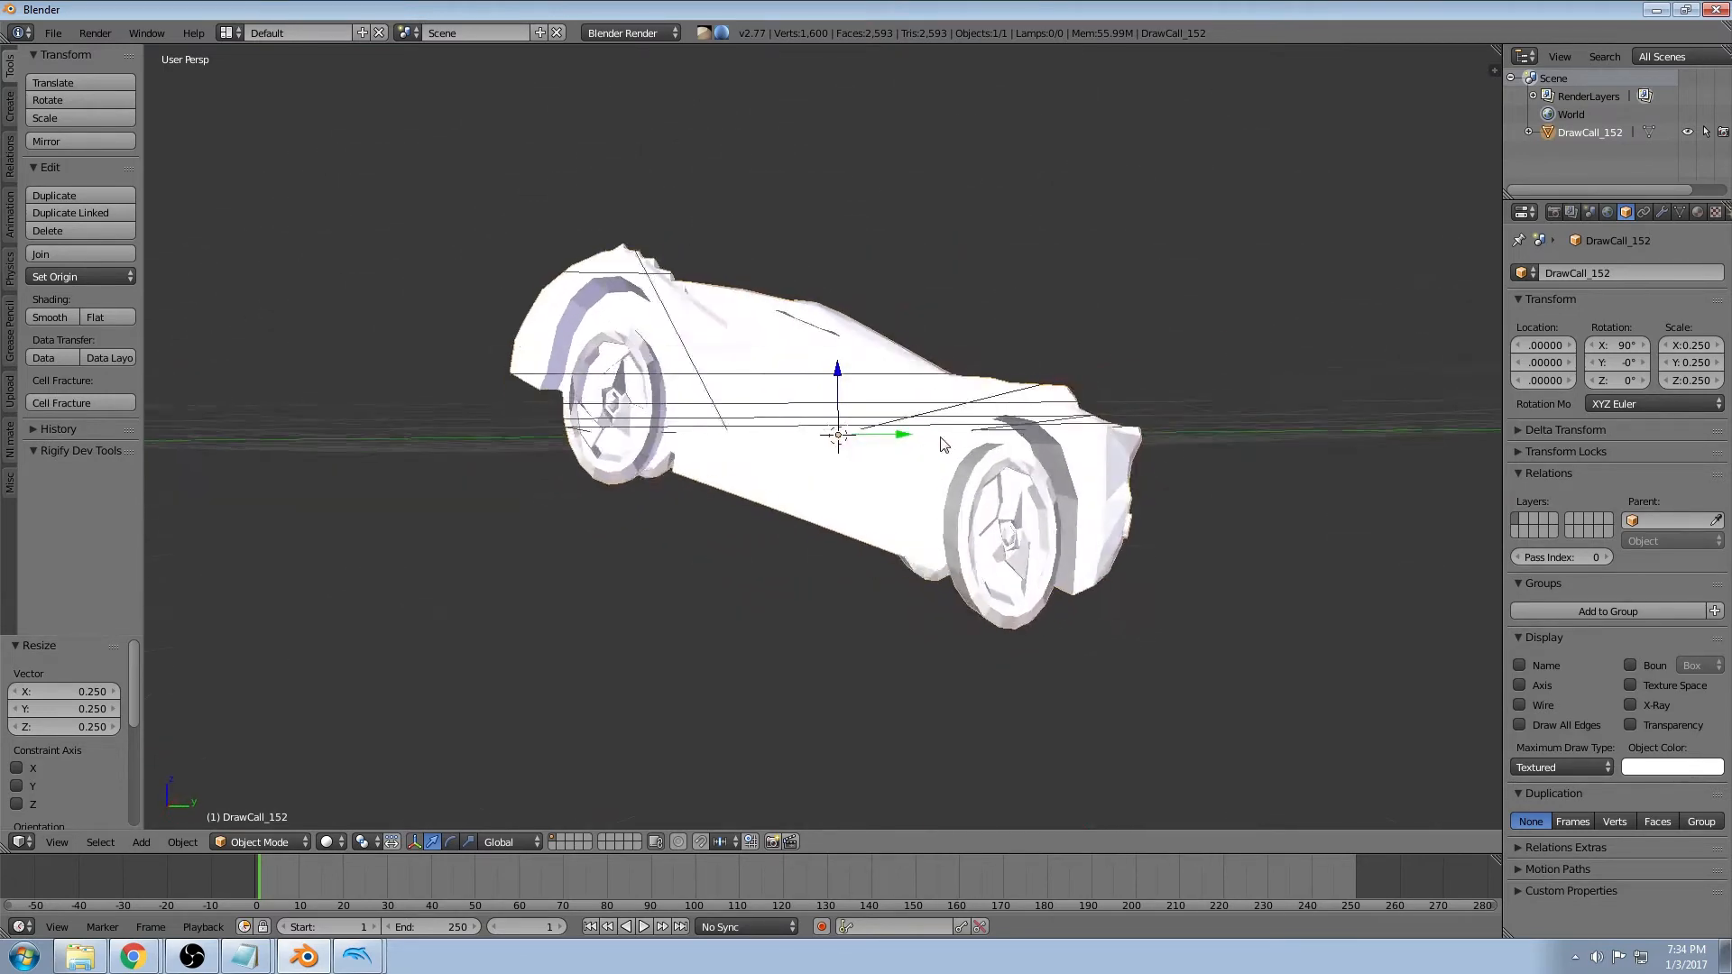
{"action": "key", "text": "Tab"}
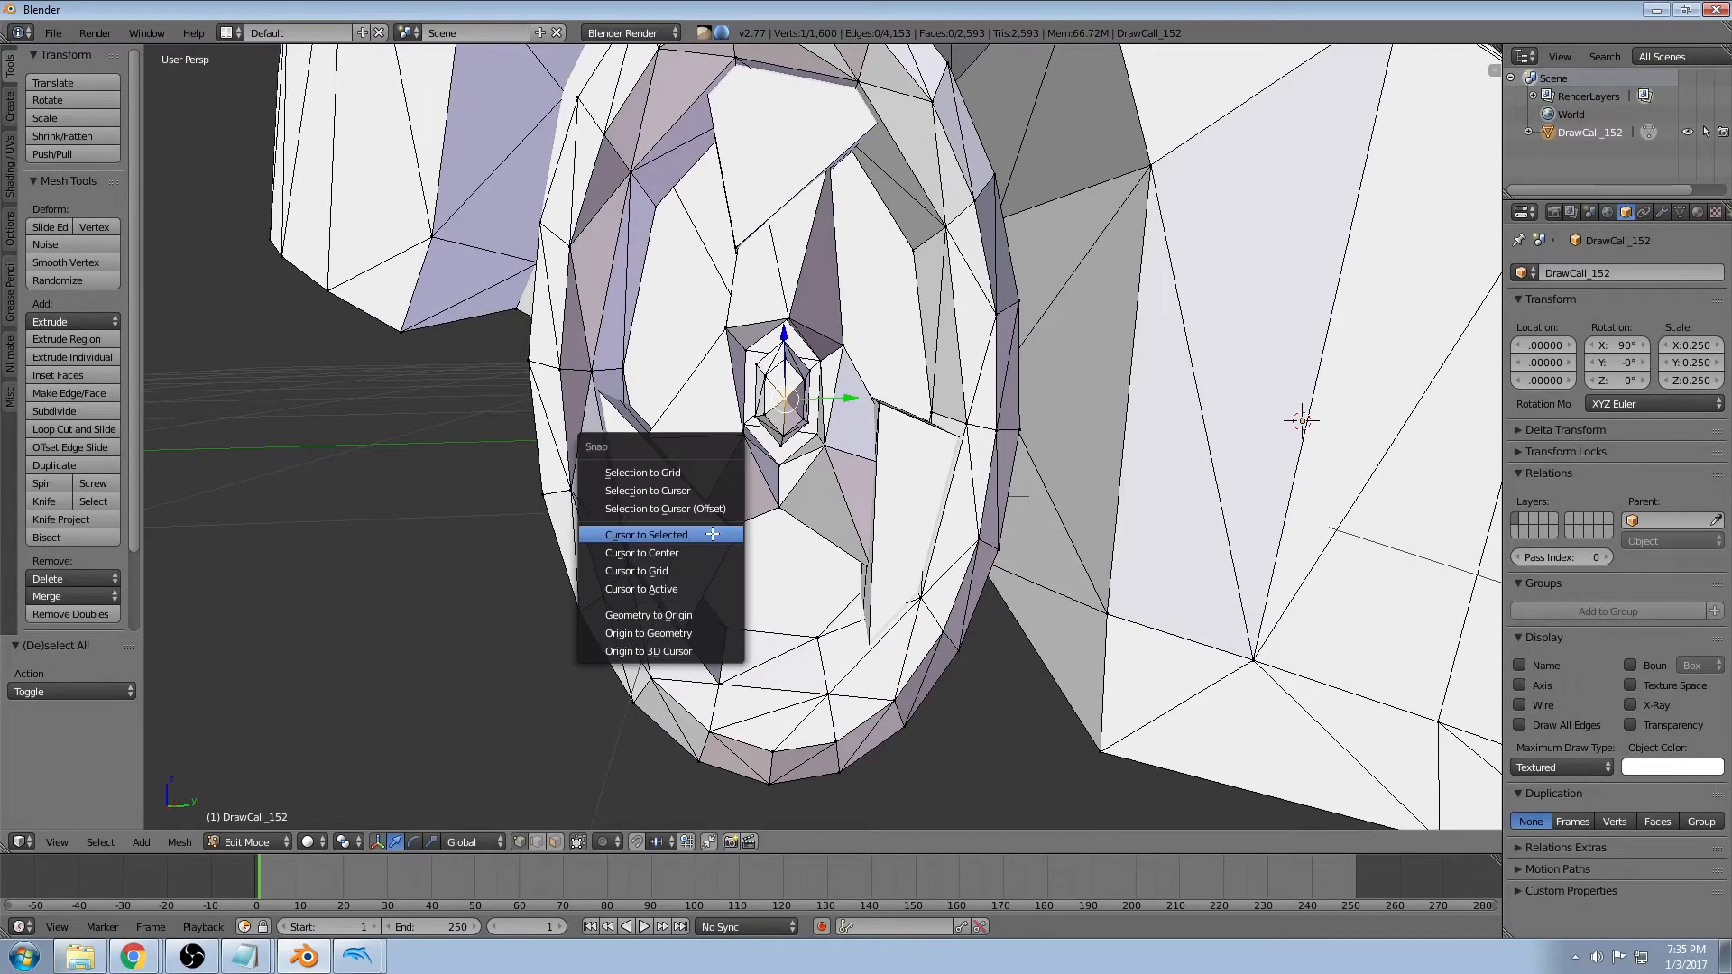
Snap the 3D cursor to the front hub vertex, pivot around it, and deselect all vertices
{"action": "left_click", "coordinate": [646, 534]}
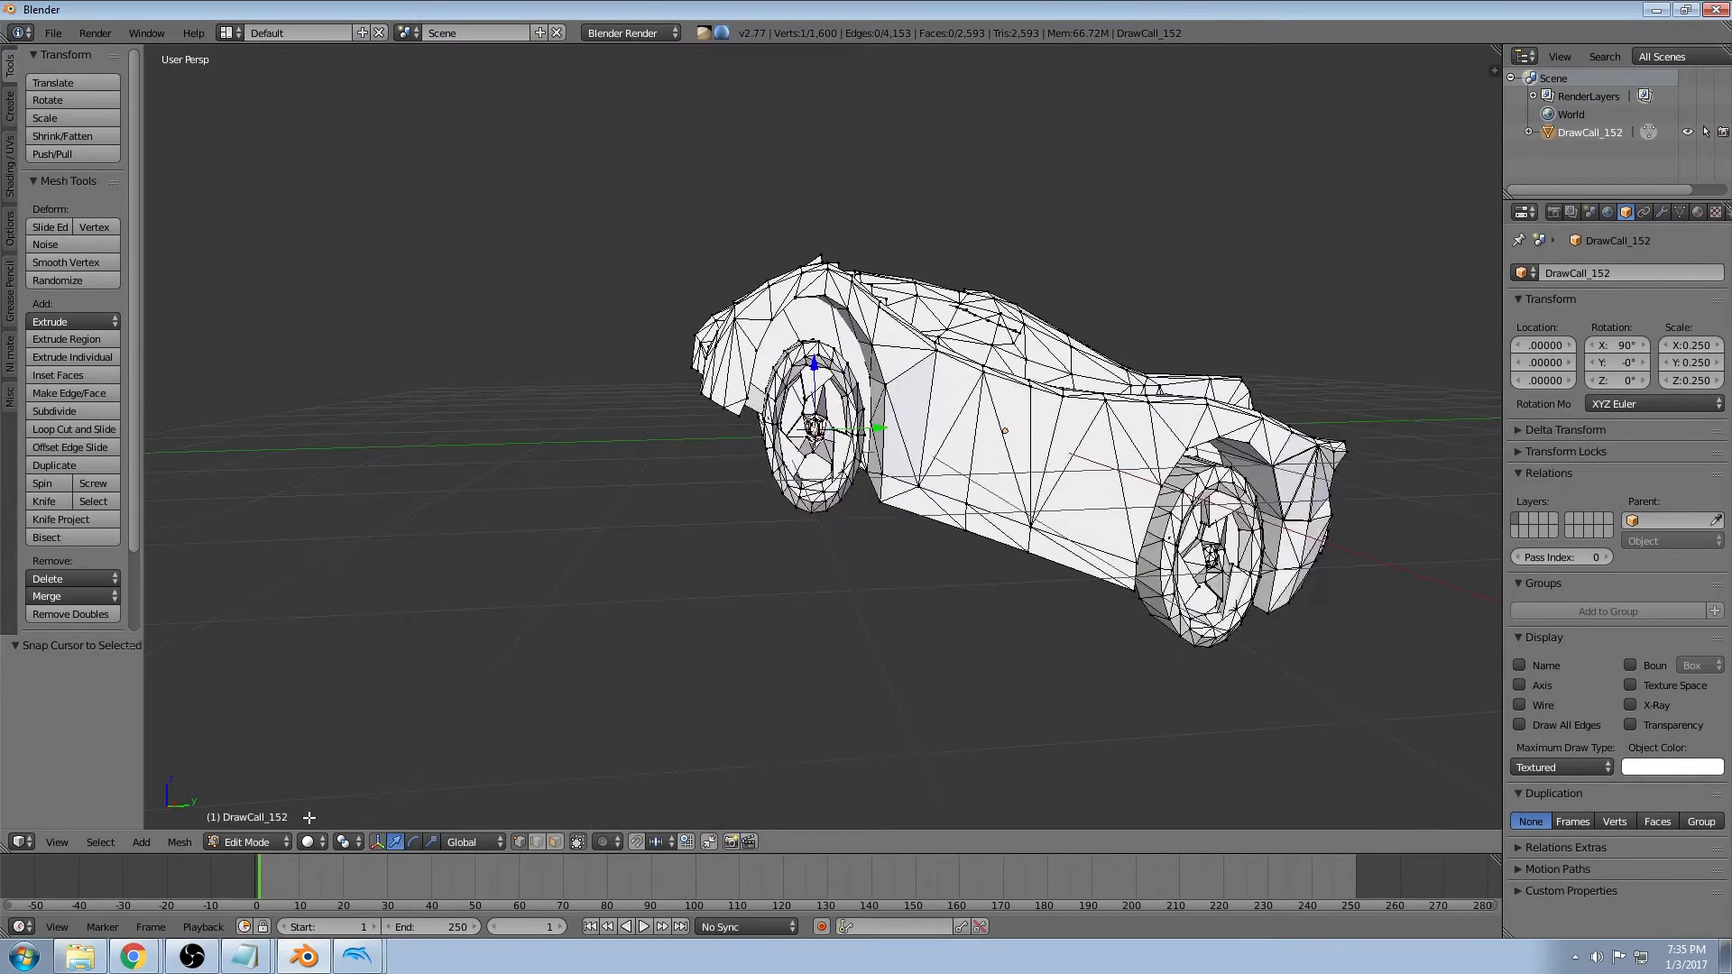
{"action": "left_click", "coordinate": [346, 840]}
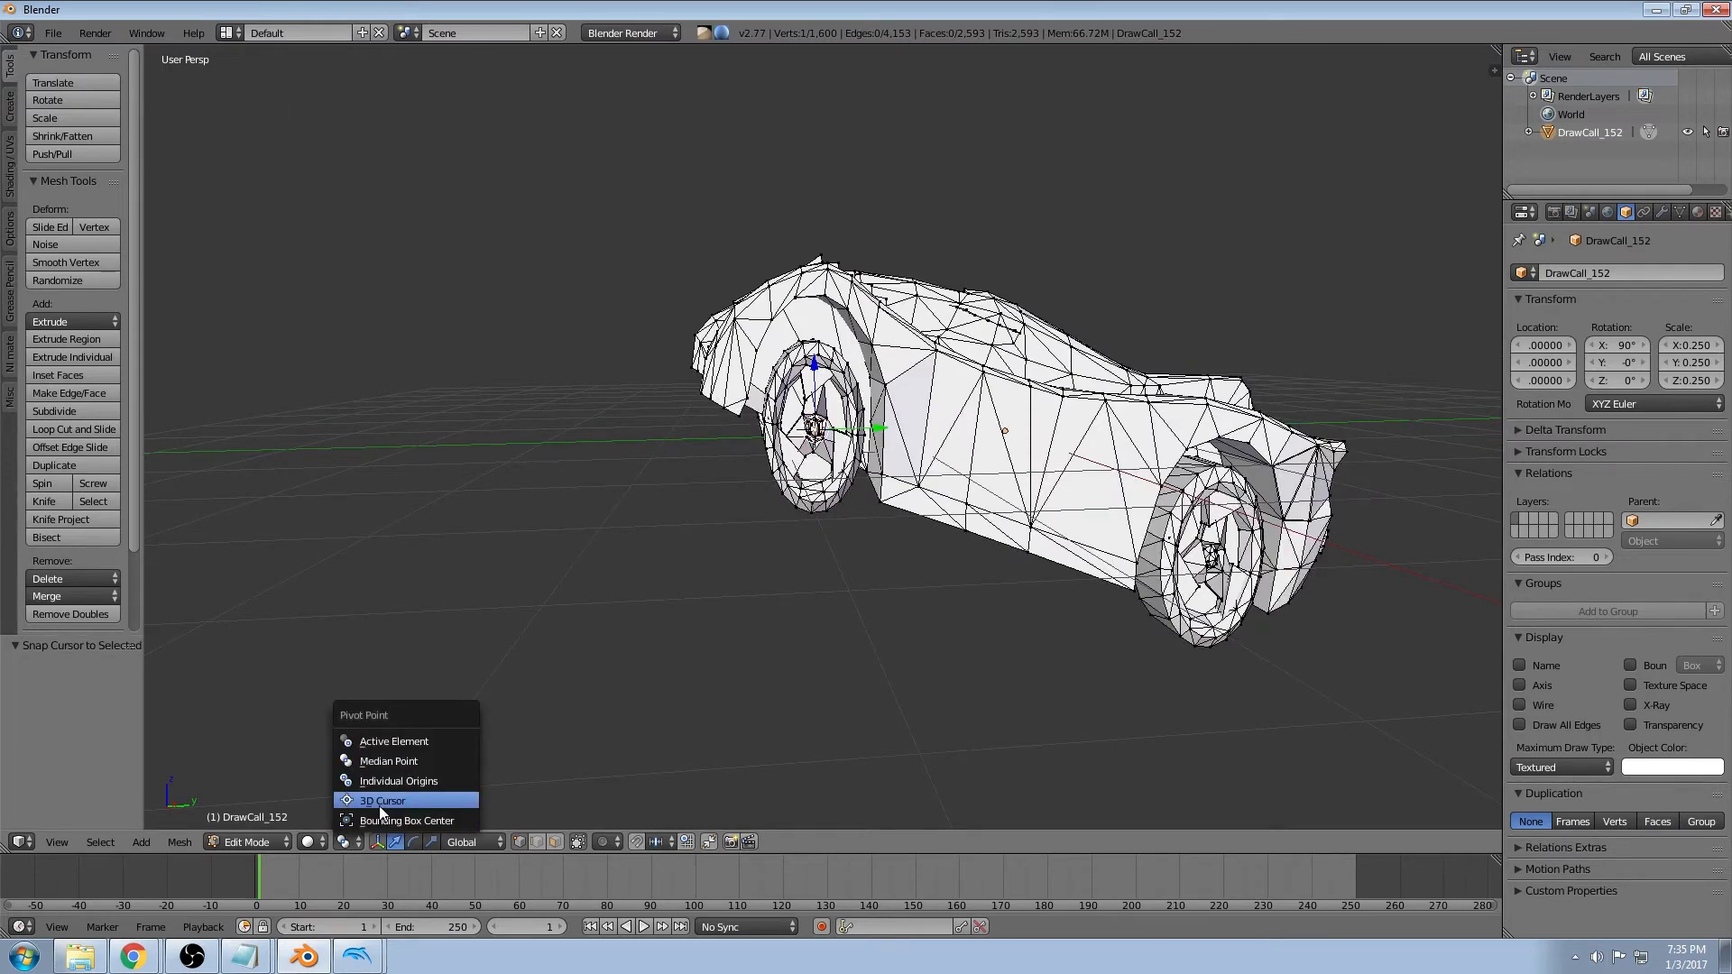
{"action": "left_click", "coordinate": [381, 801]}
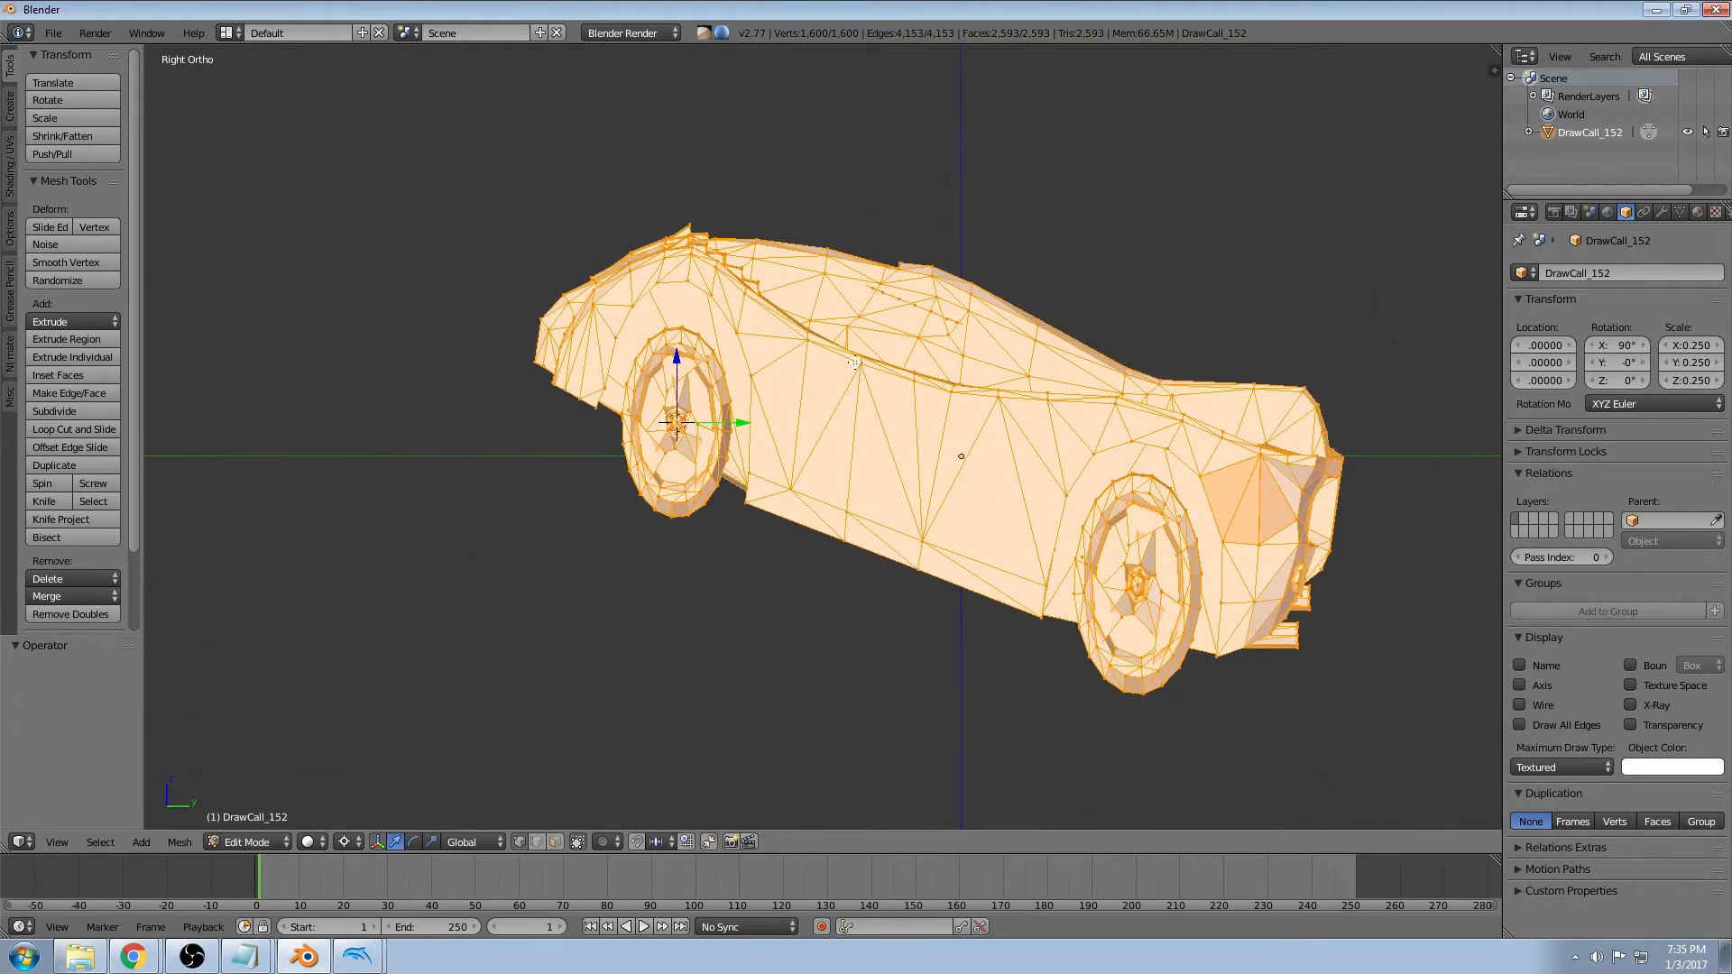
{"action": "mouse_move", "coordinate": [844, 375]}
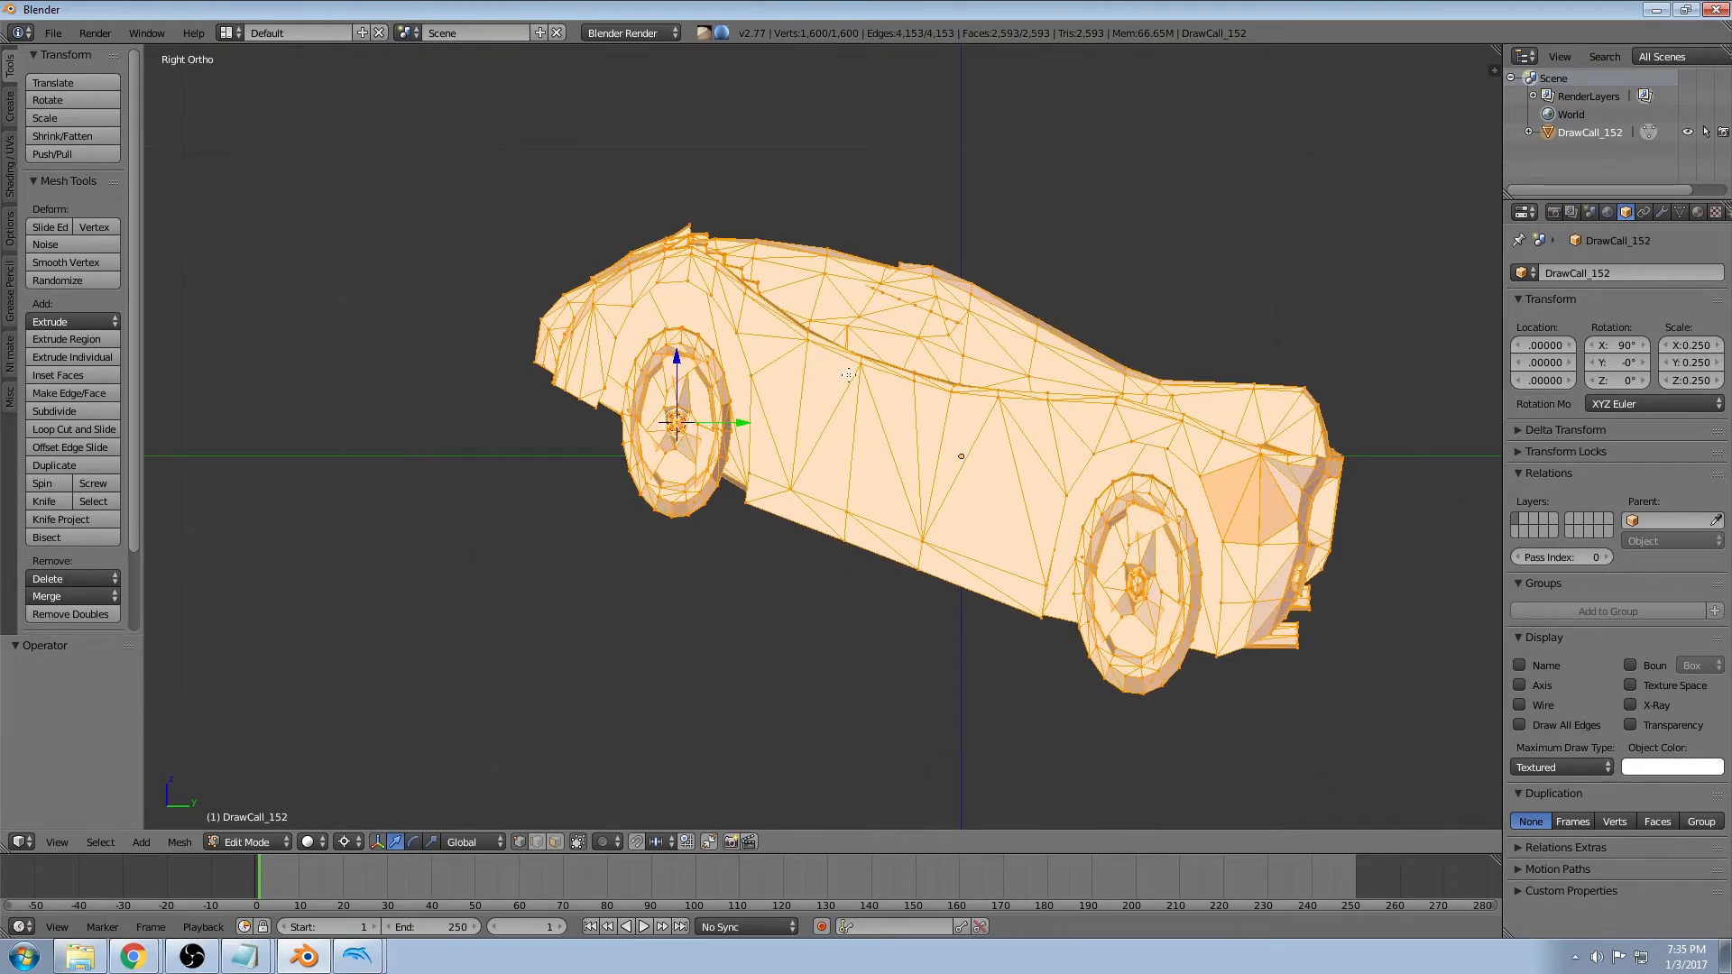
{"action": "key", "text": "A"}
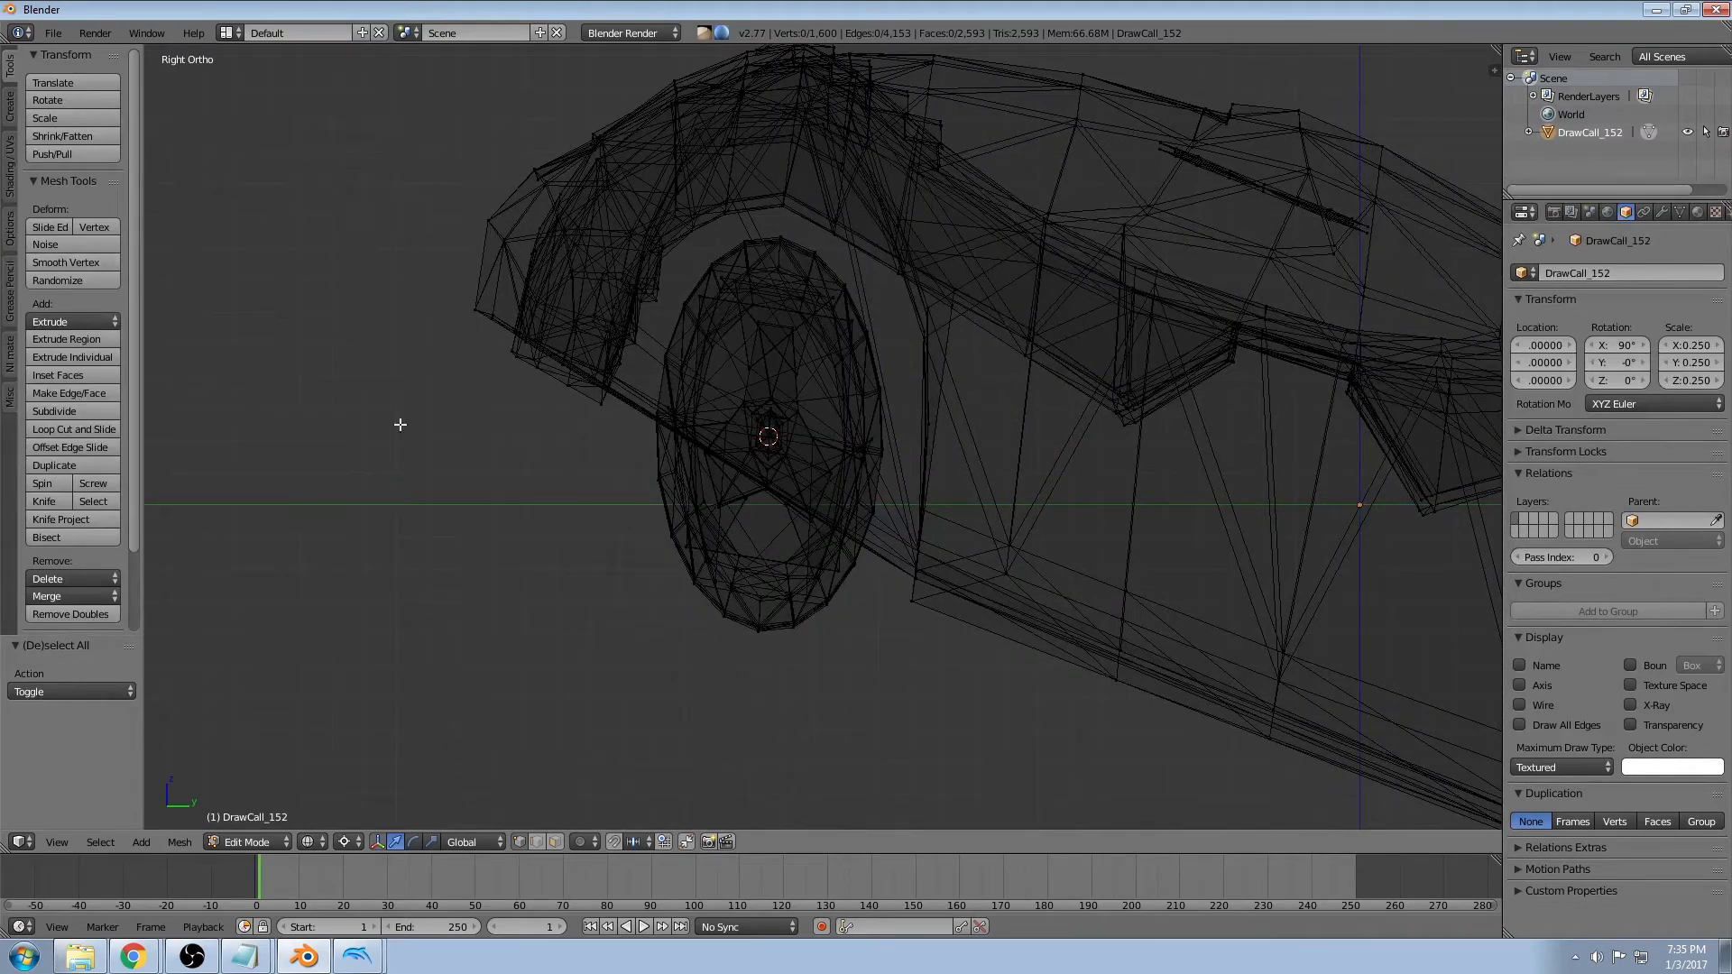
Add a cylinder at the front wheel hub and set its vertex count to 20
{"action": "left_click", "coordinate": [249, 841]}
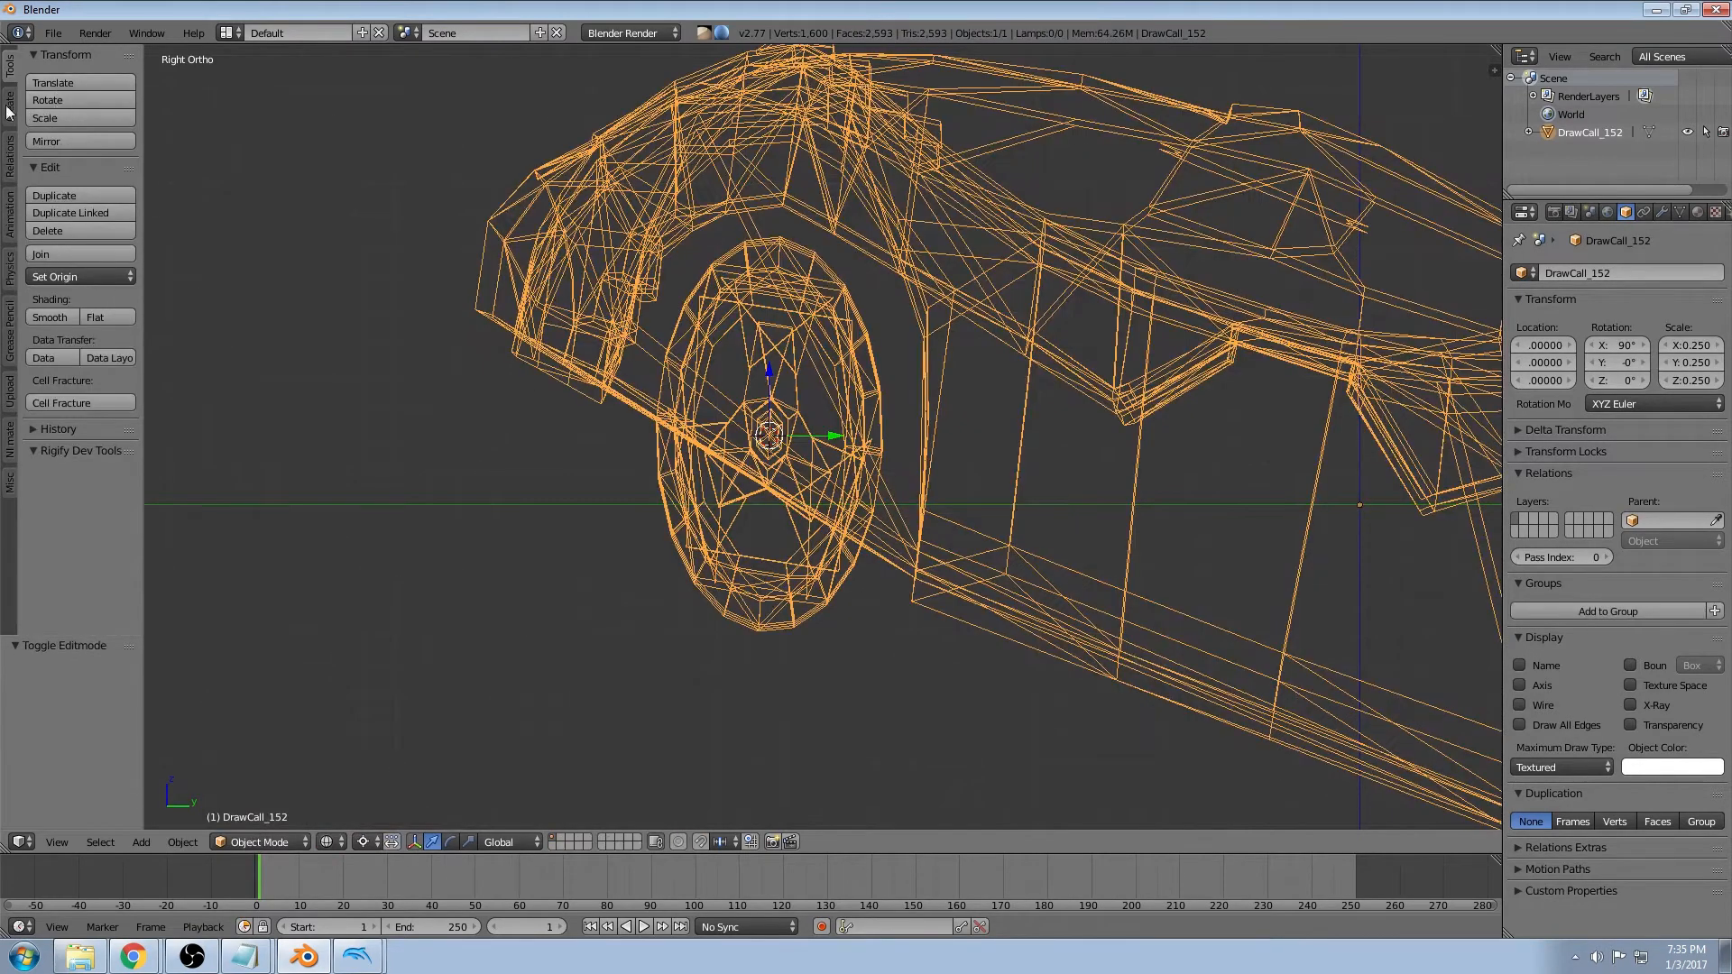
{"action": "left_click", "coordinate": [76, 189]}
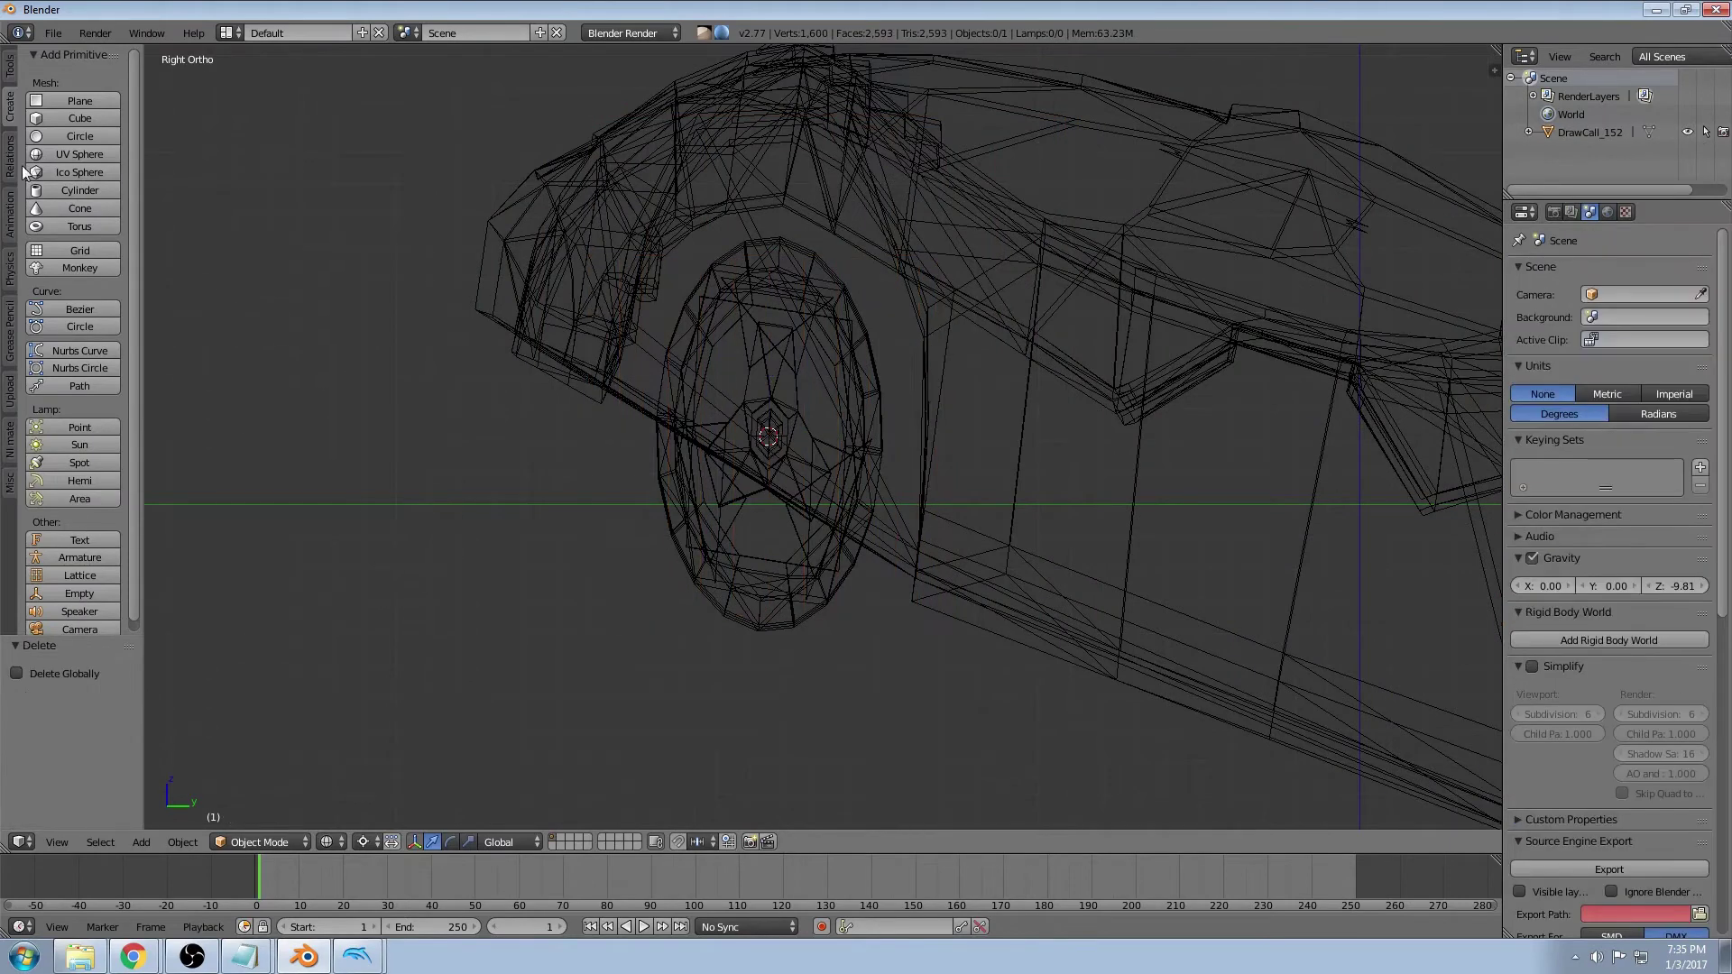
{"action": "left_click", "coordinate": [79, 189]}
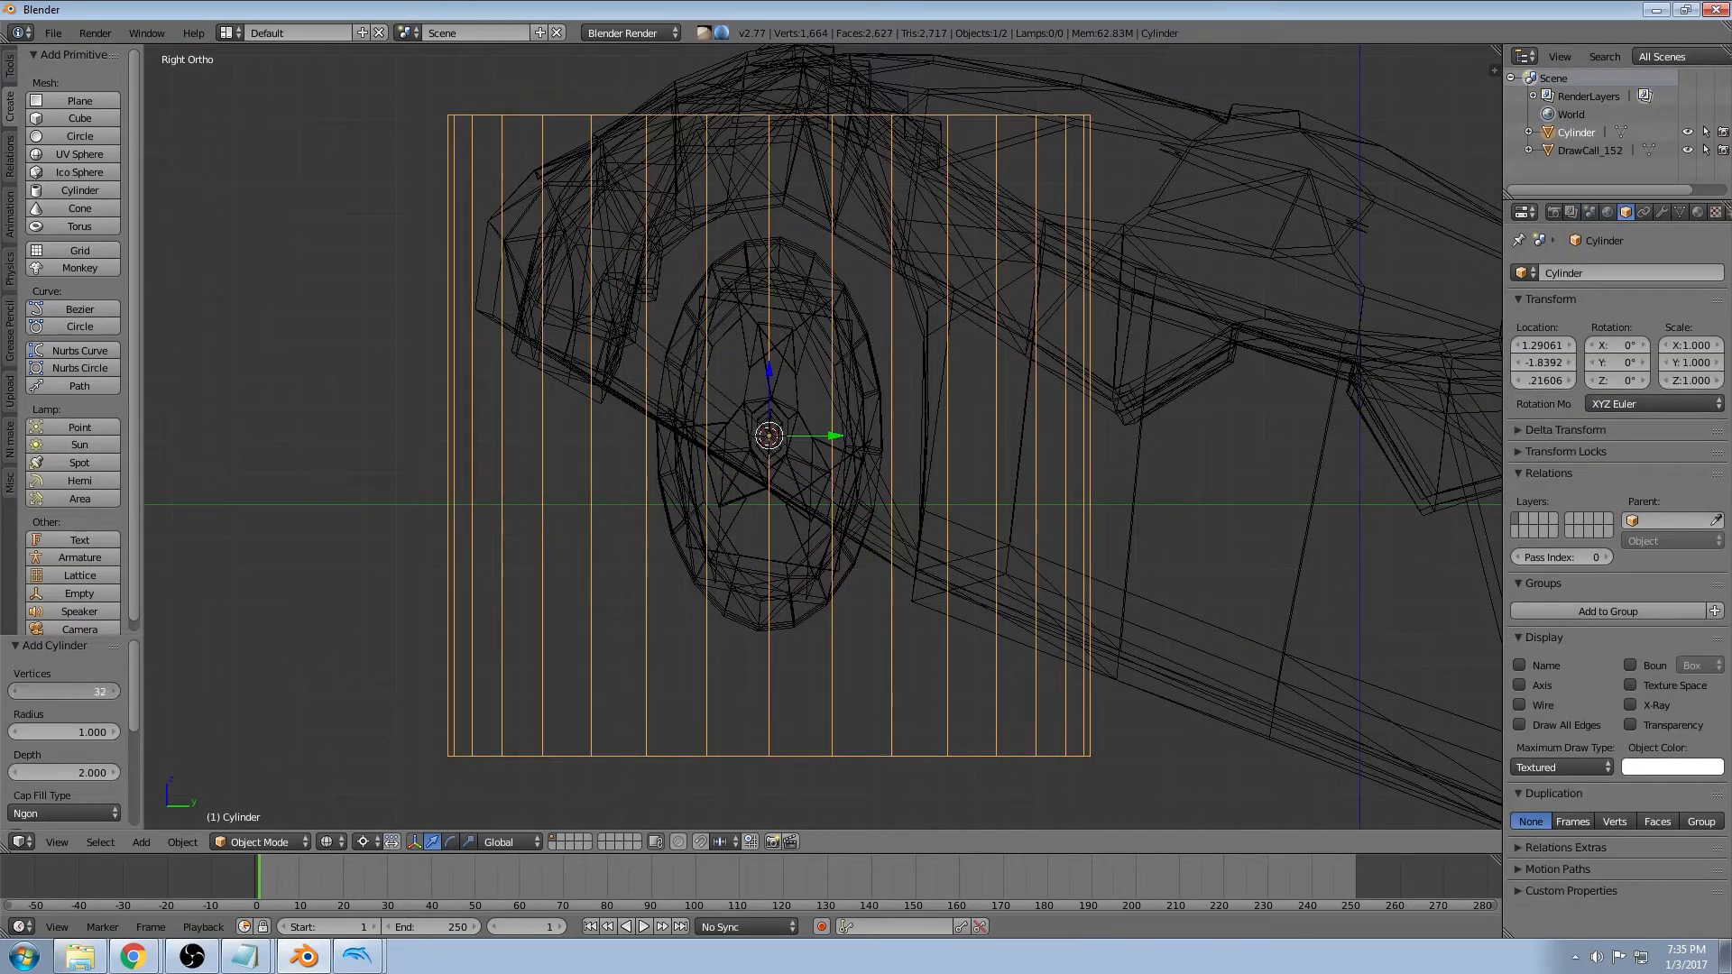
{"action": "left_click_drag", "start_coordinate": [61, 691], "coordinate": [61, 692]}
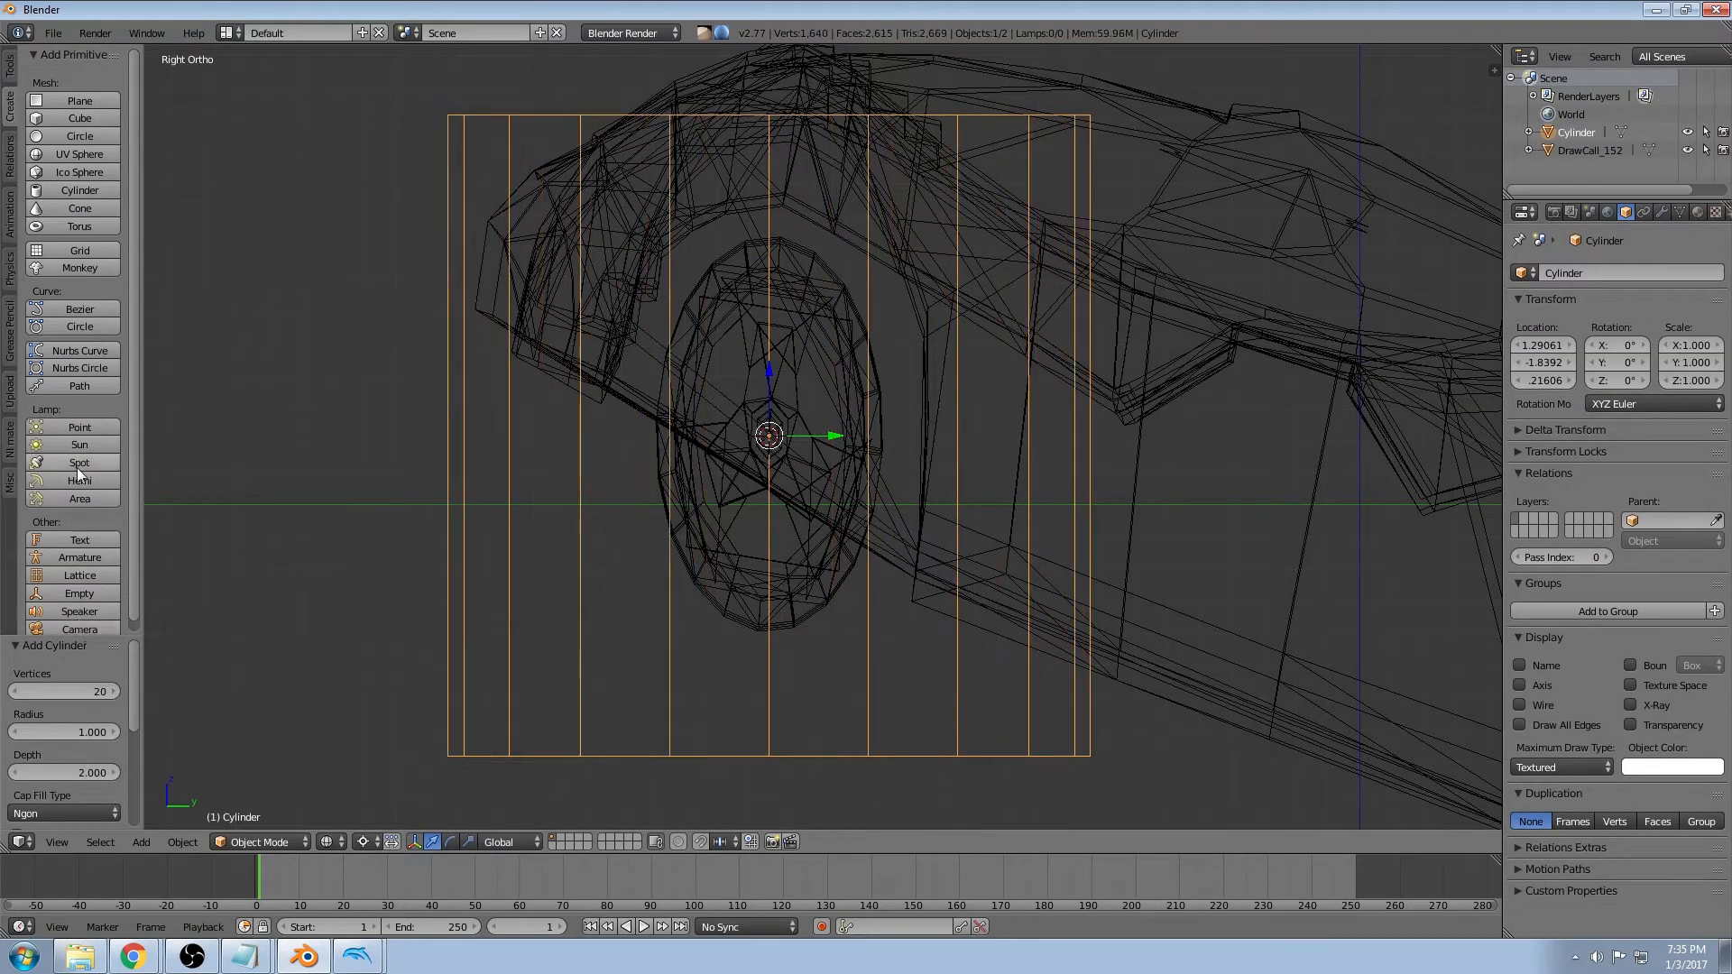
{"action": "mouse_move", "coordinate": [613, 354]}
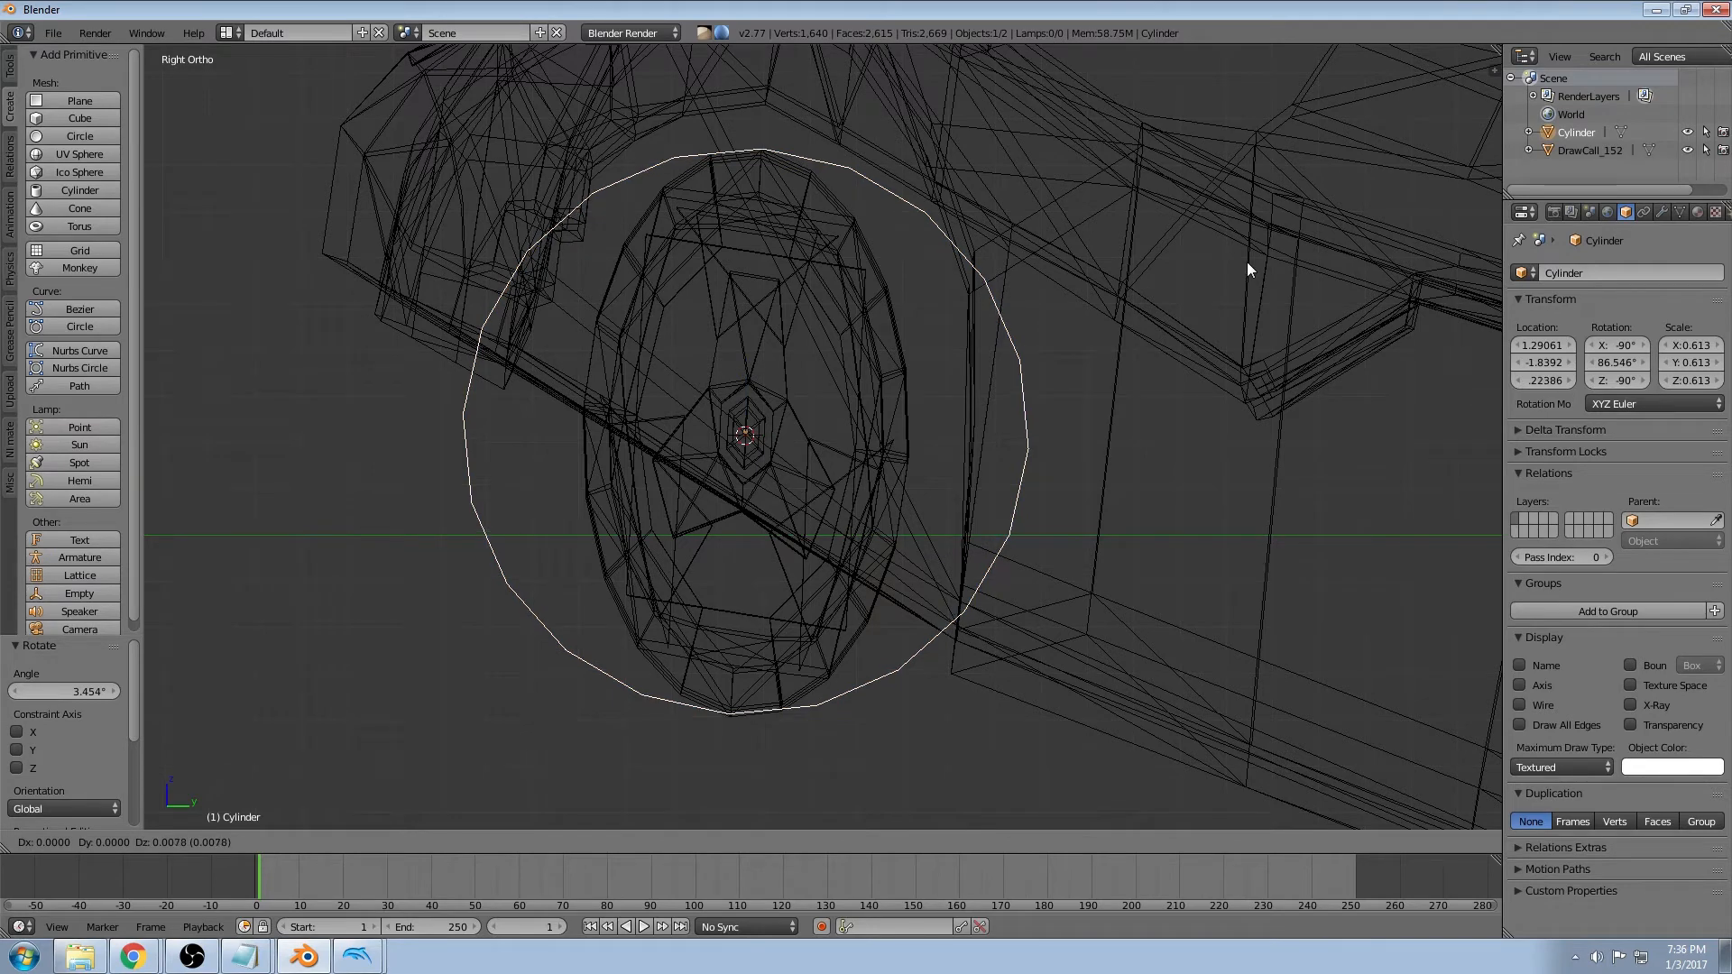
Scale the whole car mesh along Y by about 1.733 so the front wheel matches the guide
{"action": "left_click", "coordinate": [1589, 152]}
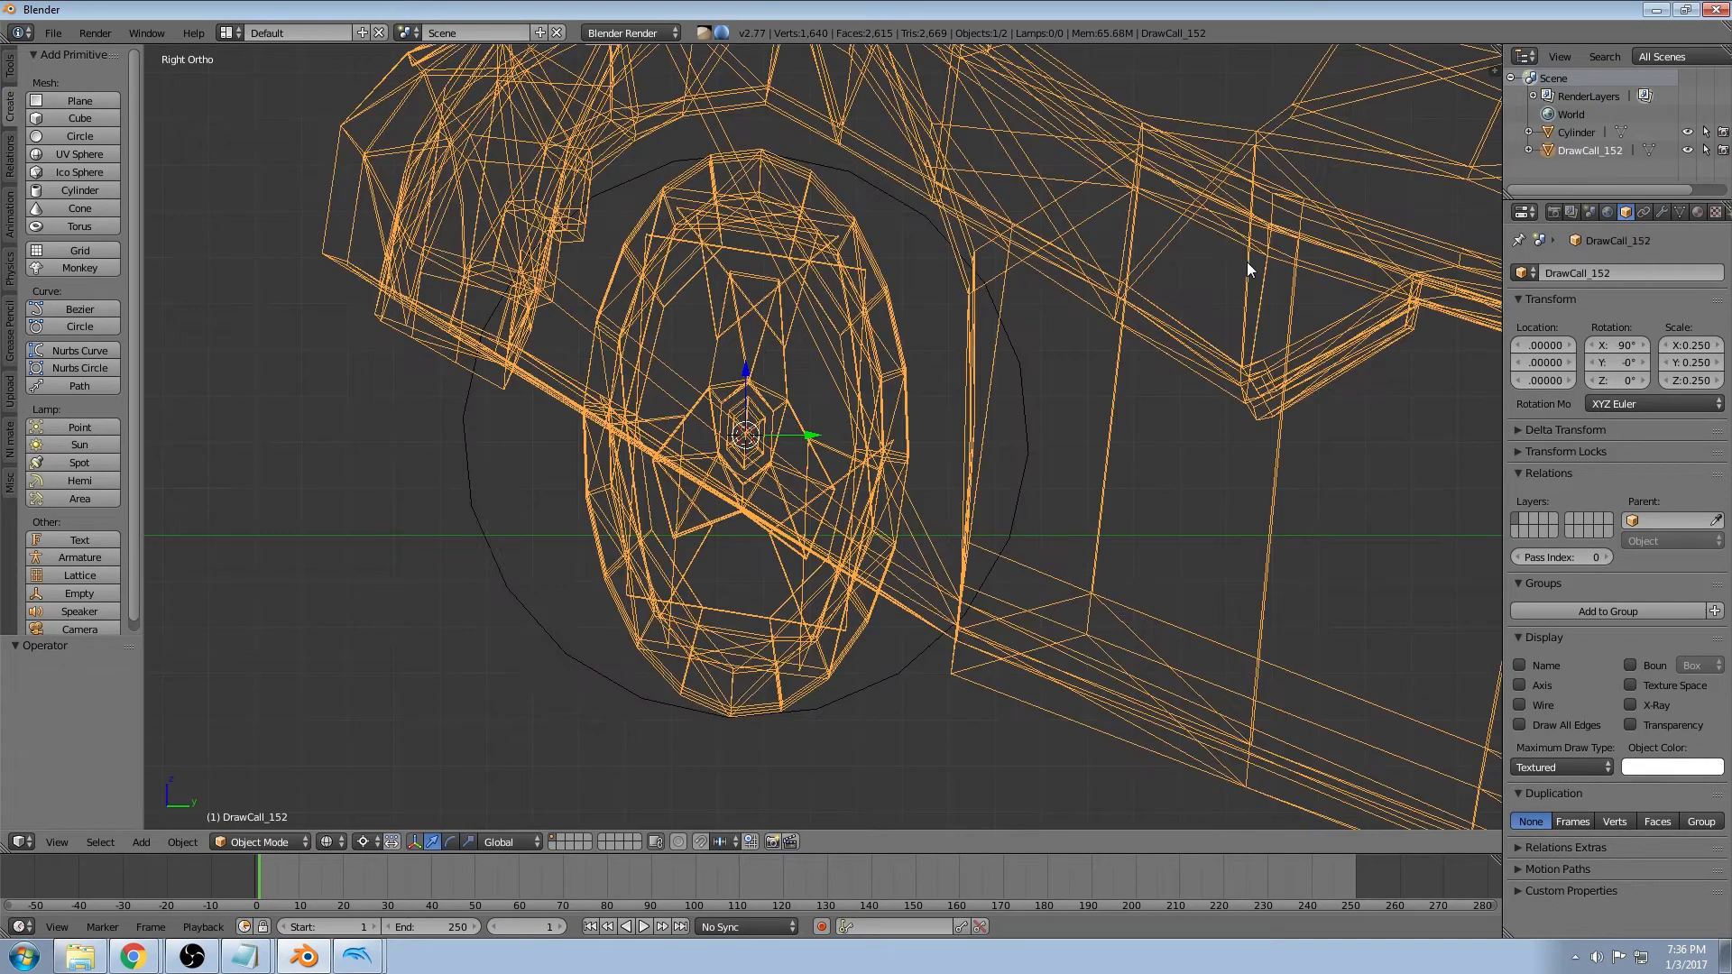
{"action": "key", "text": "Tab"}
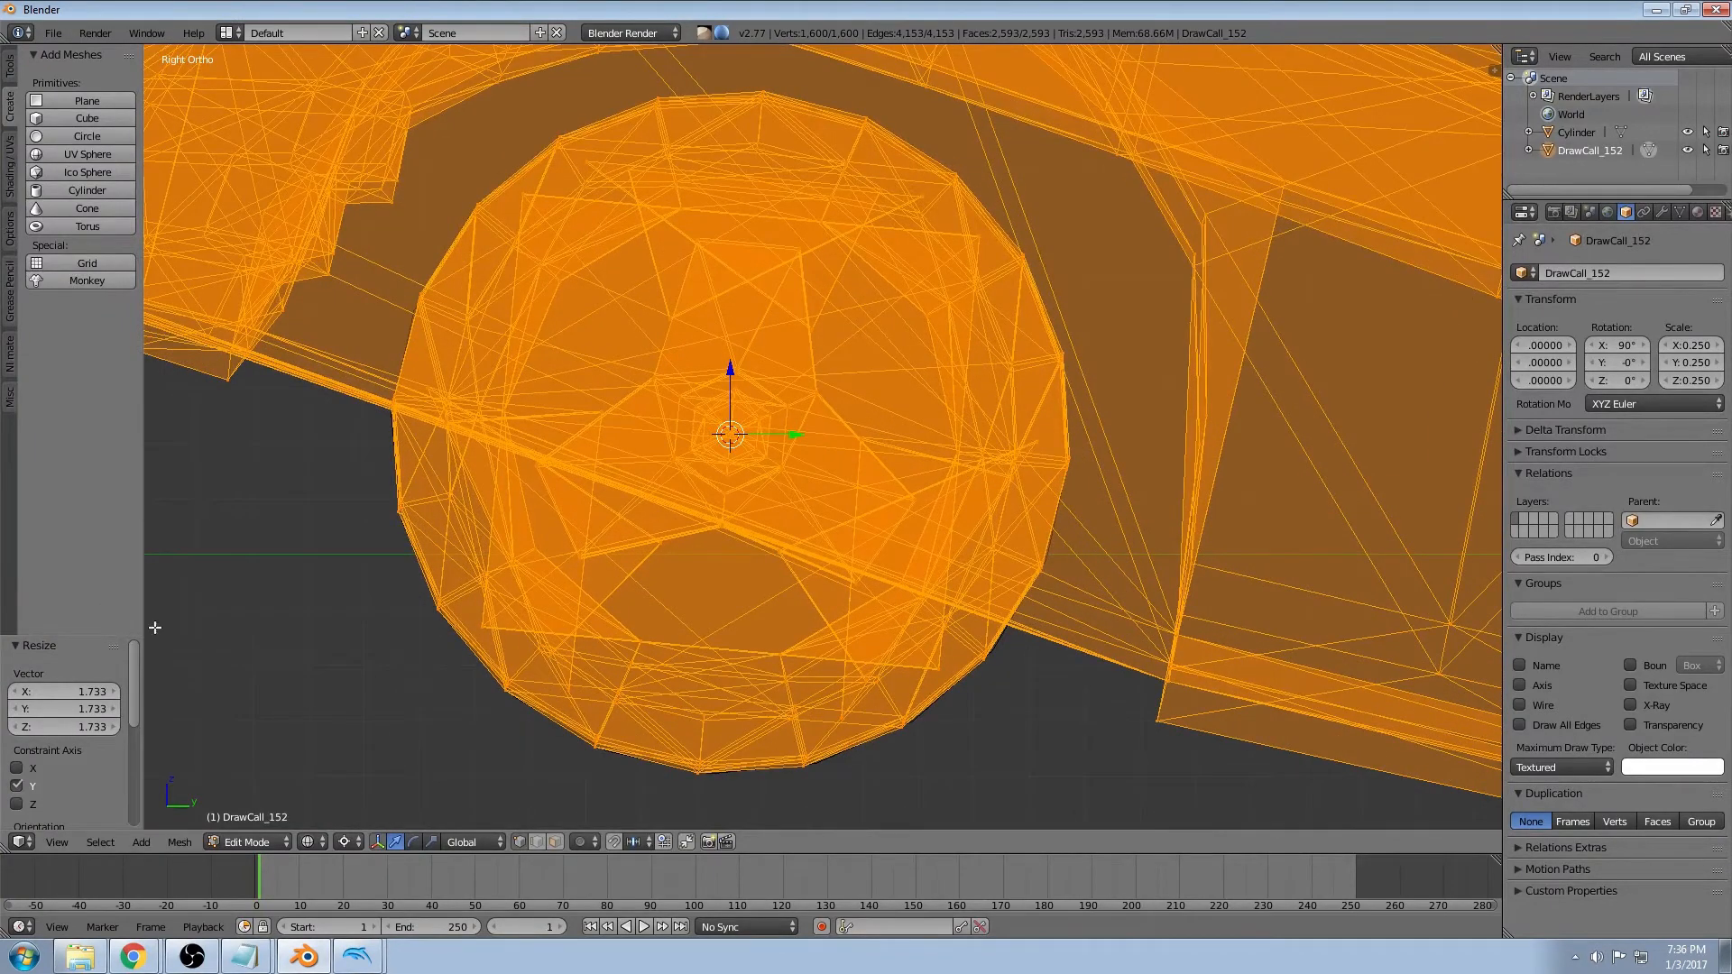
{"action": "mouse_move", "coordinate": [139, 638]}
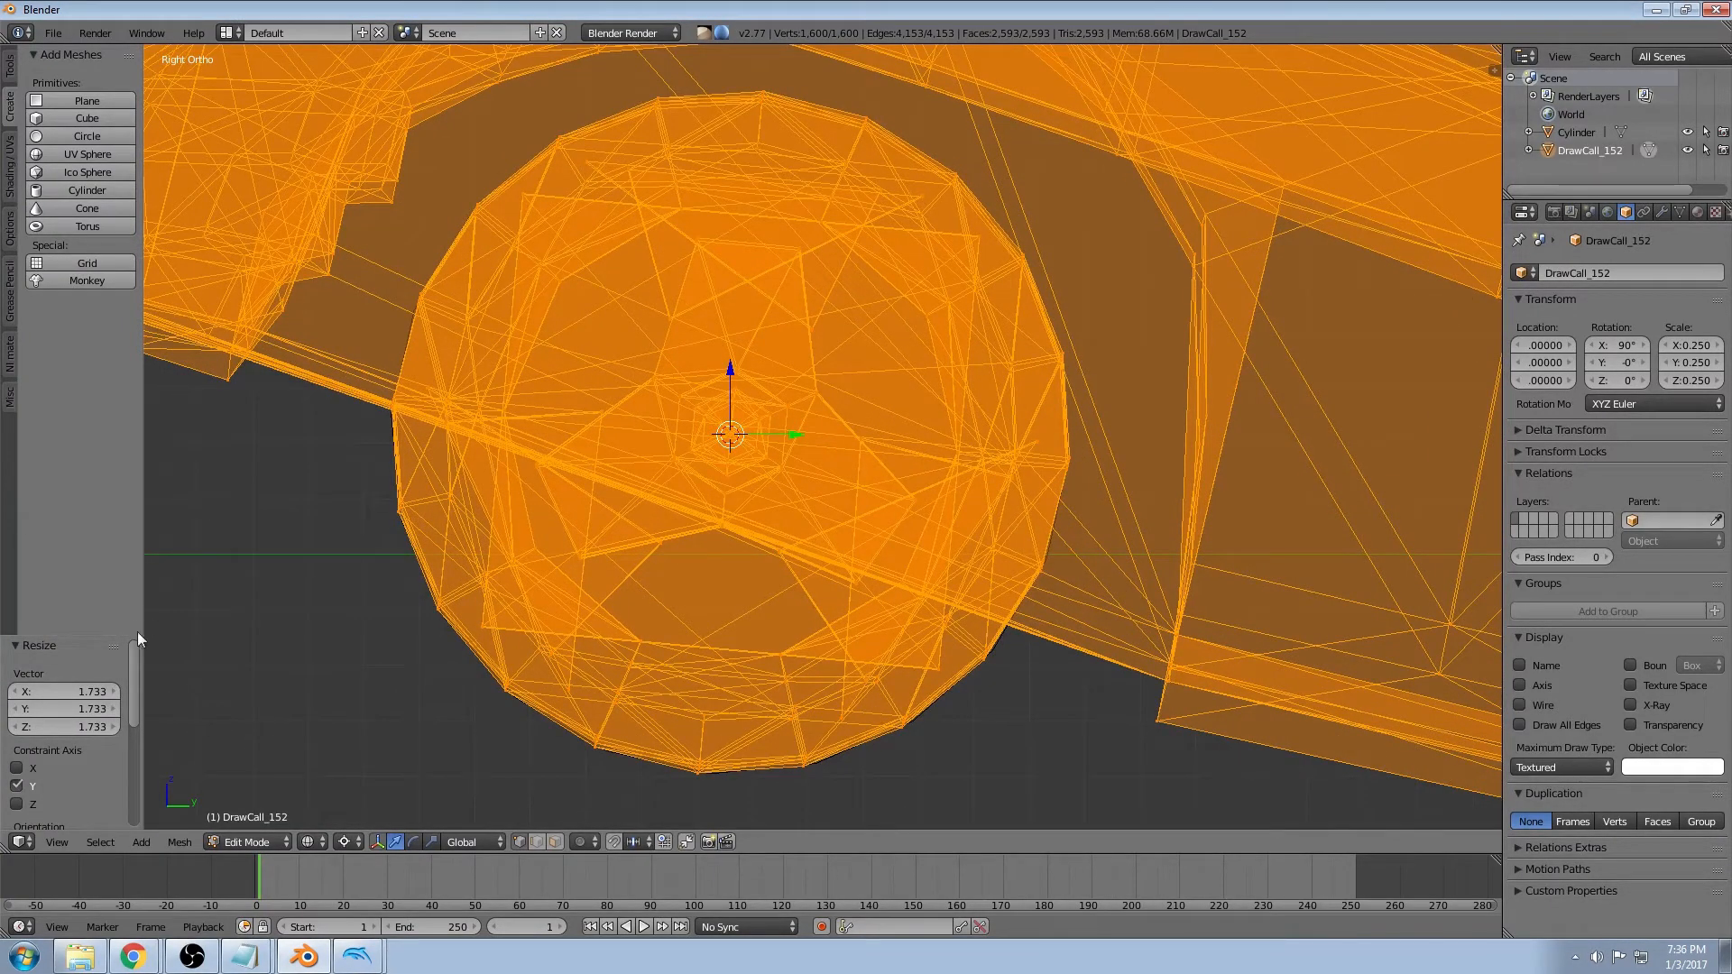
{"action": "left_click", "coordinate": [63, 693]}
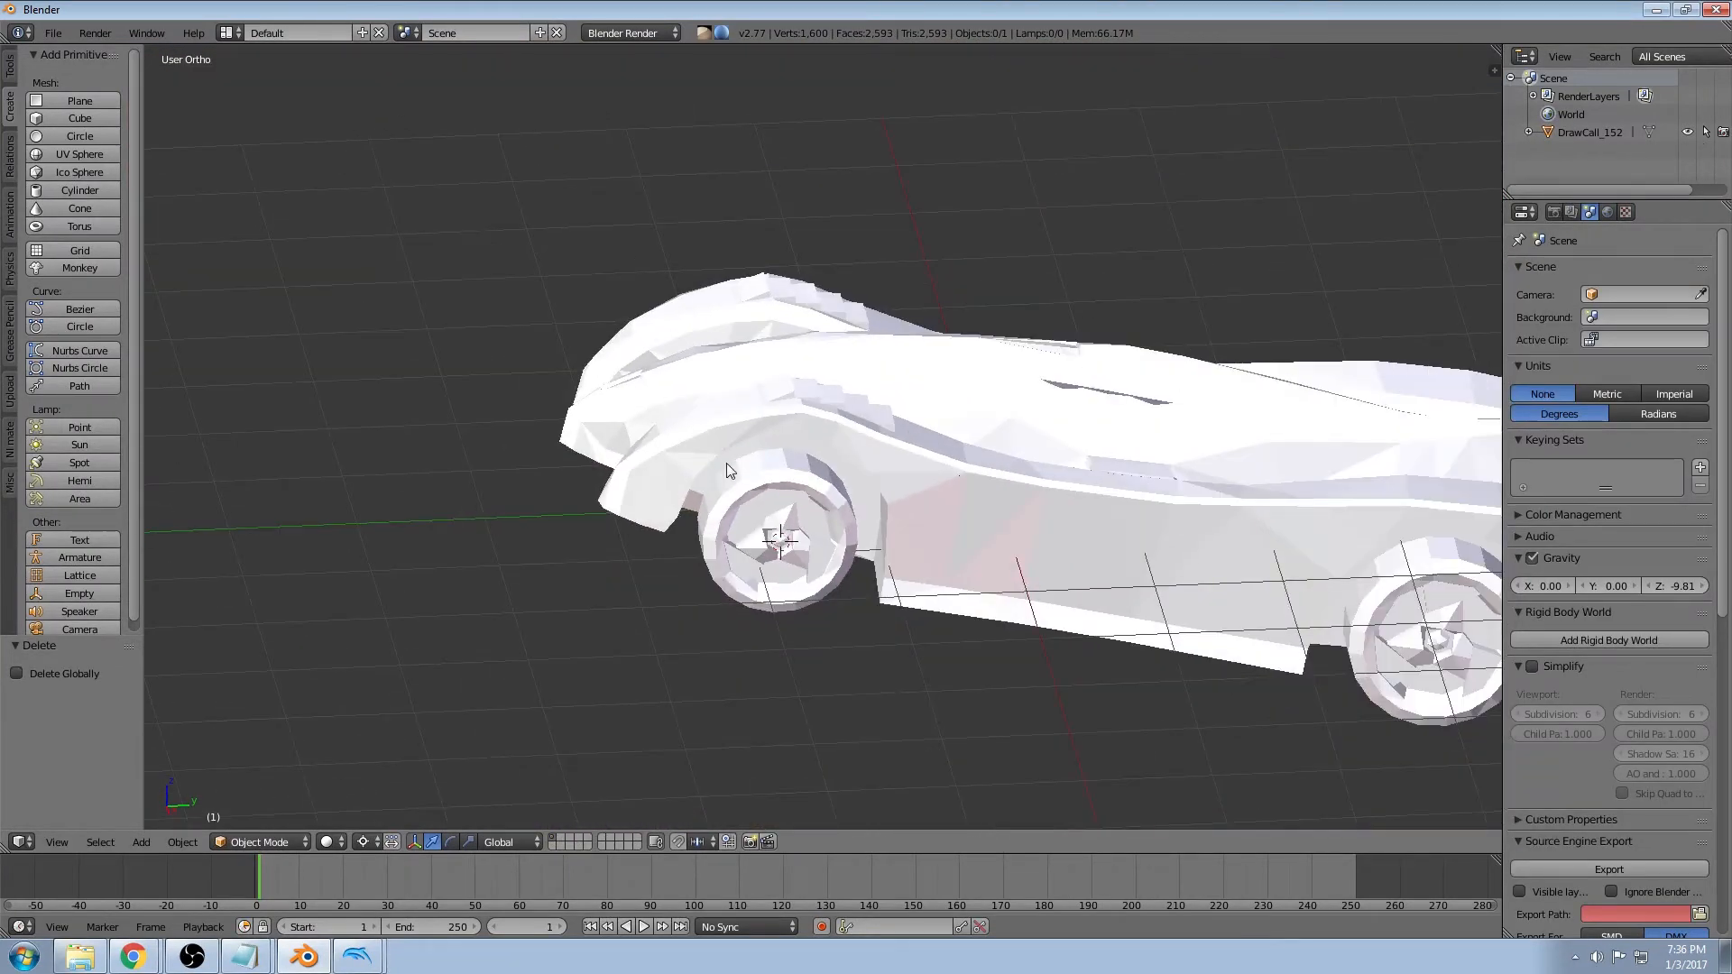
Select the car from a top view and enter Edit Mode on its mesh
{"action": "left_click_drag", "start_coordinate": [728, 470], "coordinate": [994, 498]}
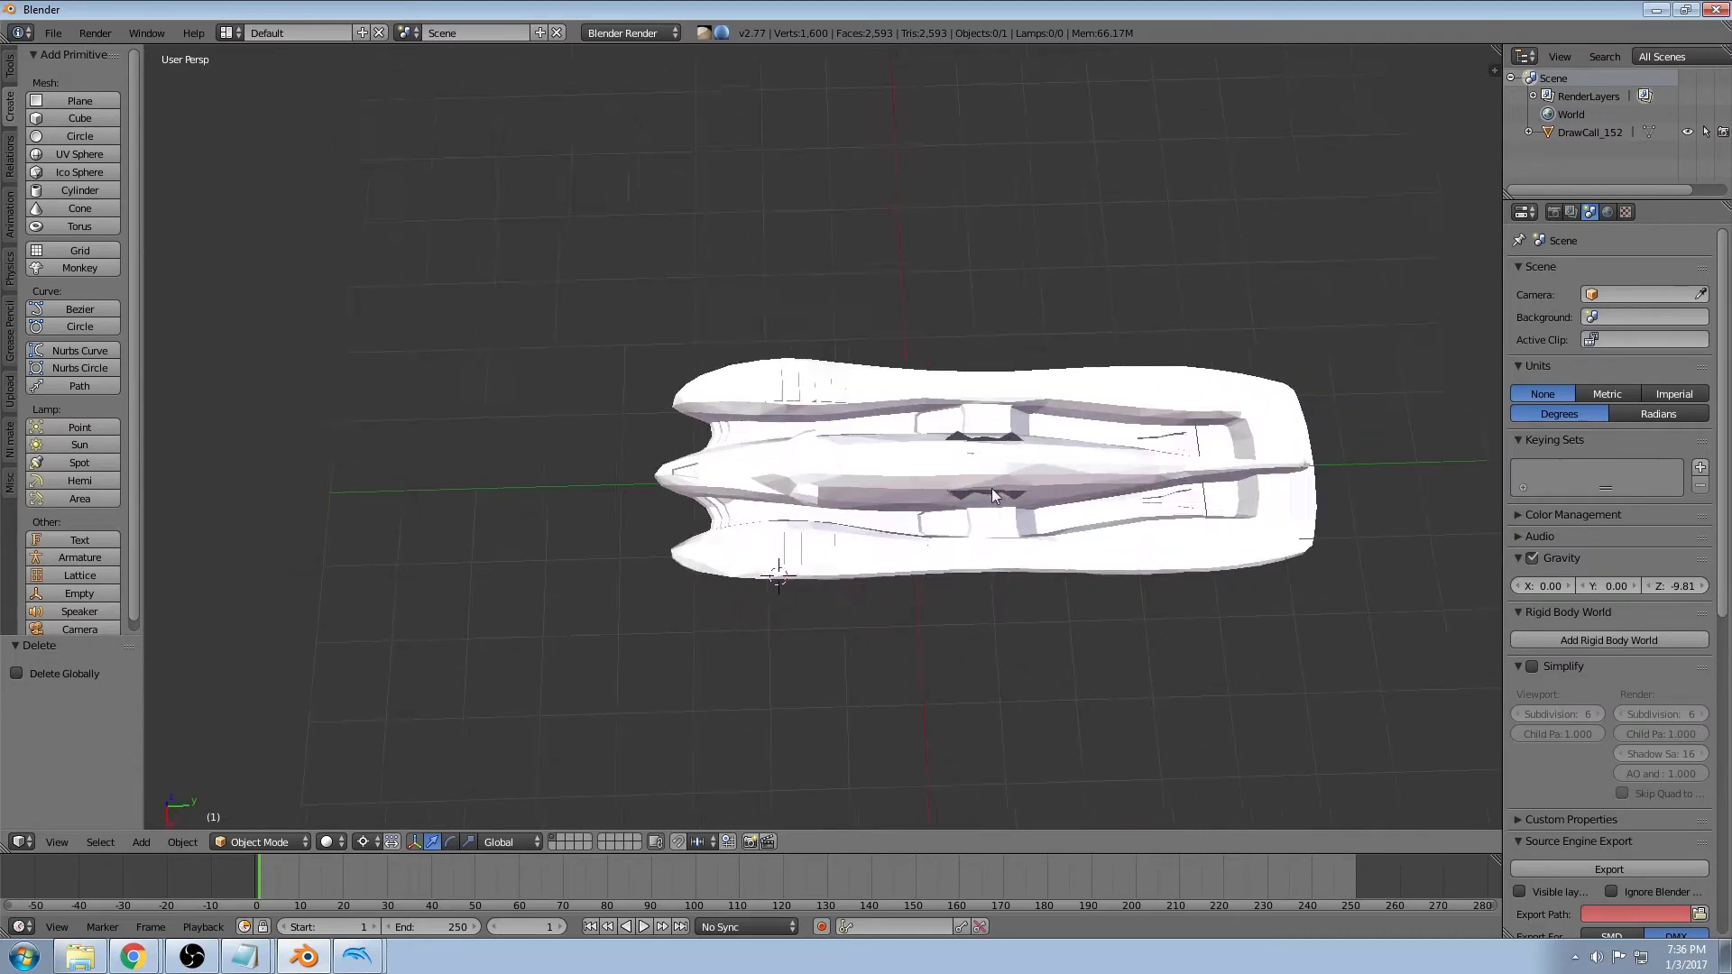
{"action": "left_click", "coordinate": [994, 494]}
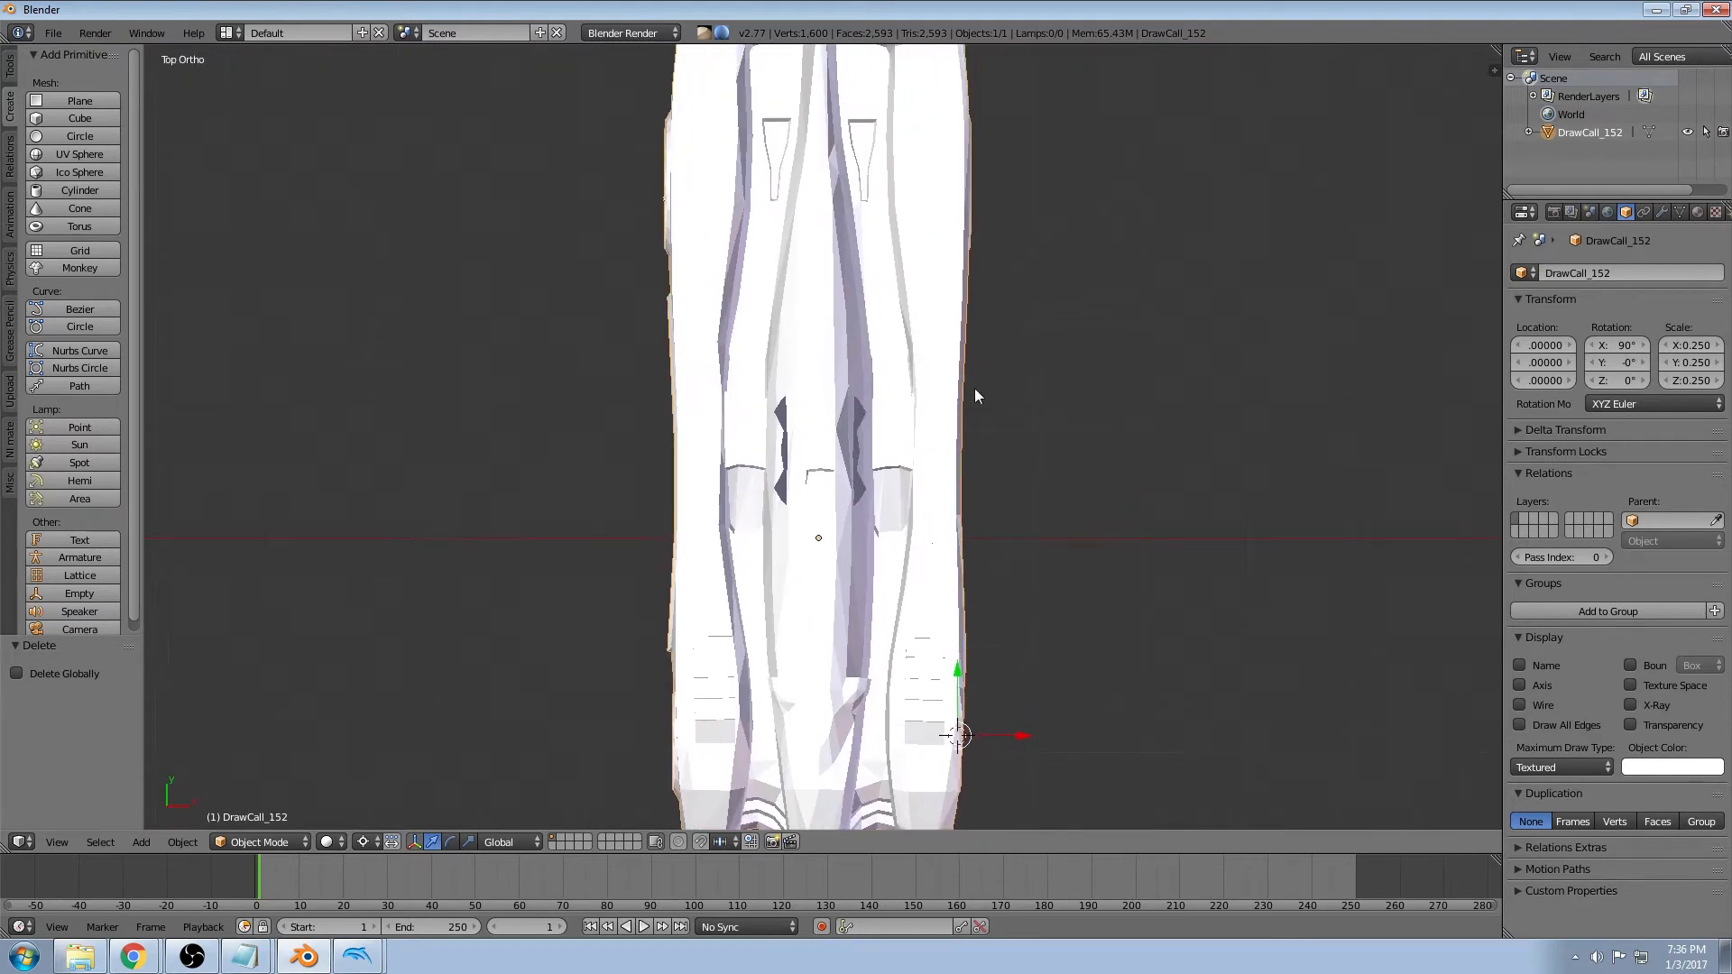
{"action": "key", "text": "Tab"}
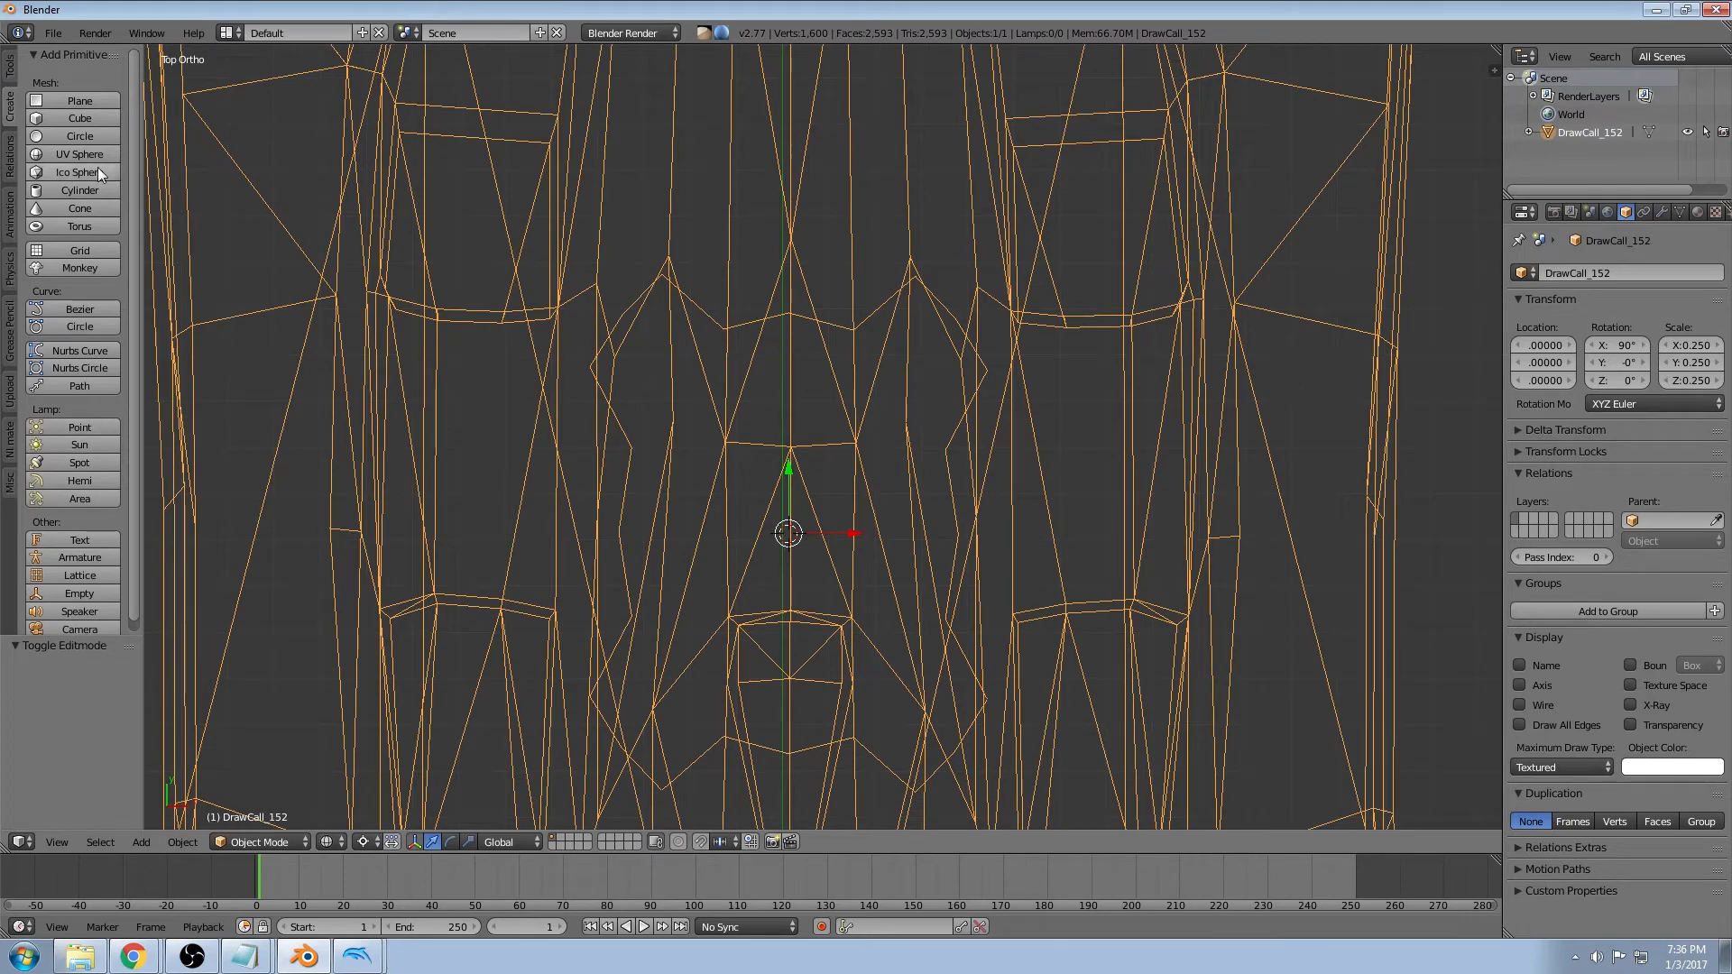
Add a 16-vertex guide cylinder and shrink it to about half size over the mesh
{"action": "left_click", "coordinate": [78, 189]}
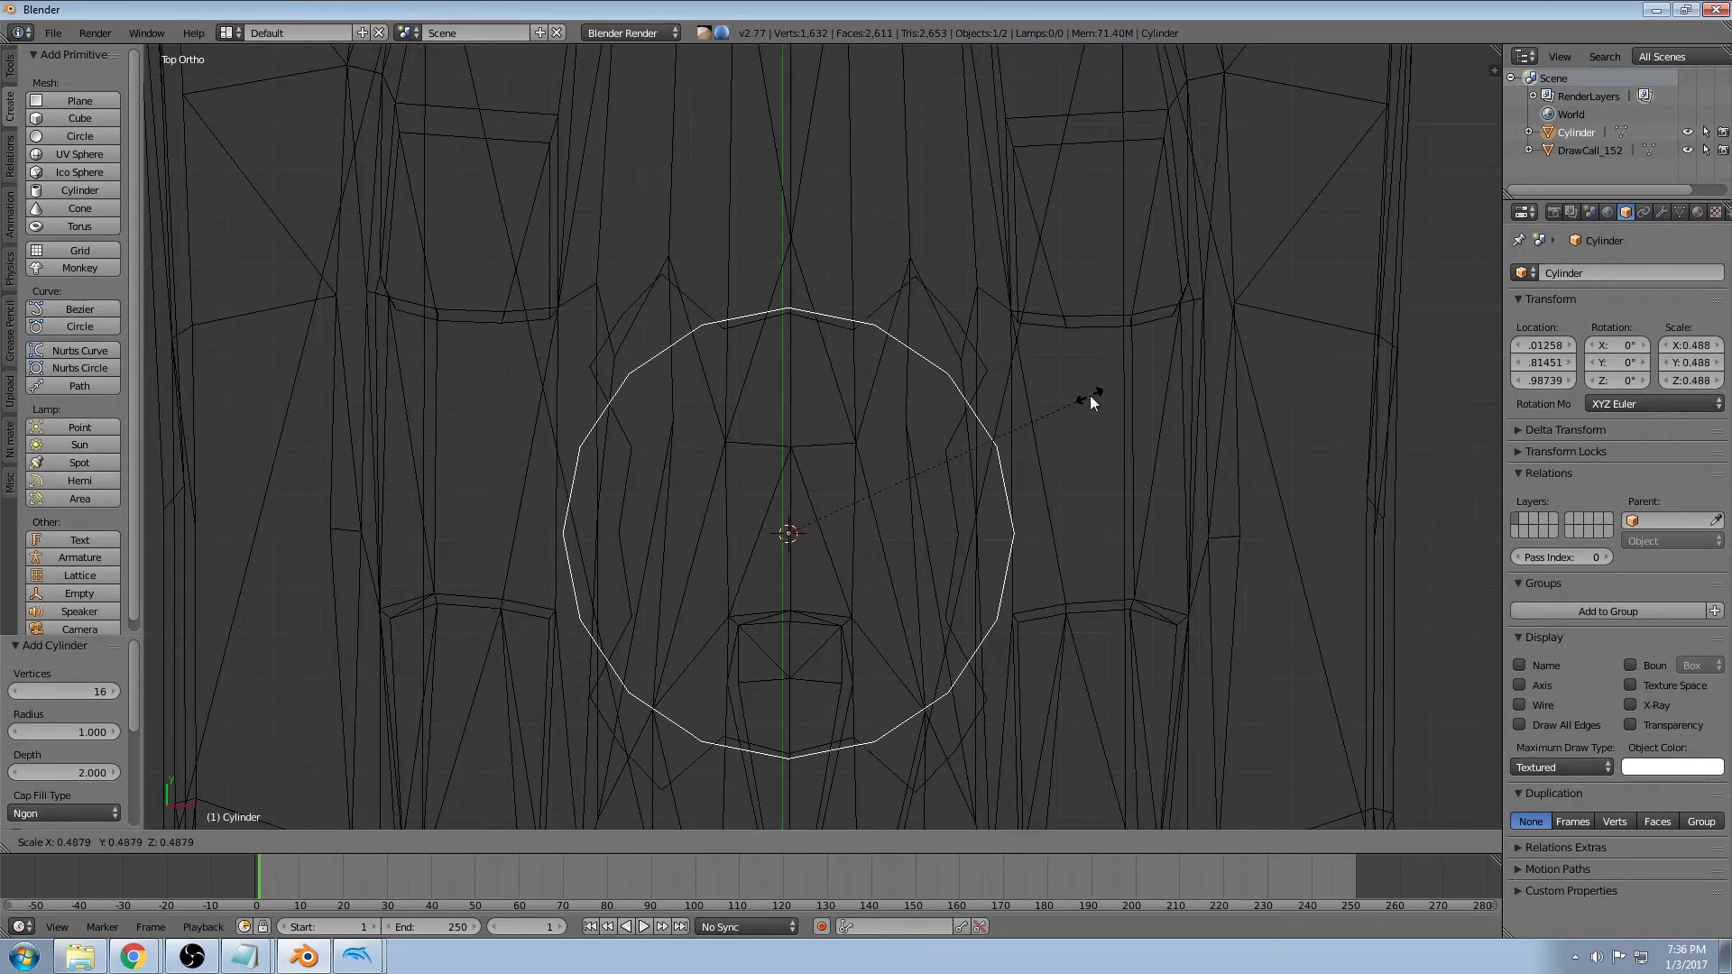
{"action": "left_click_drag", "start_coordinate": [1093, 391], "coordinate": [1085, 406]}
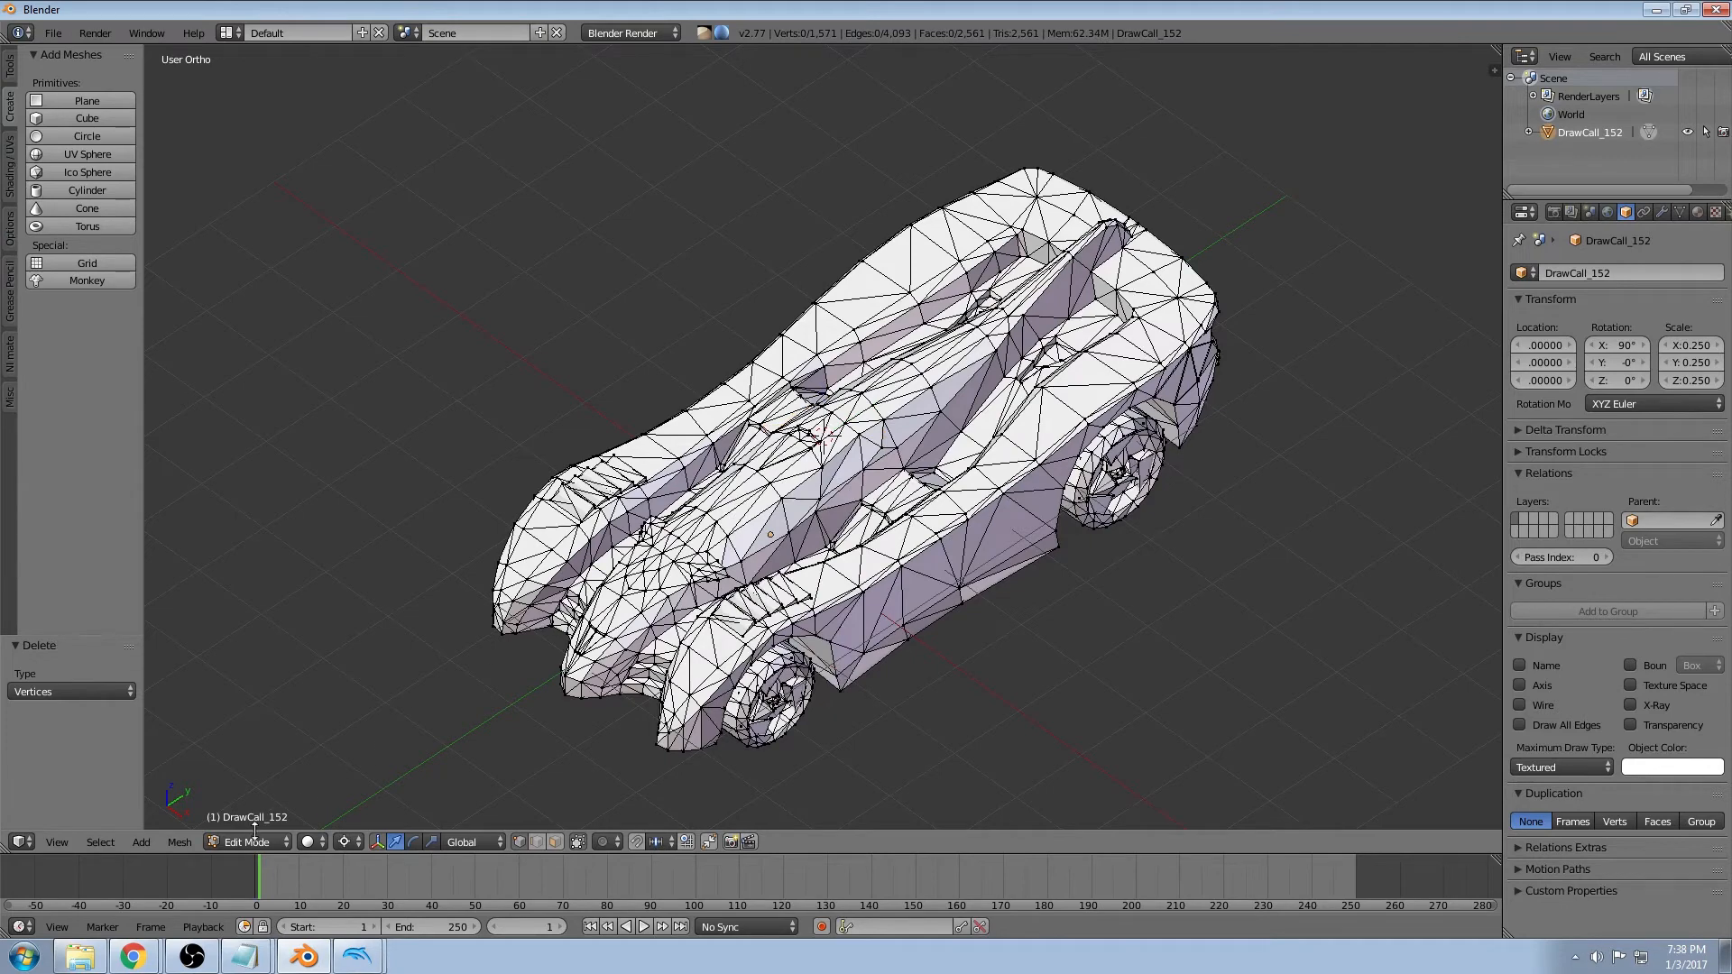
Switch the viewport shading to Texture so the car shows its red decals
{"action": "left_click", "coordinate": [249, 841]}
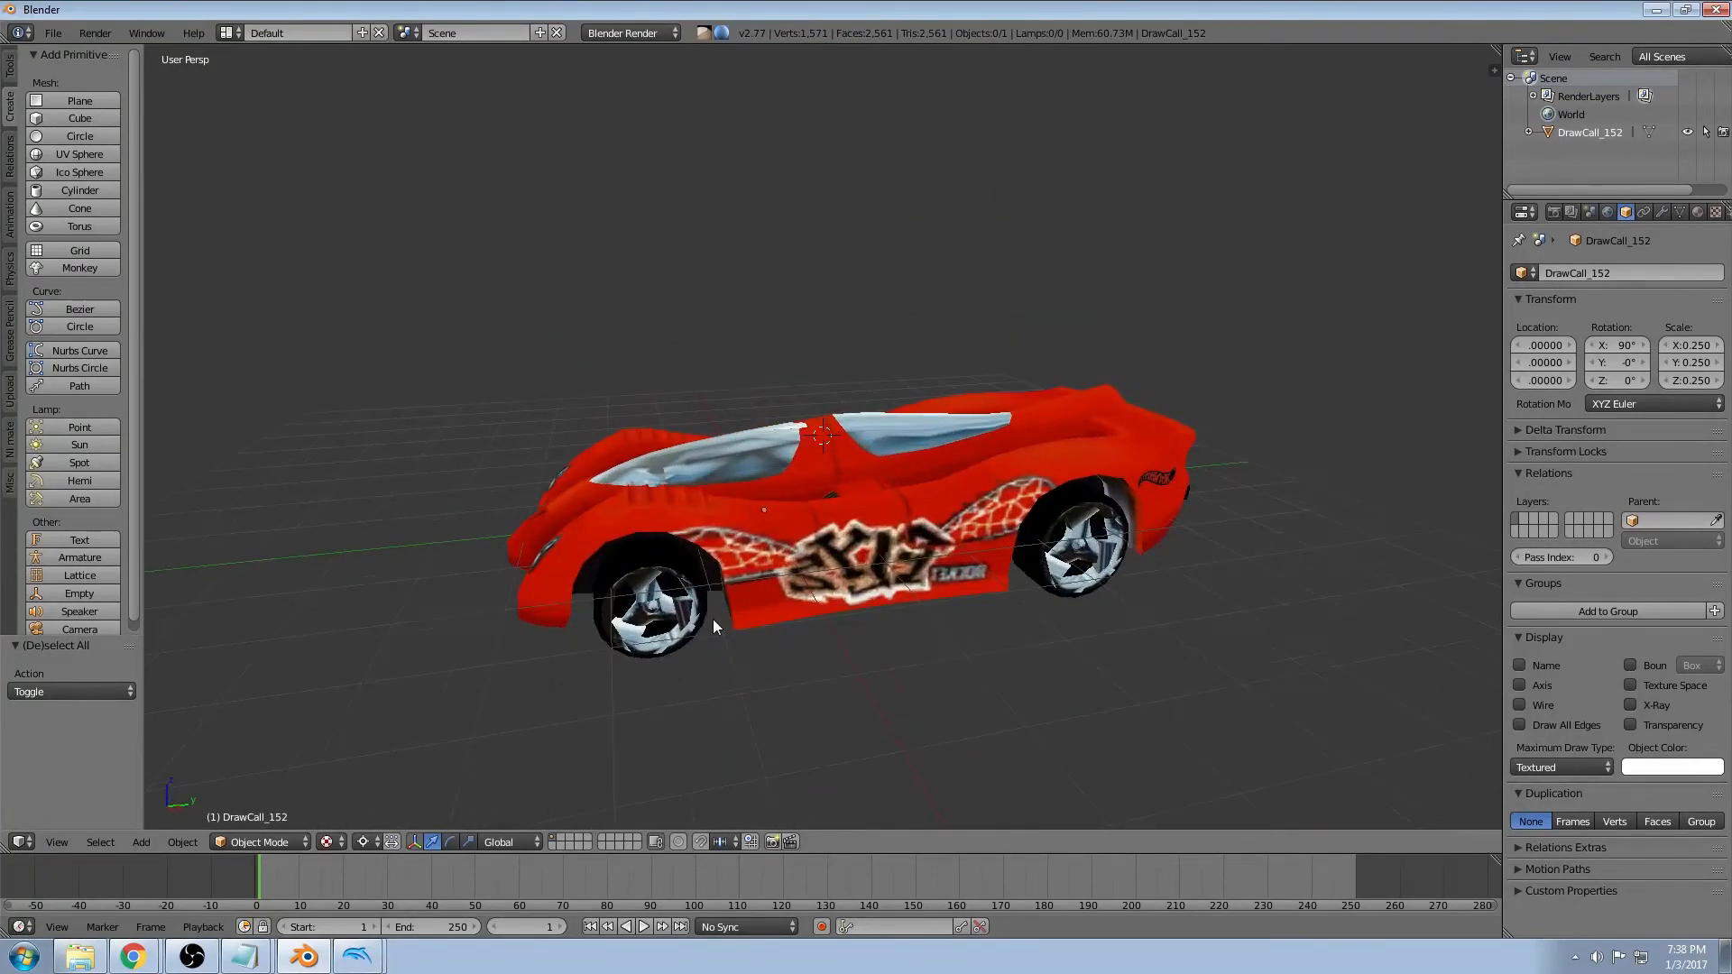
Scale the whole car mesh by -1 and recalculate normals with Ctrl+N
{"action": "key", "text": "Tab"}
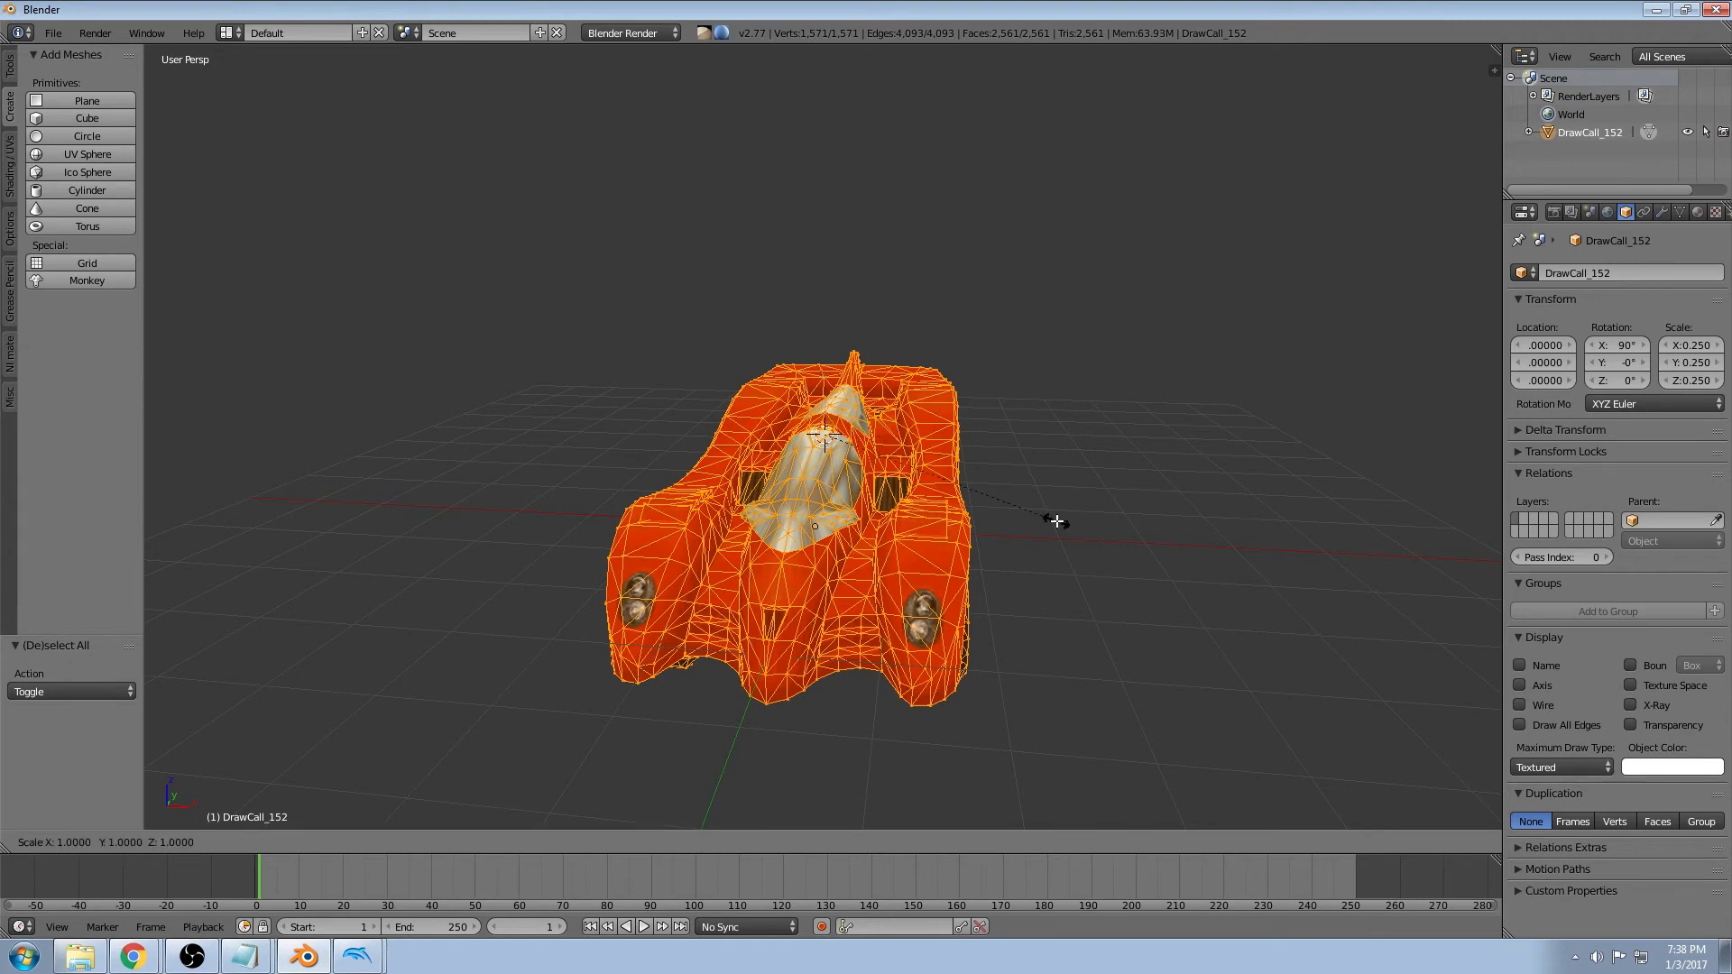
{"action": "key", "text": "Tab"}
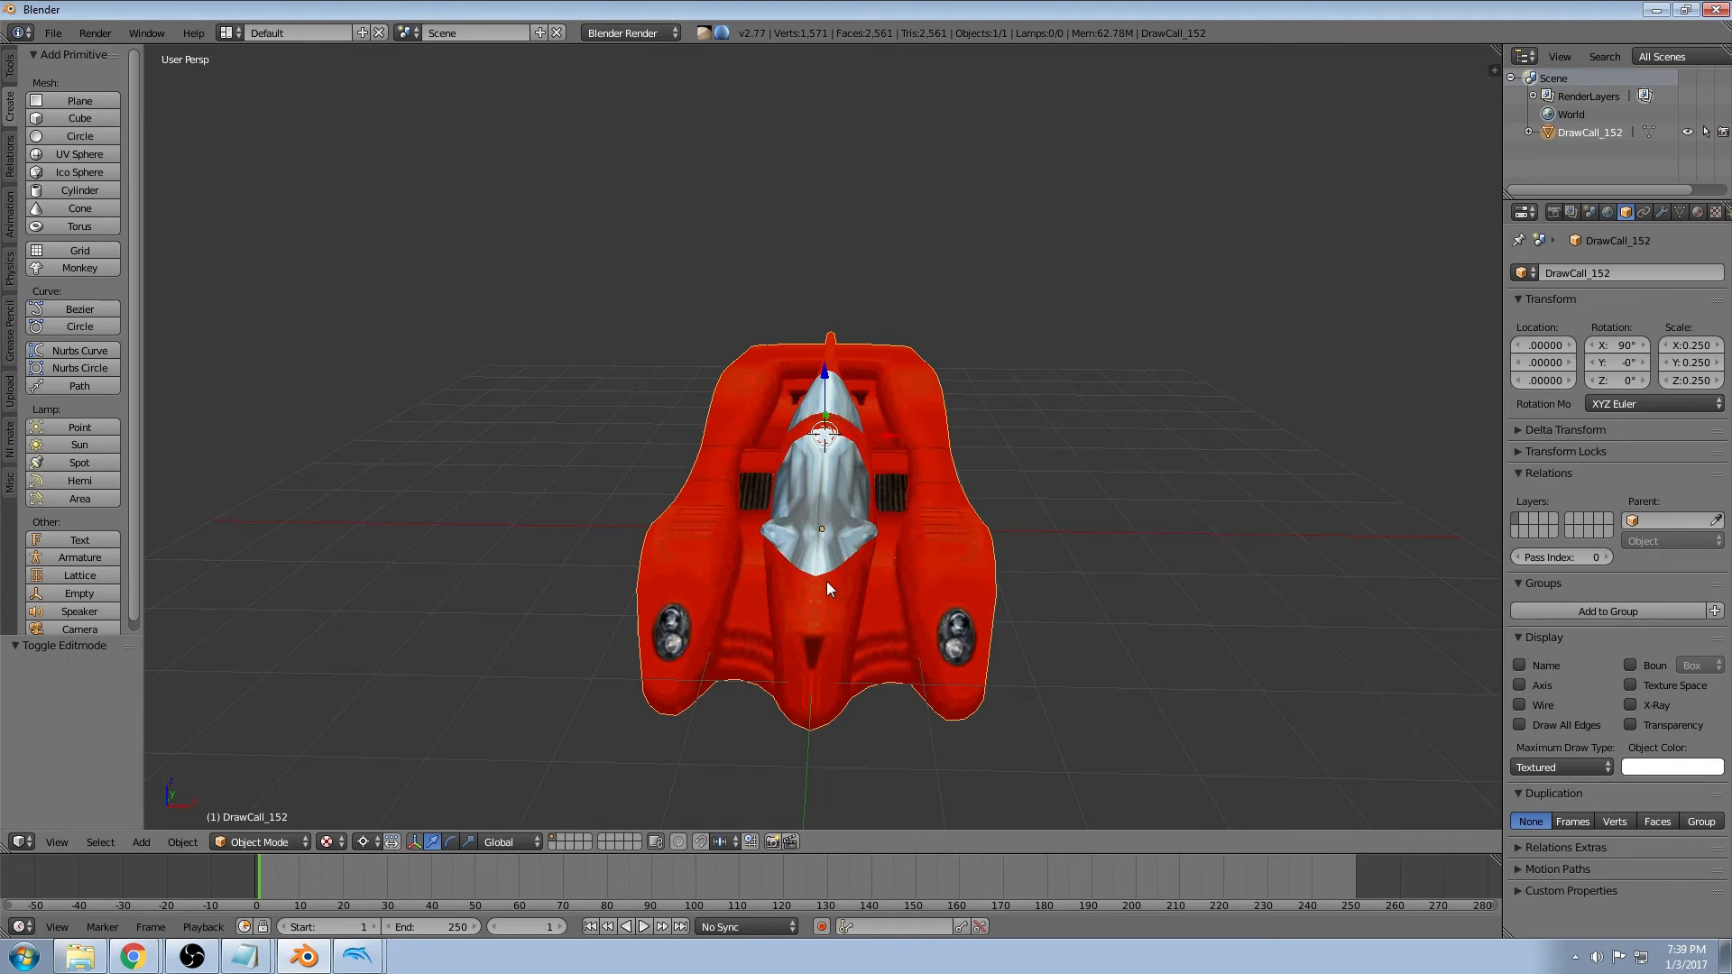
{"action": "mouse_move", "coordinate": [868, 576]}
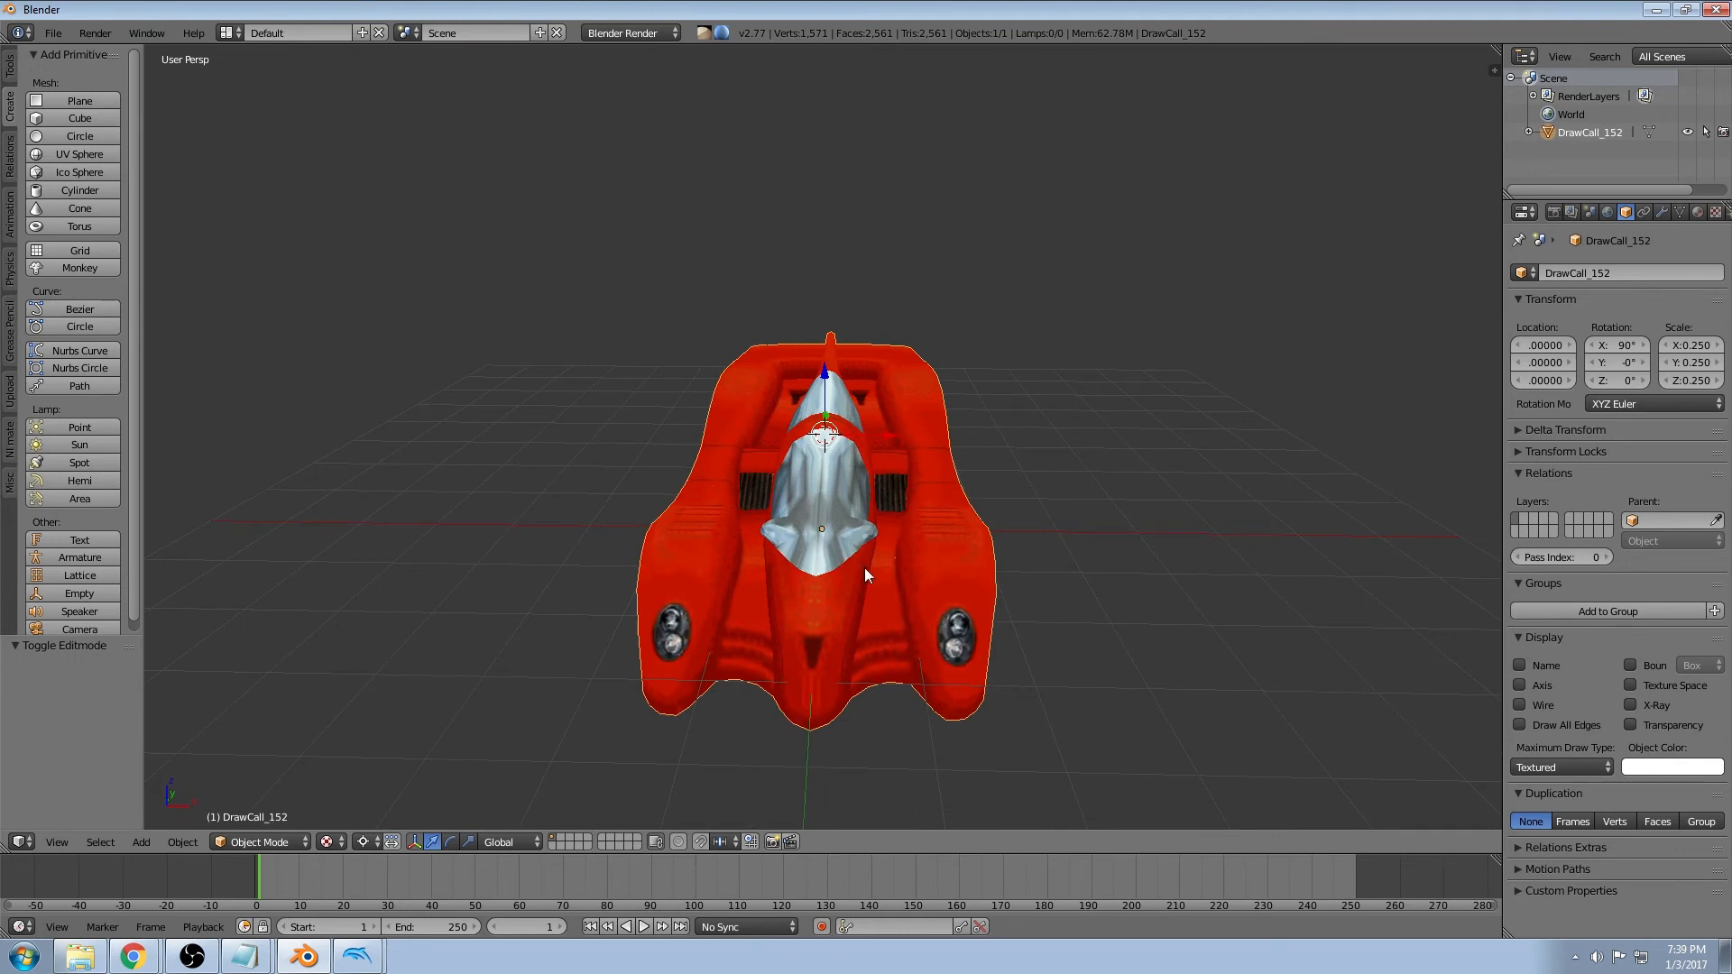
{"action": "left_click_drag", "start_coordinate": [868, 573], "coordinate": [801, 548]}
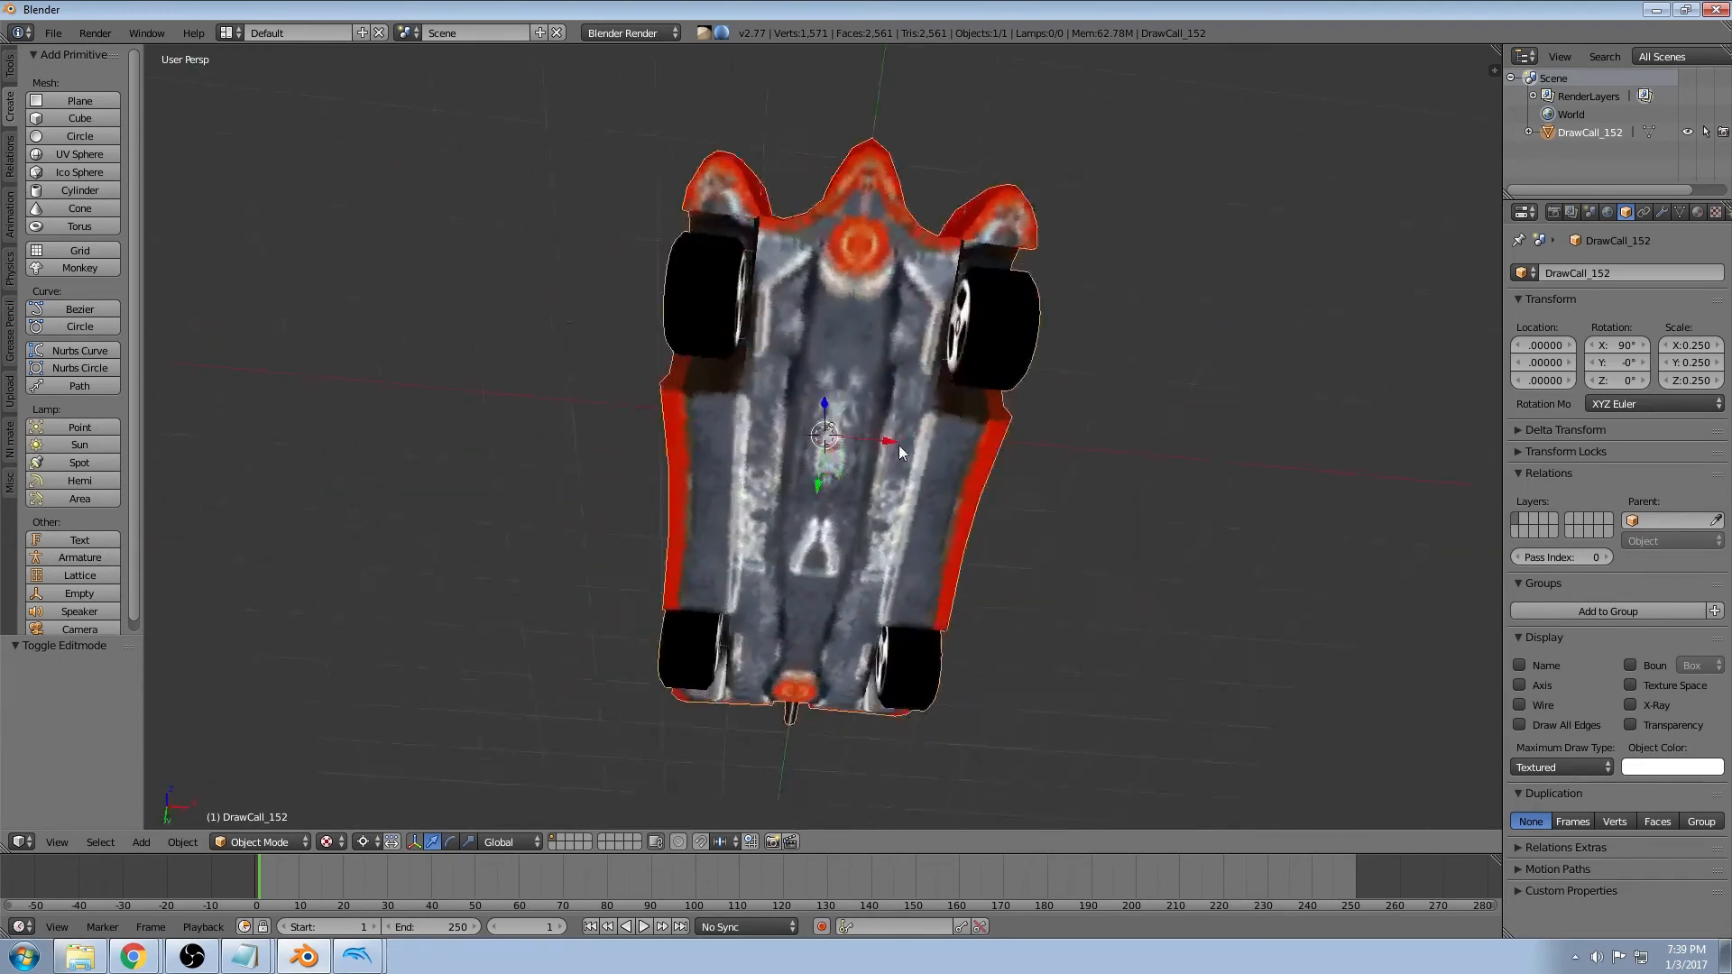
{"action": "left_click_drag", "start_coordinate": [900, 452], "coordinate": [1006, 612]}
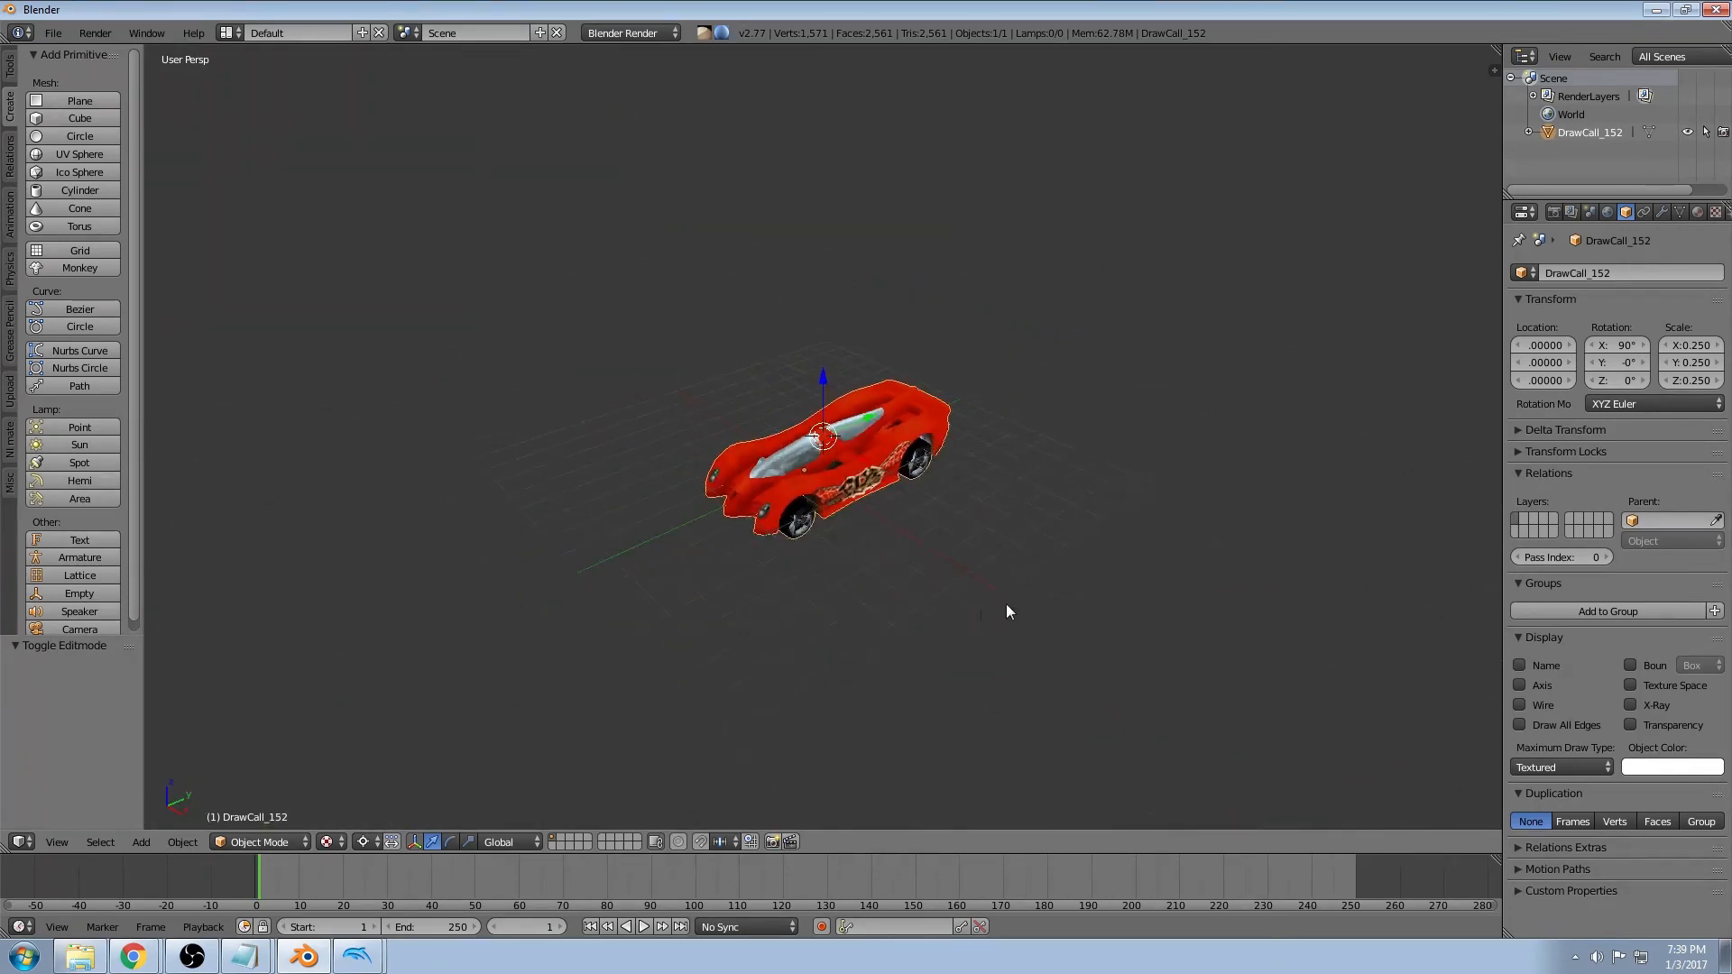
{"action": "left_click_drag", "start_coordinate": [1007, 614], "coordinate": [1056, 587]}
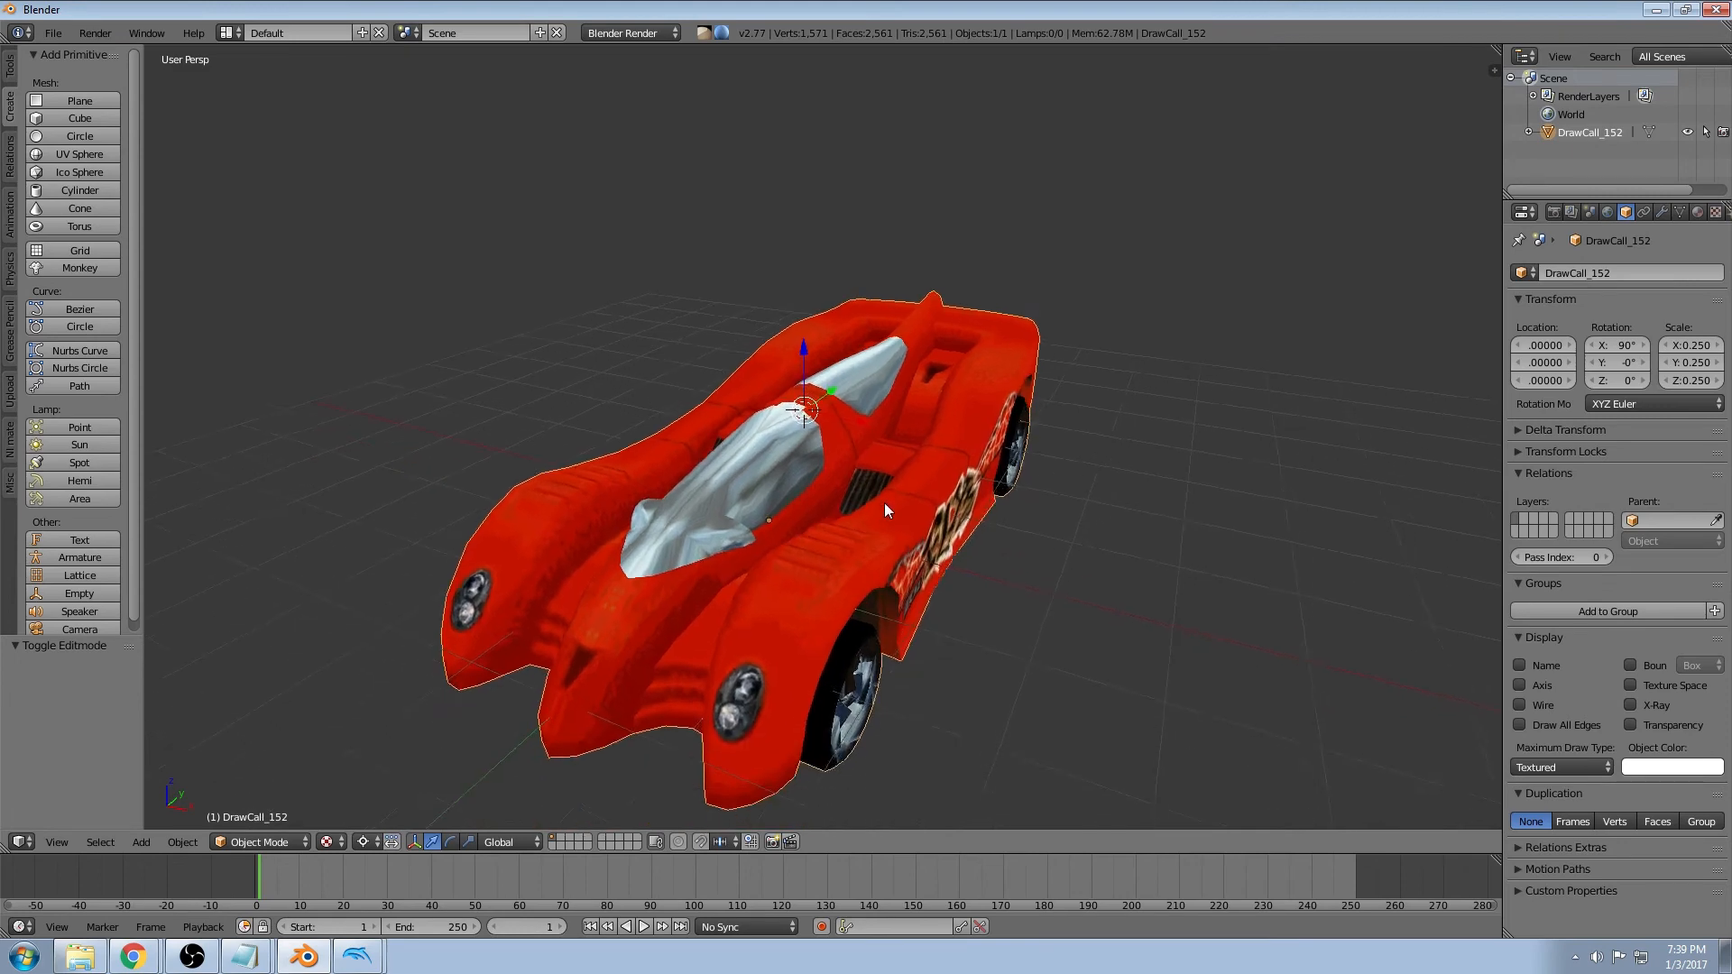
{"action": "left_click_drag", "start_coordinate": [884, 511], "coordinate": [967, 478]}
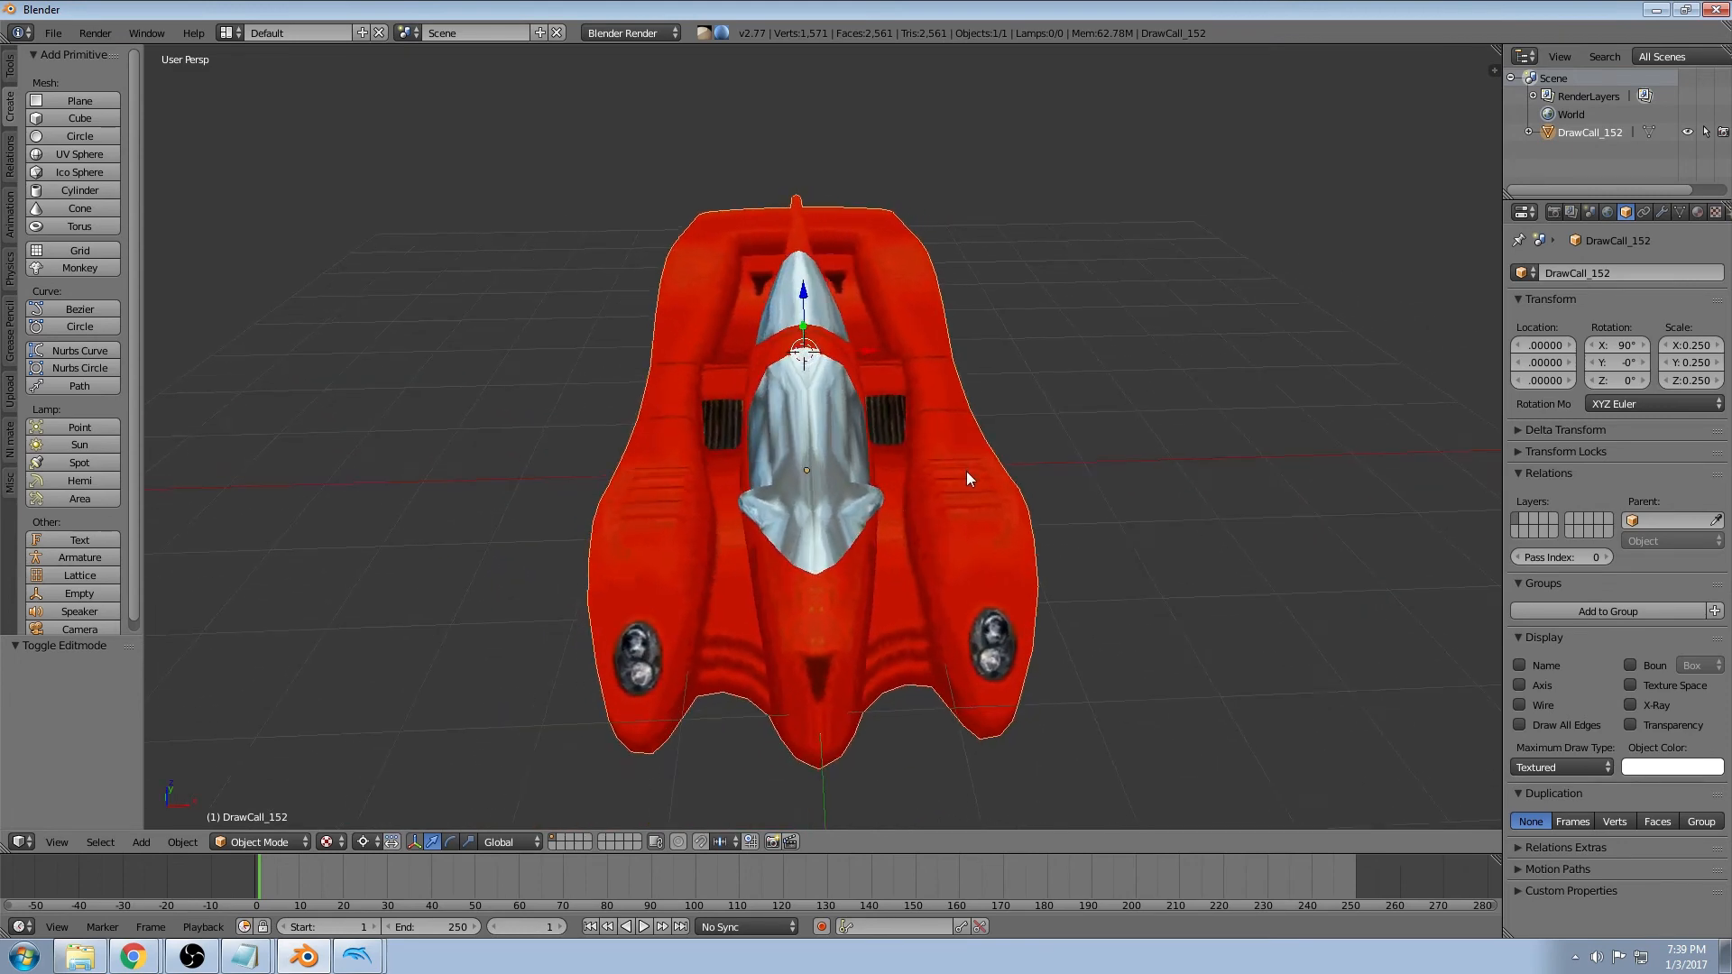
{"action": "left_click_drag", "start_coordinate": [967, 478], "coordinate": [1039, 473]}
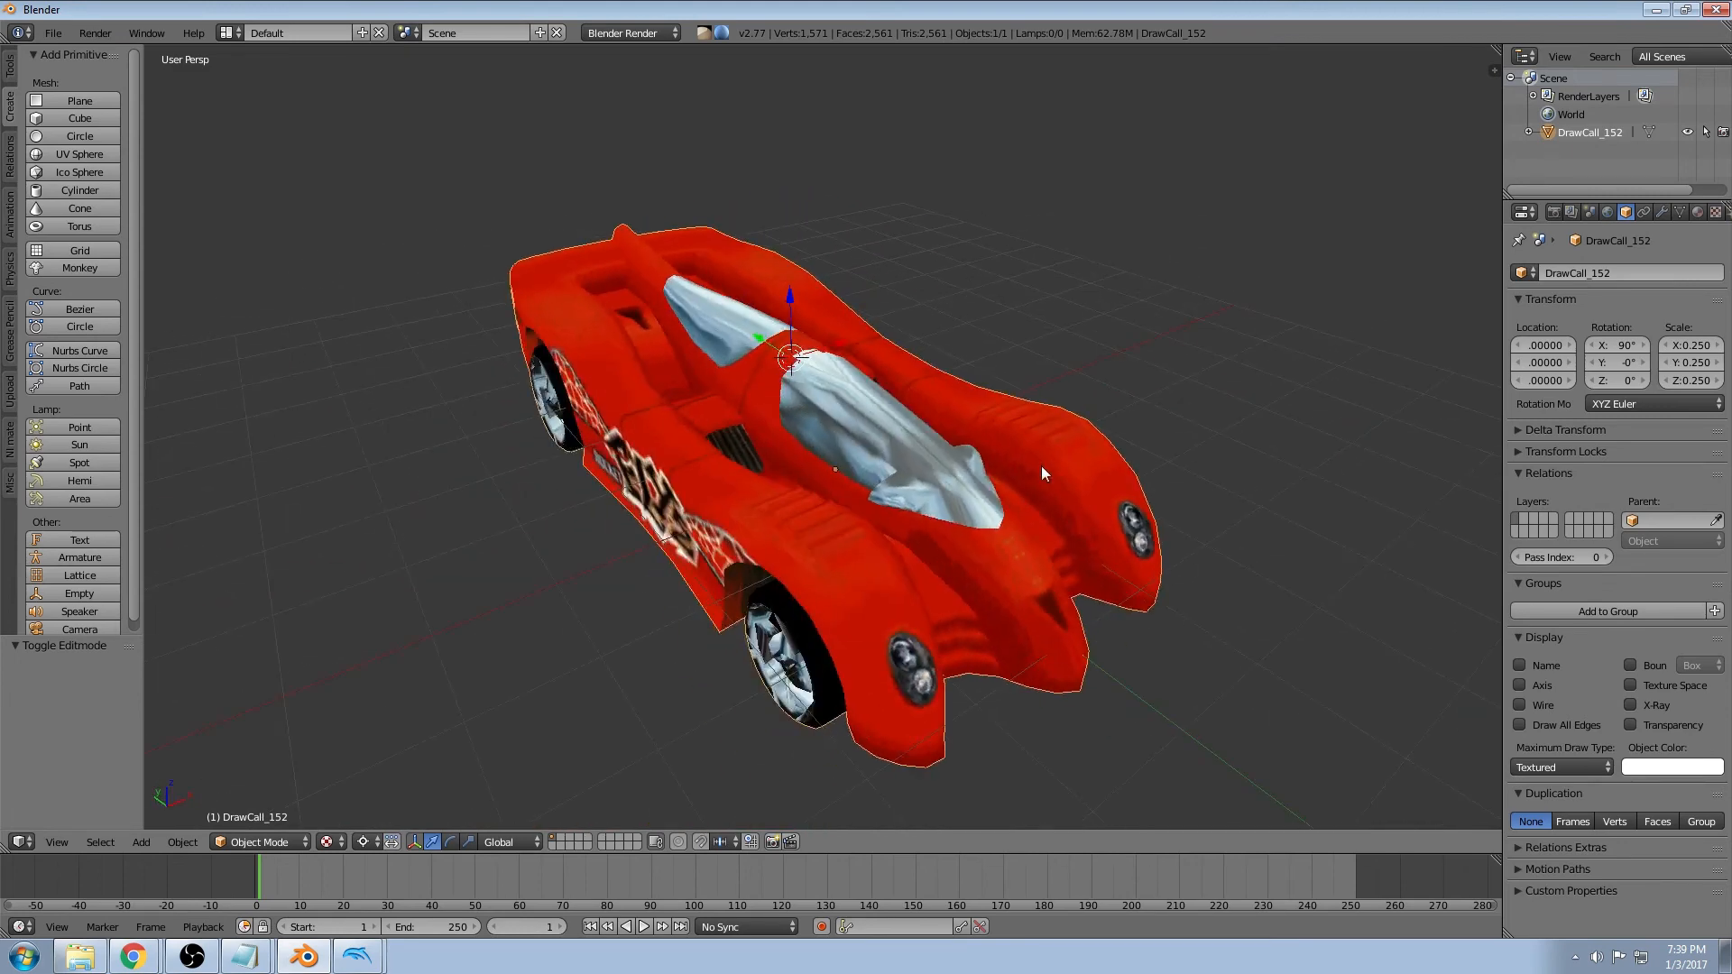
{"action": "left_click_drag", "start_coordinate": [1045, 474], "coordinate": [1079, 476]}
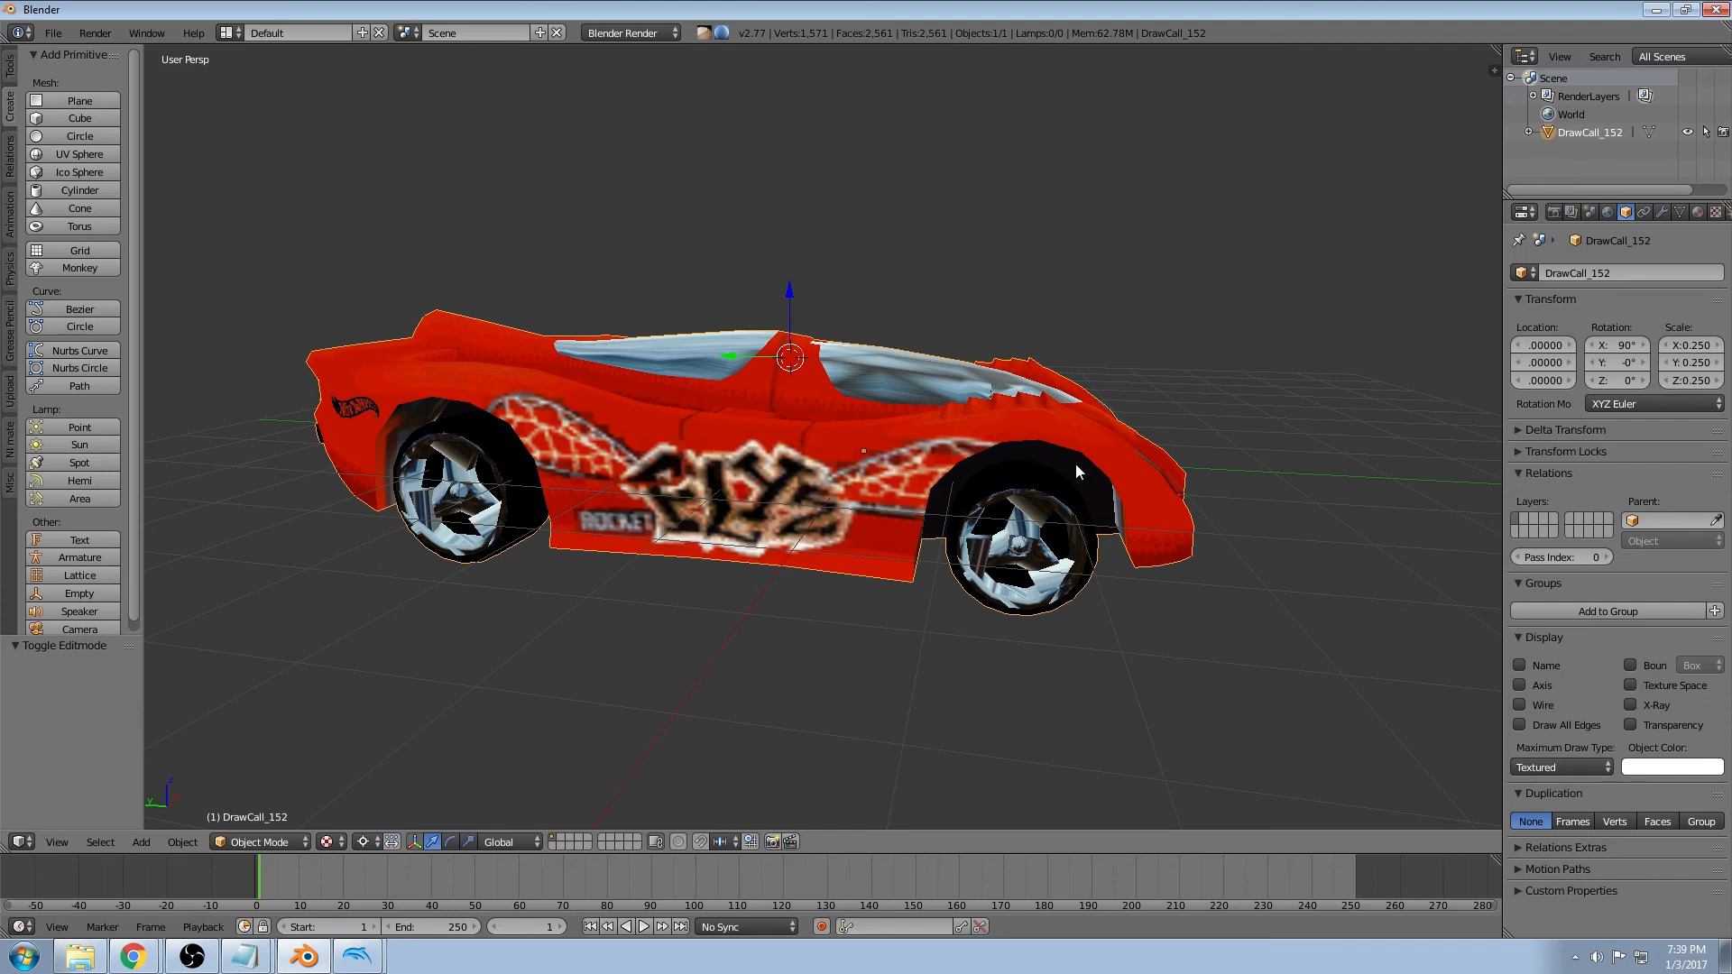
{"action": "mouse_move", "coordinate": [1180, 339]}
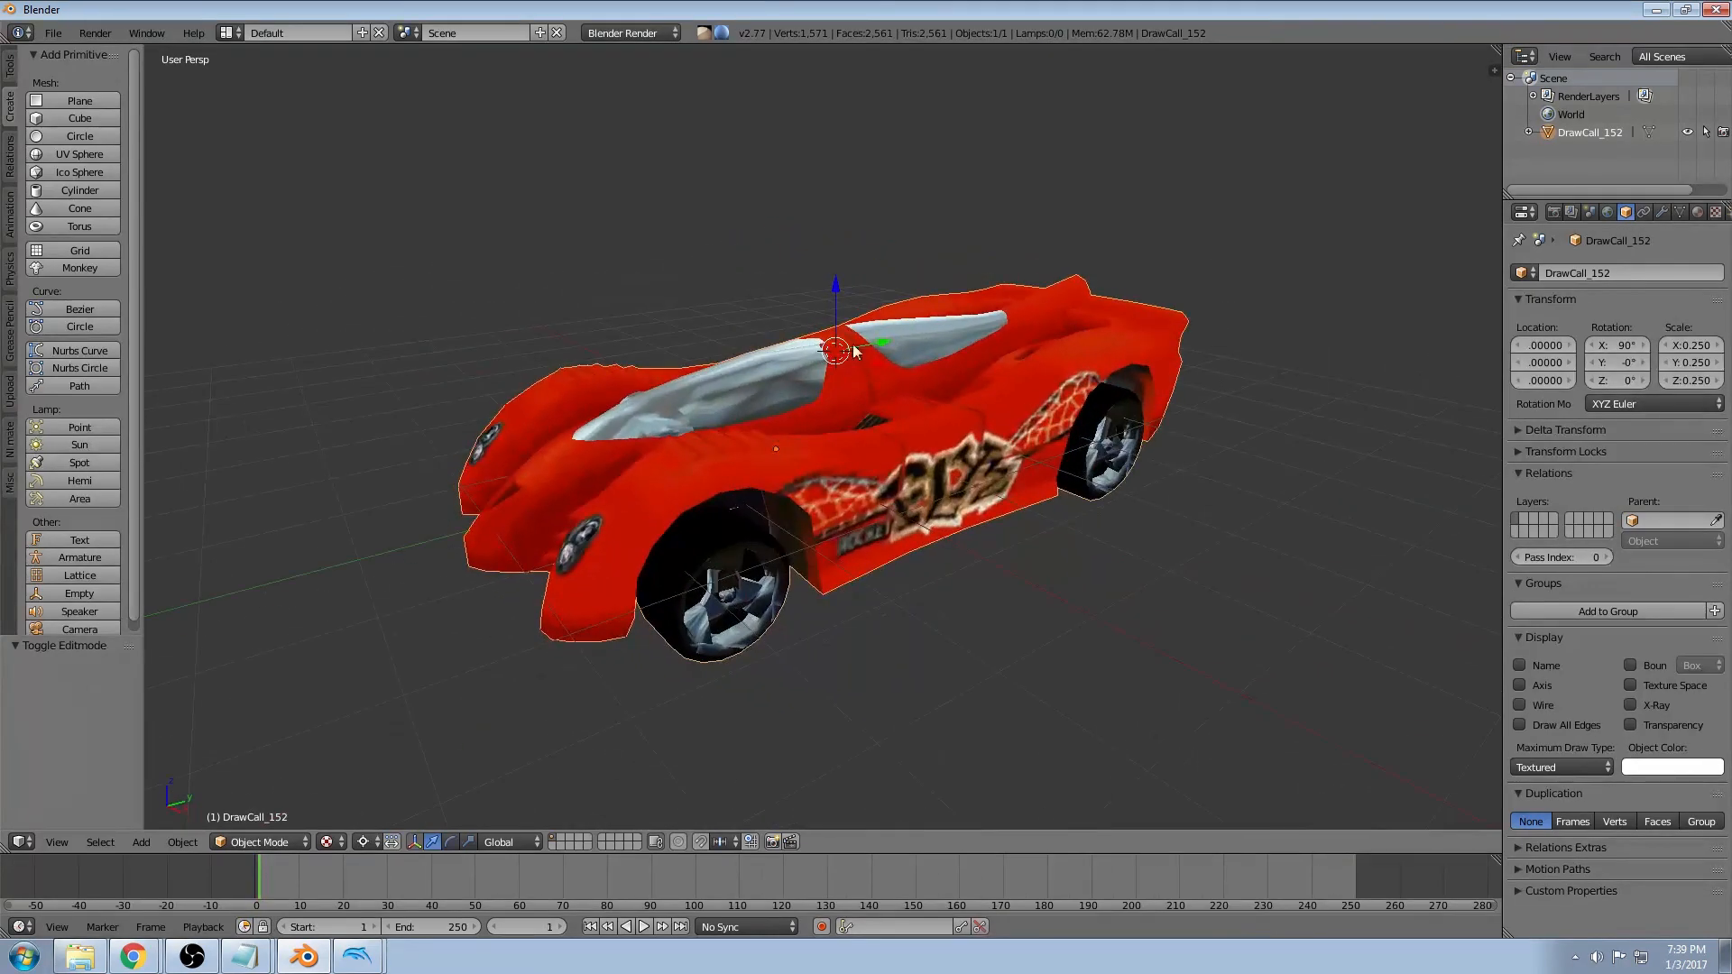
{"action": "left_click", "coordinate": [76, 33]}
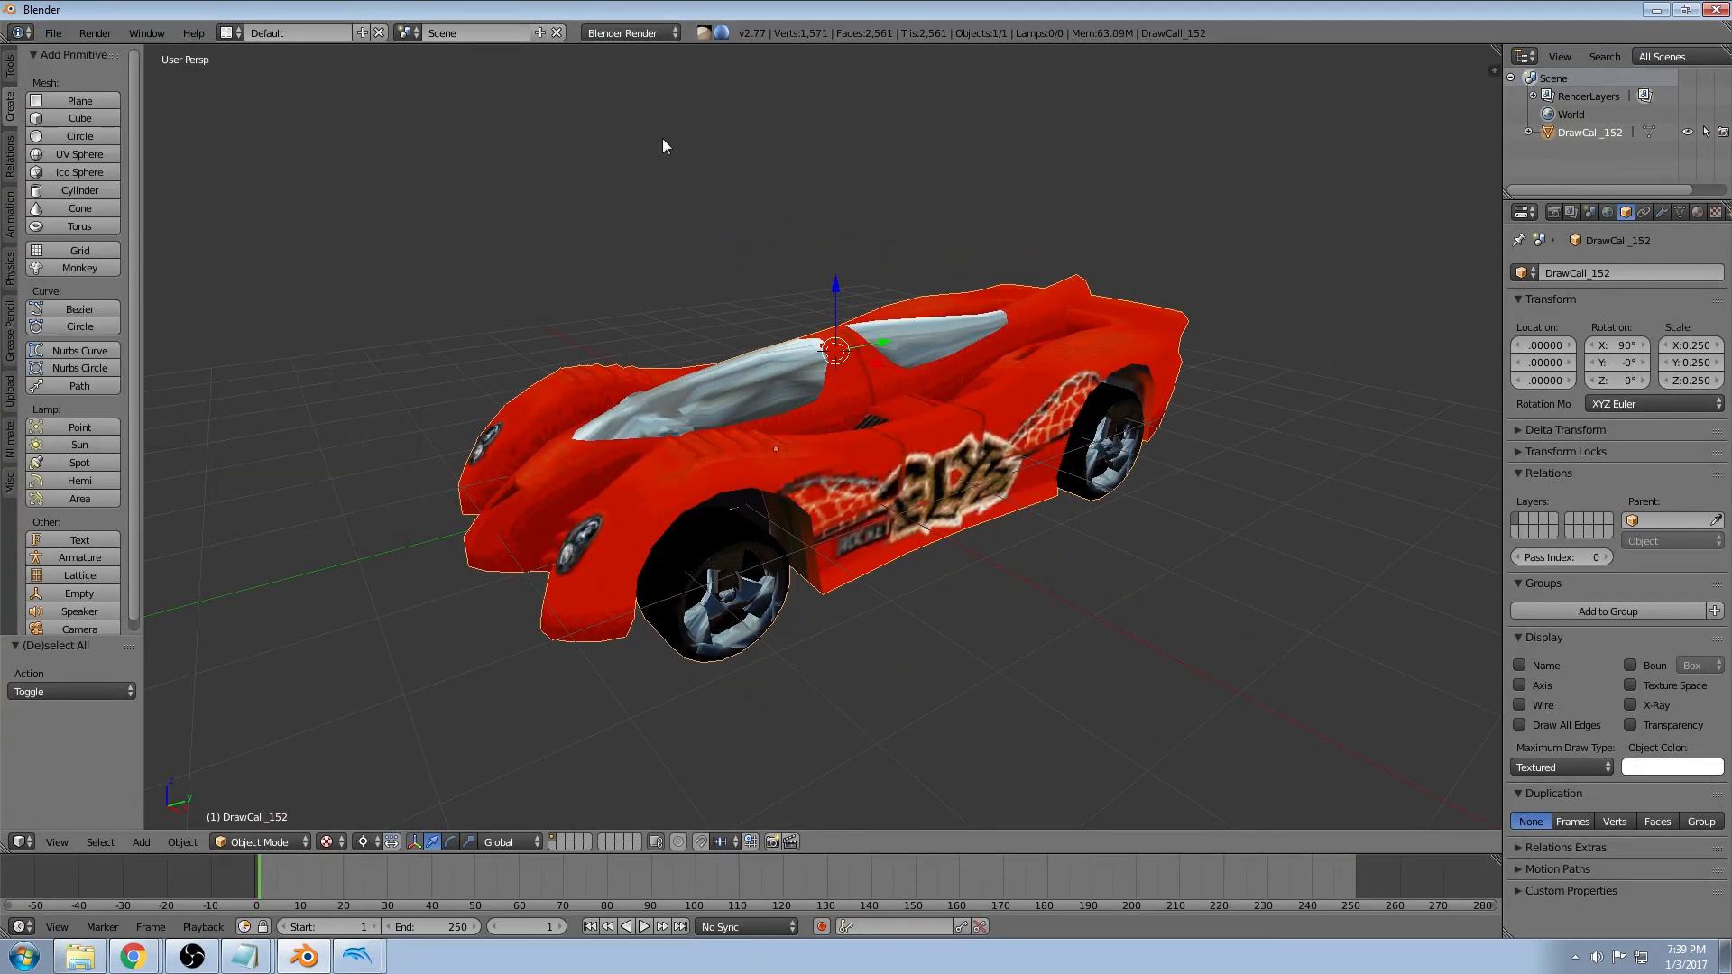
Keep Blender Render as the engine and show the car's Material properties list
{"action": "left_click", "coordinate": [628, 32]}
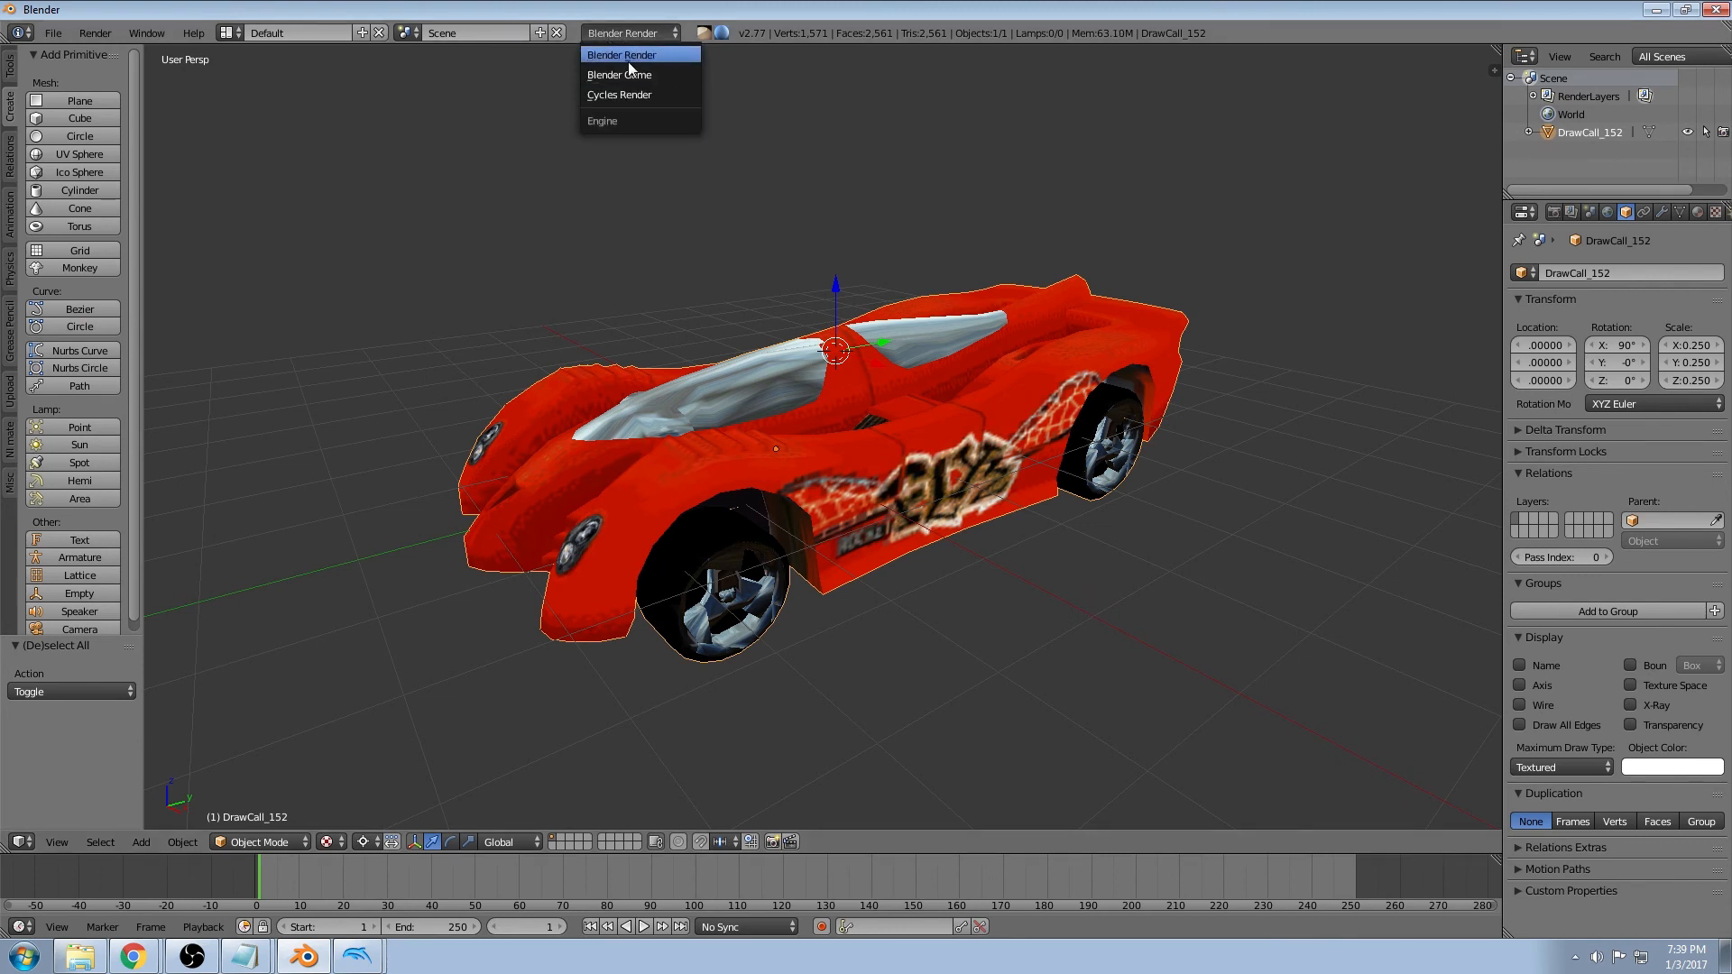
{"action": "left_click", "coordinate": [628, 54]}
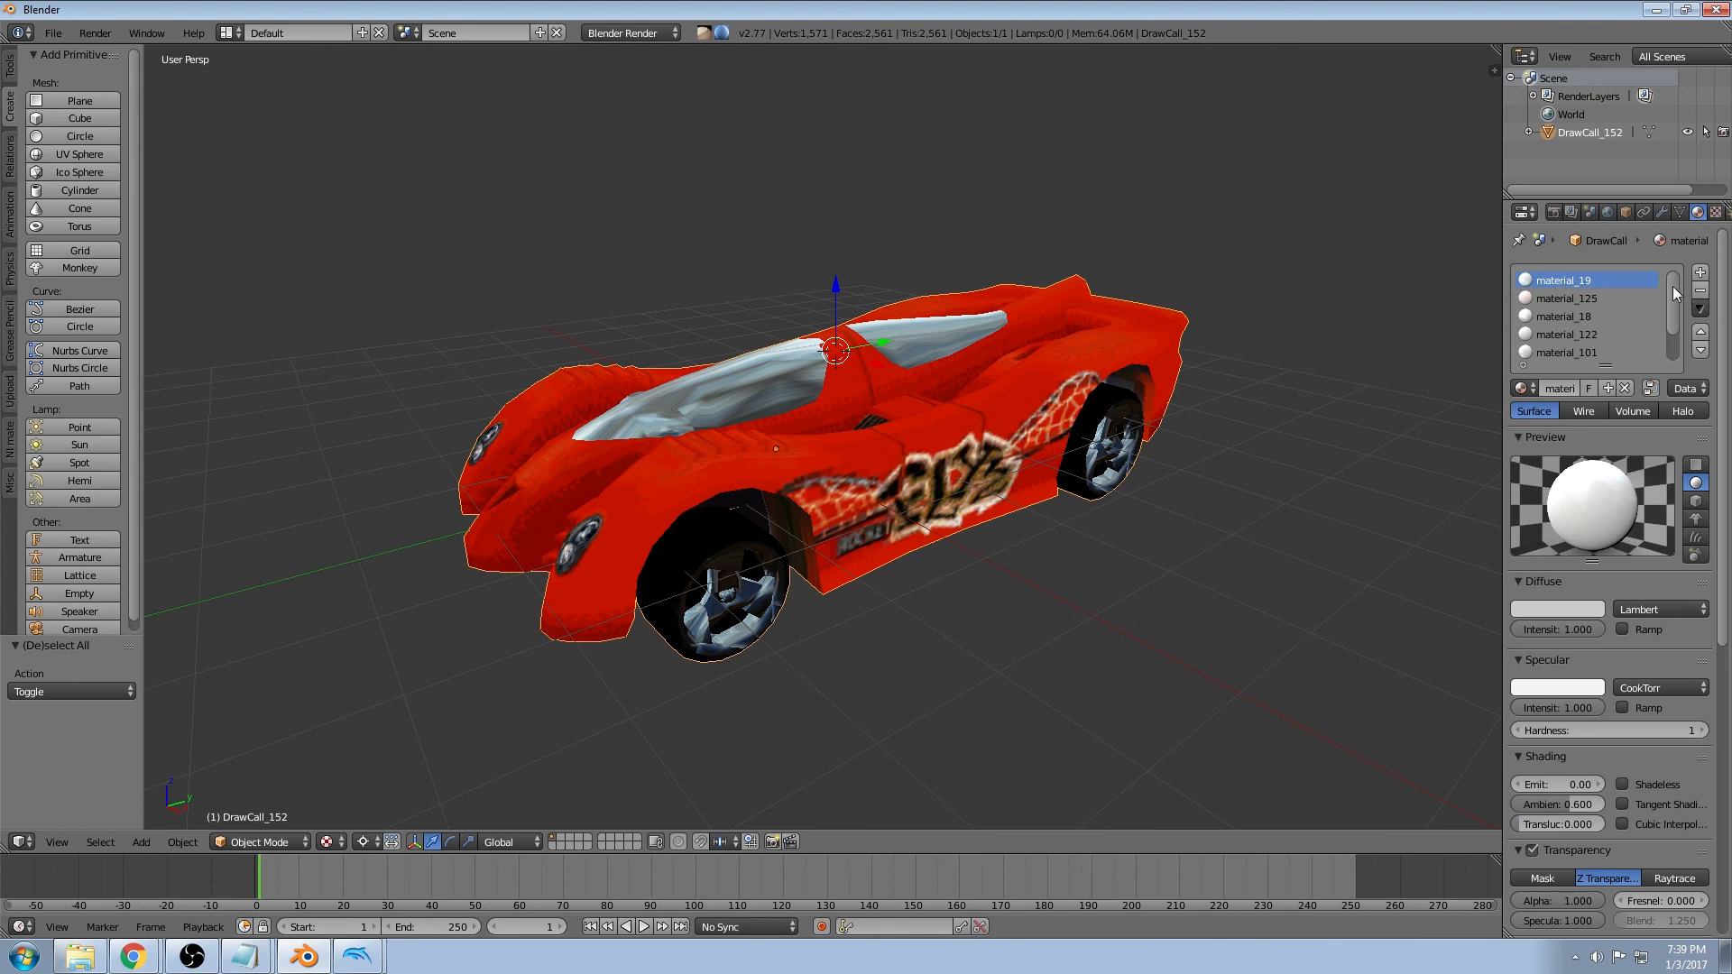
{"action": "mouse_move", "coordinate": [1591, 297]}
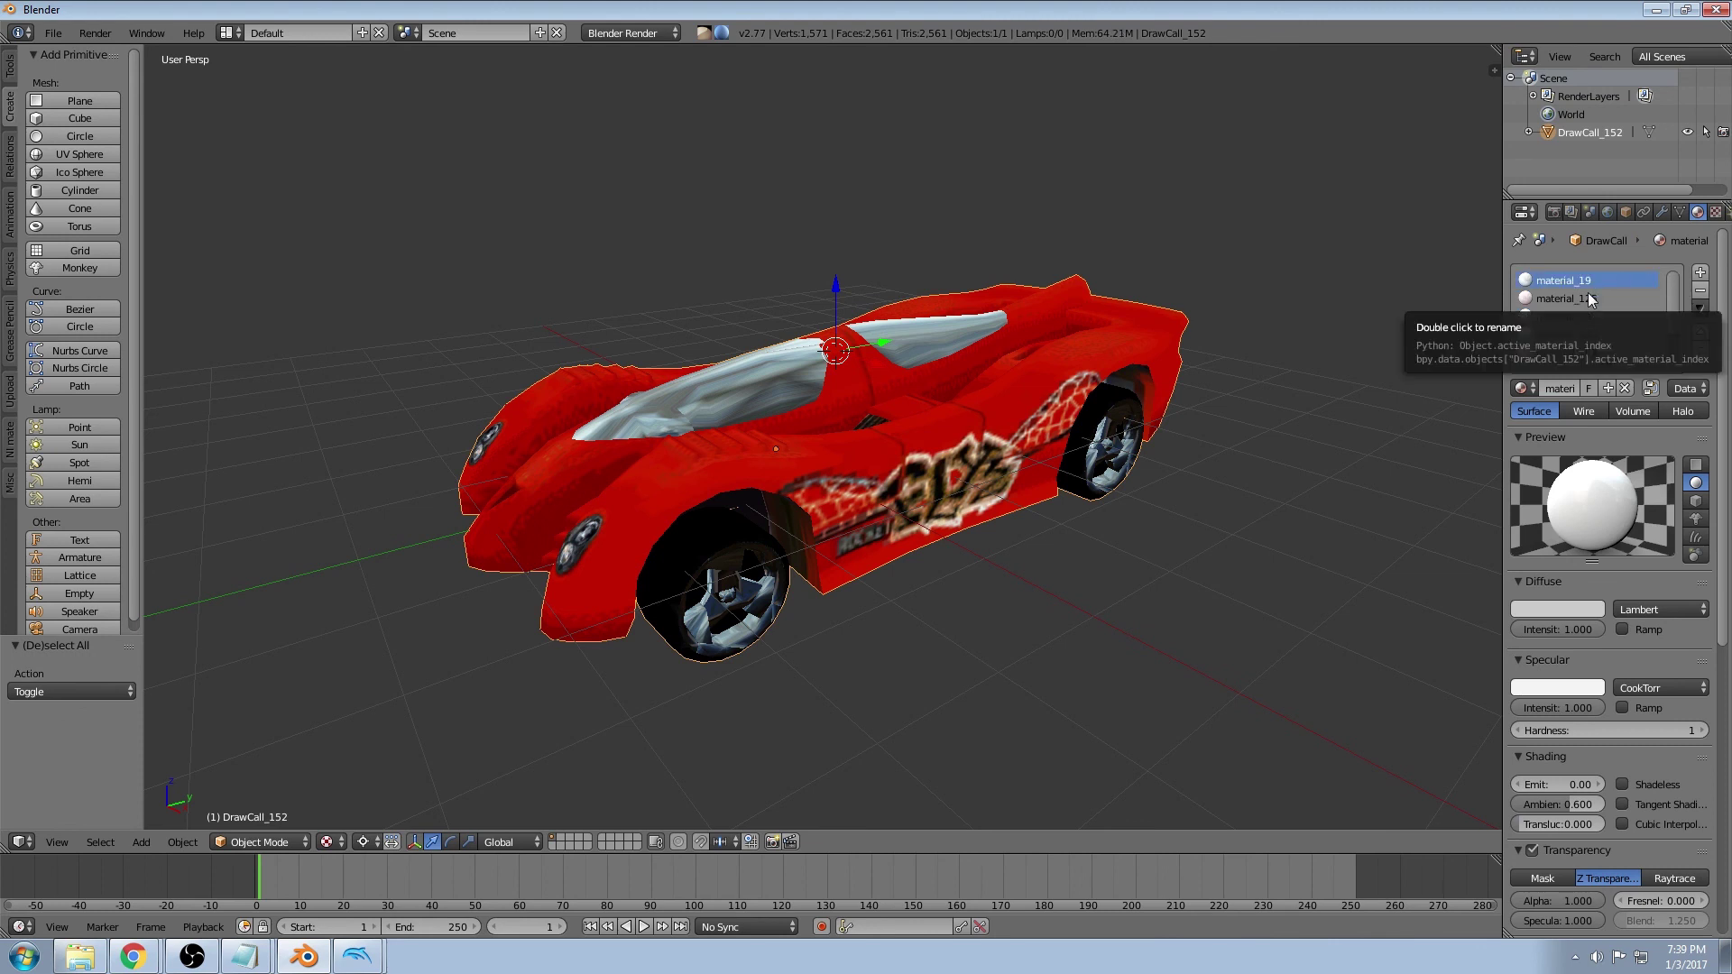